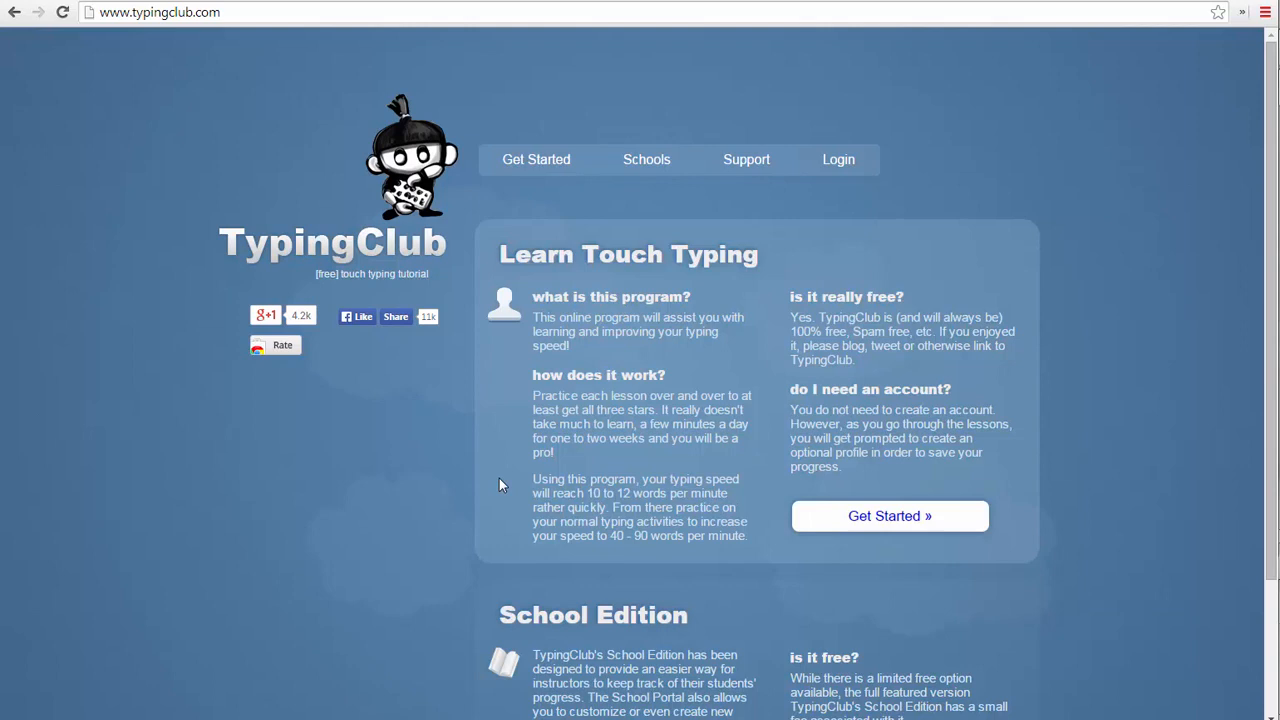
mouse_move(641, 397)
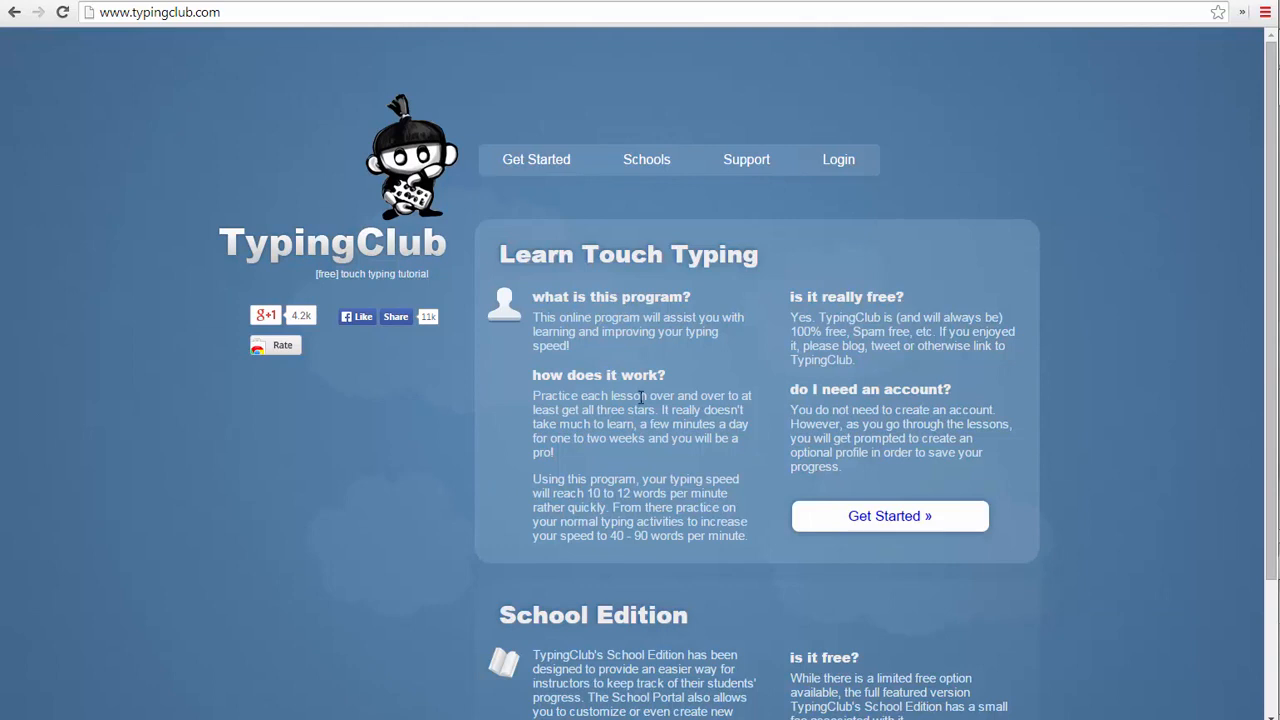
- Open the School Edition Tutorials help page showing the Account Set-up topic list
click(646, 159)
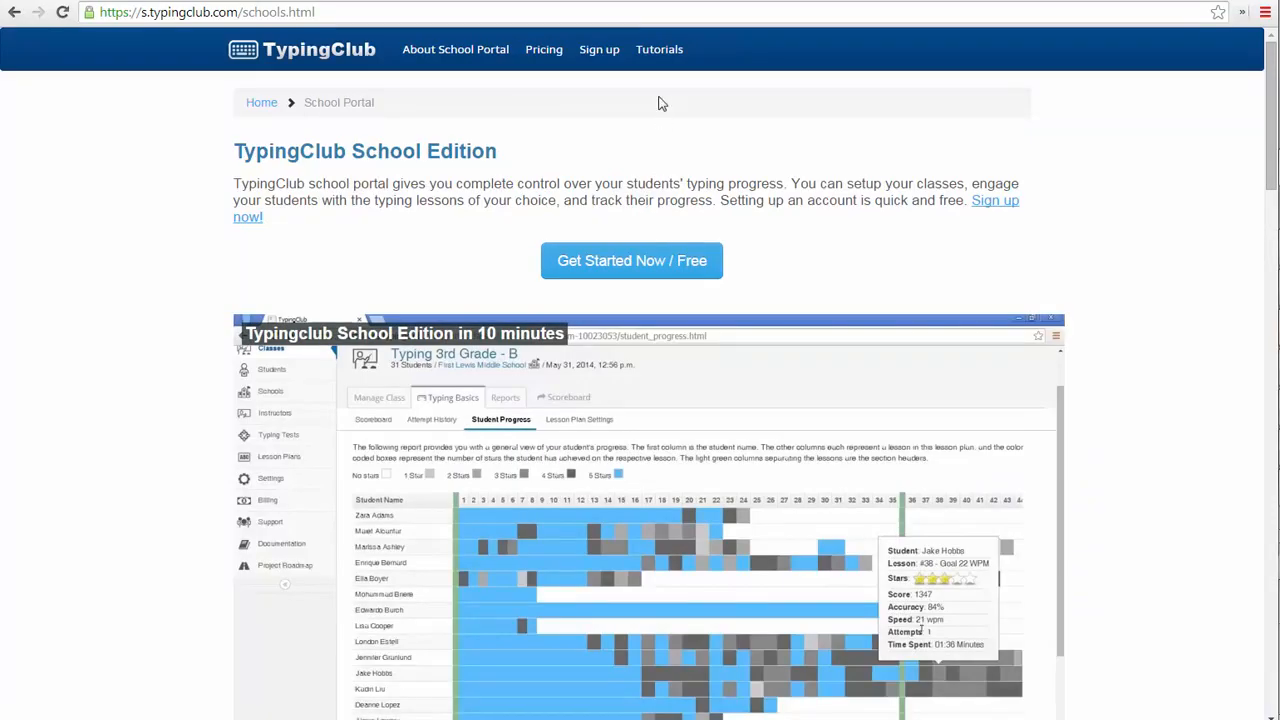
click(659, 49)
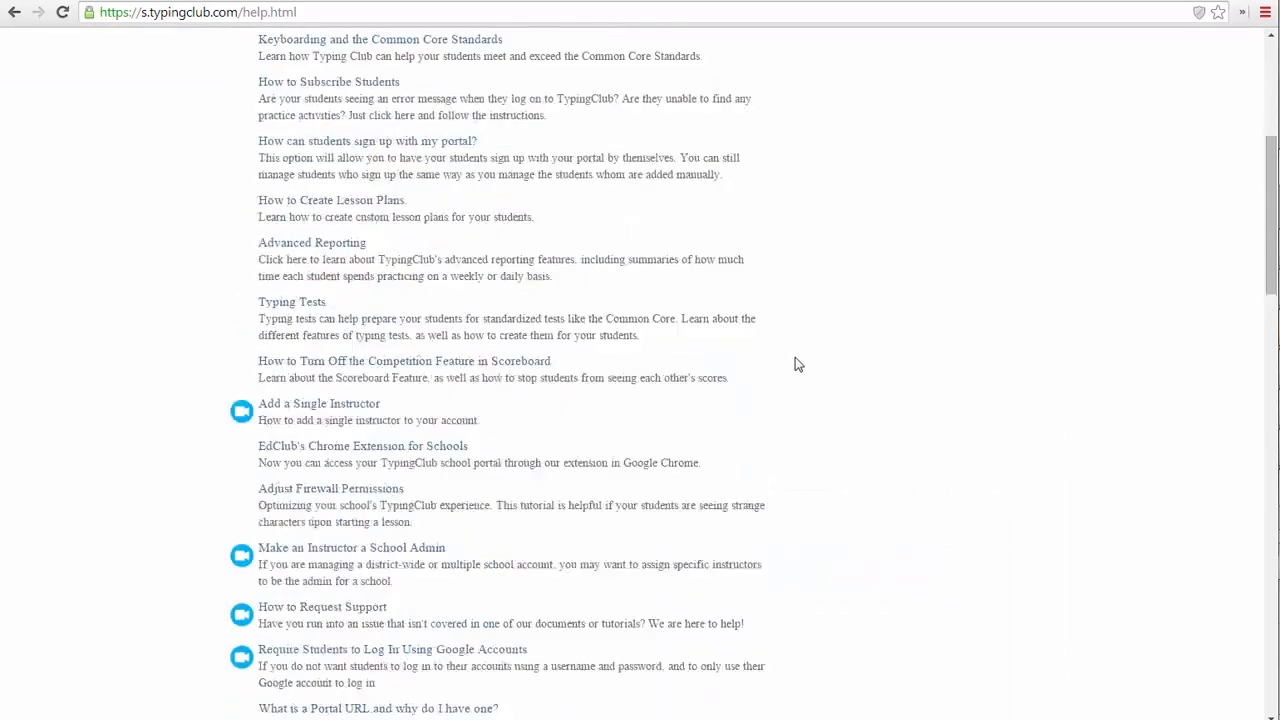
scroll(up, 3)
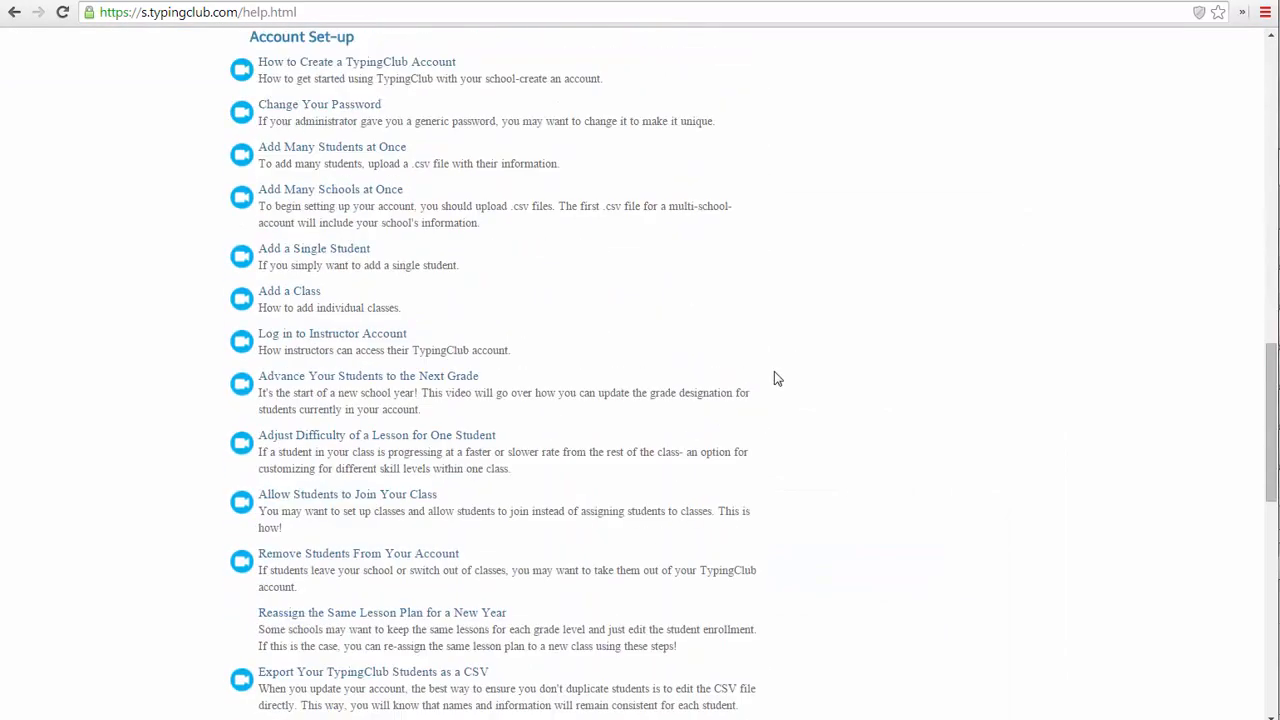
mouse_move(505, 343)
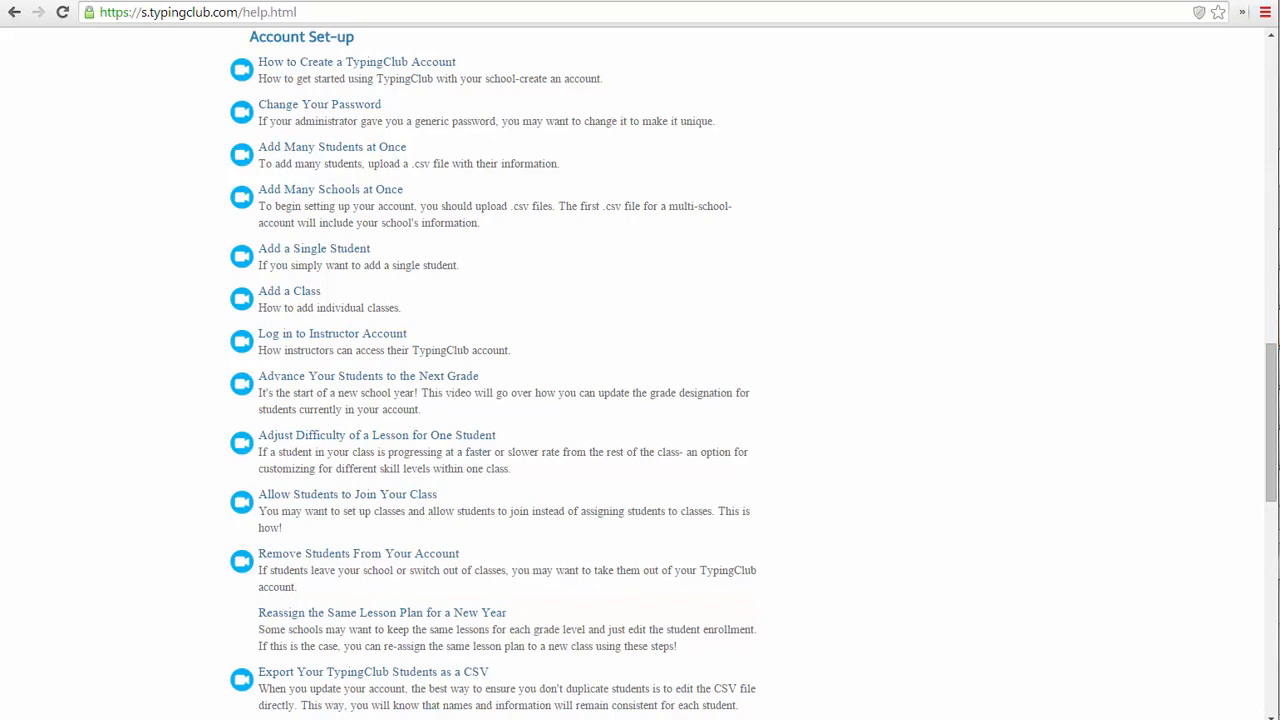
mouse_move(620, 305)
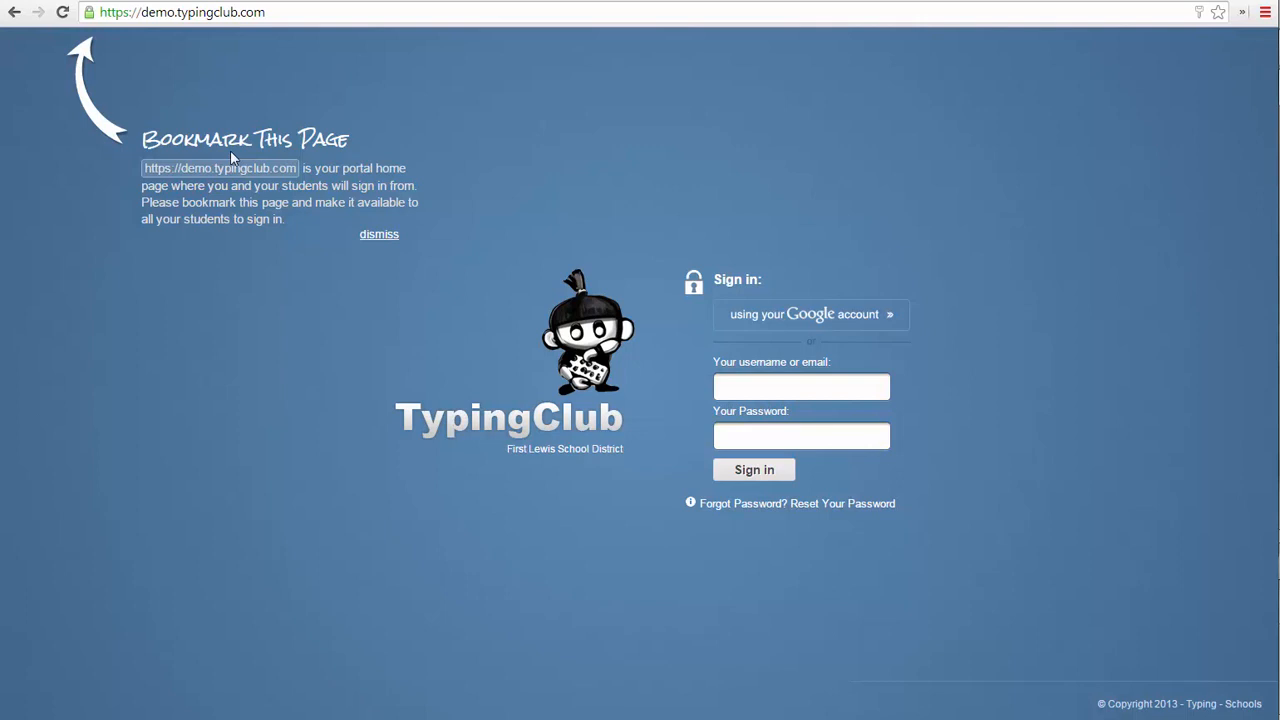
mouse_move(241, 131)
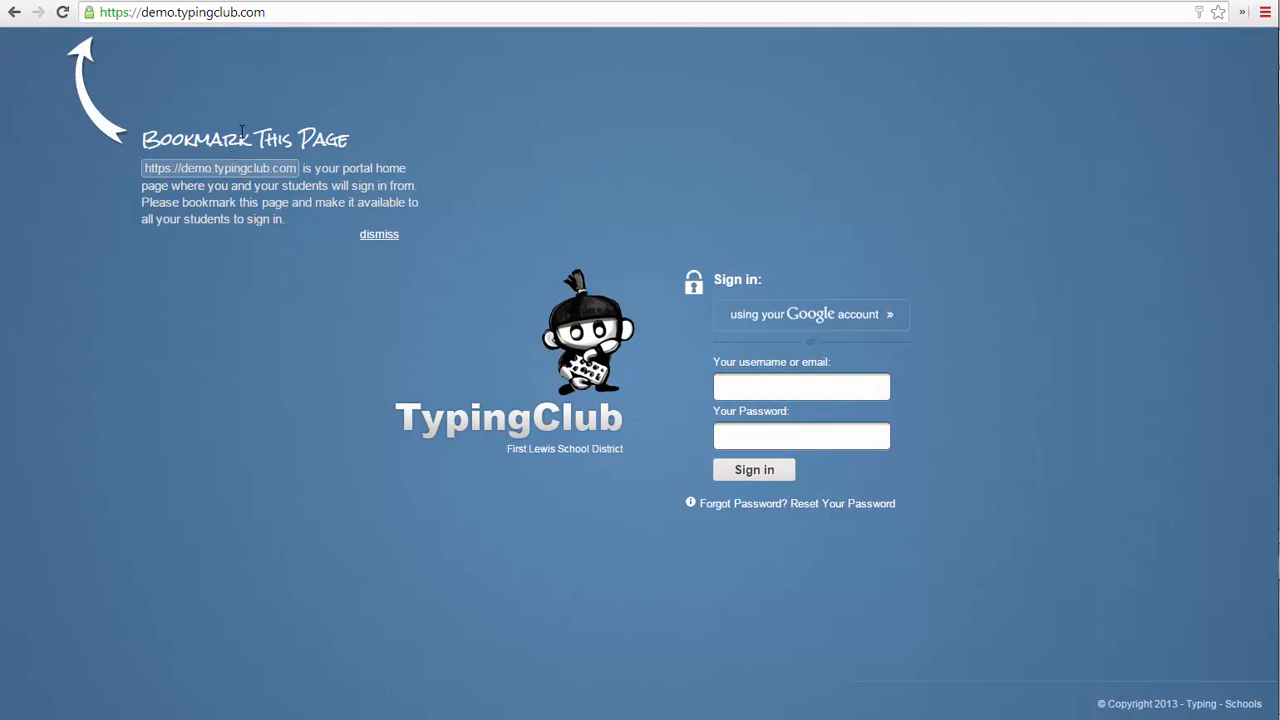
- Enter the demo username and move on to the password field
click(801, 387)
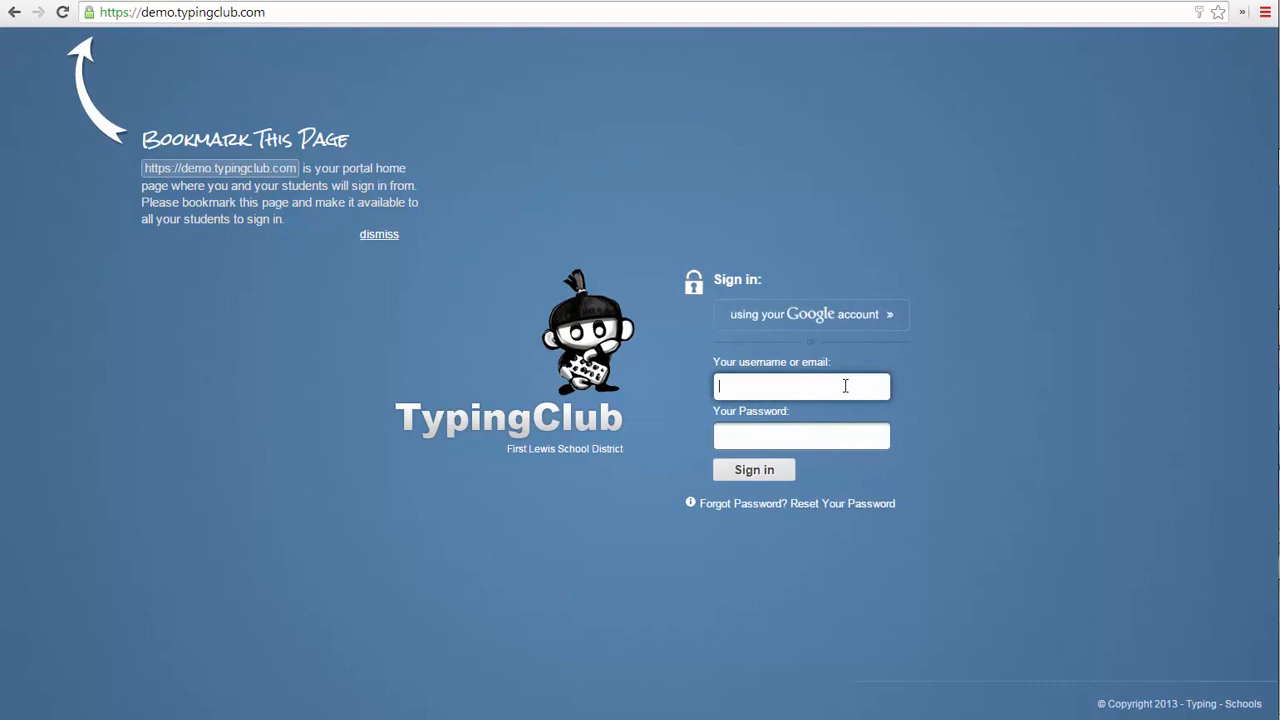
click(754, 470)
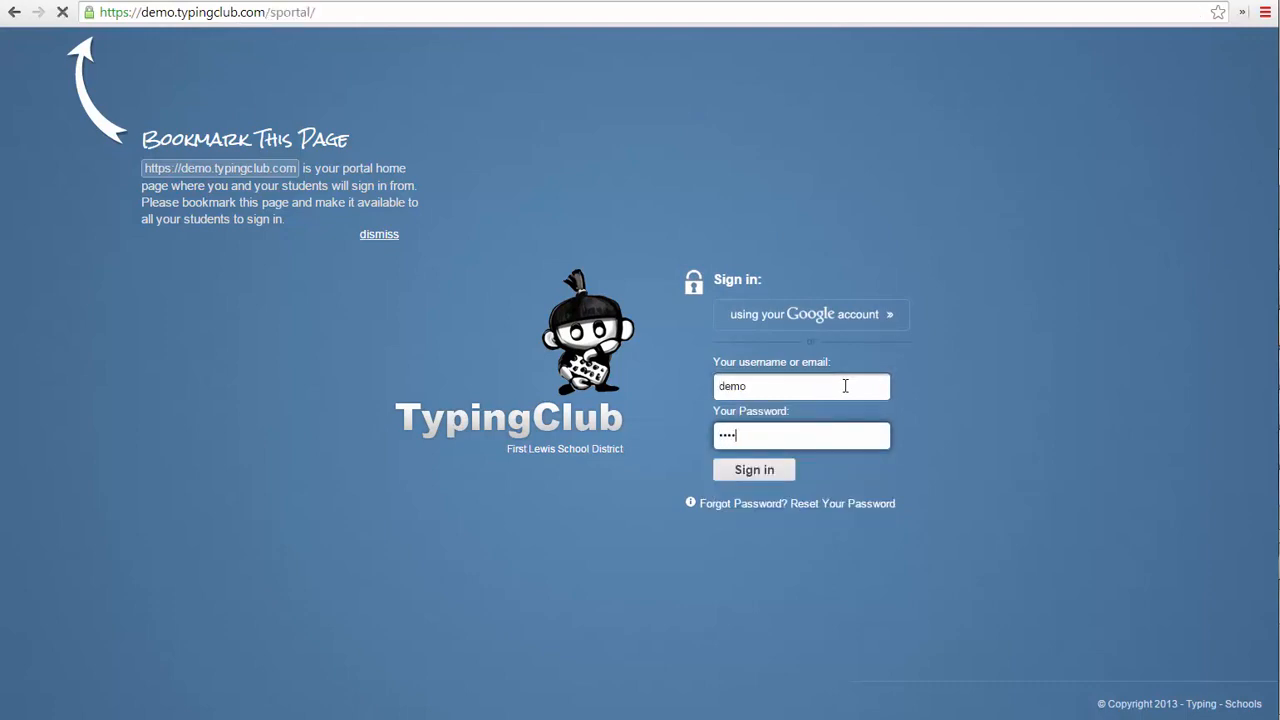
- Submit the demo sign-in to load the student dashboard with typing stats
click(754, 470)
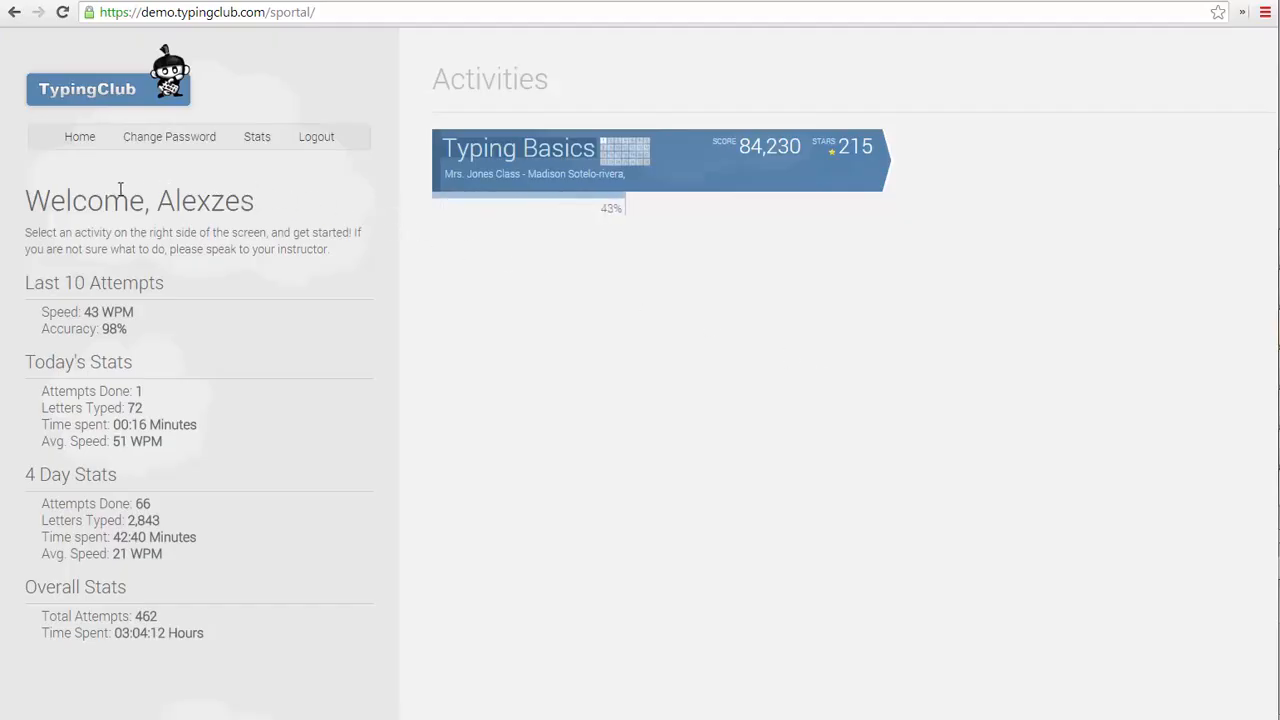
mouse_move(259, 157)
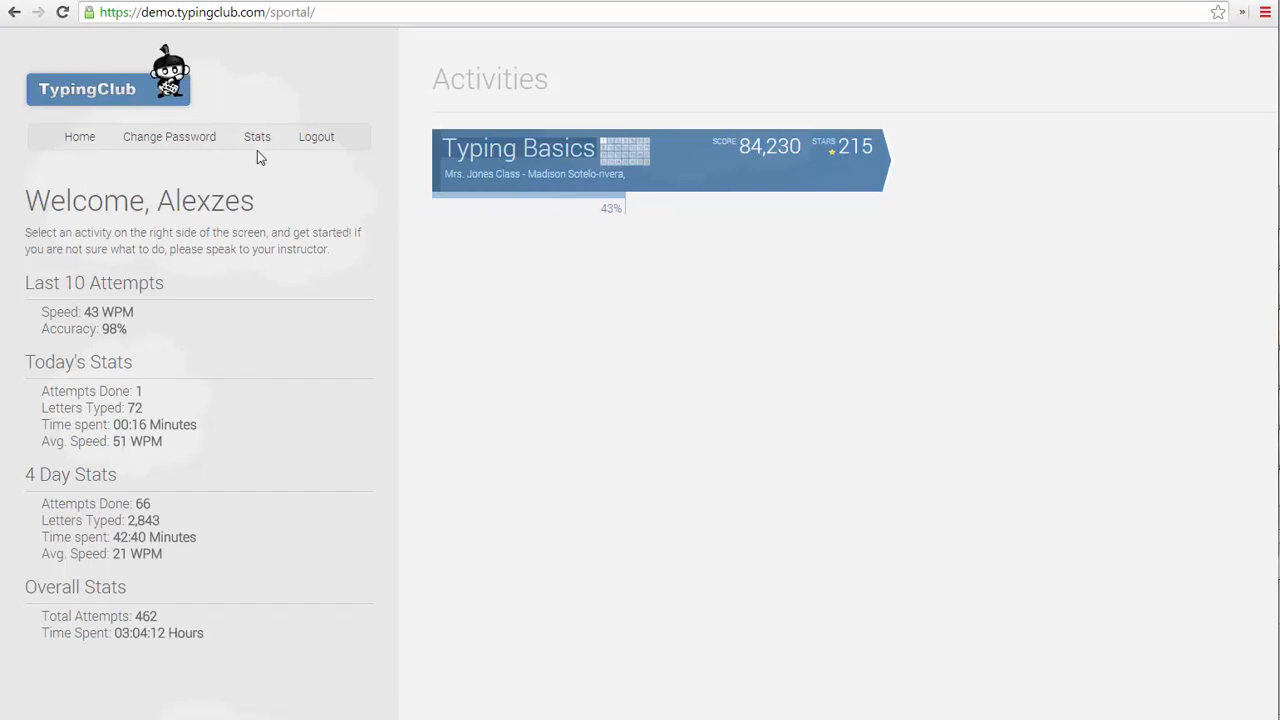
mouse_move(317, 154)
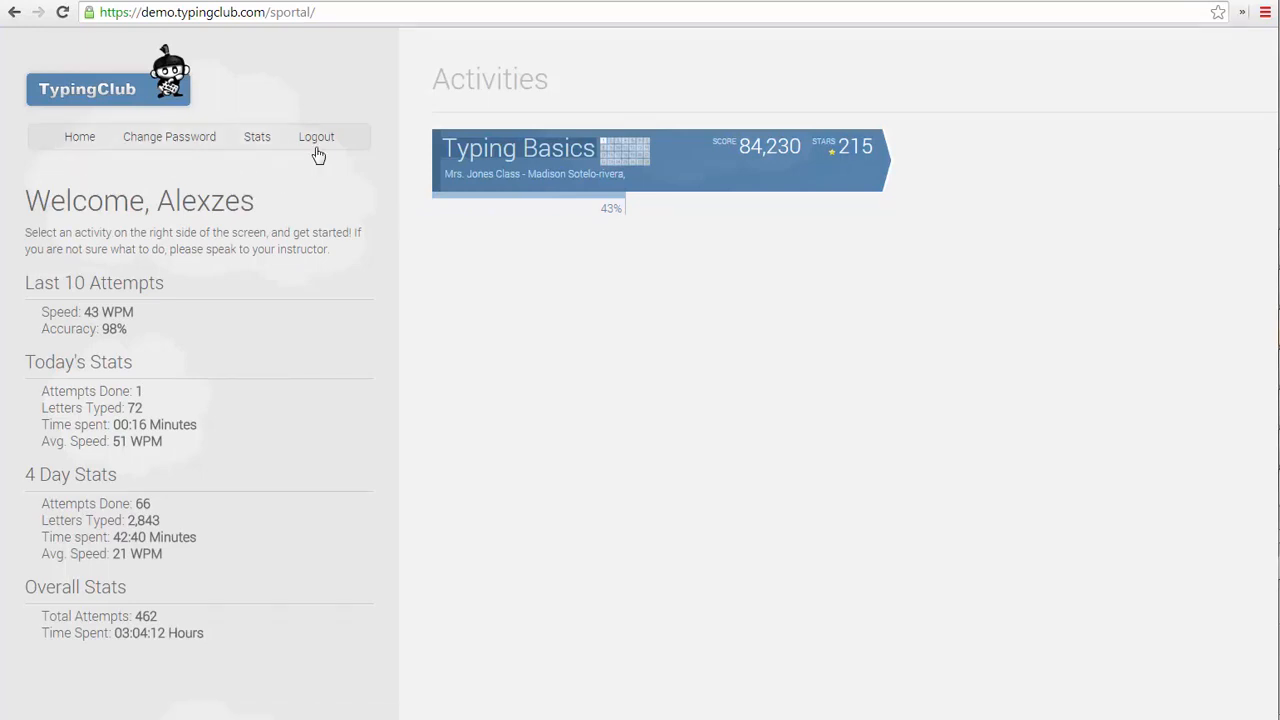
mouse_move(273, 322)
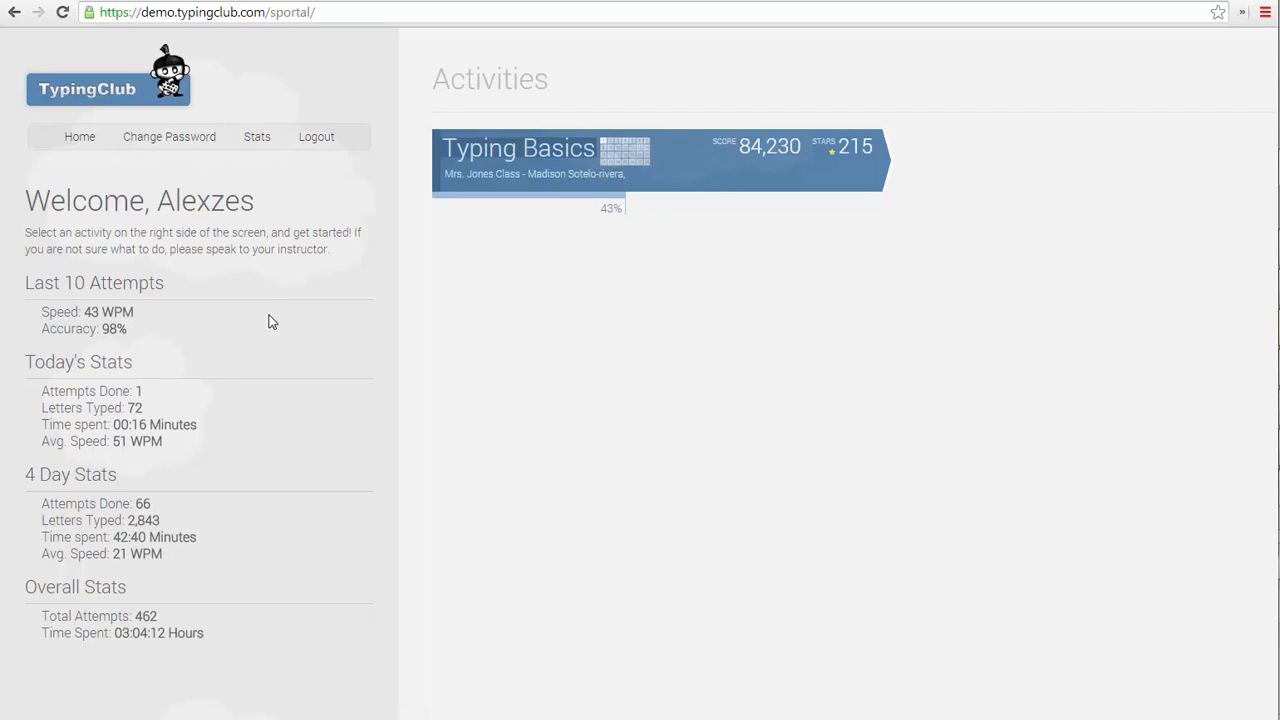
mouse_move(275, 646)
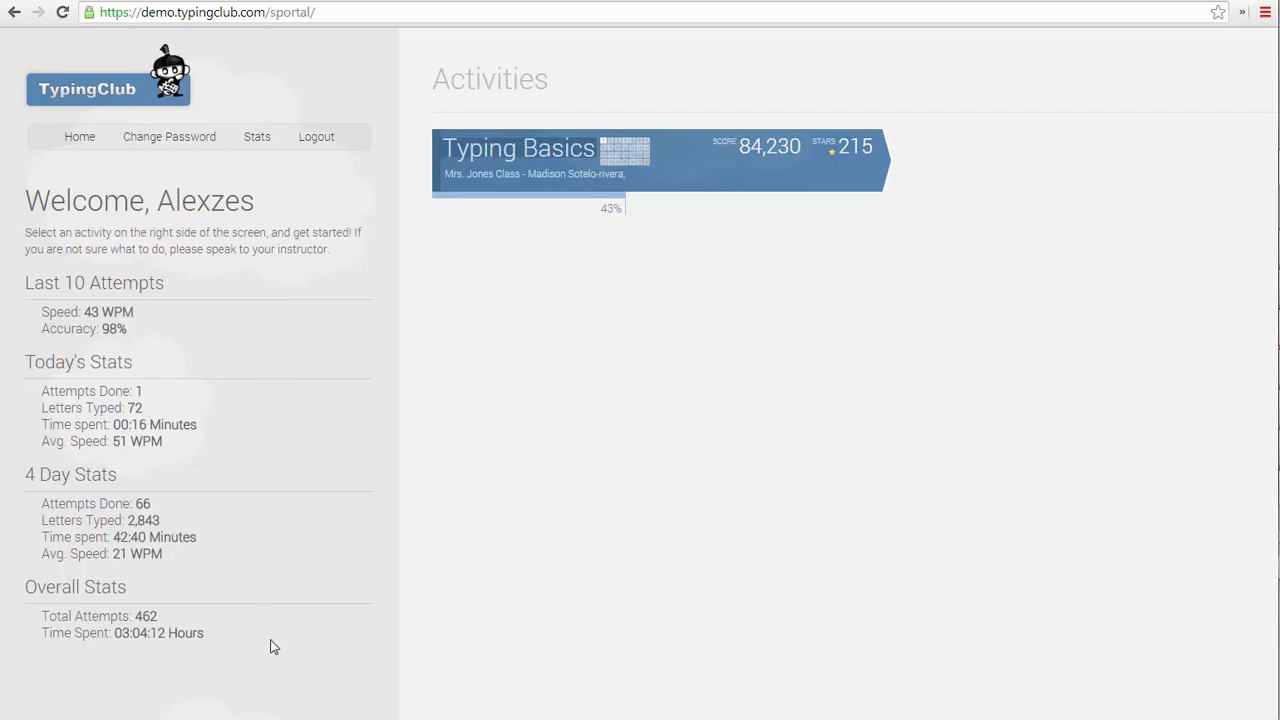
mouse_move(595, 188)
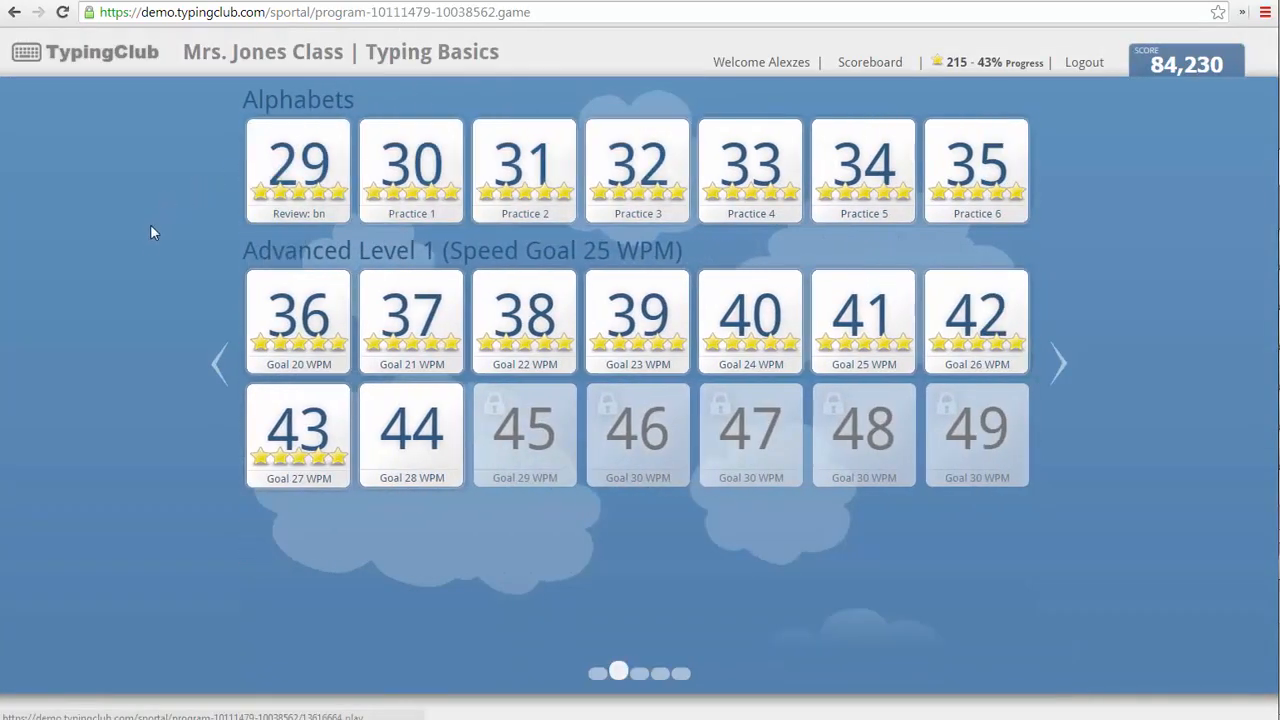
mouse_move(150, 248)
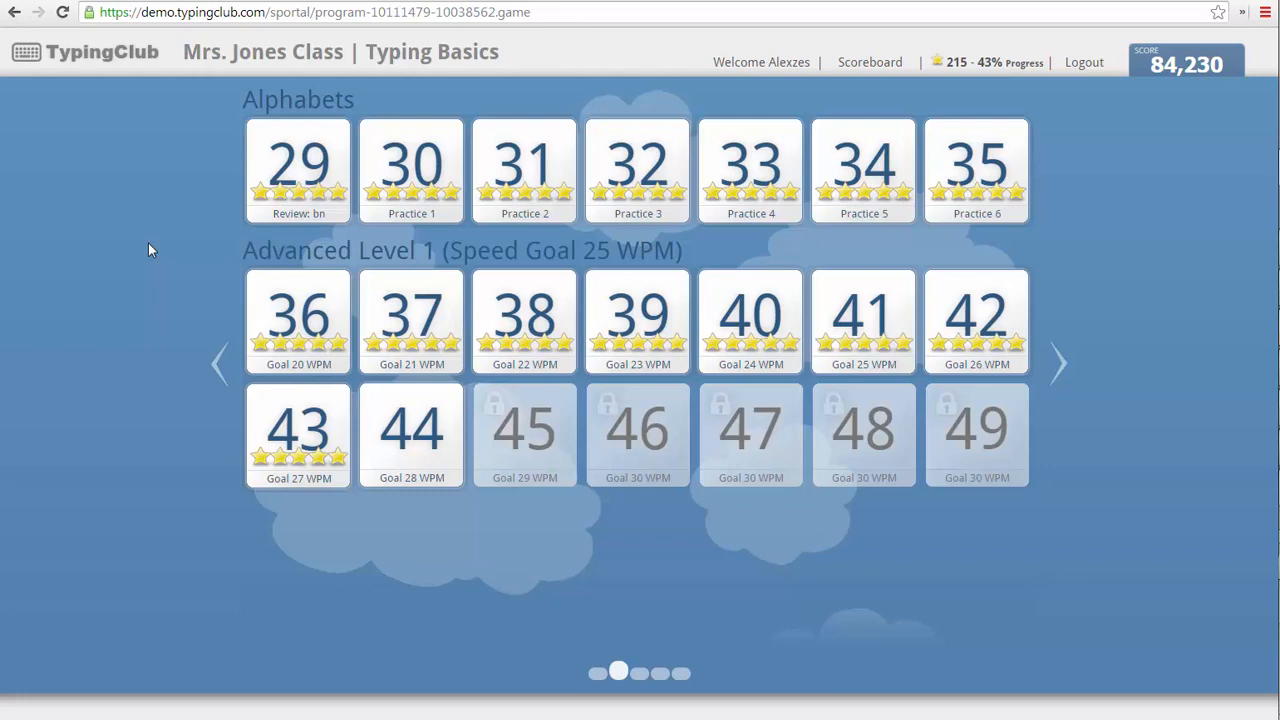
mouse_move(173, 248)
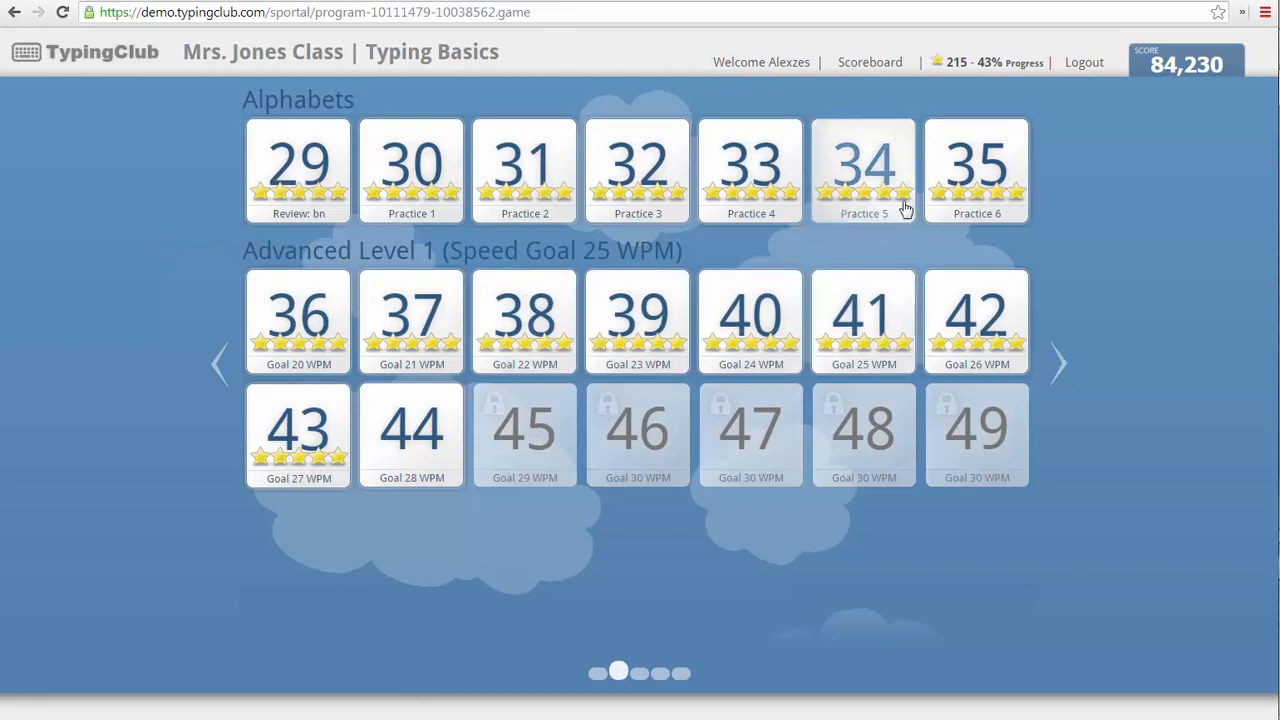
mouse_move(965, 77)
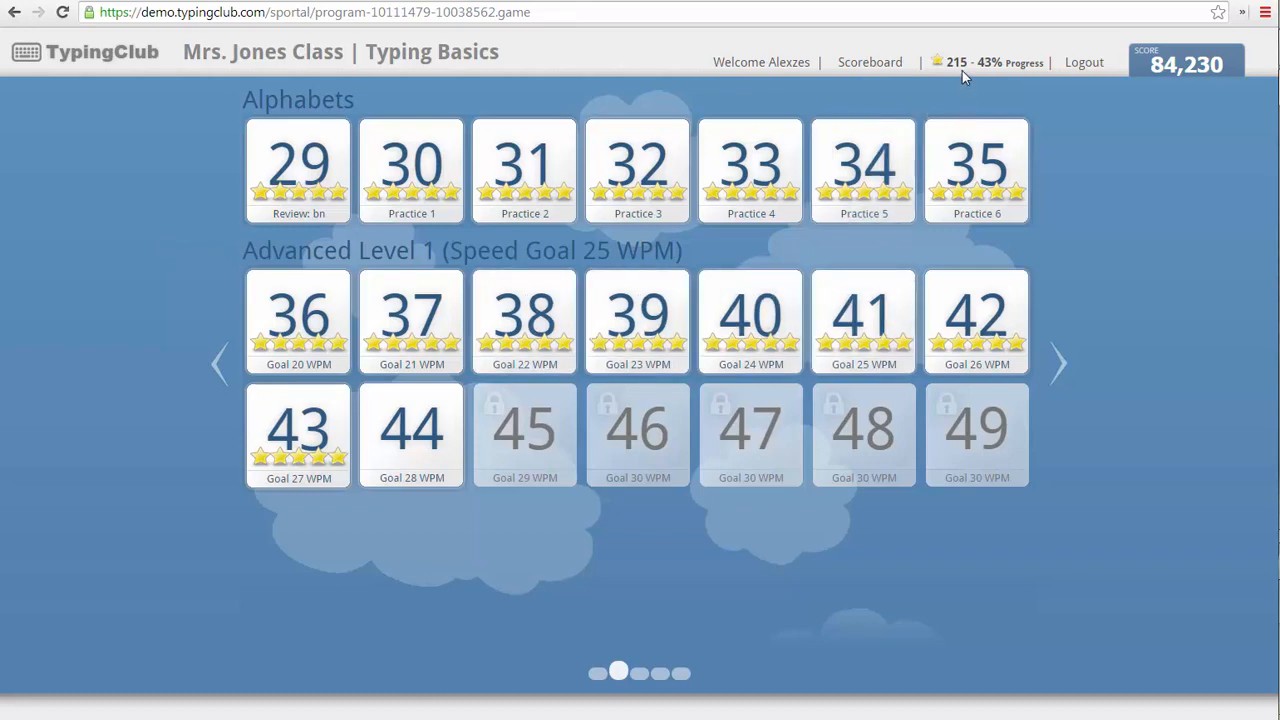
mouse_move(1015, 80)
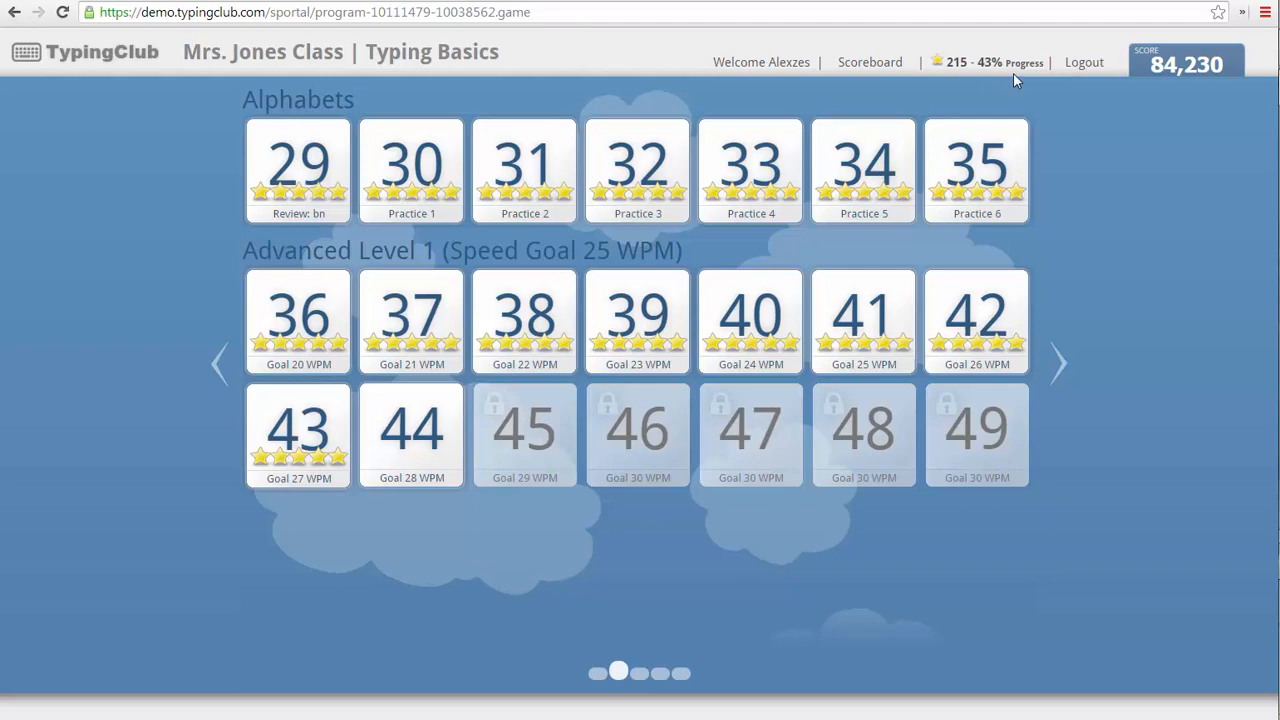
mouse_move(1114, 97)
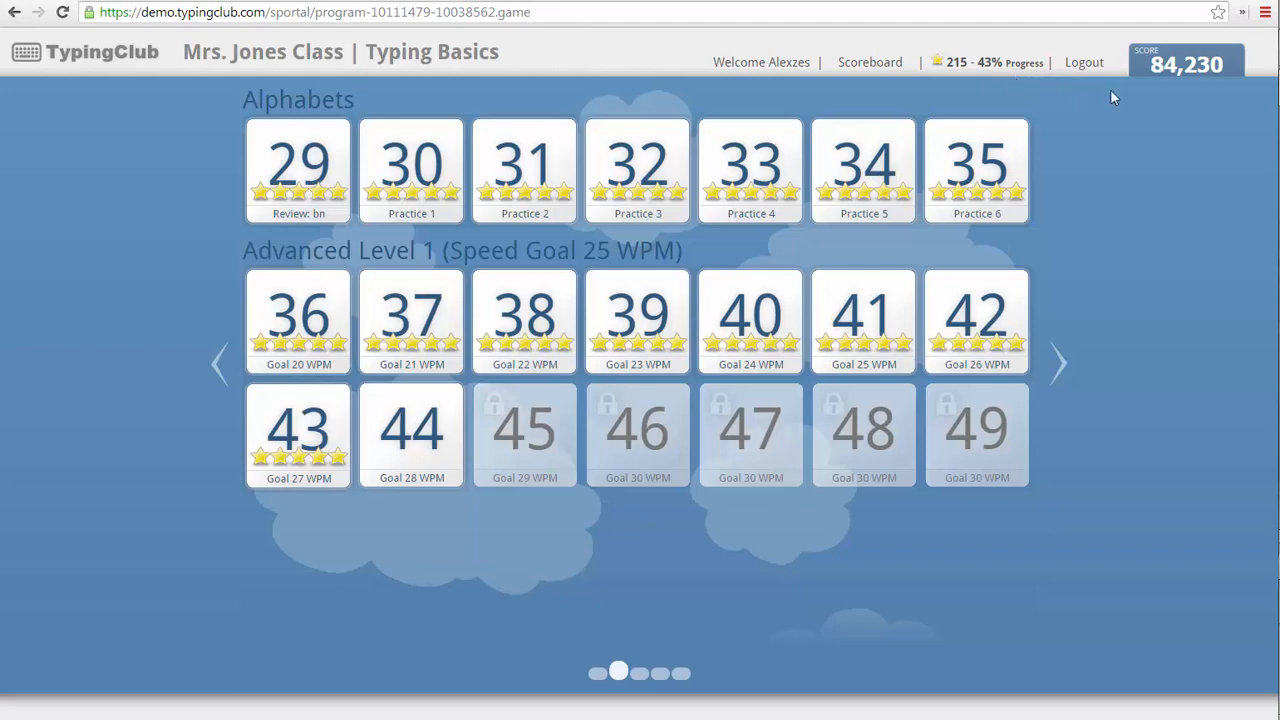
mouse_move(1100, 99)
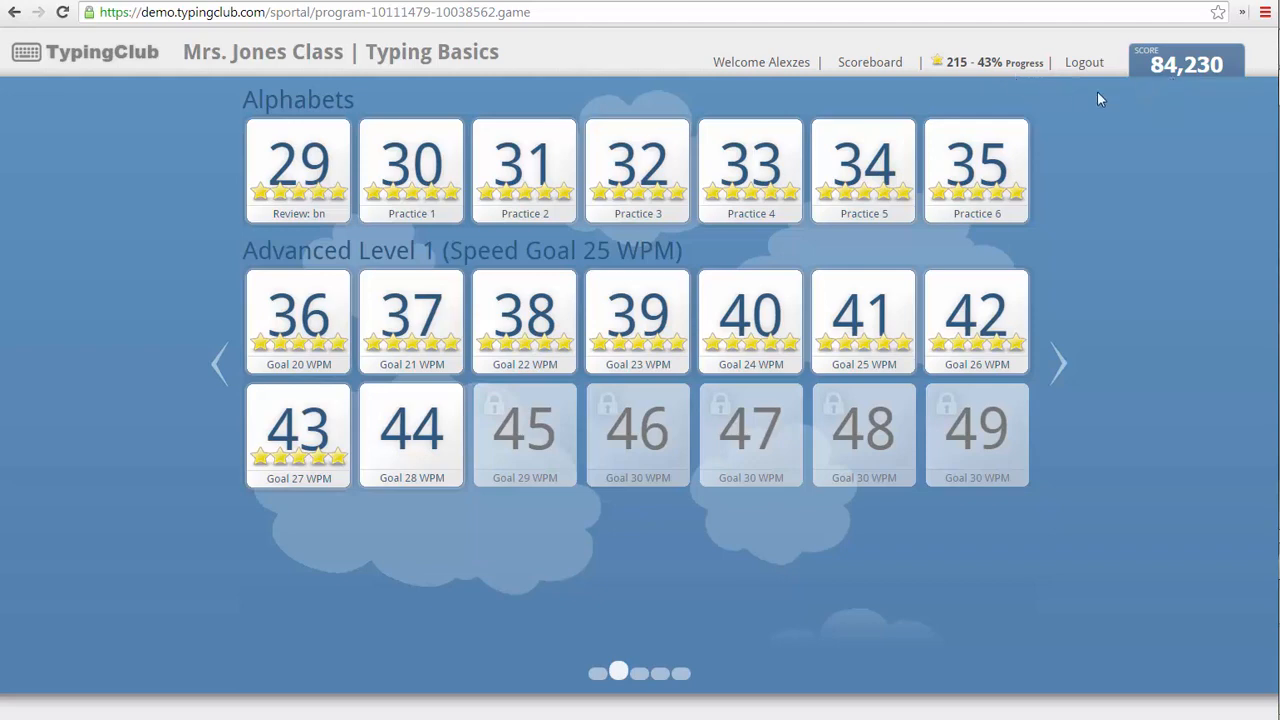
- Review the scoreboard rankings, return home, and open the first lesson's 'Sit straight!' intro
click(869, 62)
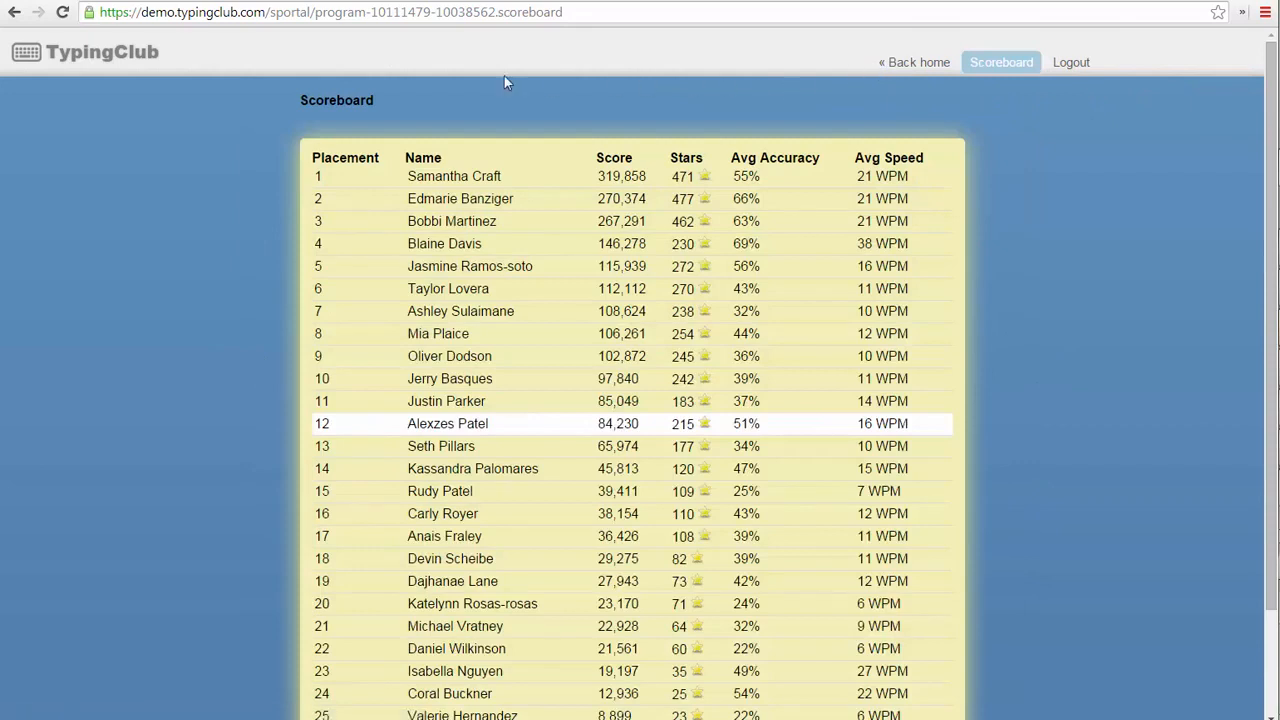
mouse_move(268, 473)
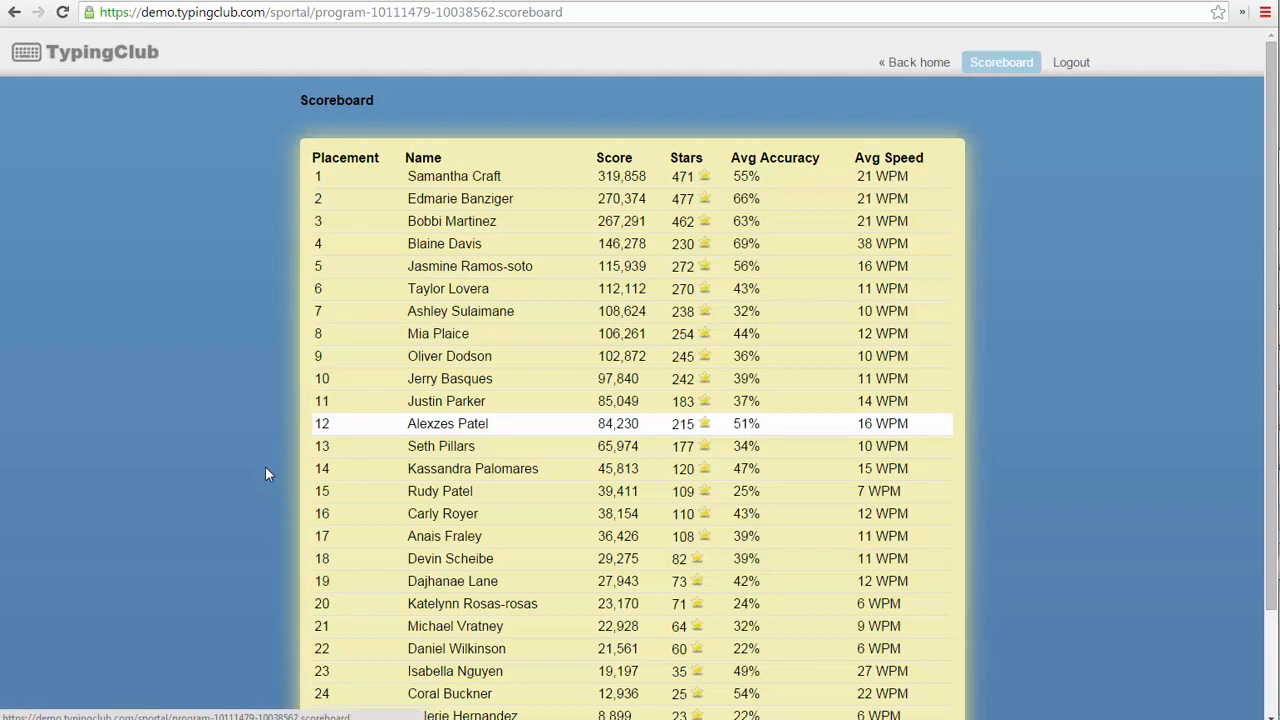
click(914, 62)
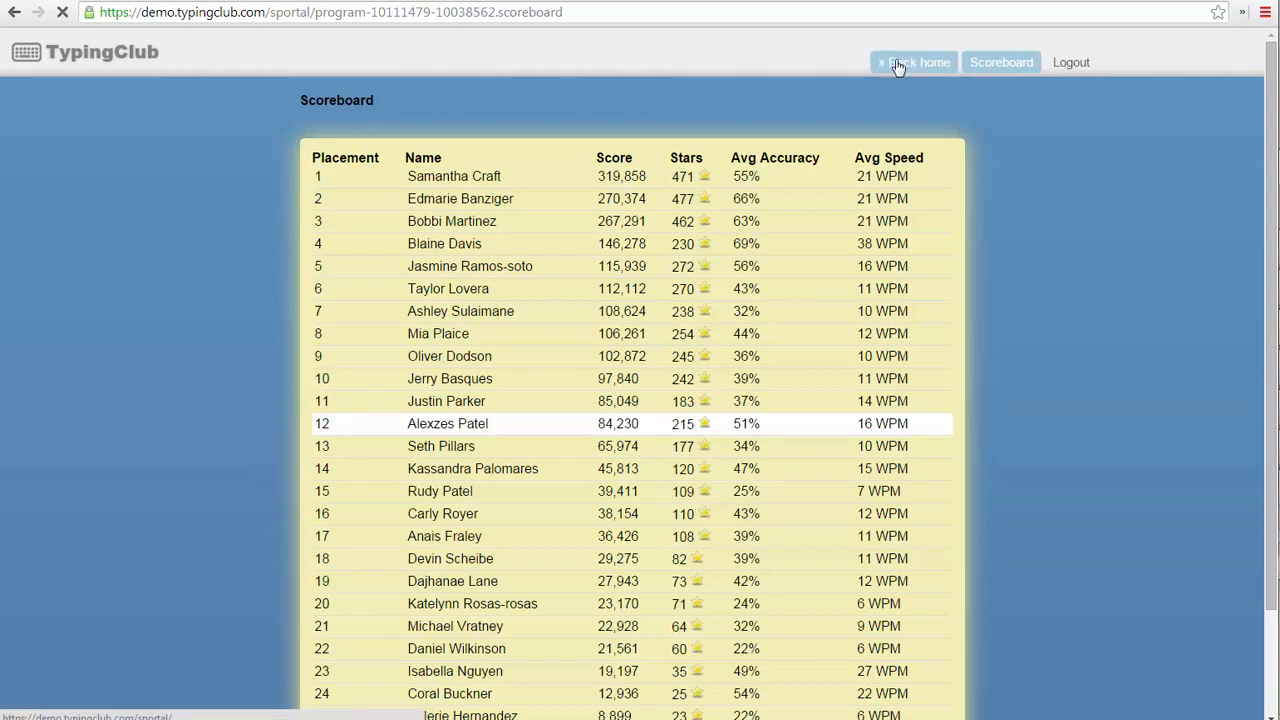
click(913, 62)
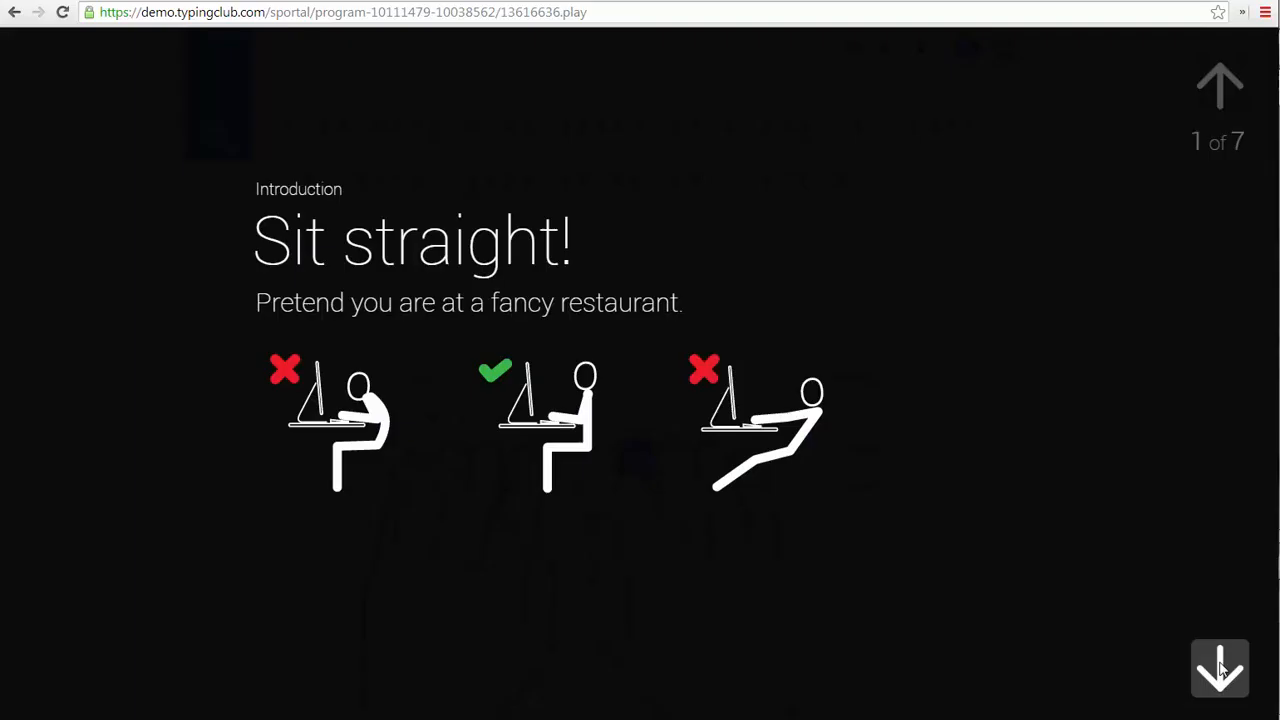
- Advance through the seven introduction slides to reach the Keys j & f exercise
click(1219, 669)
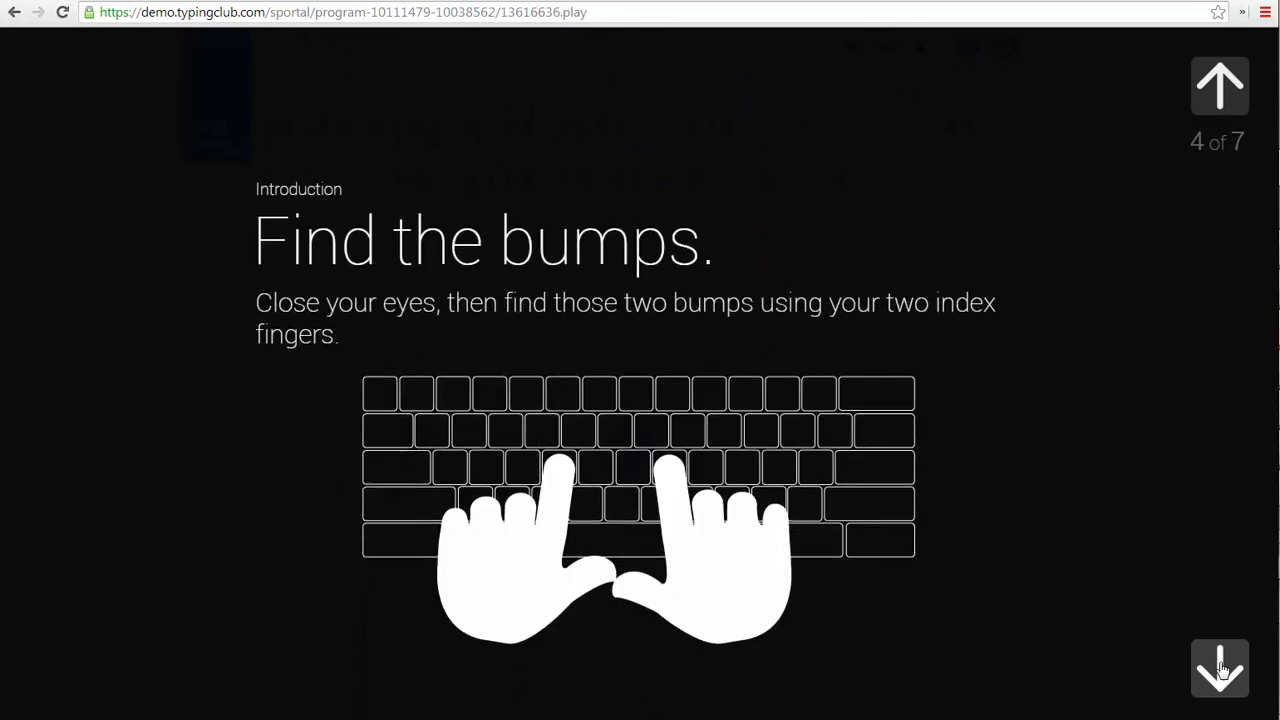
click(1219, 668)
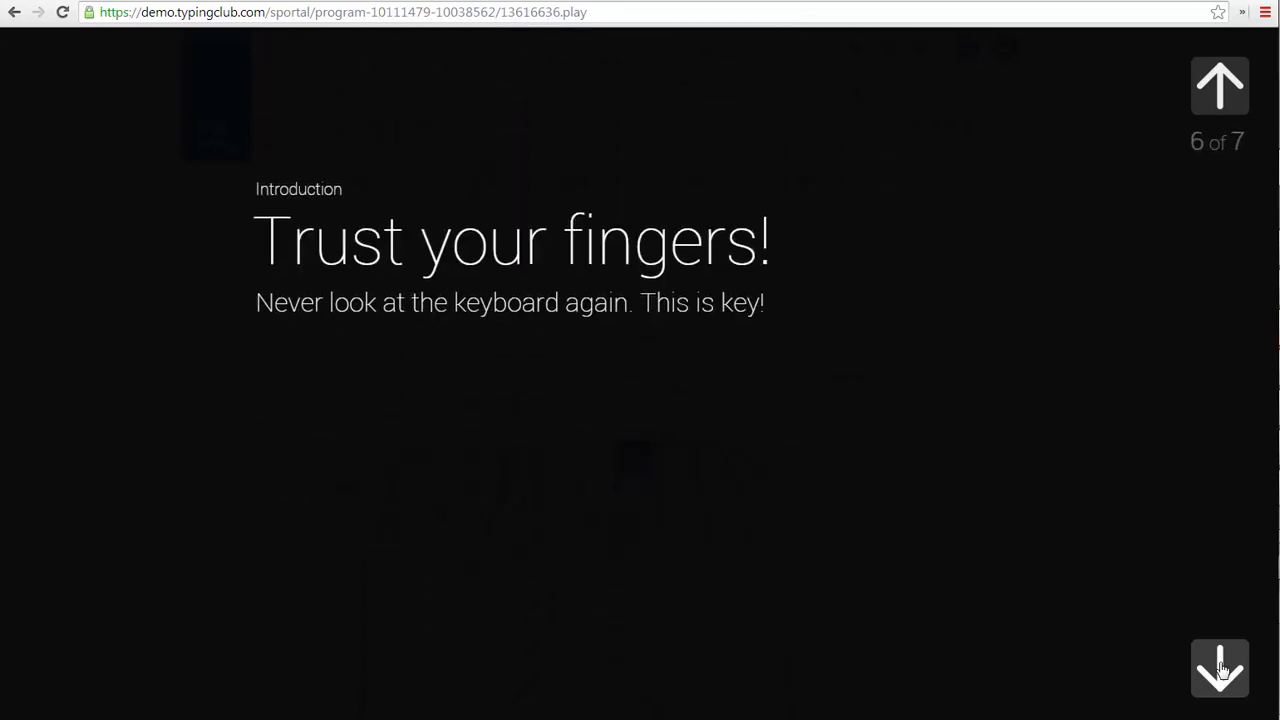
click(1219, 668)
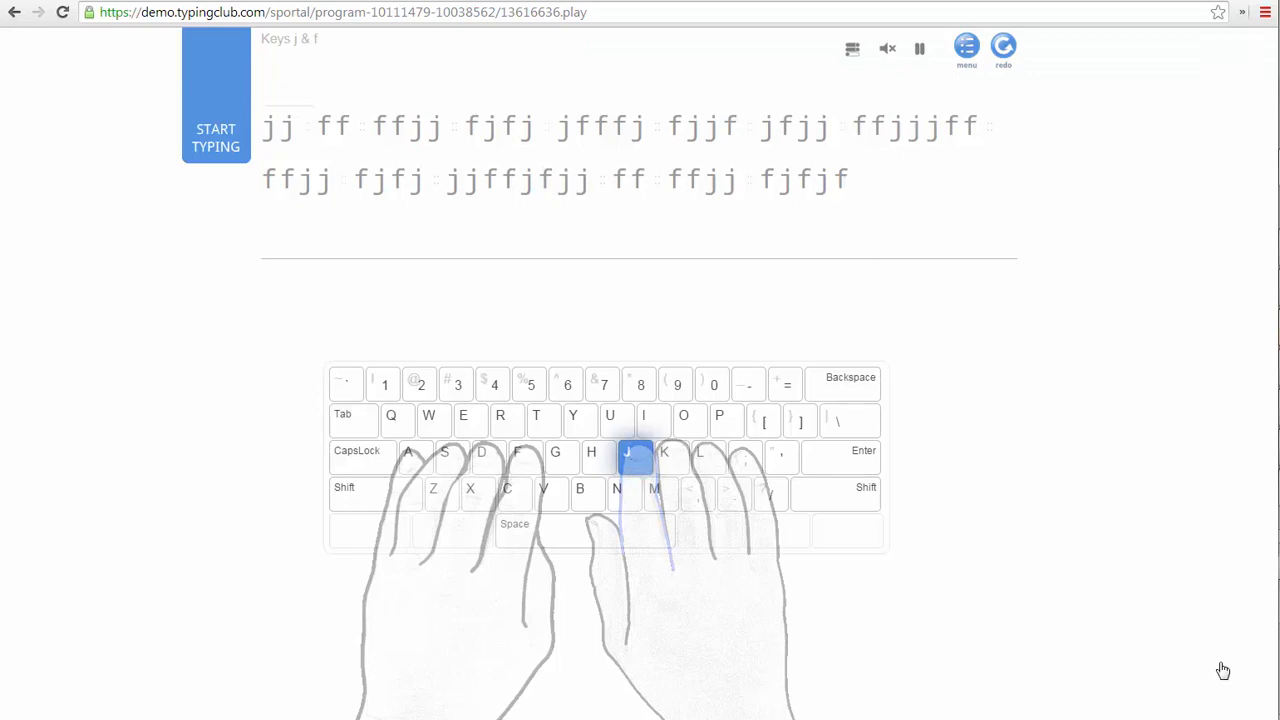
- Start the Keys j & f drill and type its letter groups at 100% accuracy
key(space)
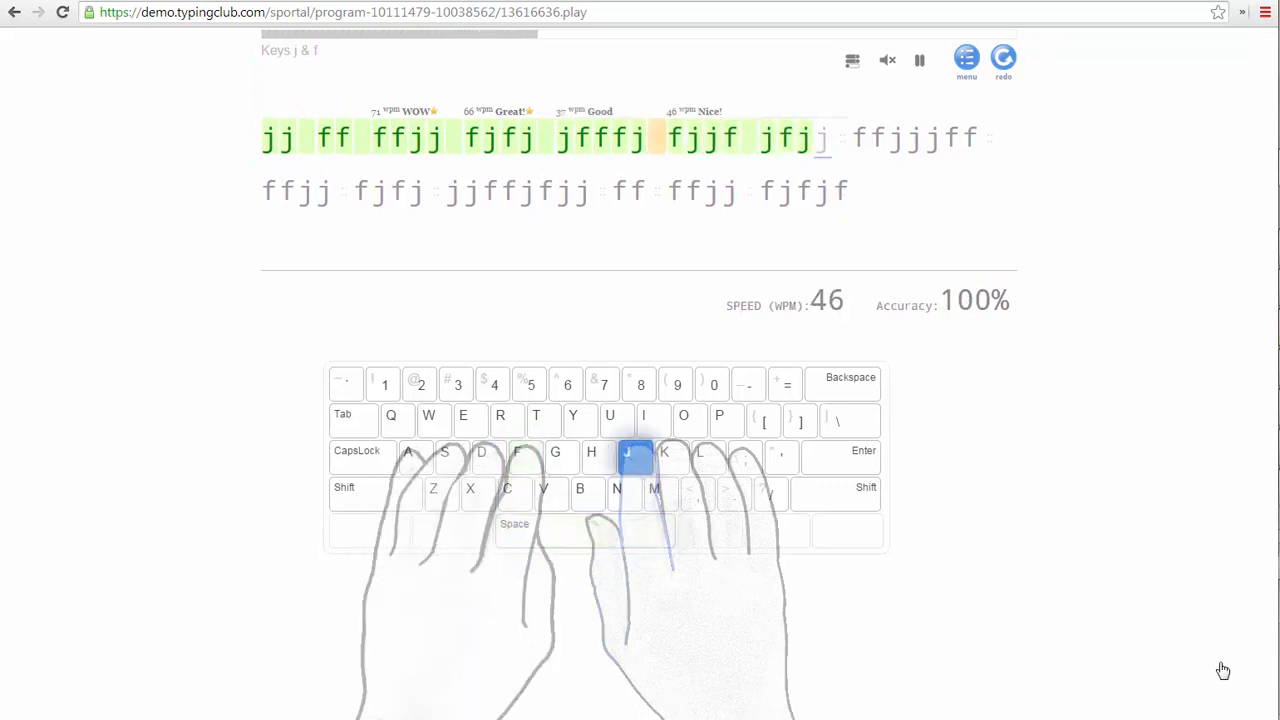
text(f)
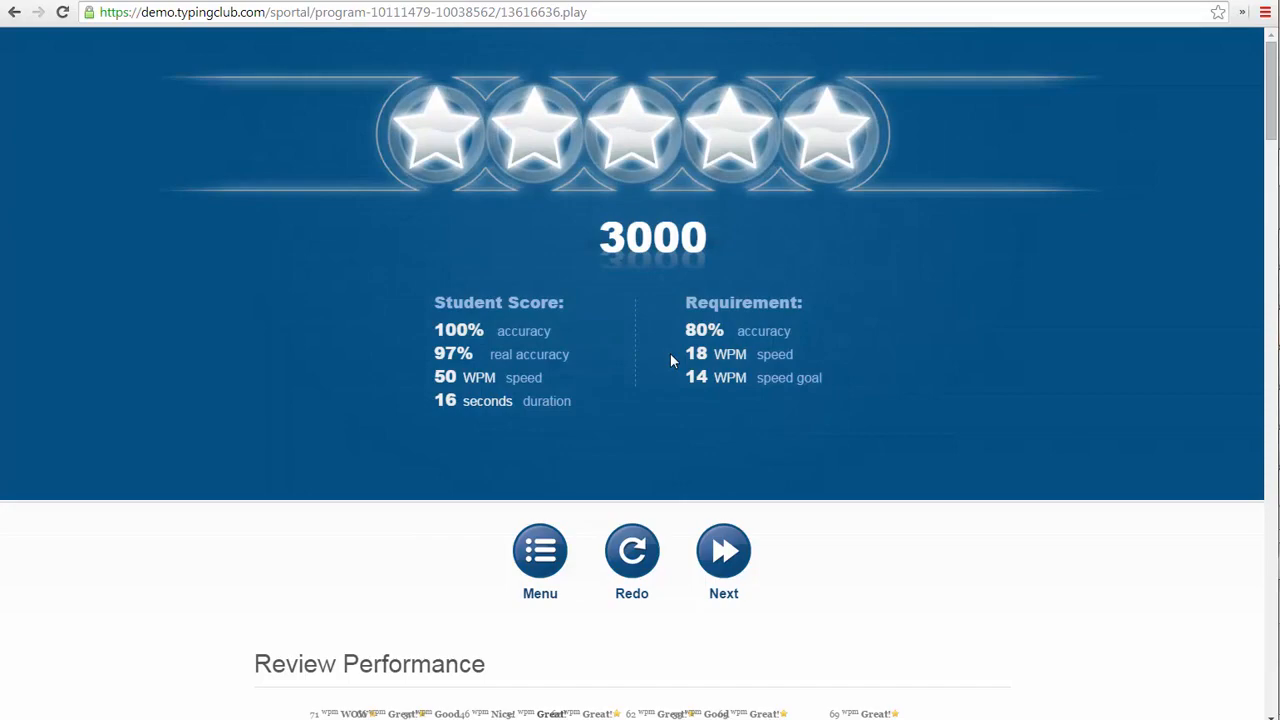
- Scroll the results page to the Lesson Progress table of previous attempts
scroll(down, 3)
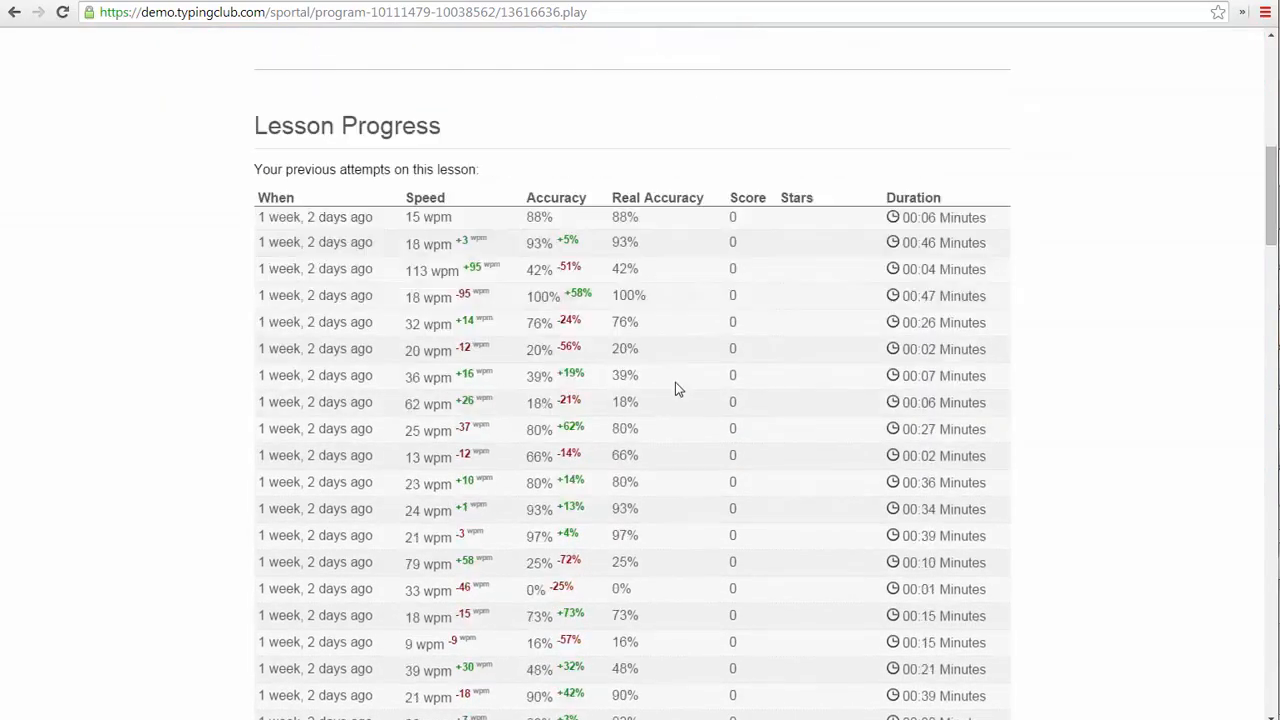
scroll(up, 3)
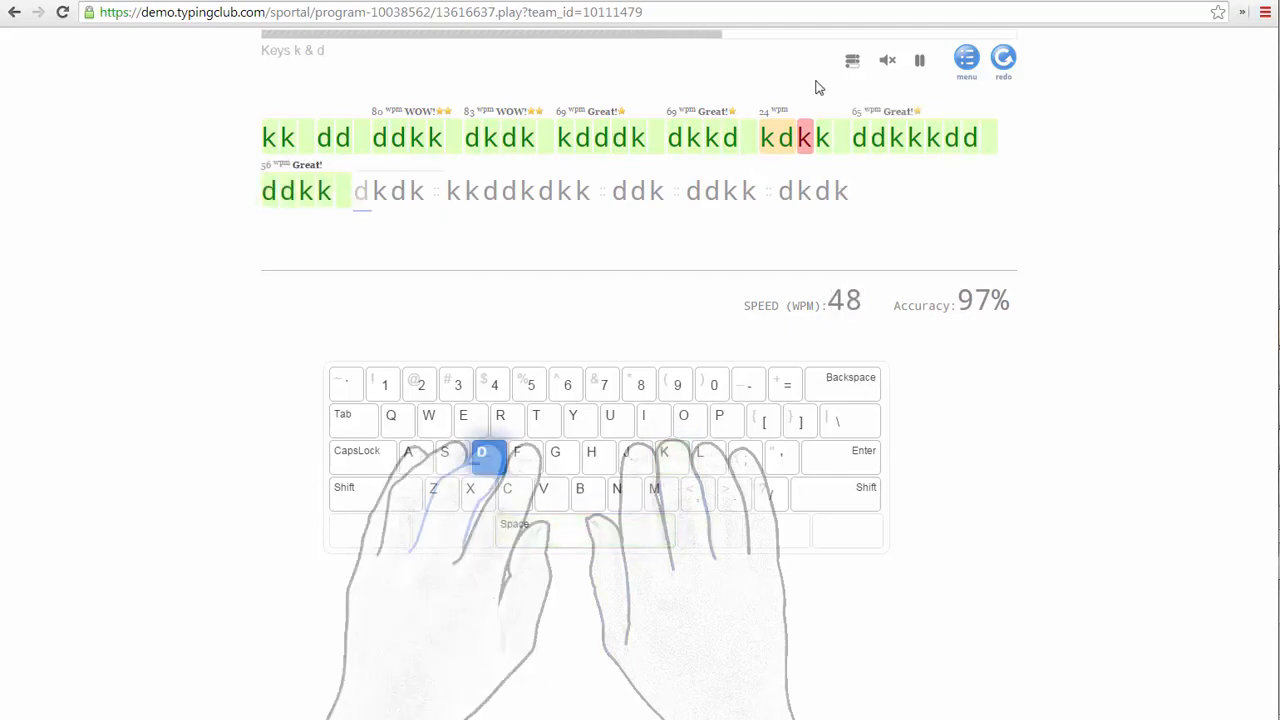
- Switch off the hand guides in the lesson display options and save
click(852, 61)
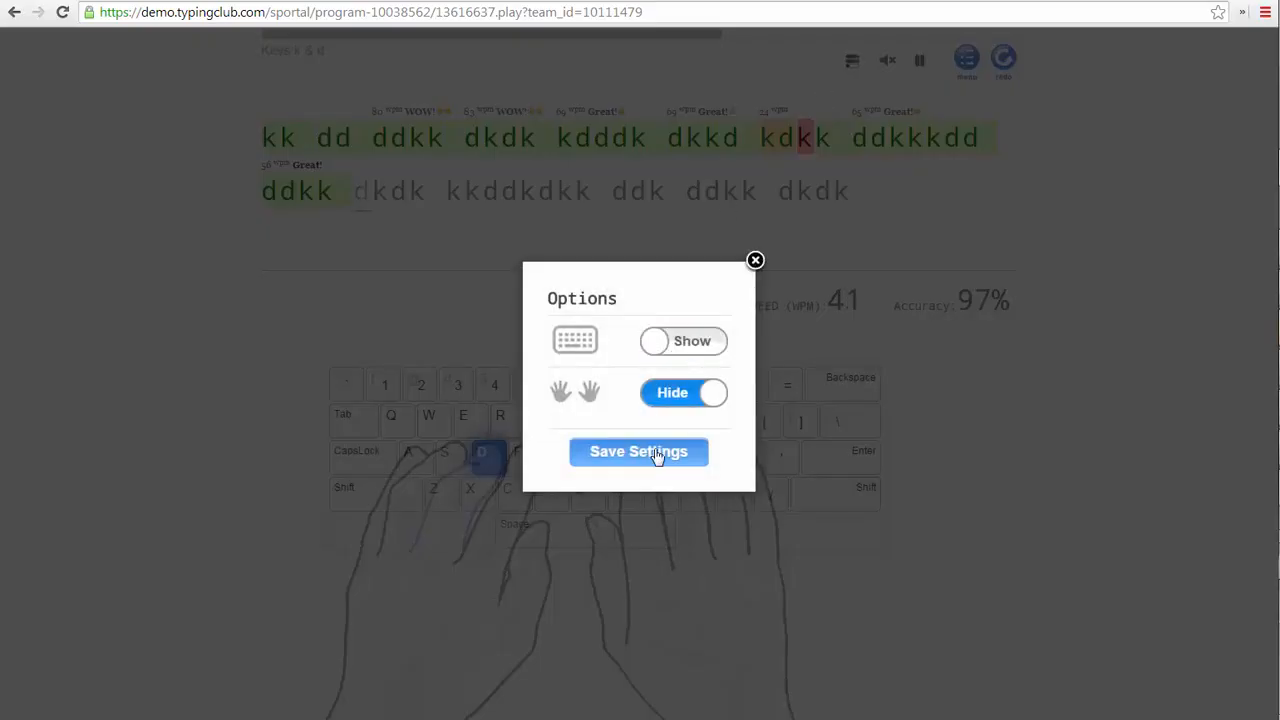
click(638, 451)
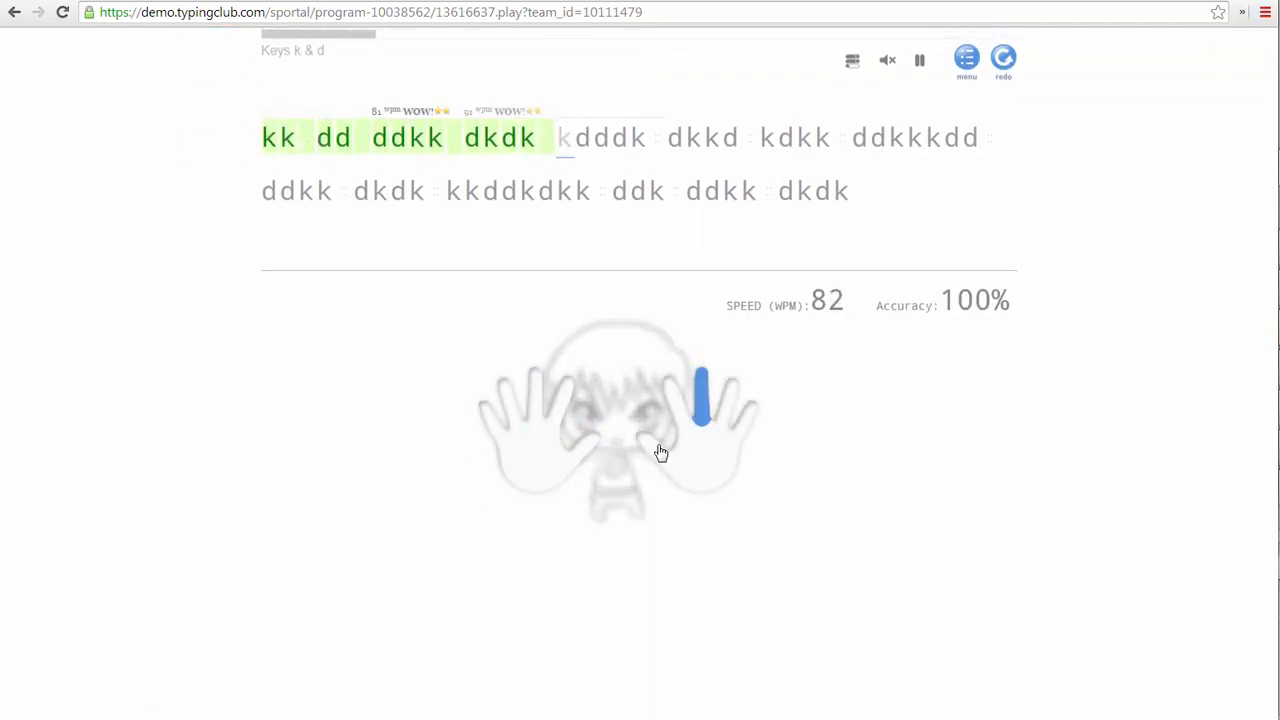
click(966, 59)
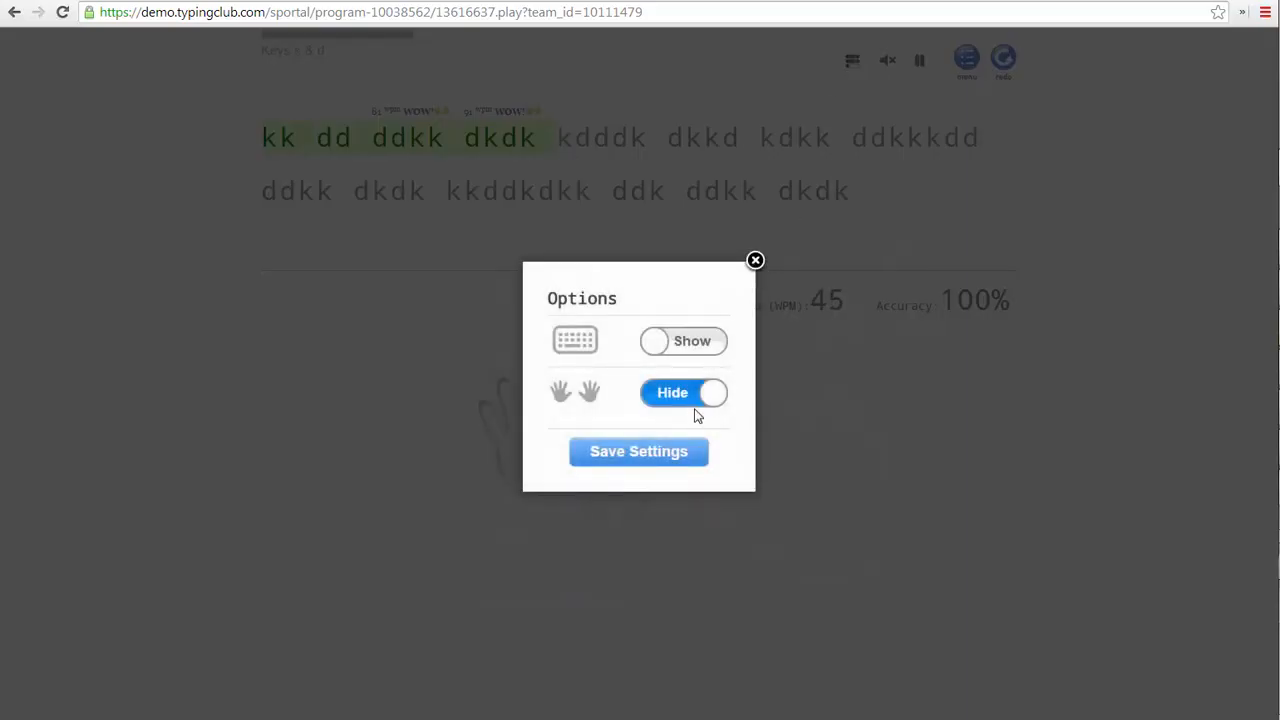
click(638, 451)
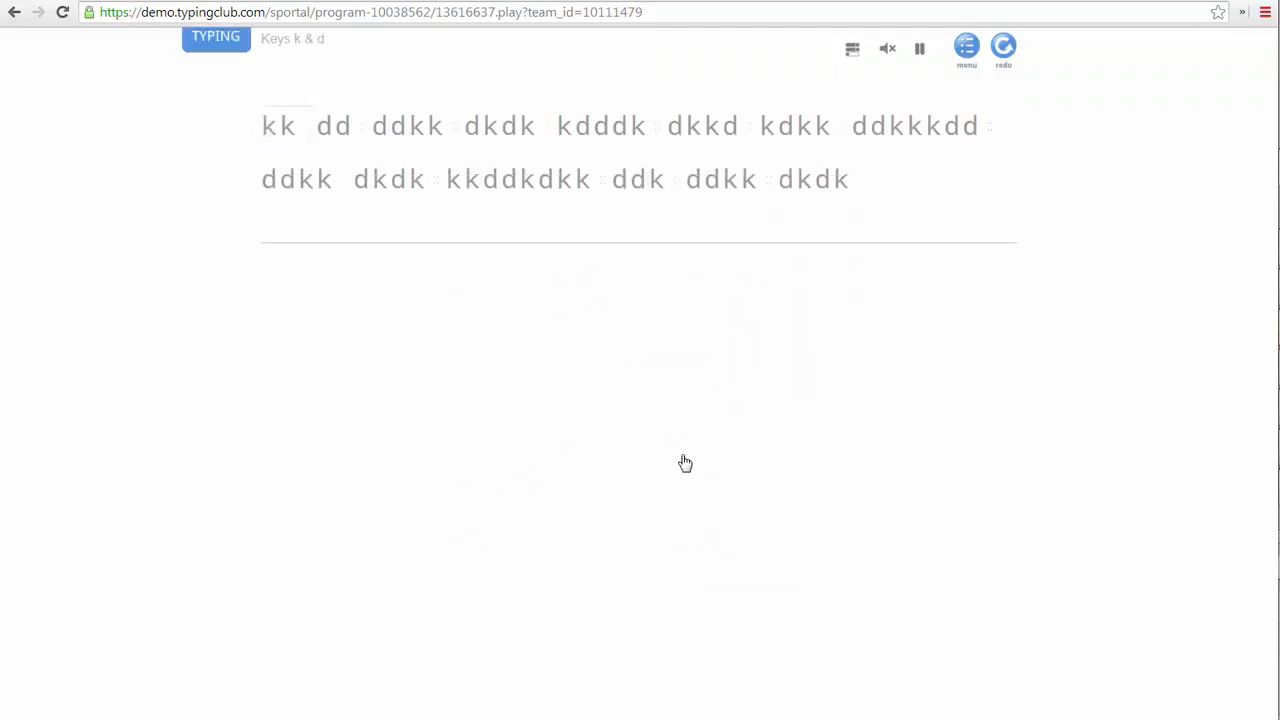
- Keep the on-screen keyboard showing, save settings, and return to the student home page
text(dkk dkdk)
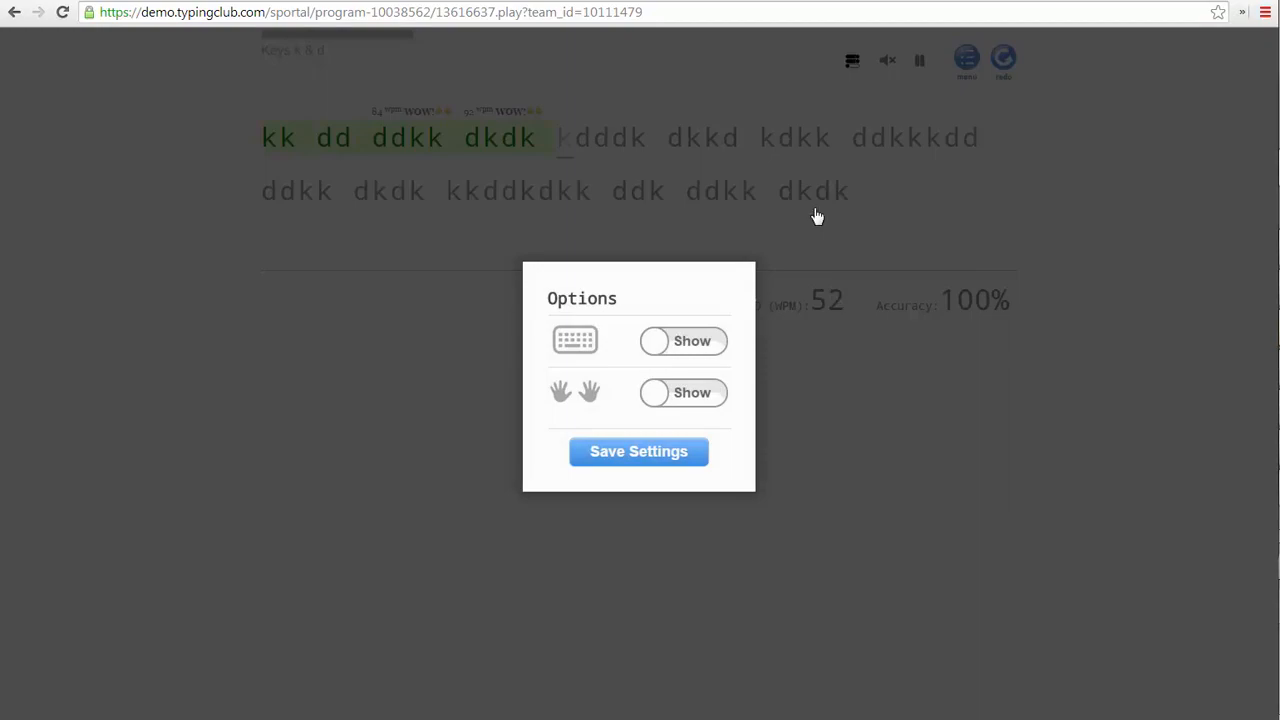
click(683, 341)
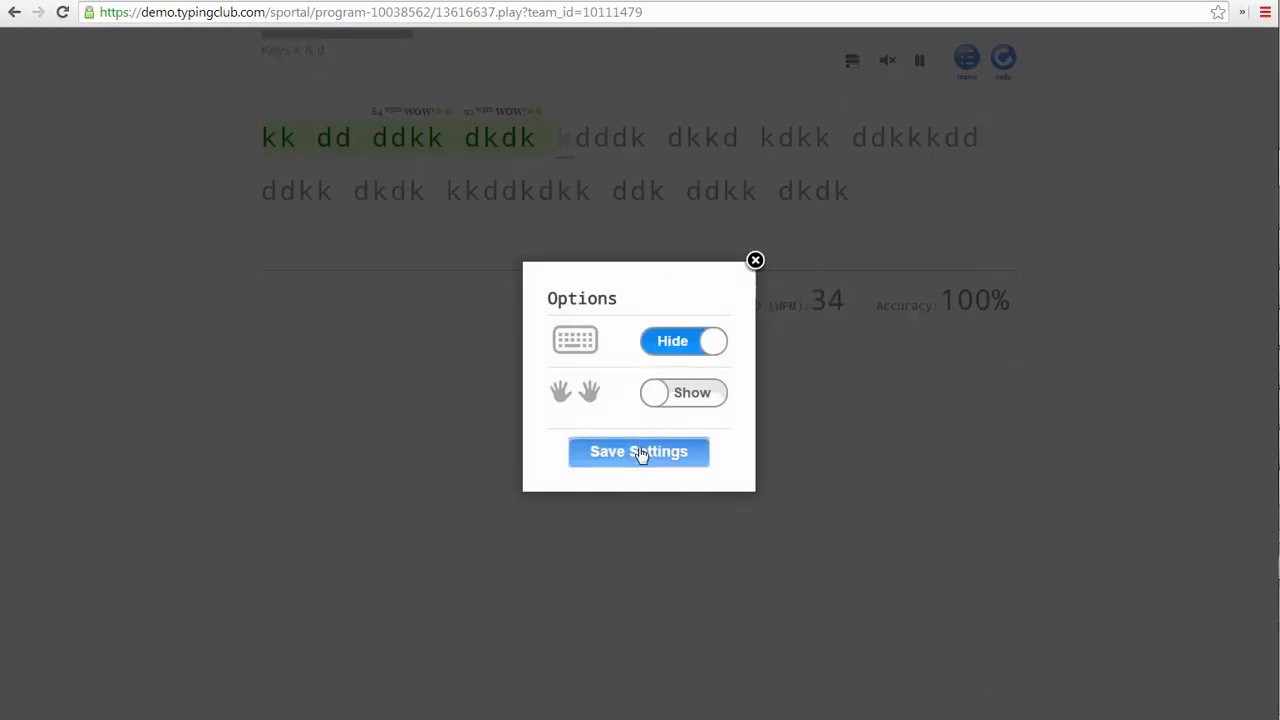
click(638, 451)
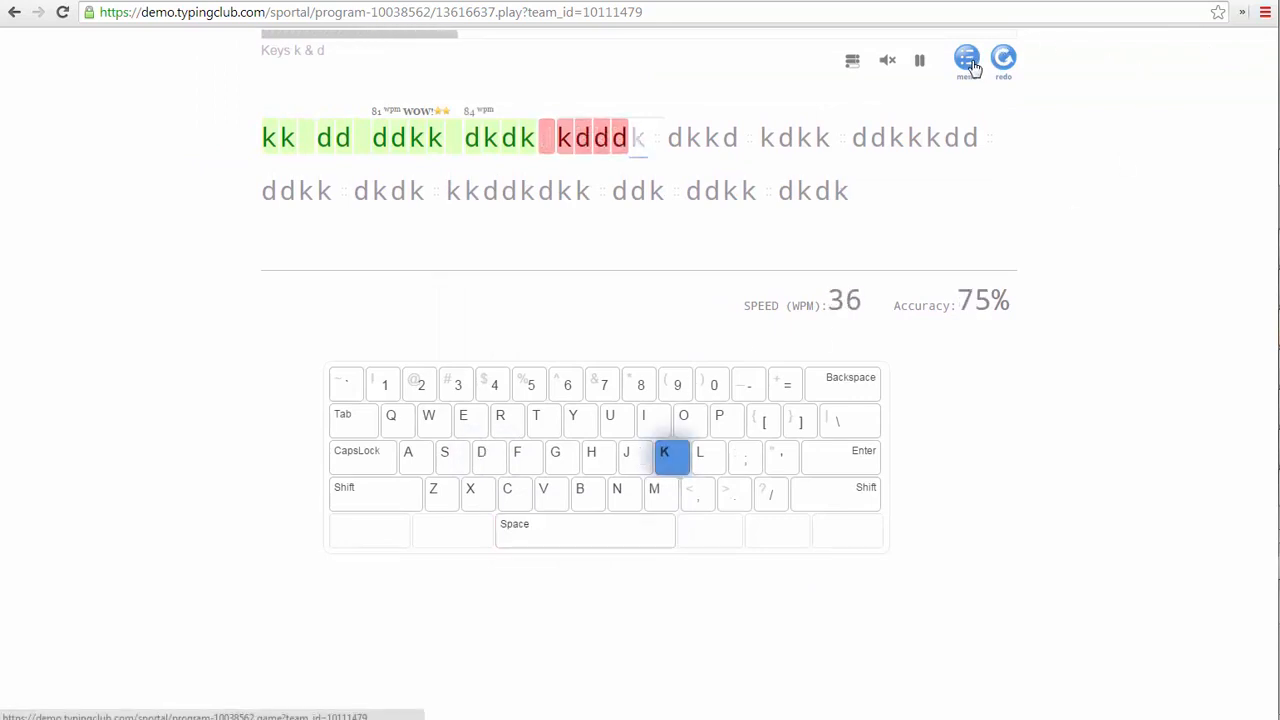
click(966, 60)
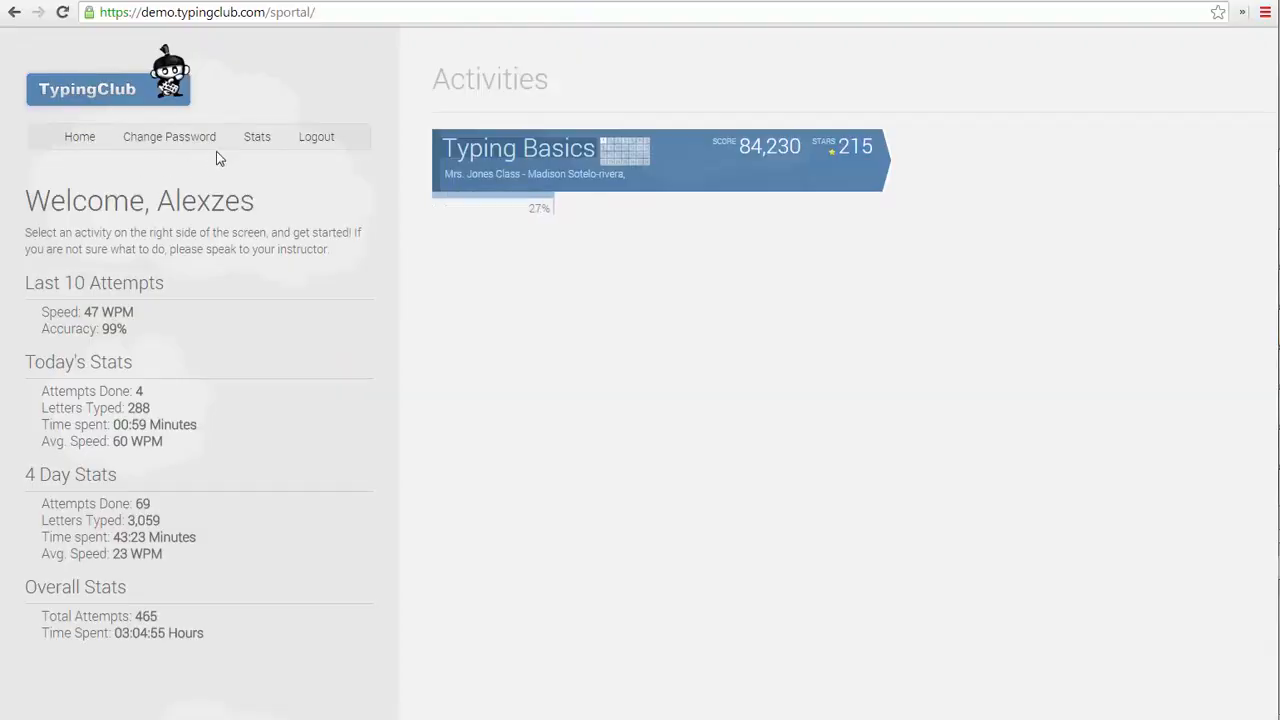
- Open Stats, then replay and close the Dec 10, 2014 Keys j & f attempt
click(257, 137)
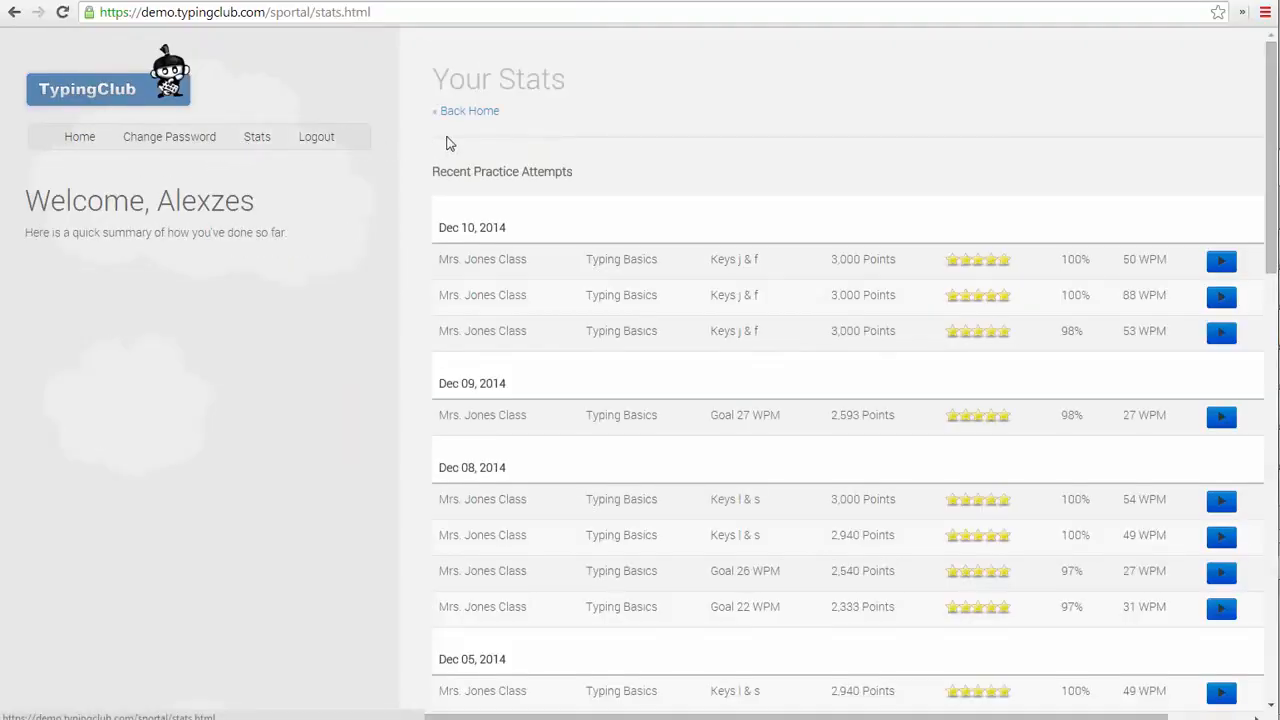
scroll(down, 3)
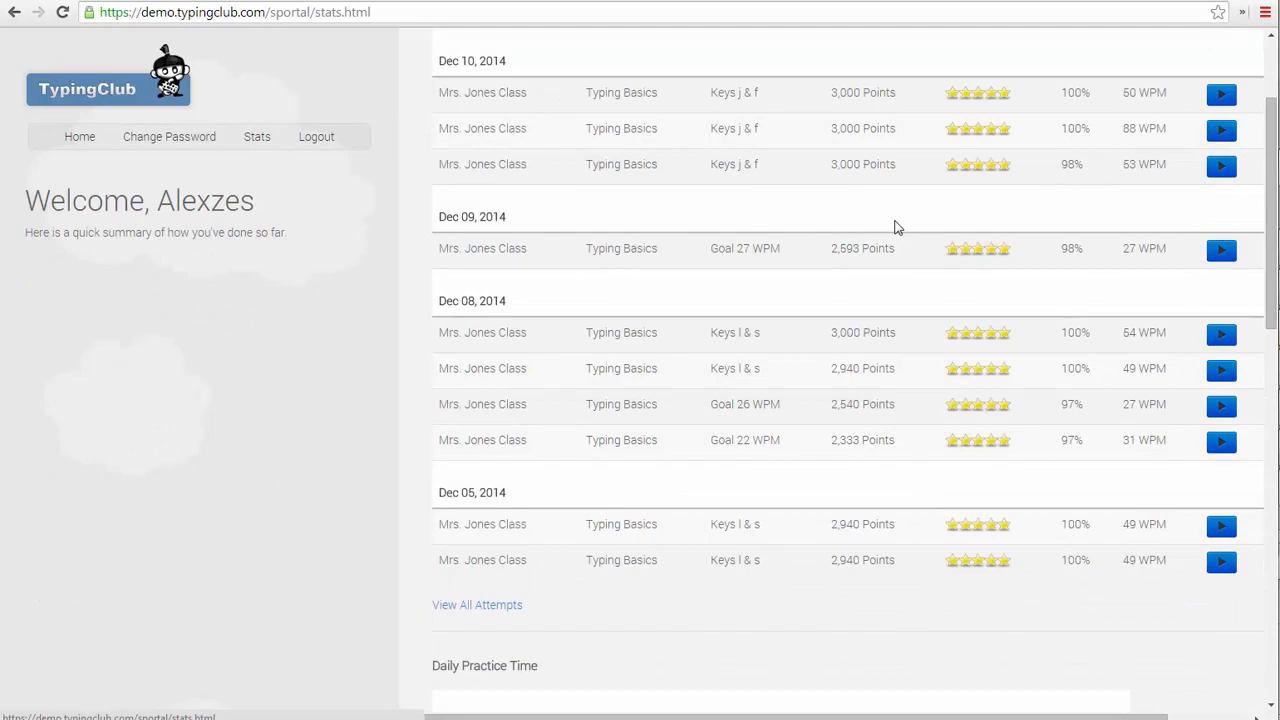
click(1221, 92)
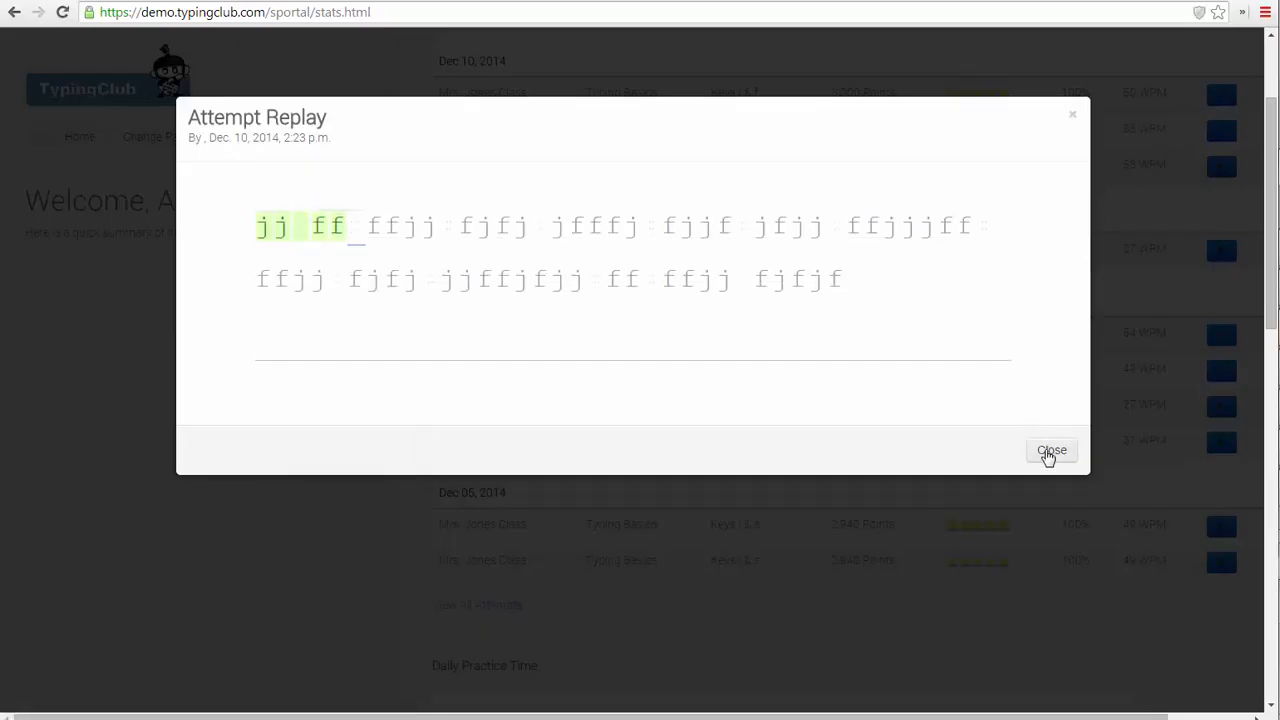
click(1051, 450)
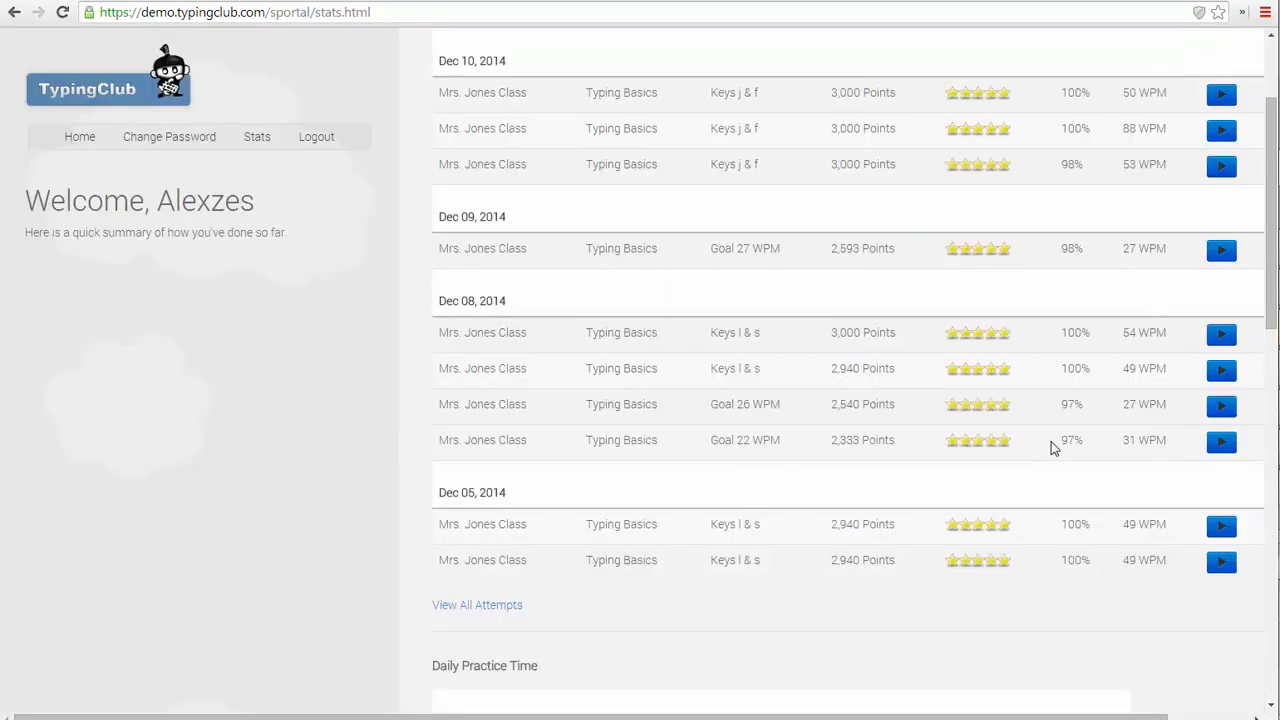
- Check the Speed Progress chart peaking at 69 WPM, then log out
scroll(down, 3)
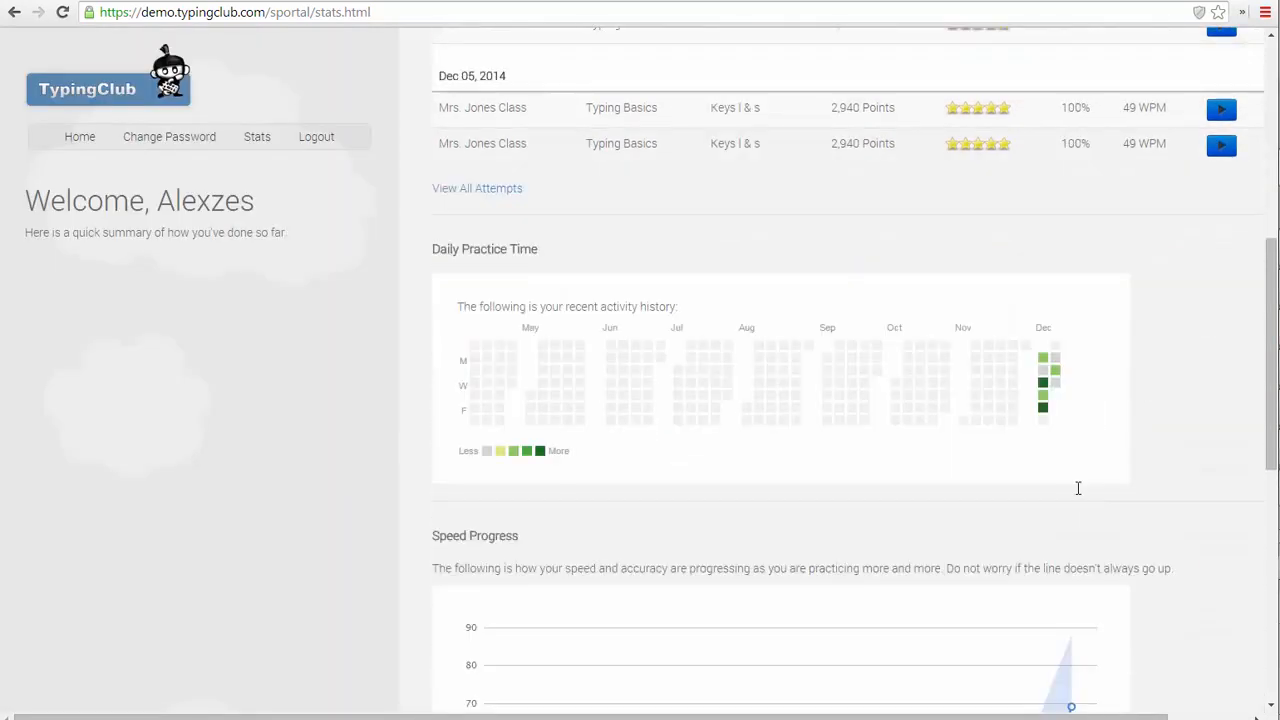
scroll(down, 3)
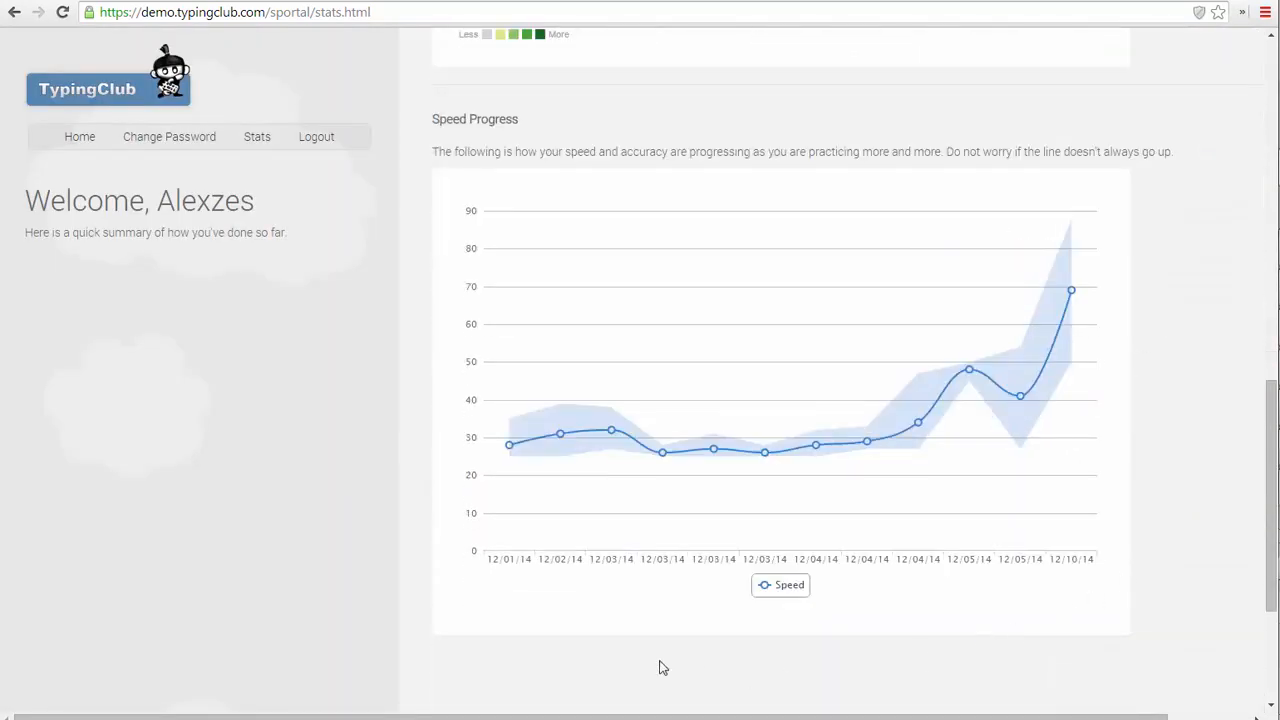
mouse_move(559, 439)
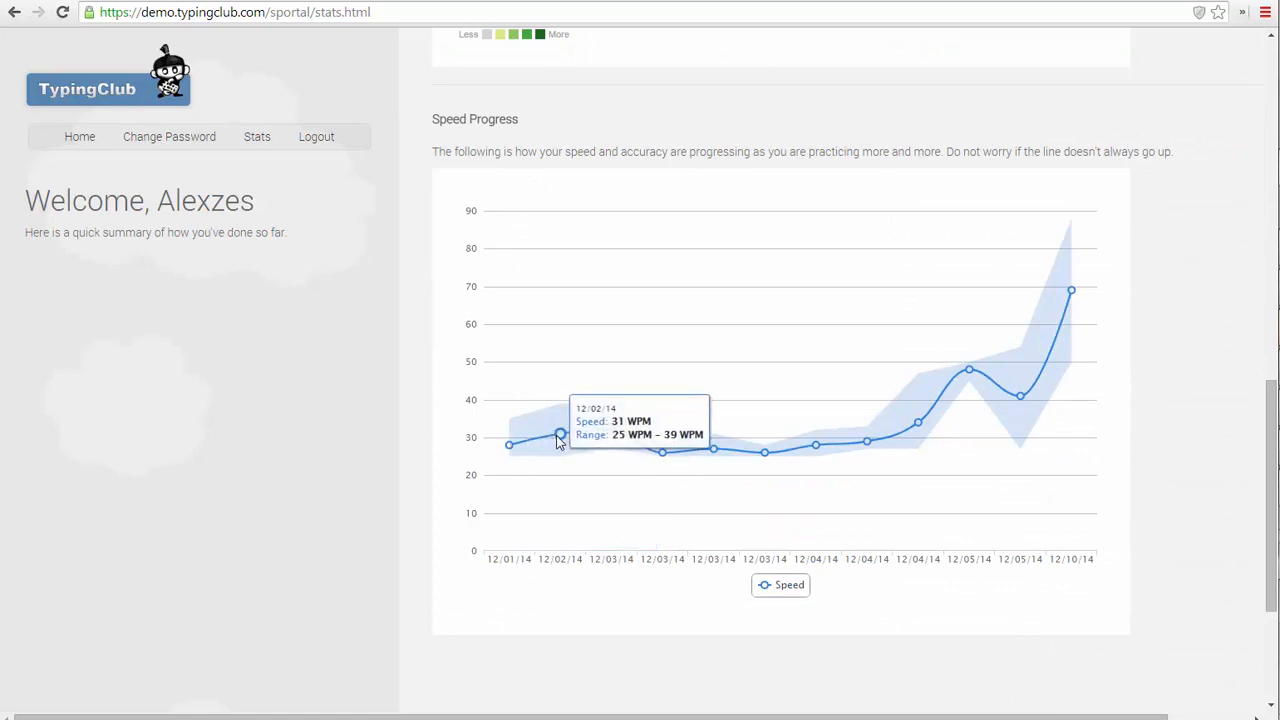
mouse_move(661, 452)
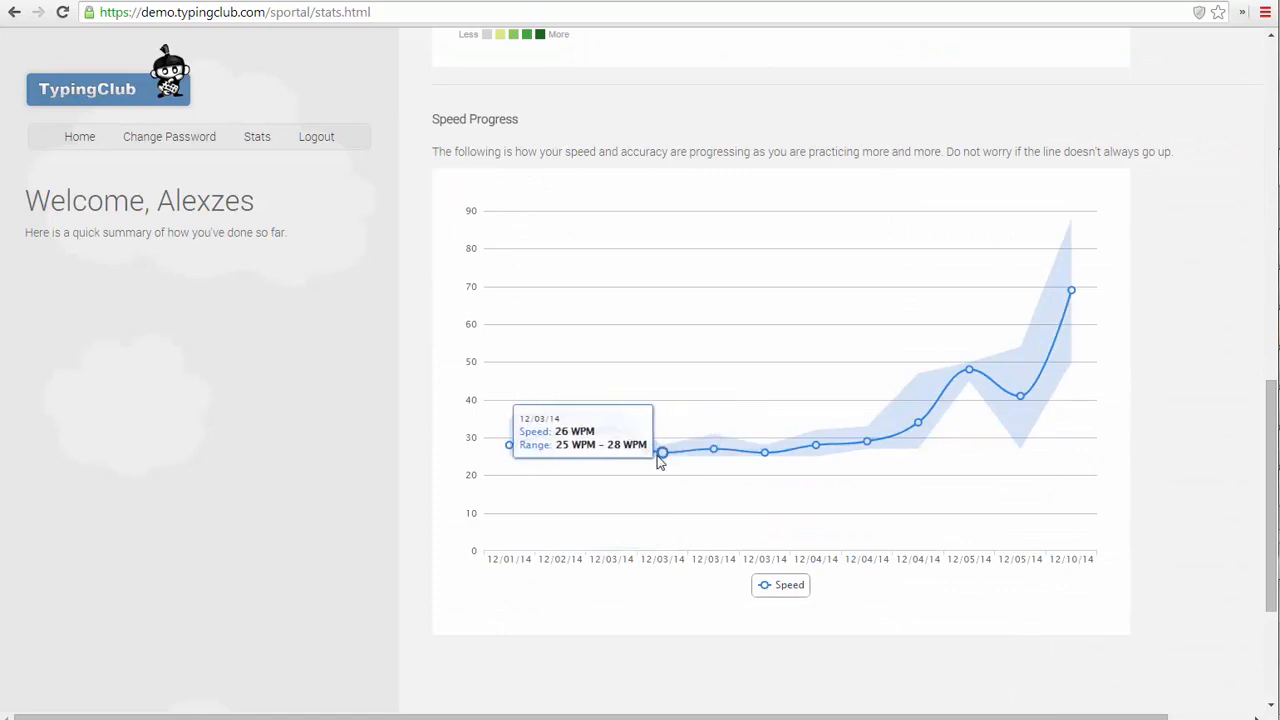
mouse_move(1071, 291)
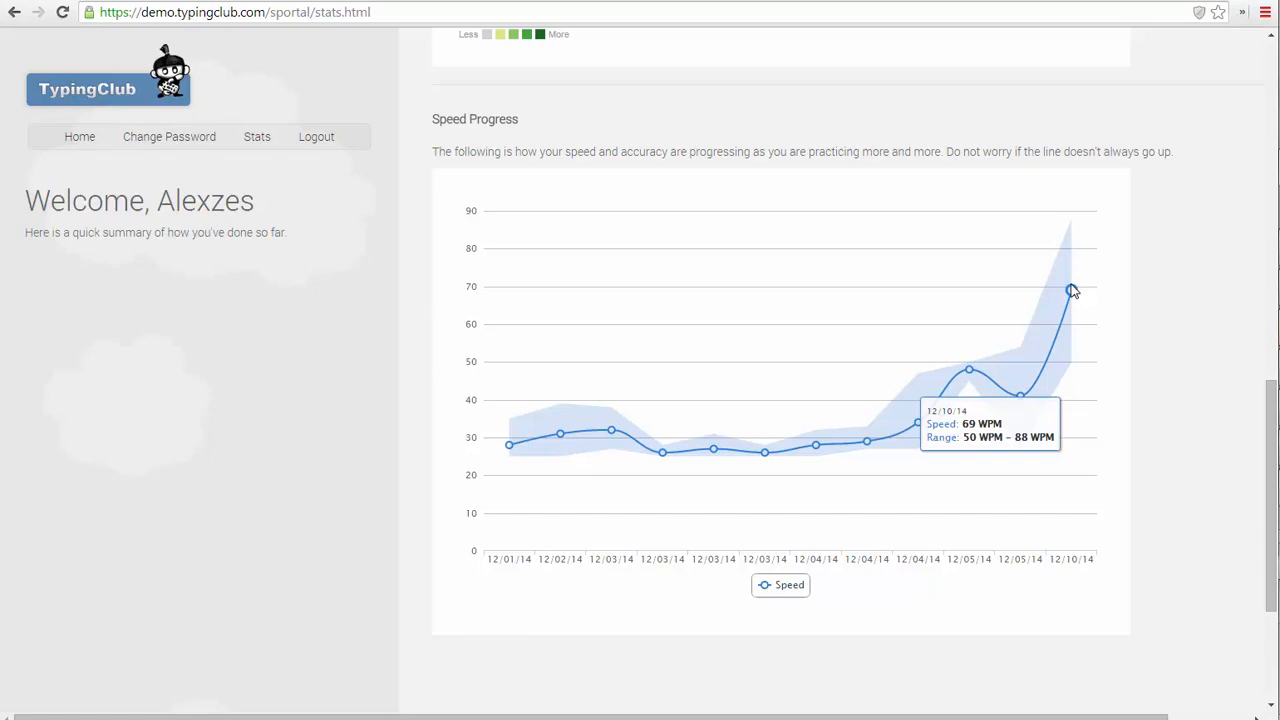
mouse_move(1185, 325)
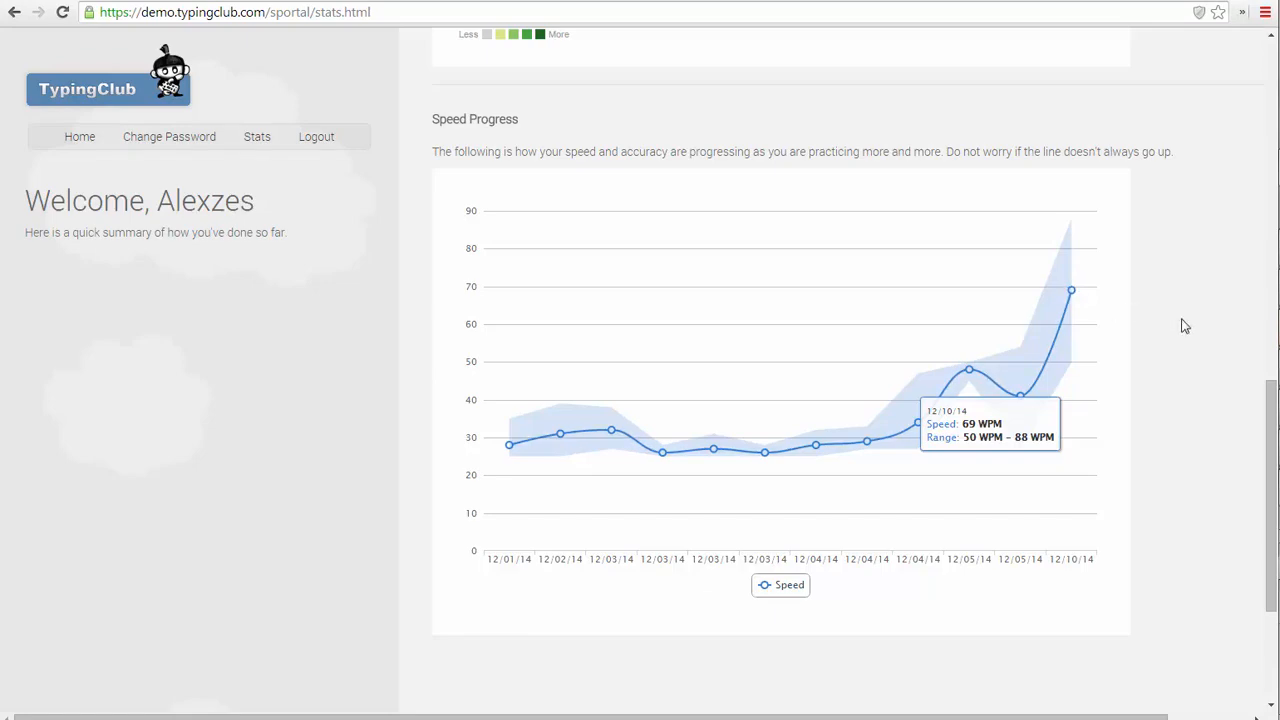
scroll(up, 3)
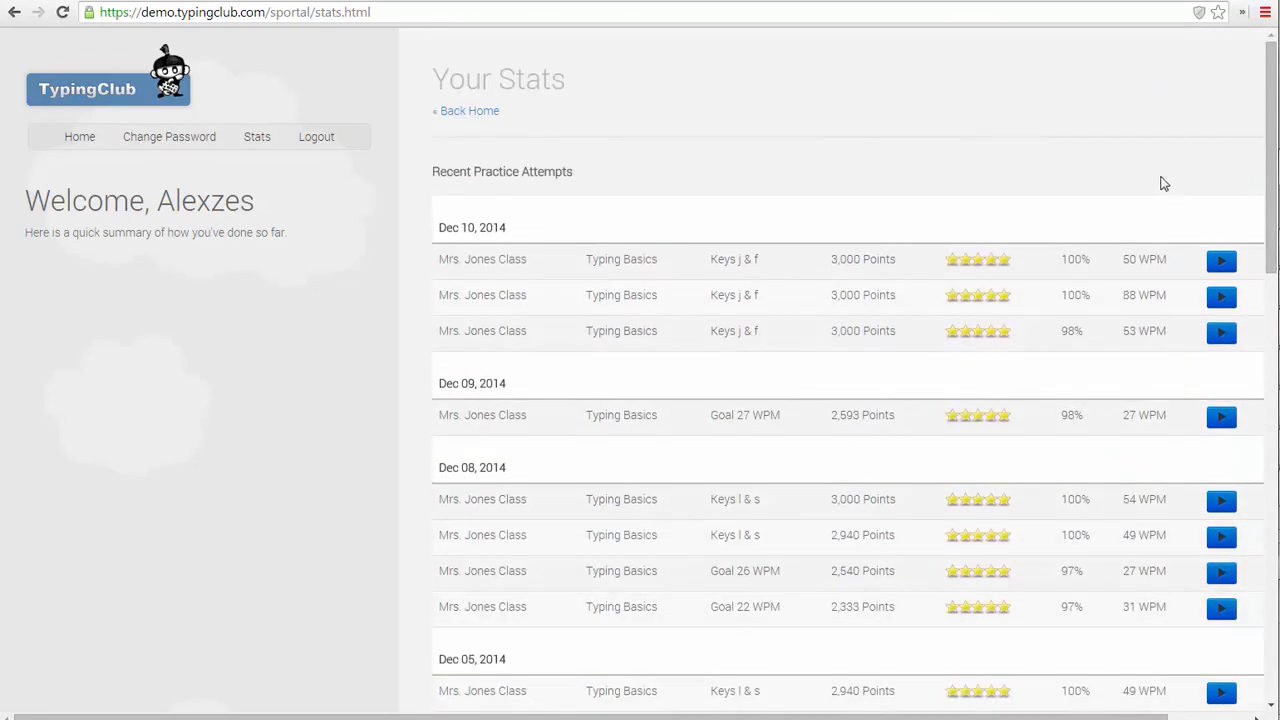
click(316, 136)
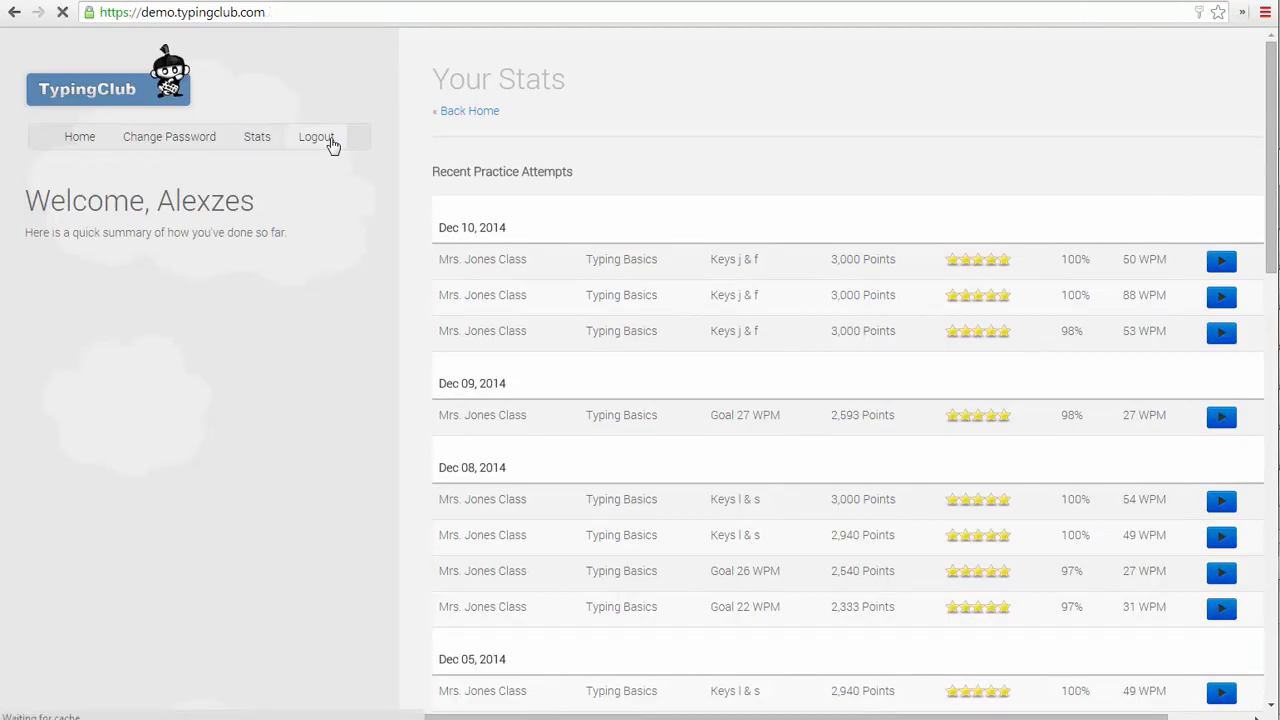
click(316, 137)
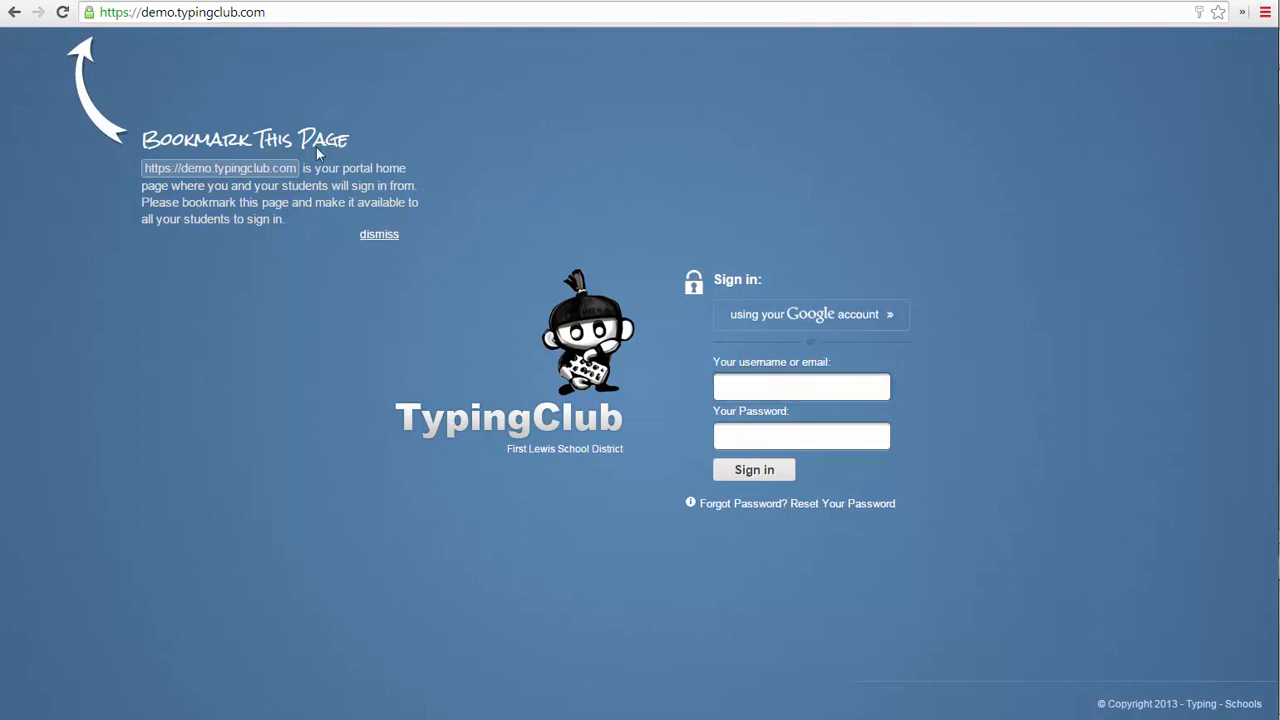
mouse_move(352, 34)
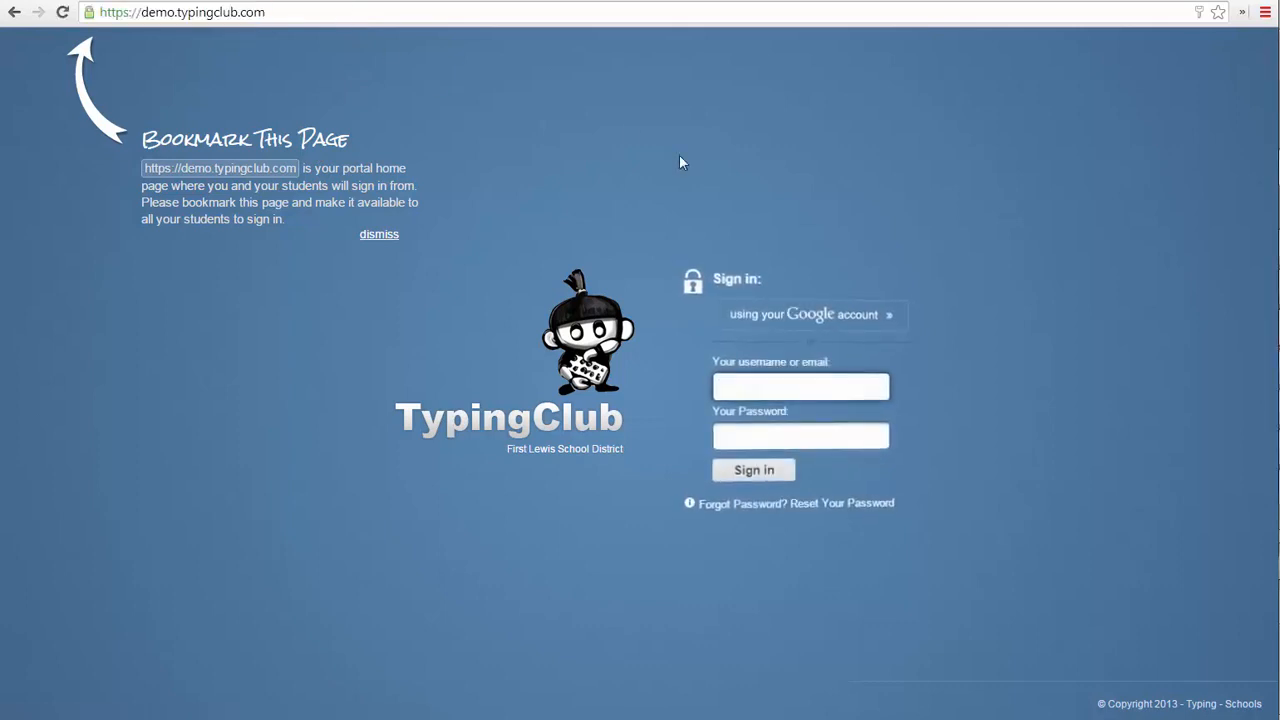
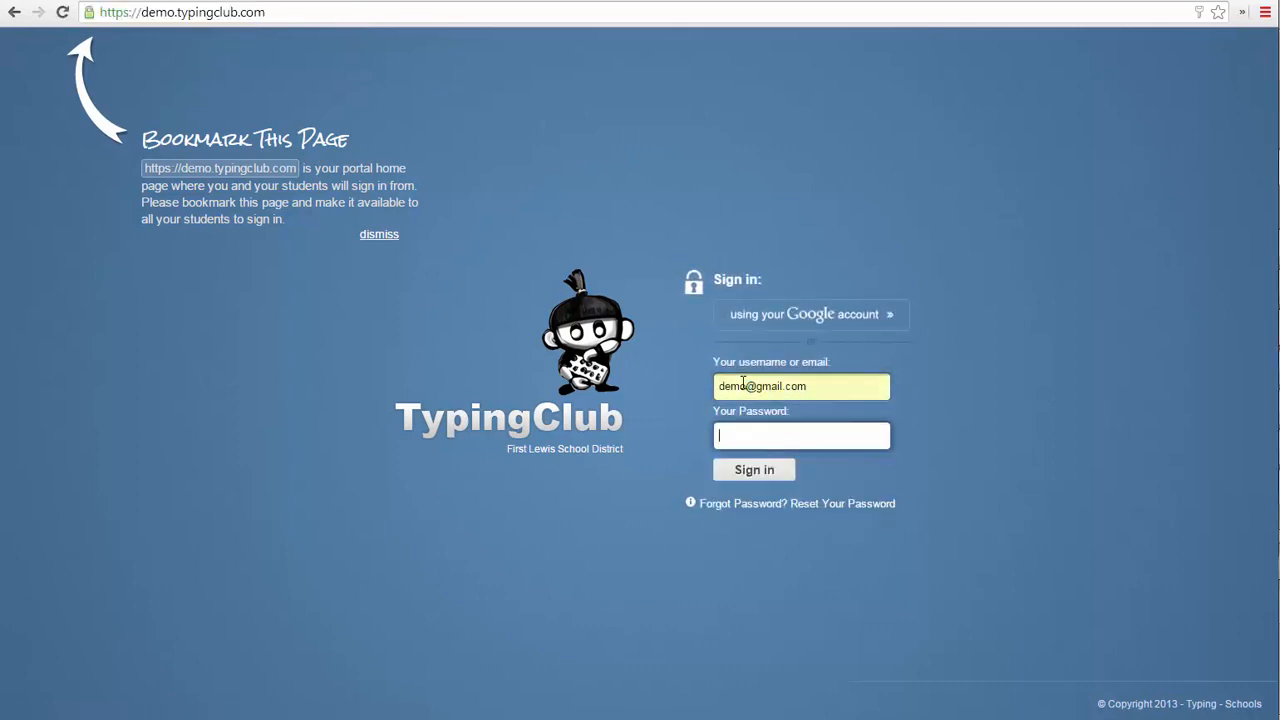
click(754, 470)
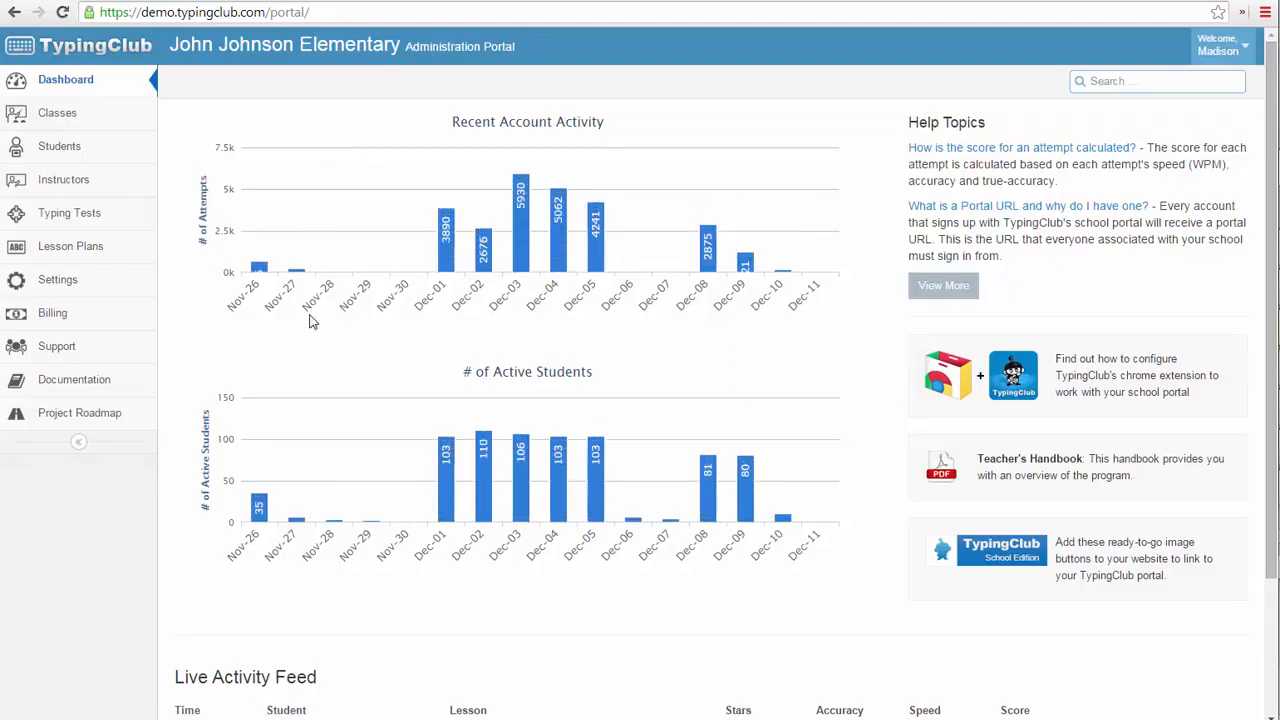
scroll(down, 3)
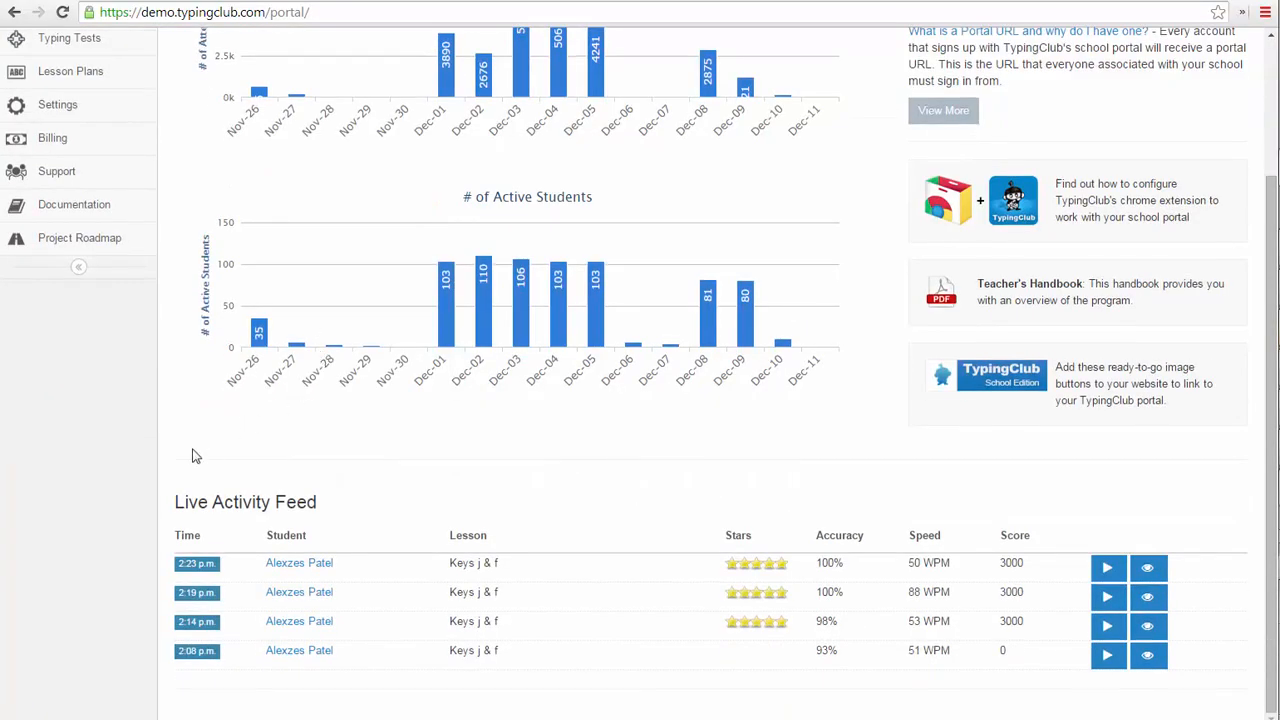
mouse_move(146, 678)
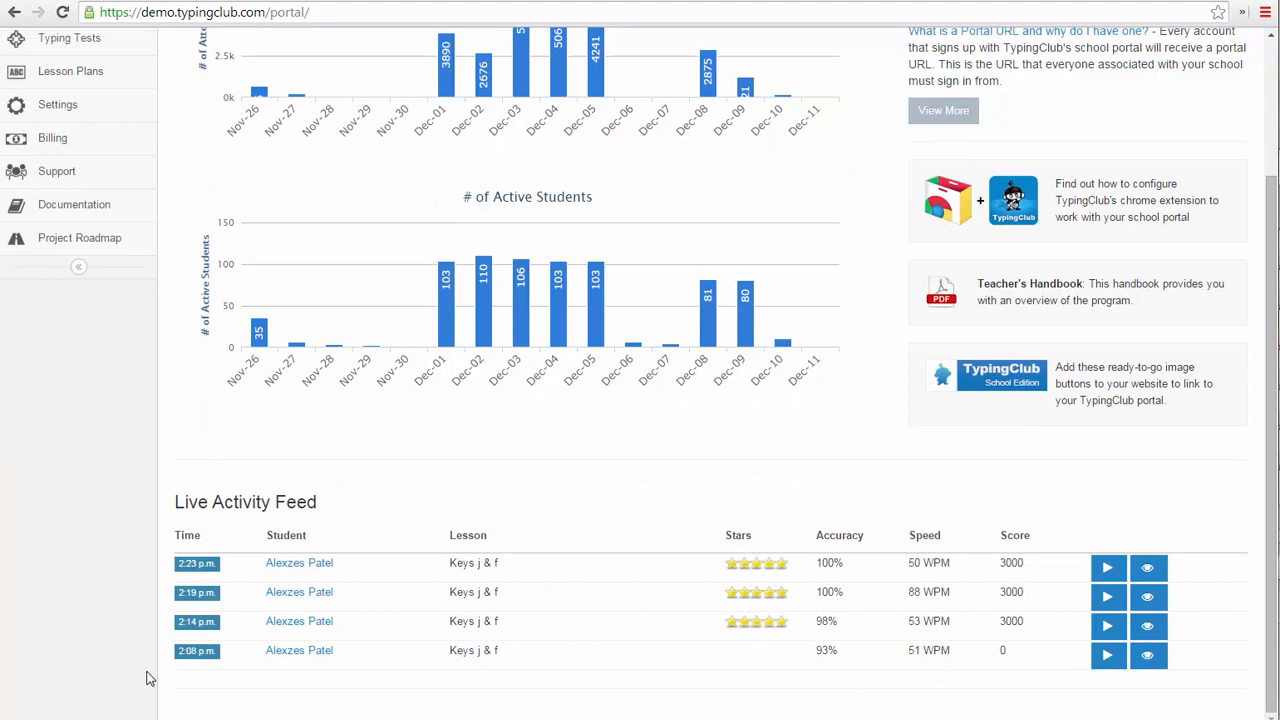
mouse_move(1003, 565)
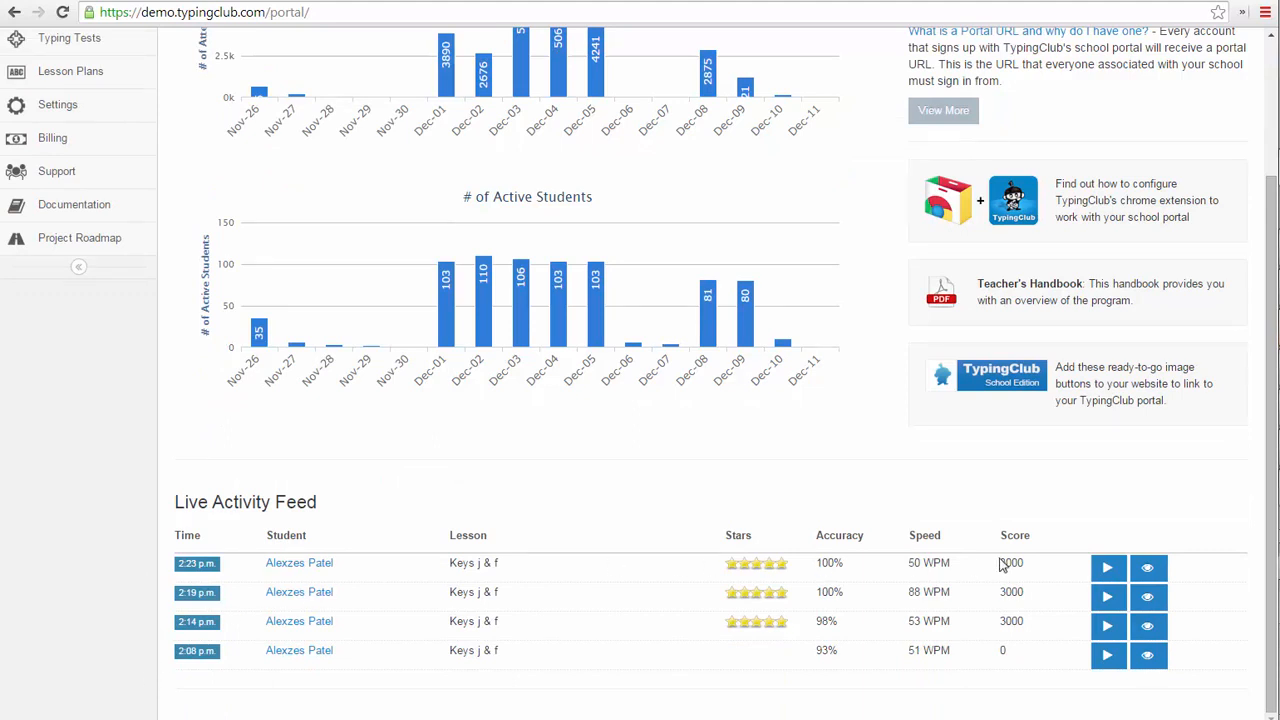
click(1107, 567)
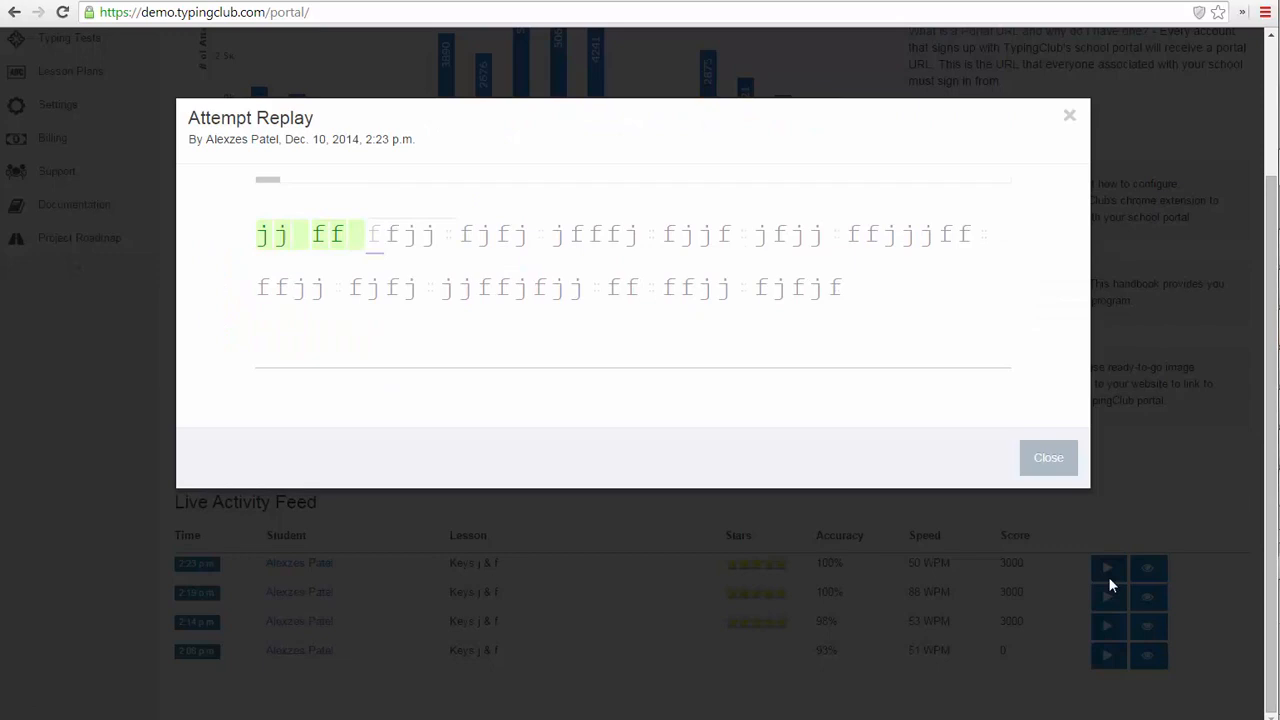
click(1148, 568)
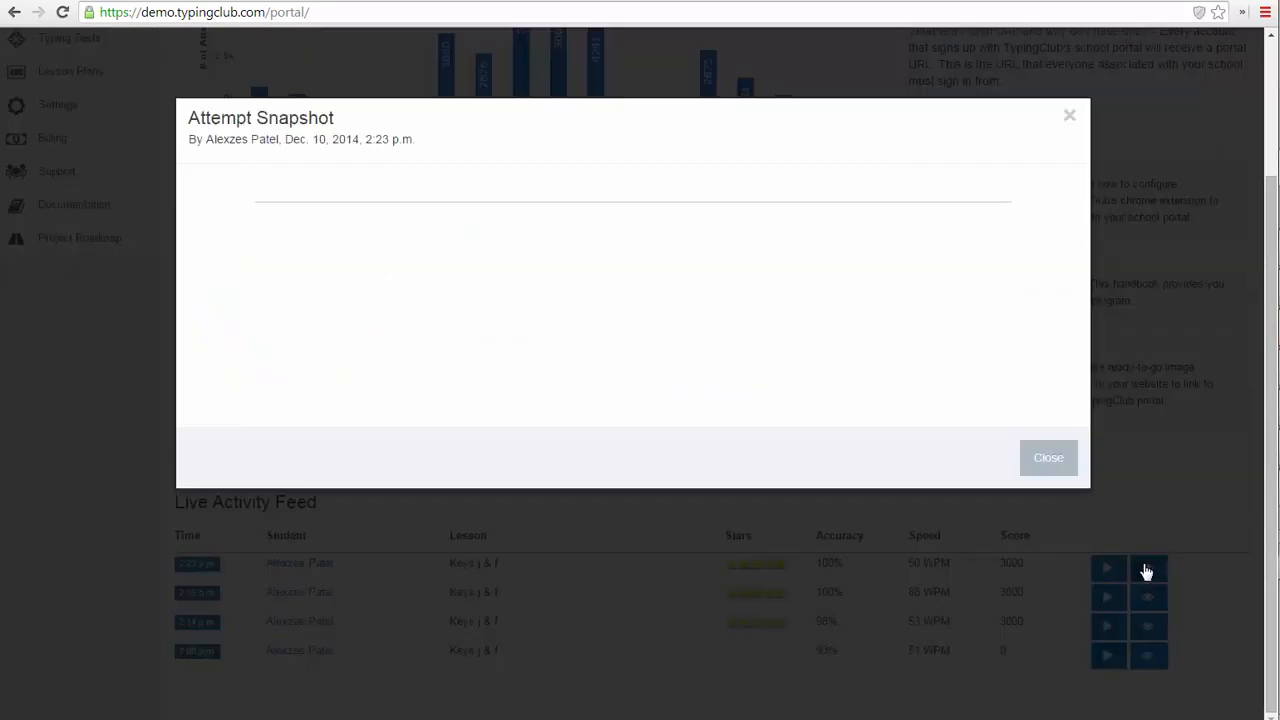
click(1048, 457)
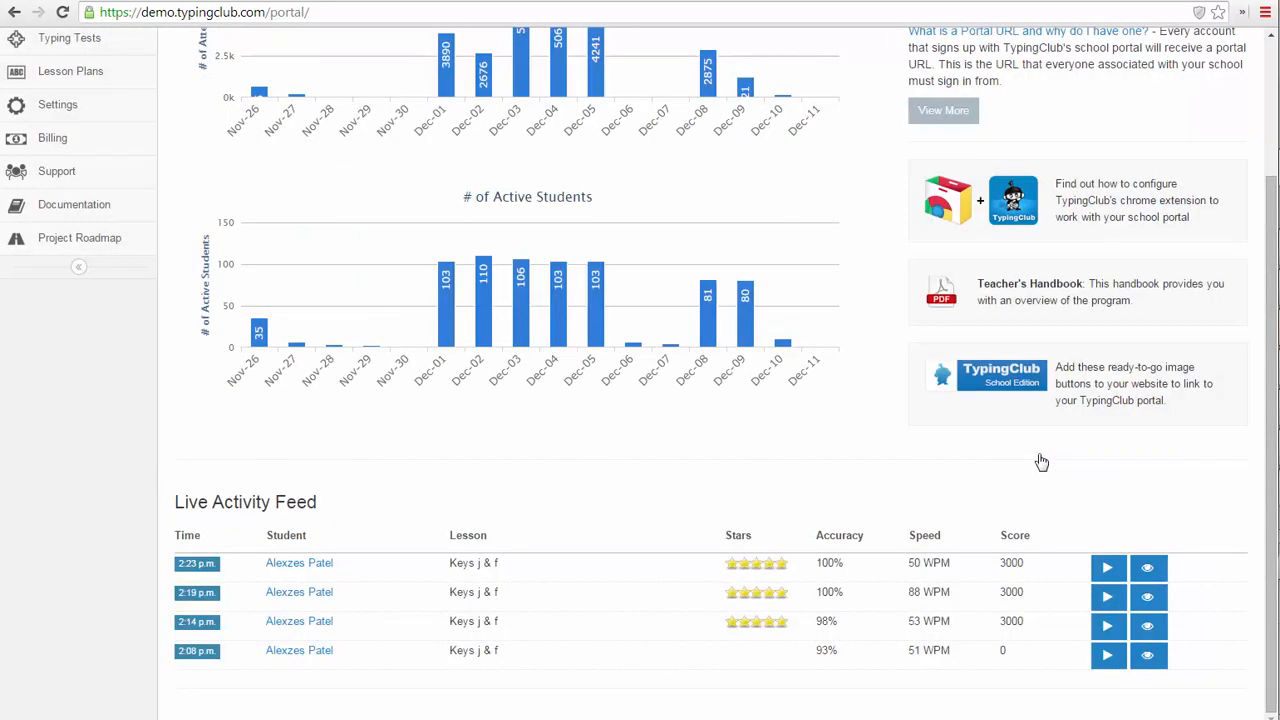
mouse_move(180, 456)
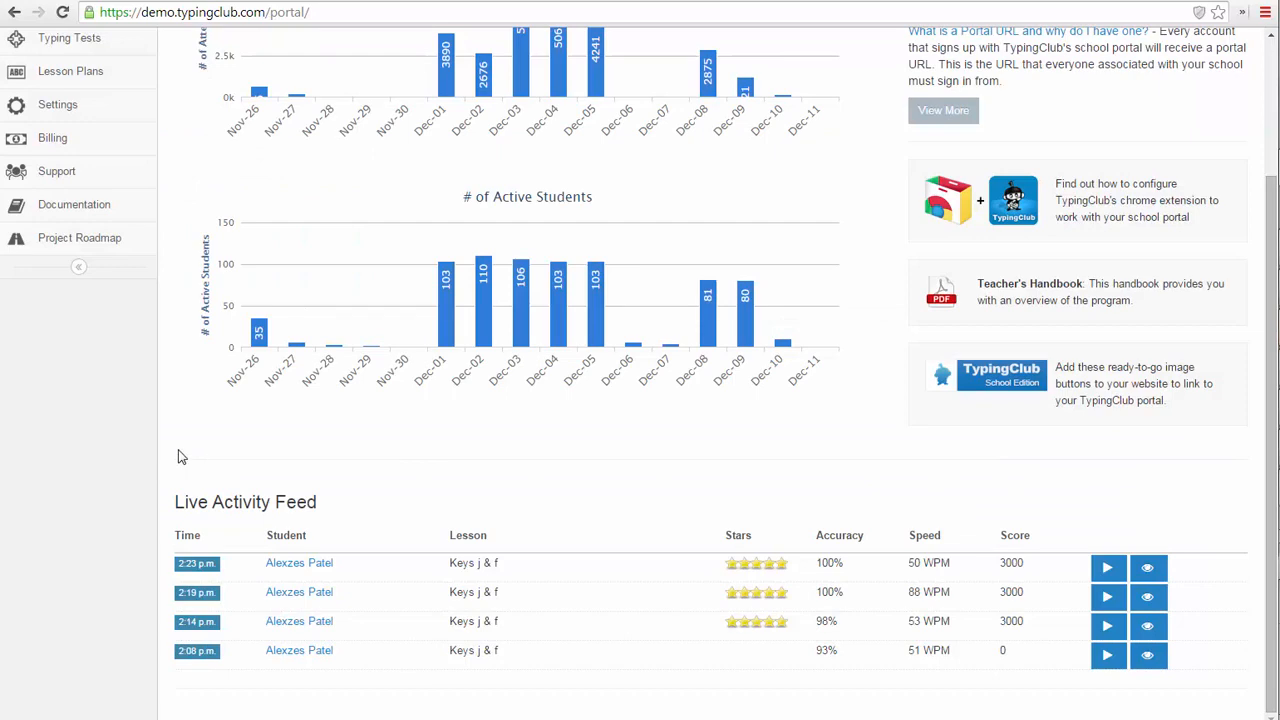
scroll(up, 3)
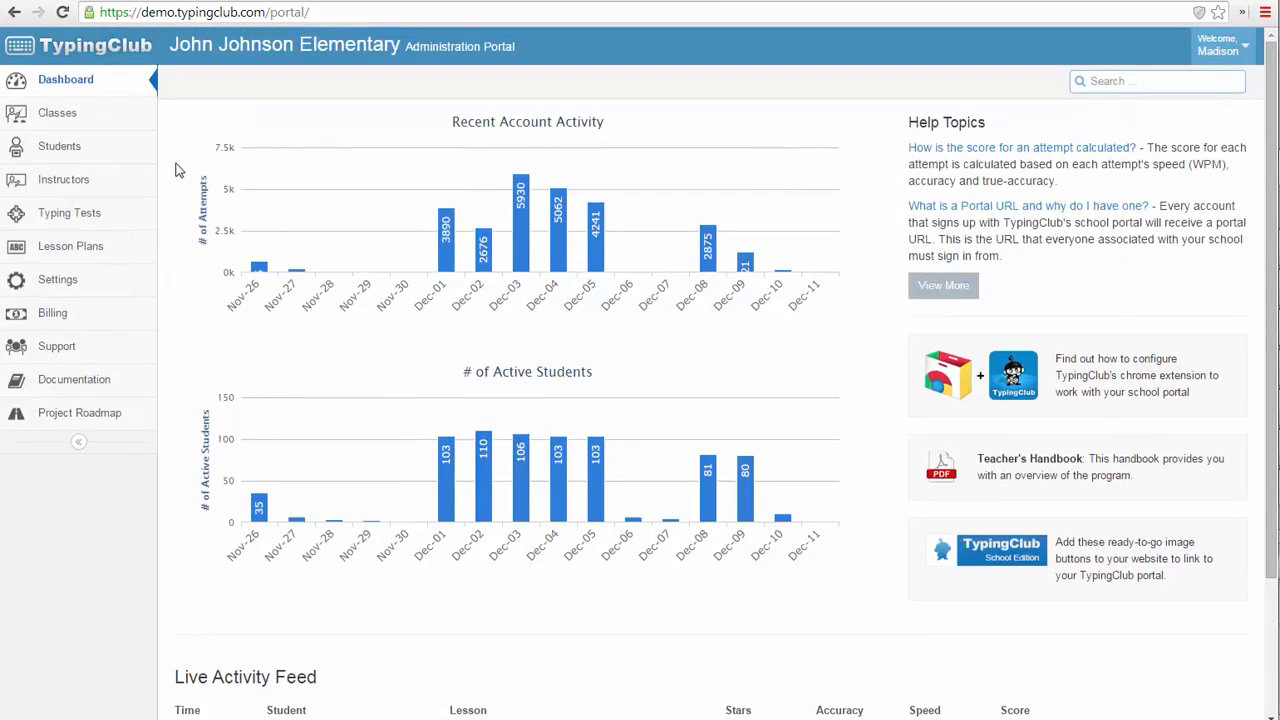
mouse_move(100, 112)
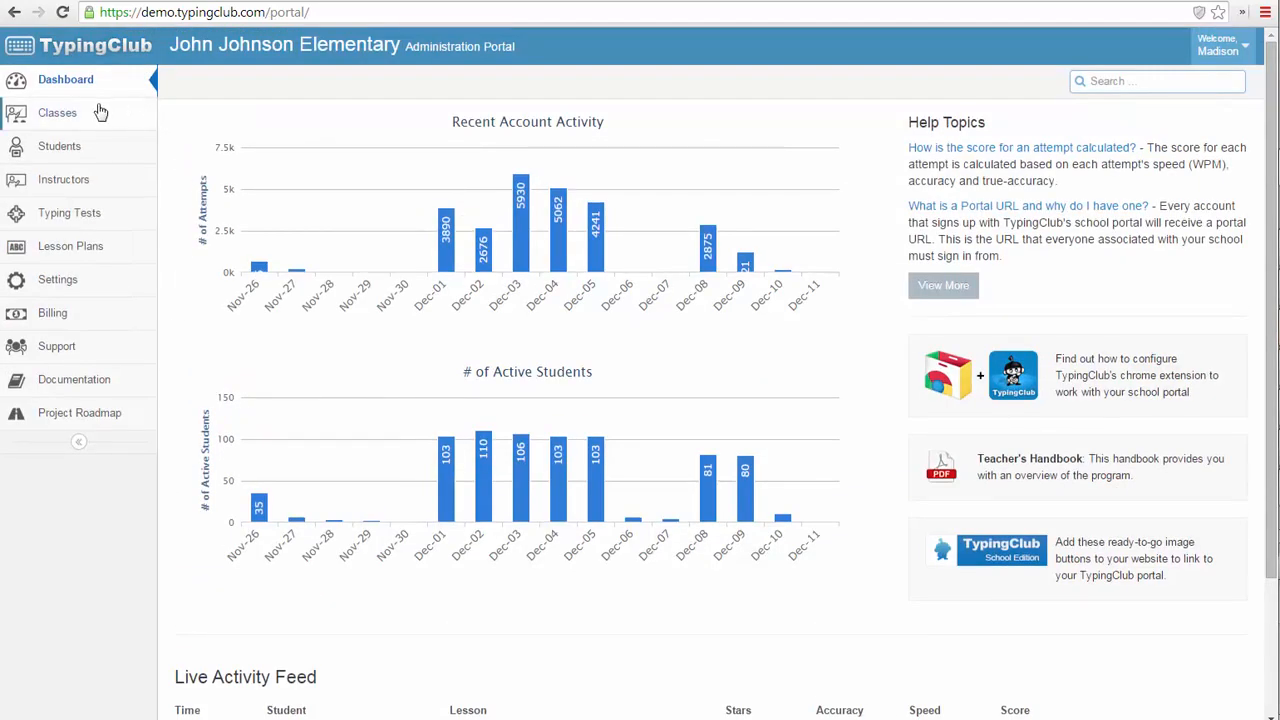
- Open Mrs. Jones Class from the Classes list and scroll its 27-student overview
click(57, 112)
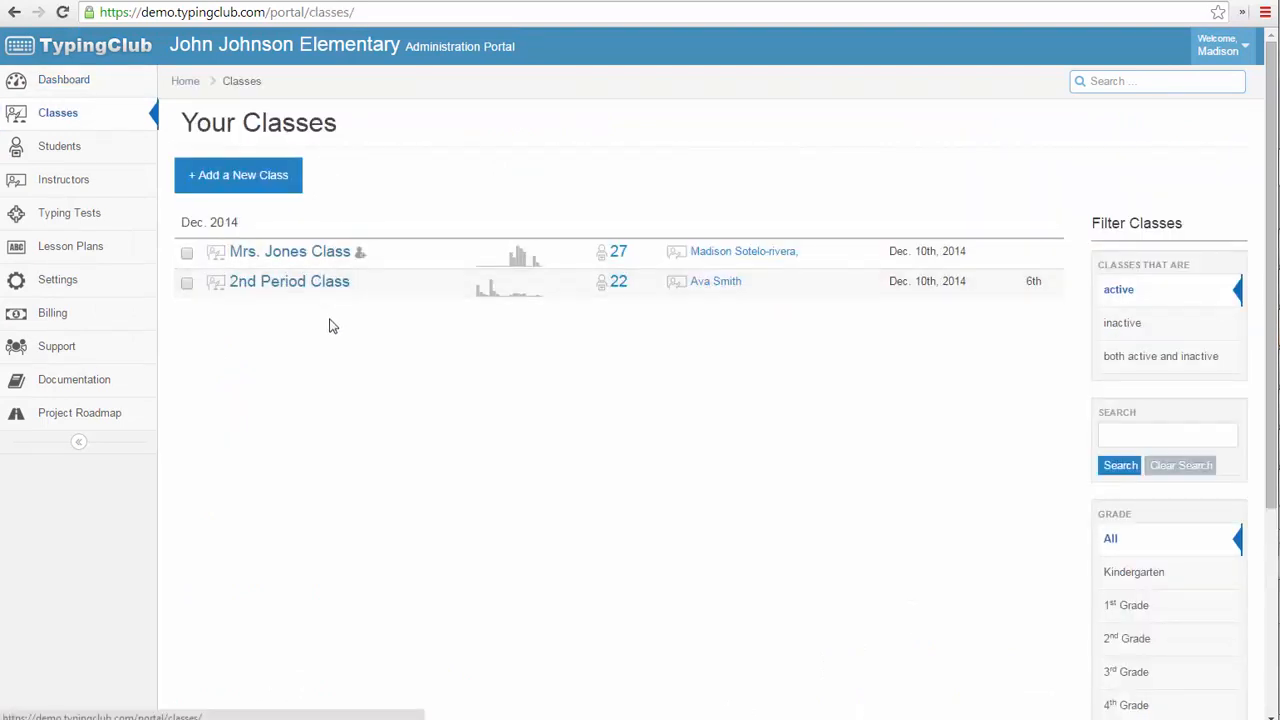
mouse_move(477, 331)
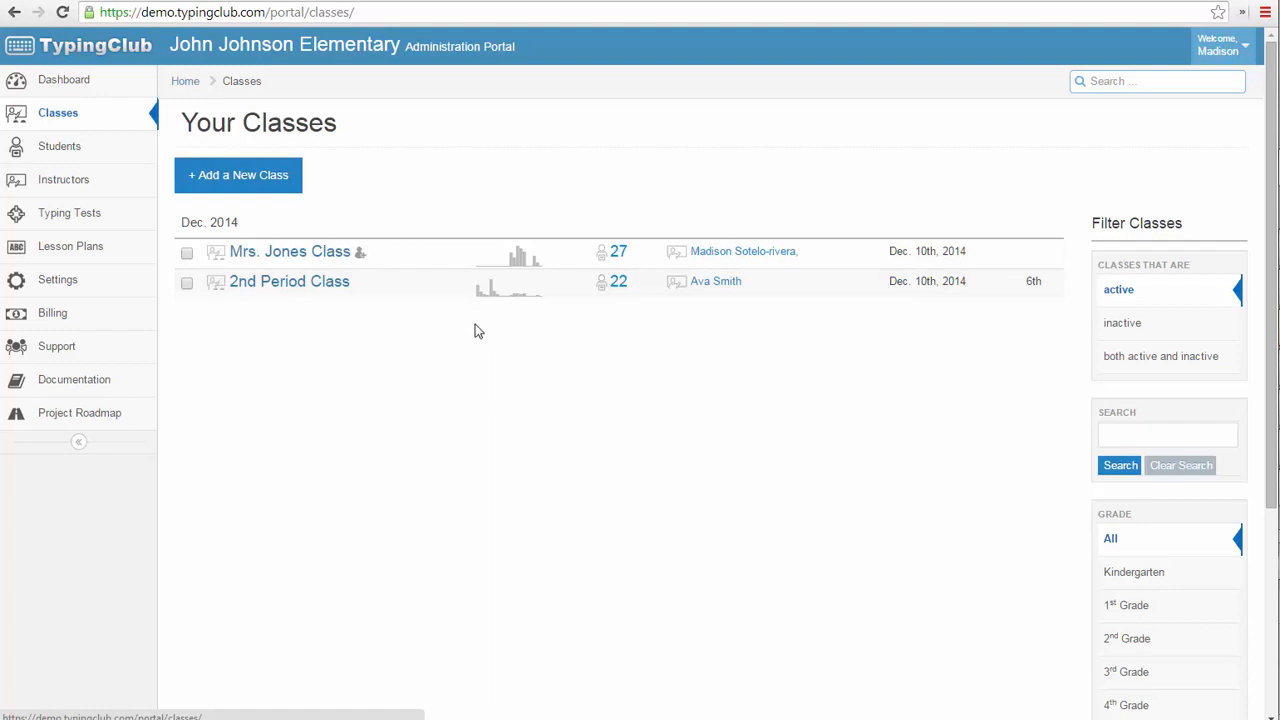
mouse_move(527, 264)
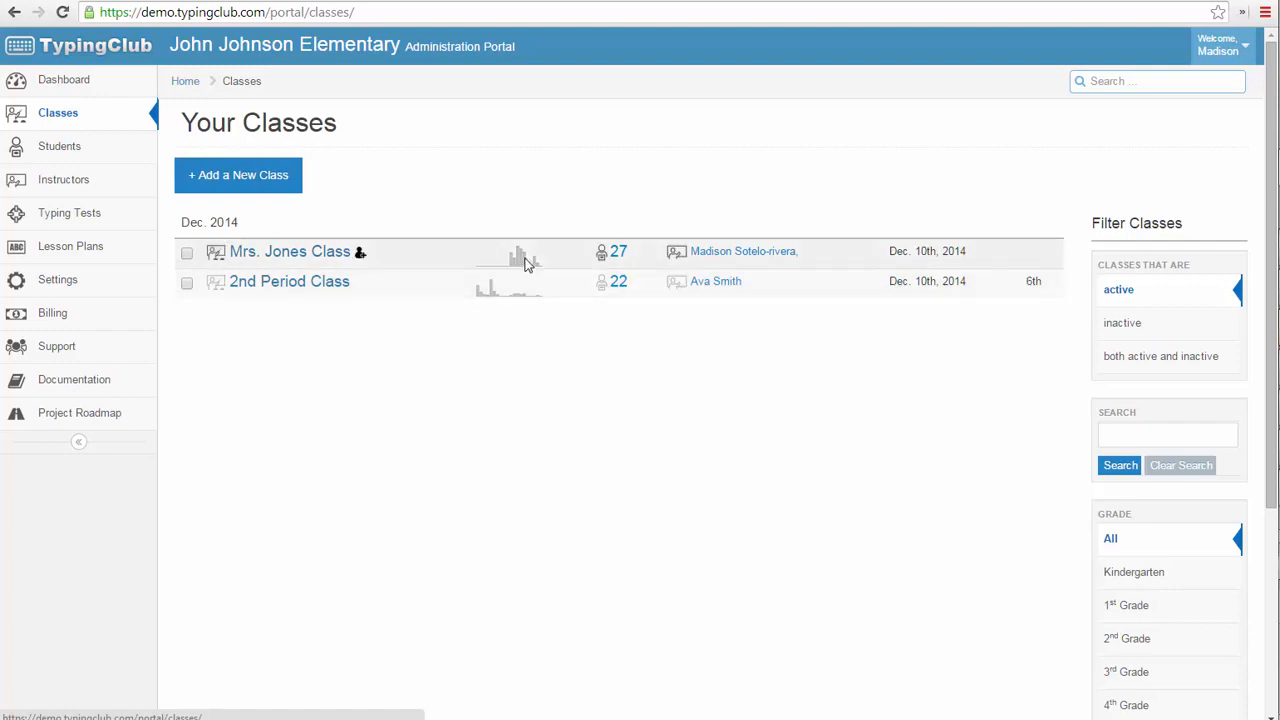
click(290, 251)
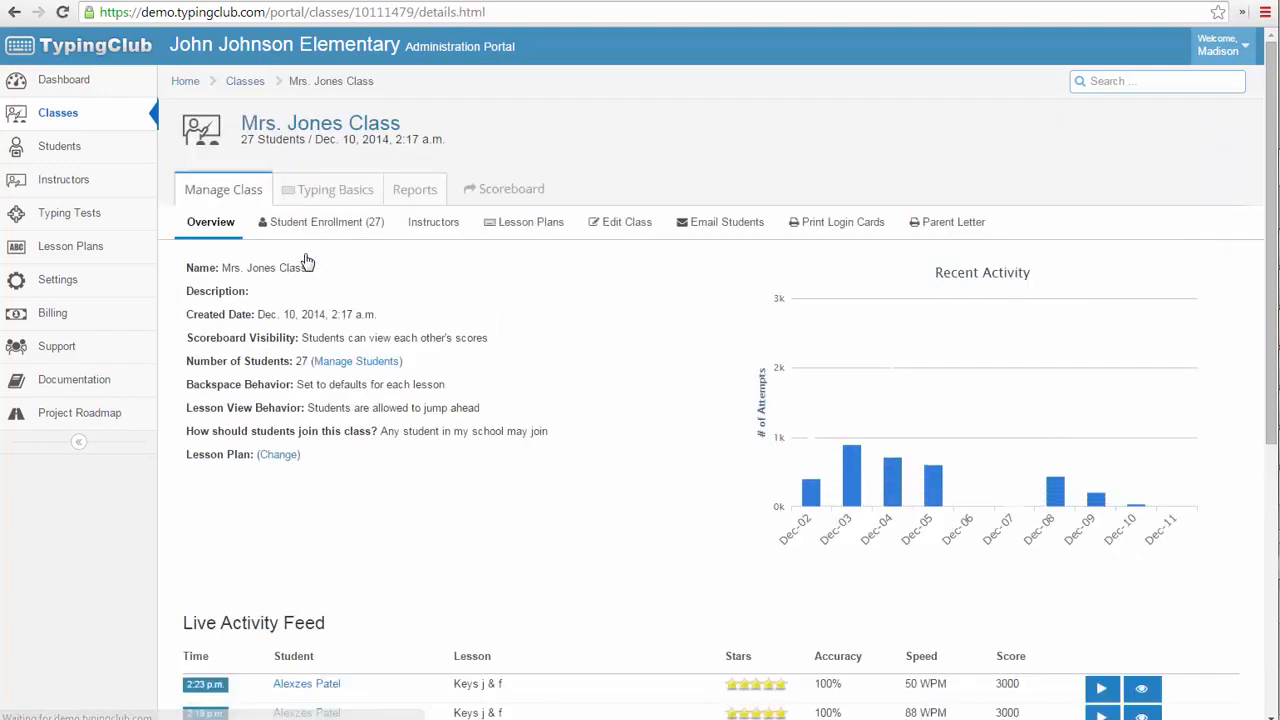
scroll(down, 3)
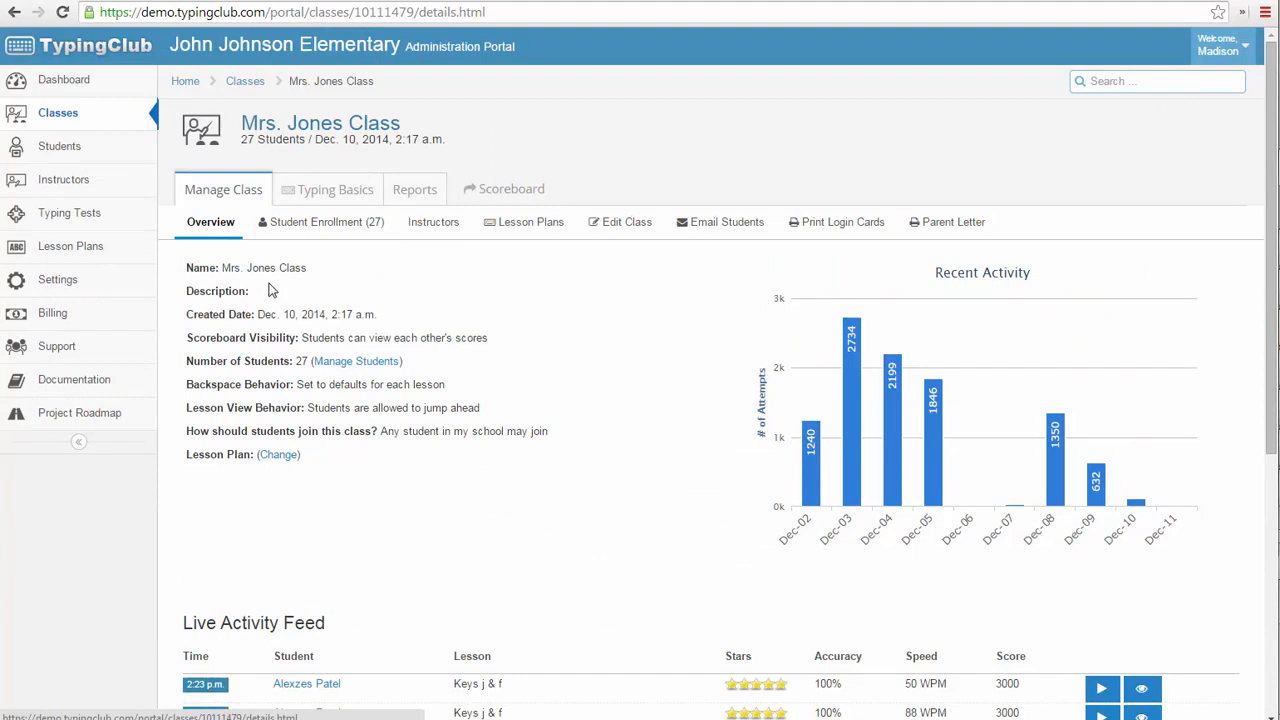
mouse_move(289, 197)
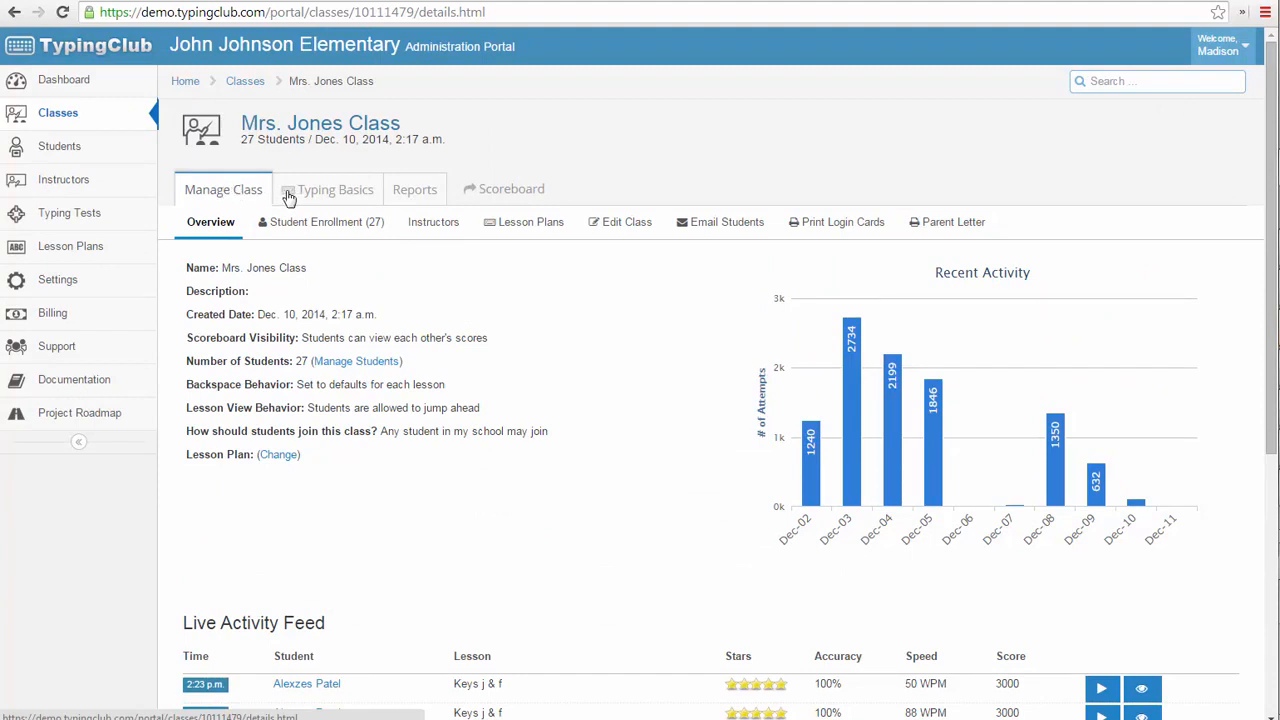
mouse_move(414, 189)
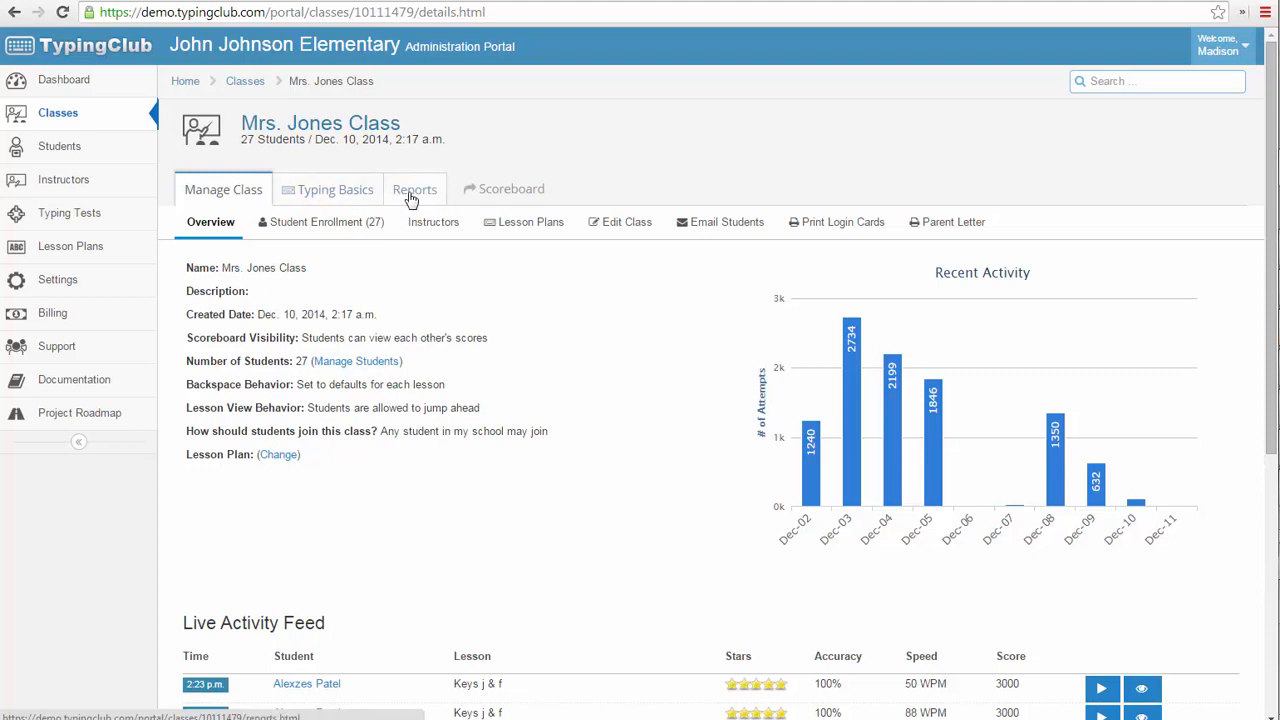
mouse_move(330, 225)
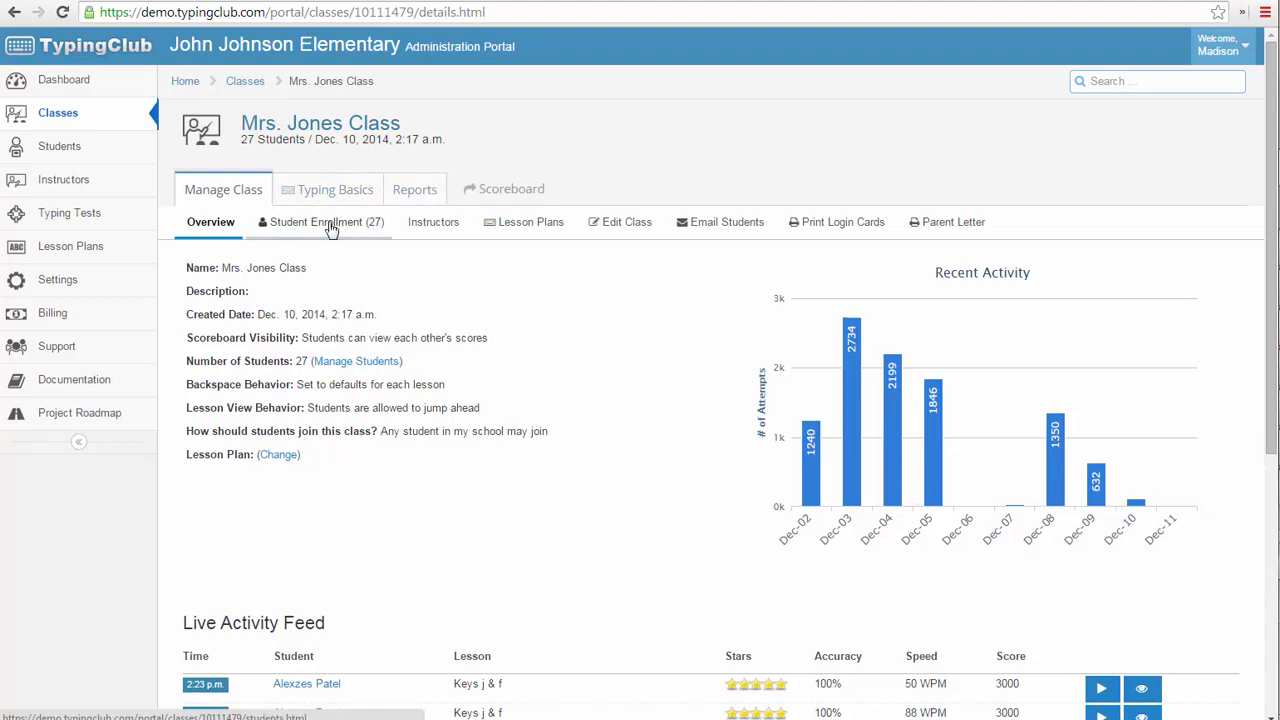
- View enrolled students and instructors, then open and close Add Instructor without changes
click(320, 221)
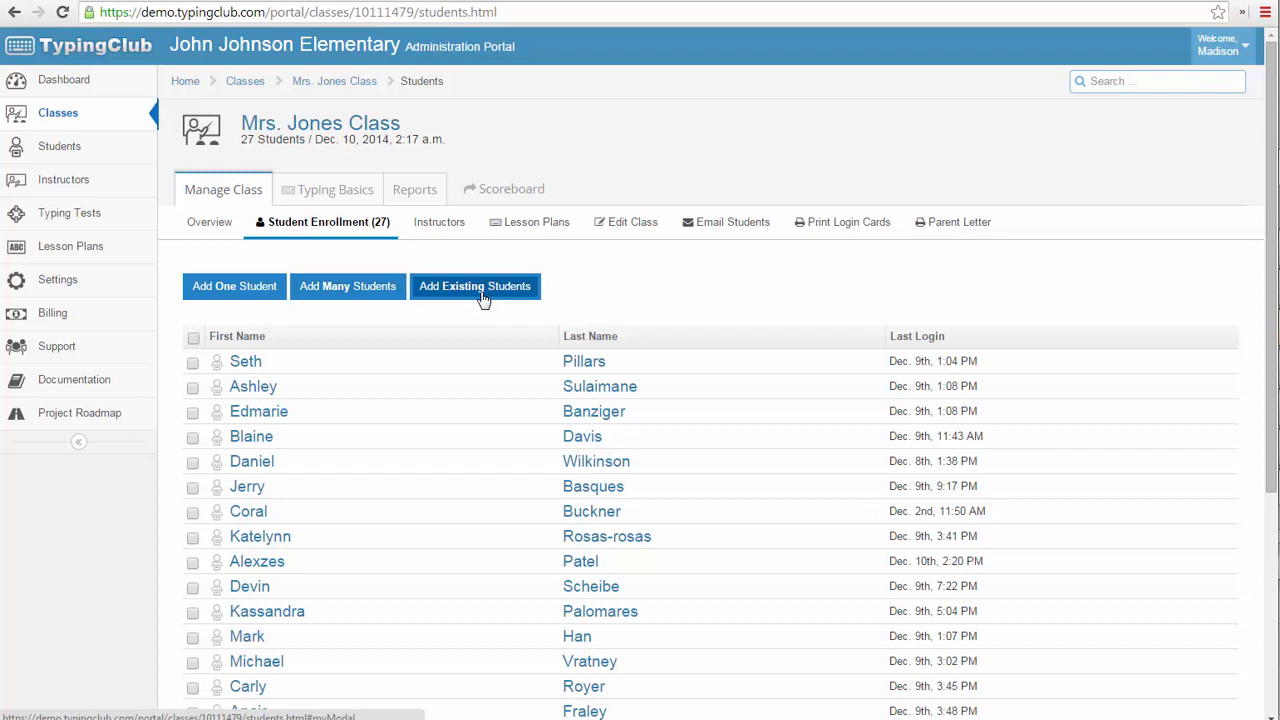
click(433, 221)
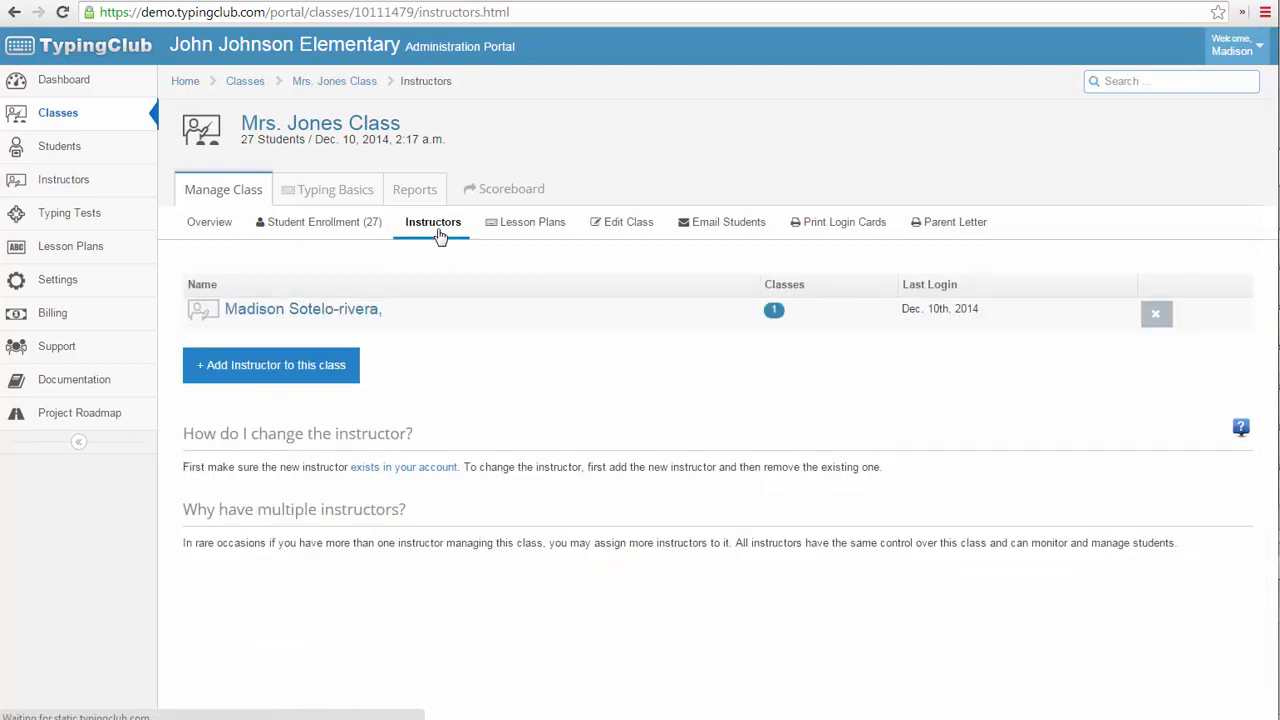
click(270, 365)
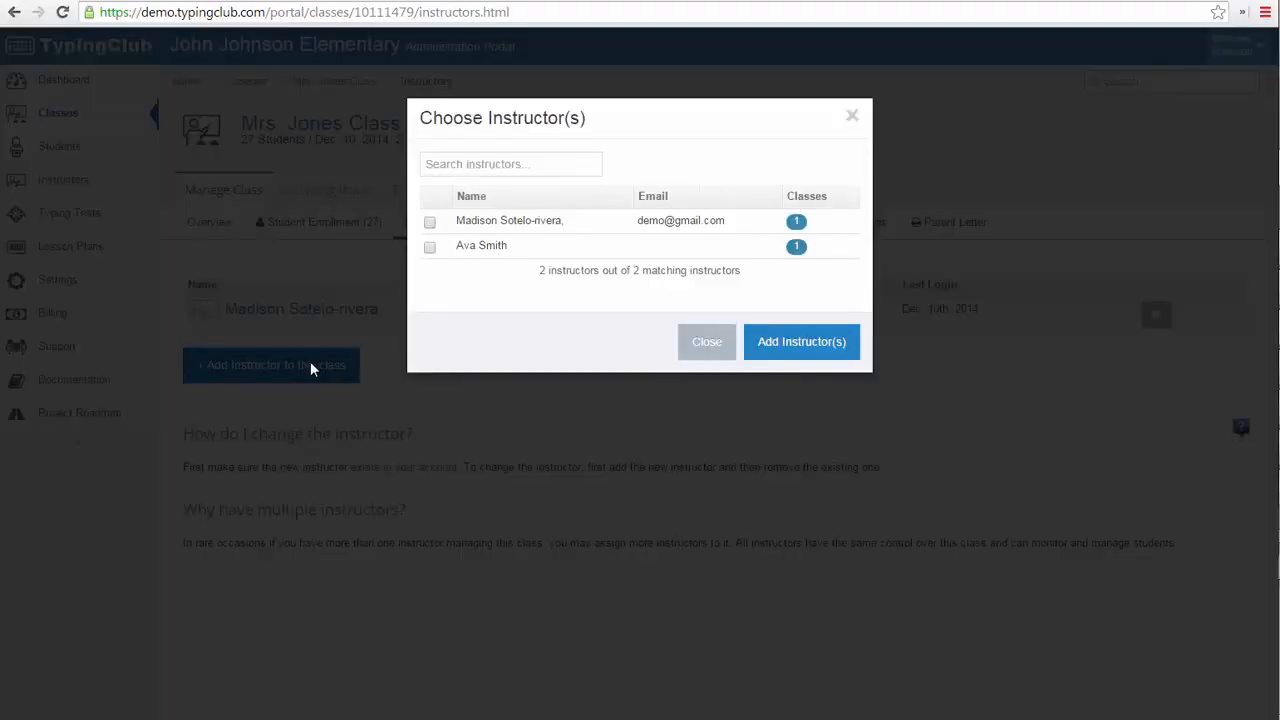
click(706, 341)
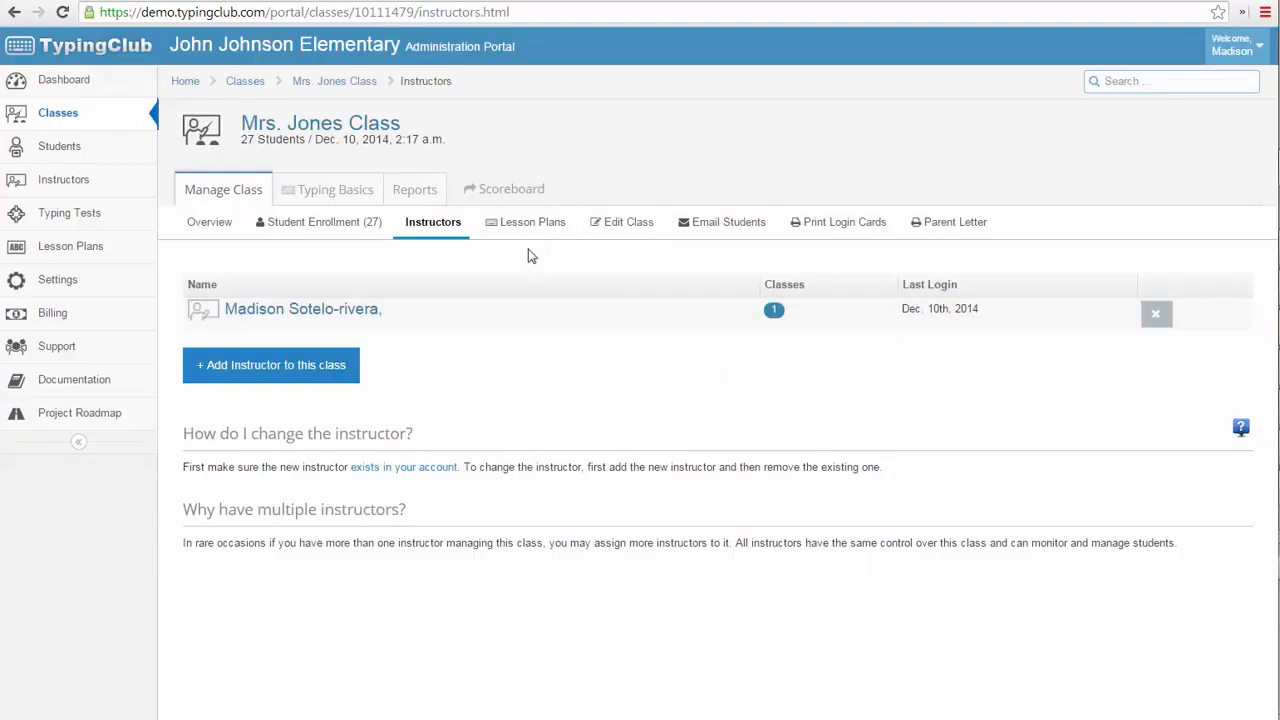
- Assign a second Typing Basics lesson plan, then unassign the duplicate and confirm
click(531, 222)
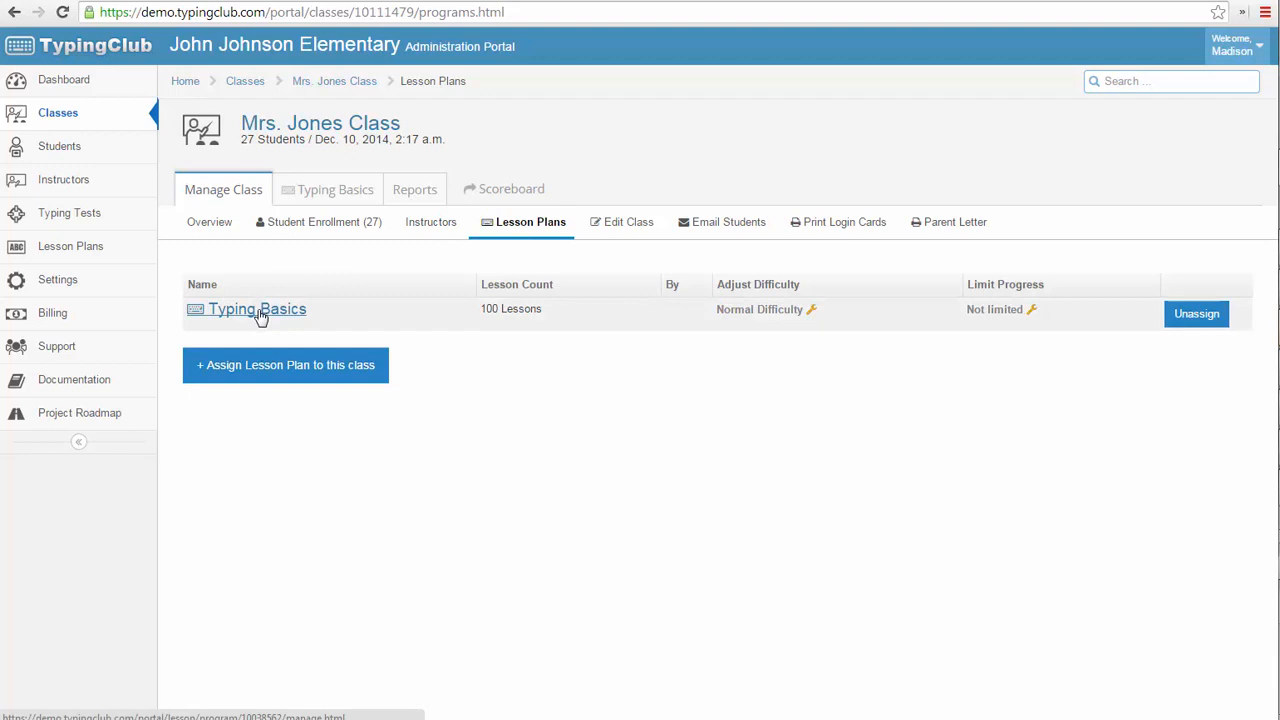
mouse_move(249, 340)
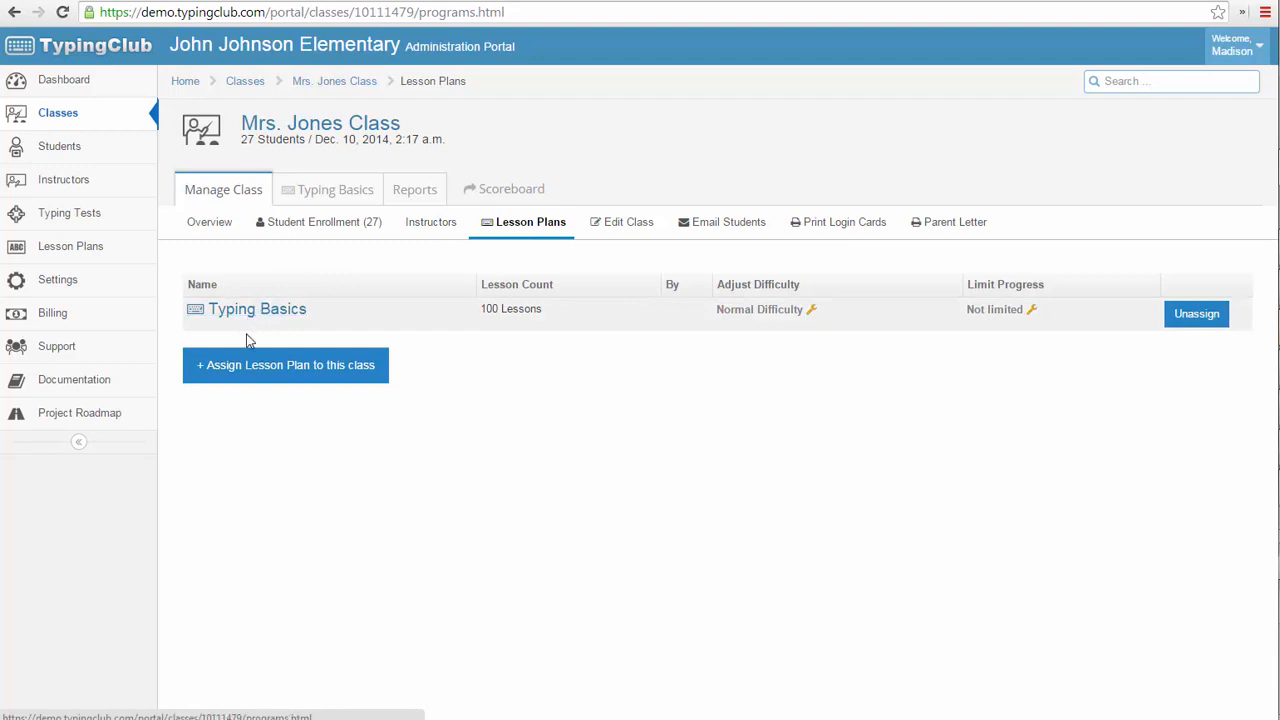
click(285, 364)
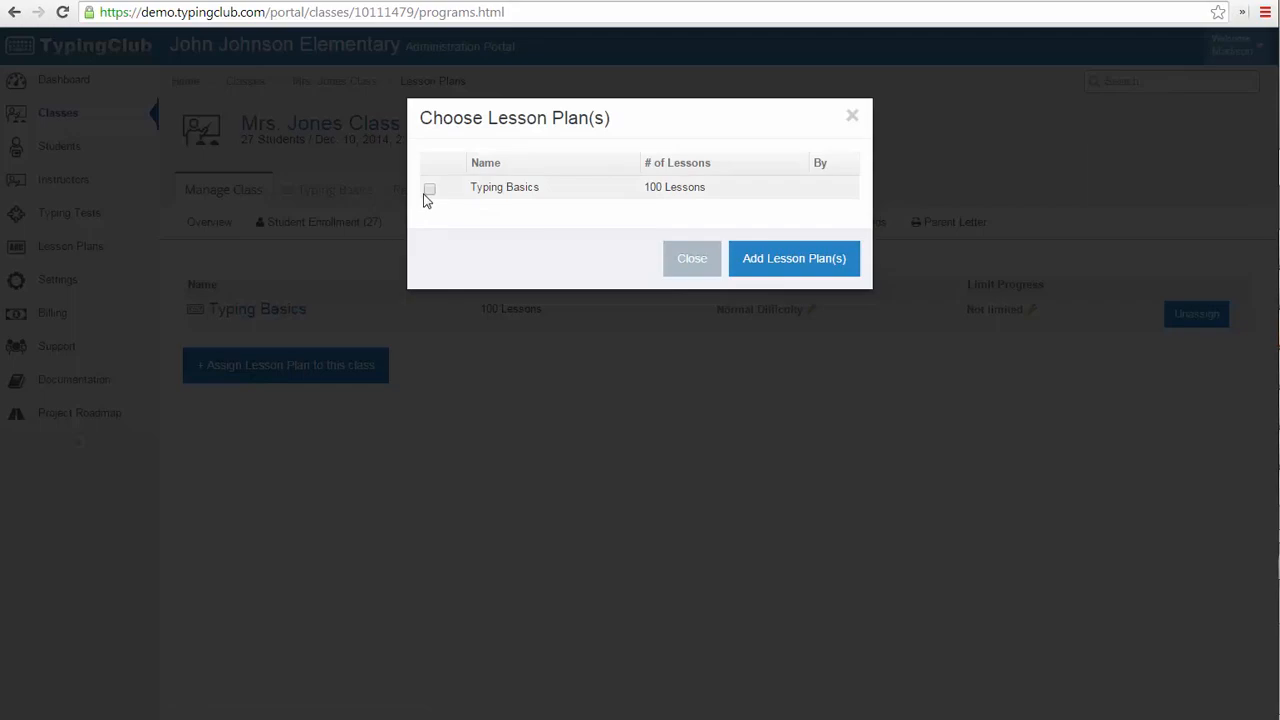
click(793, 258)
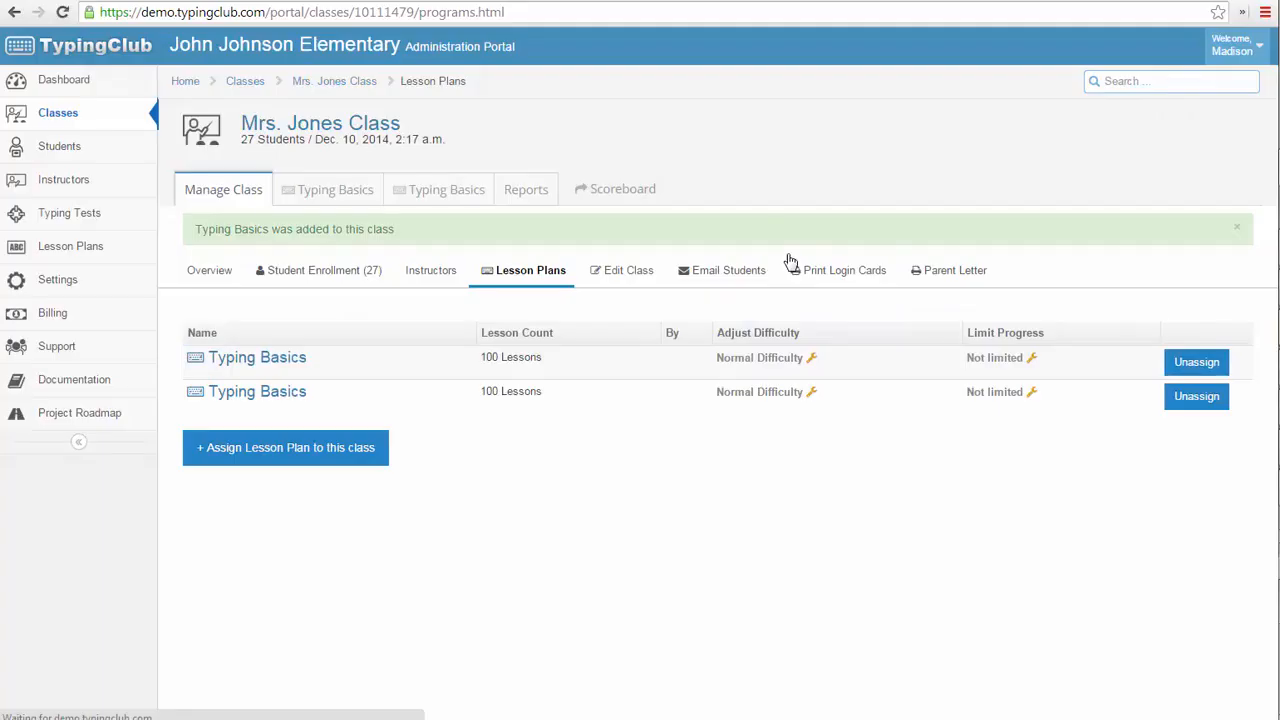
click(1196, 362)
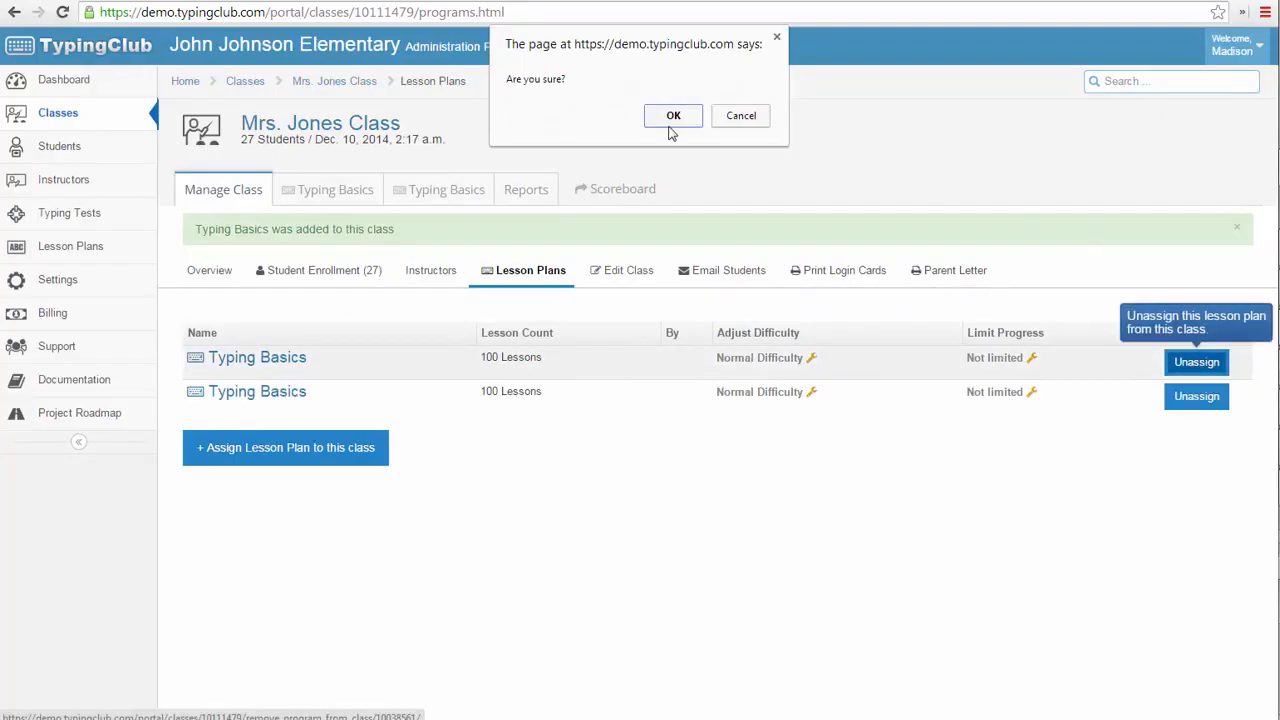
click(673, 115)
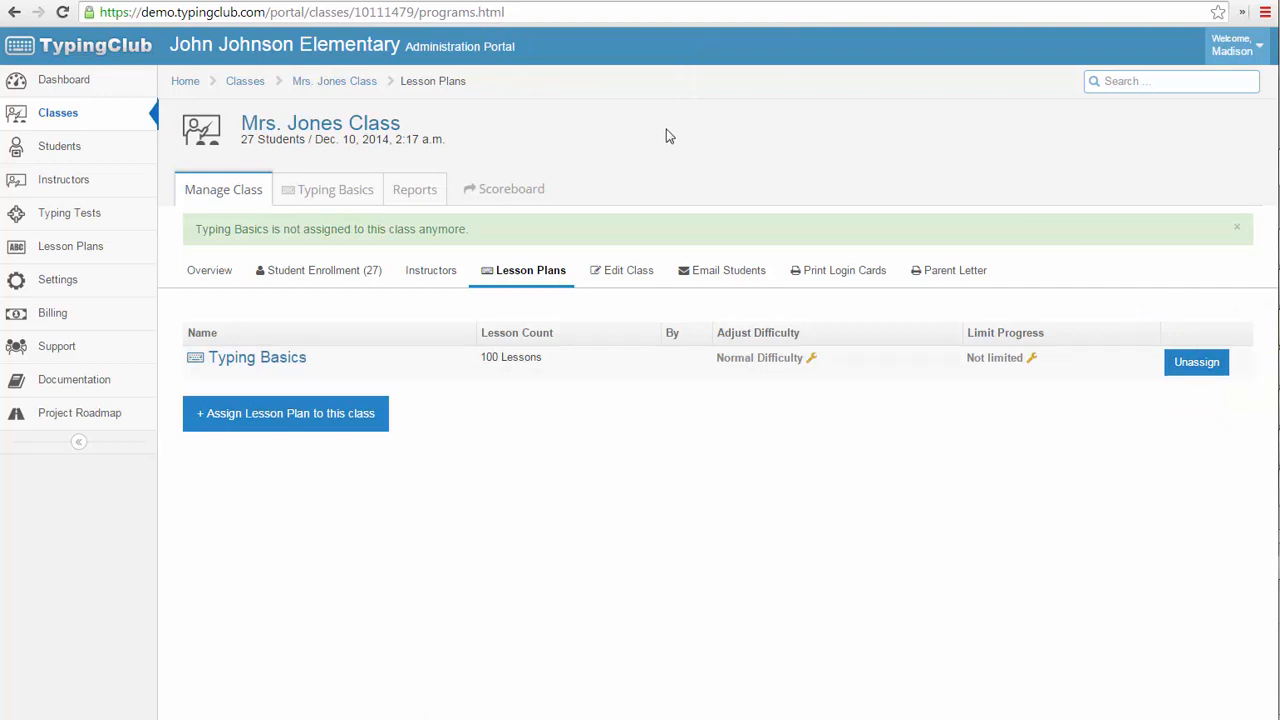
mouse_move(632, 229)
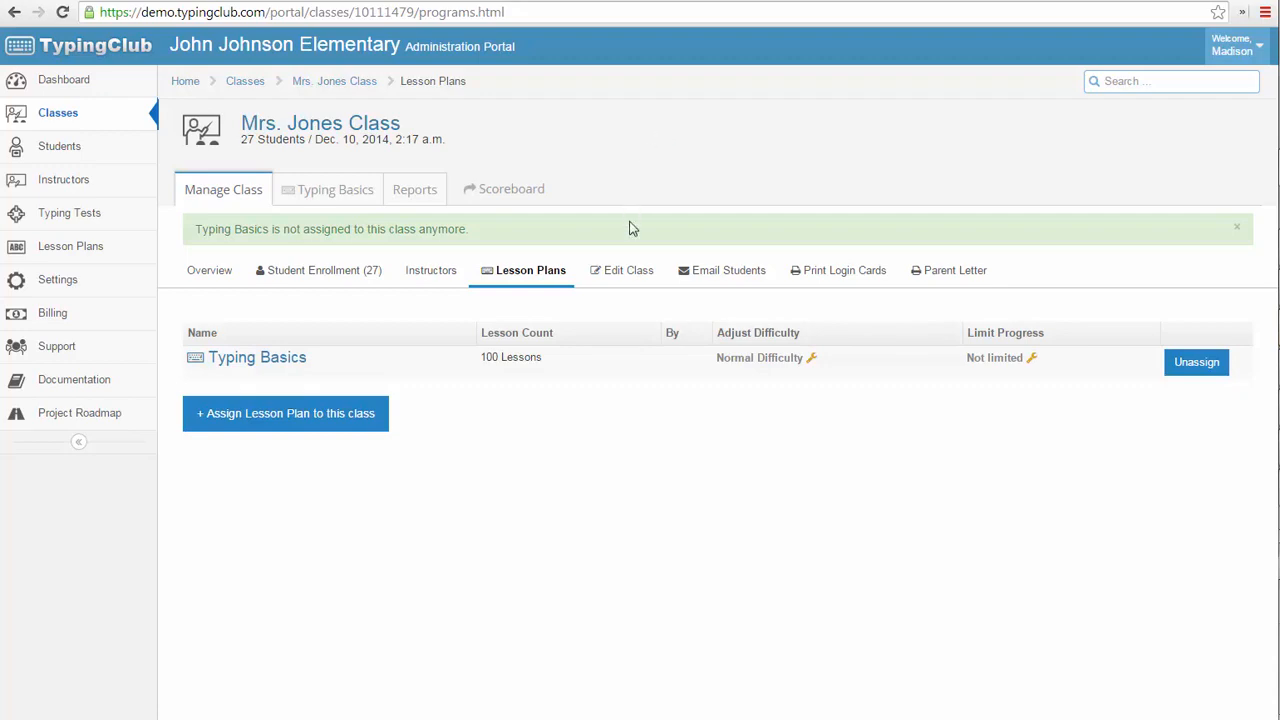
- Scroll through Mrs. Jones Class's Edit Class settings and save them unchanged
click(626, 270)
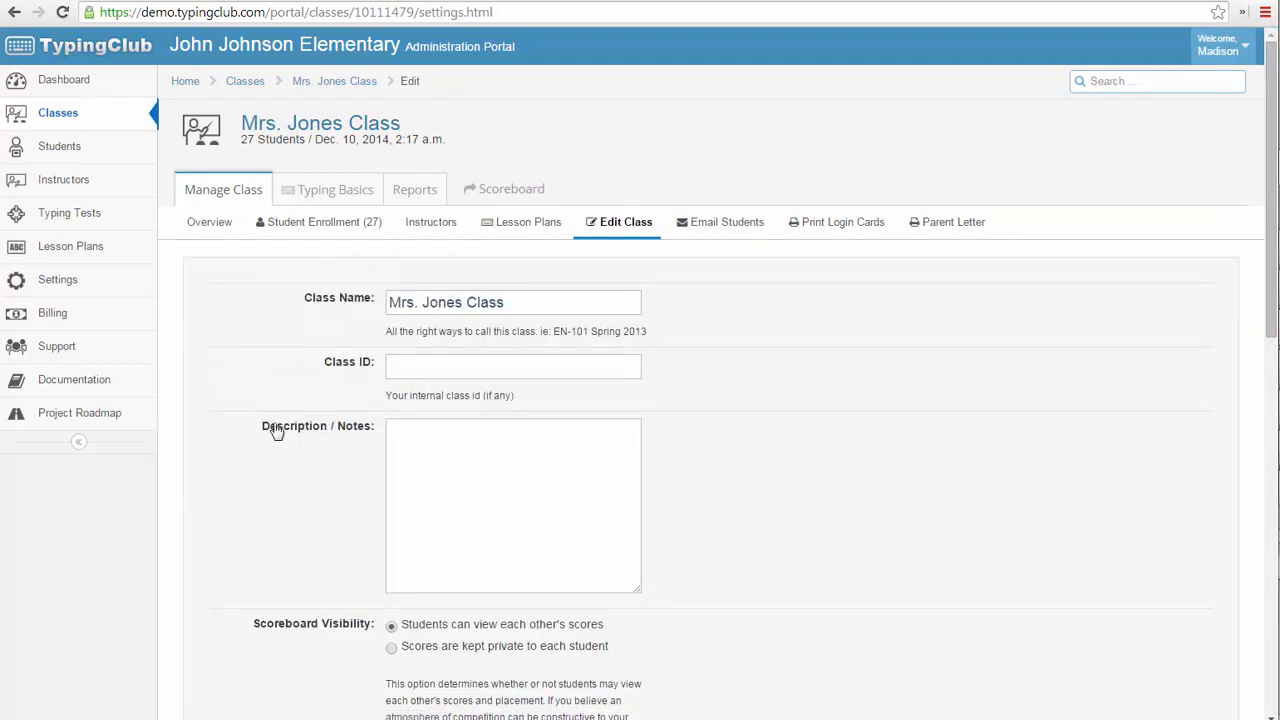
scroll(down, 3)
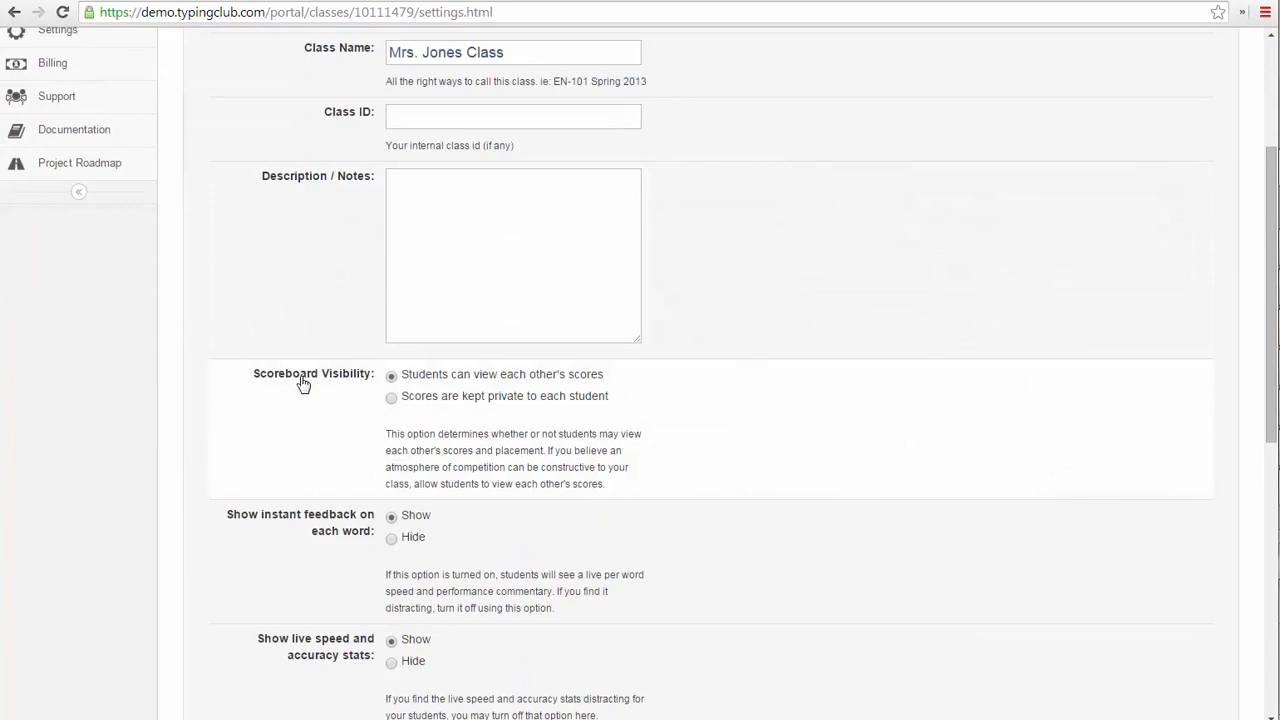
scroll(down, 3)
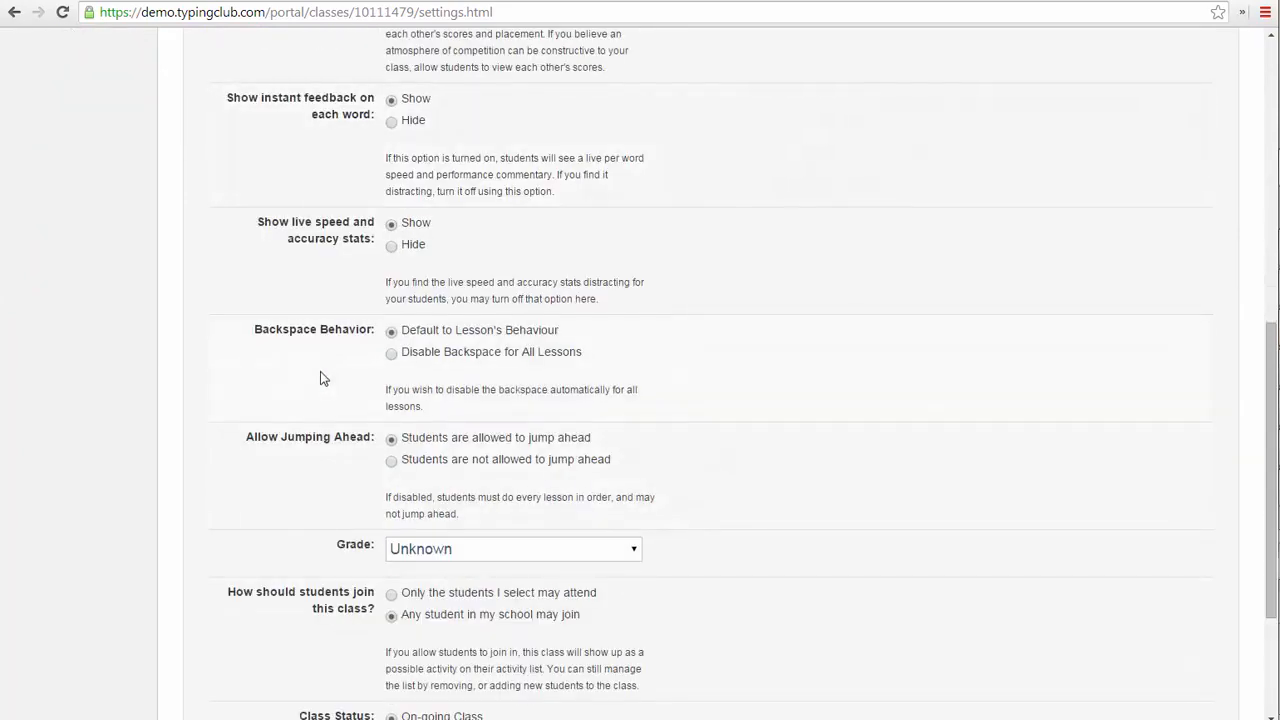
scroll(down, 3)
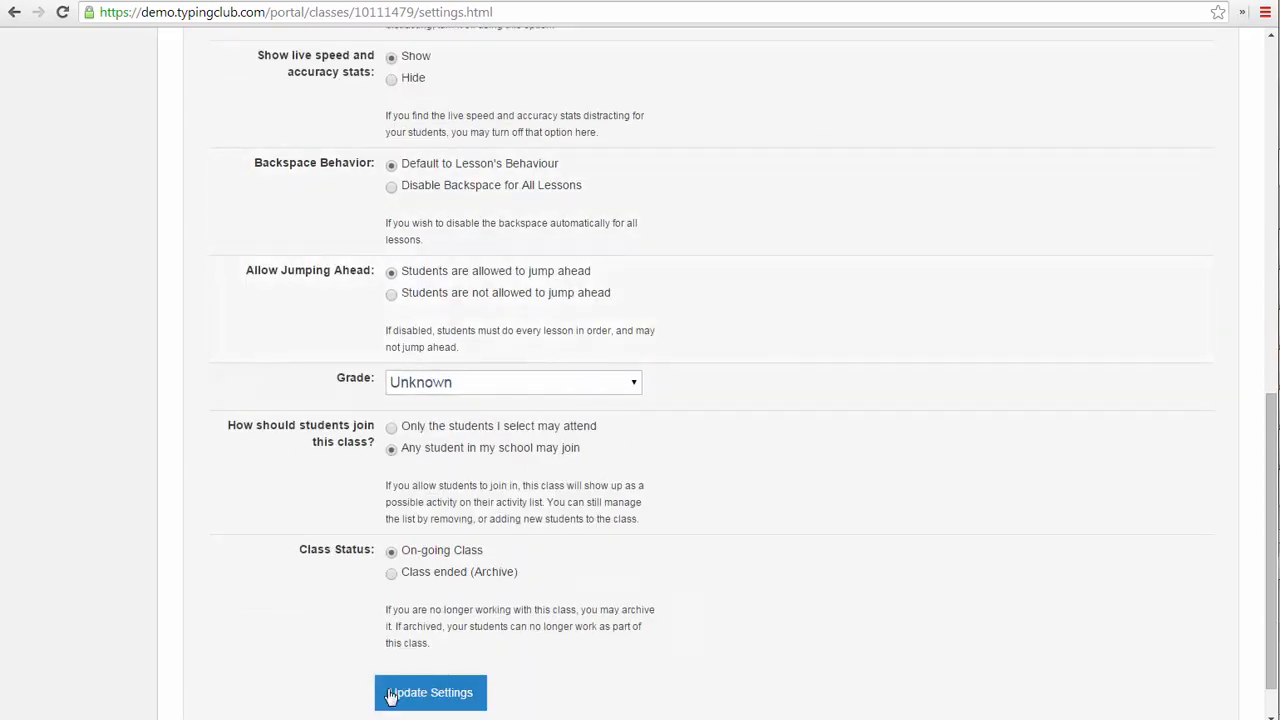
scroll(down, 3)
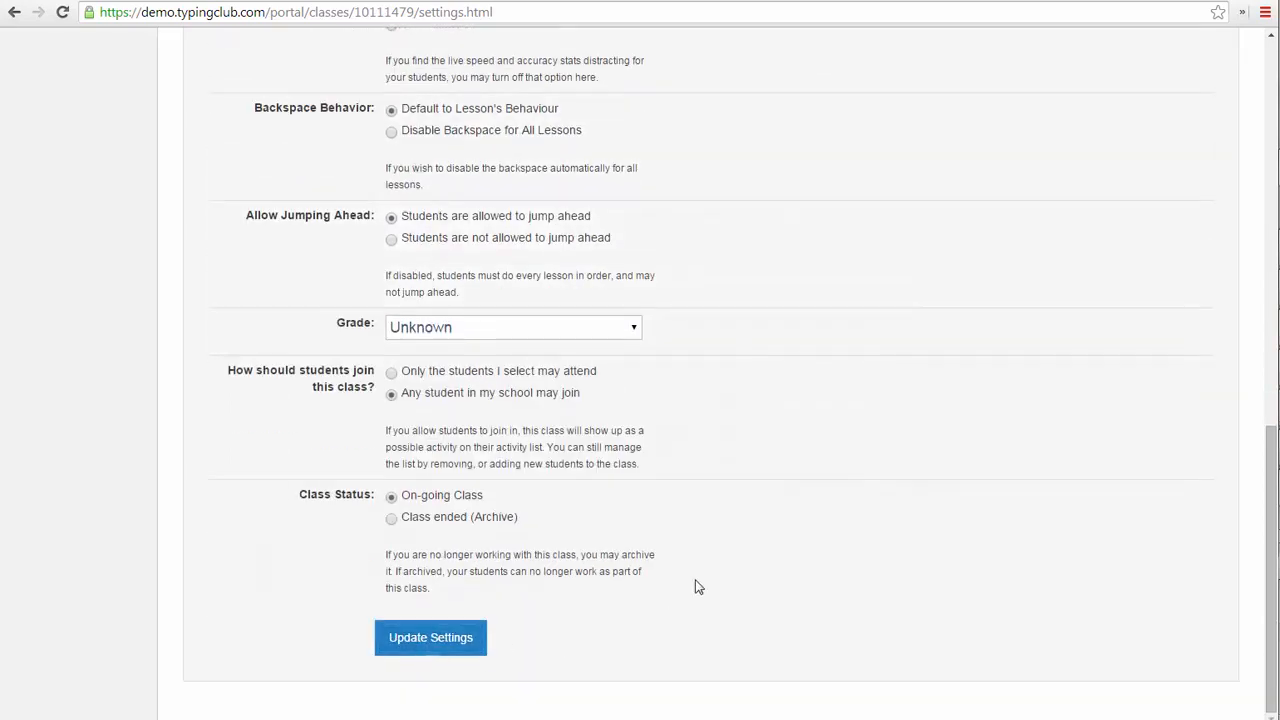
click(430, 637)
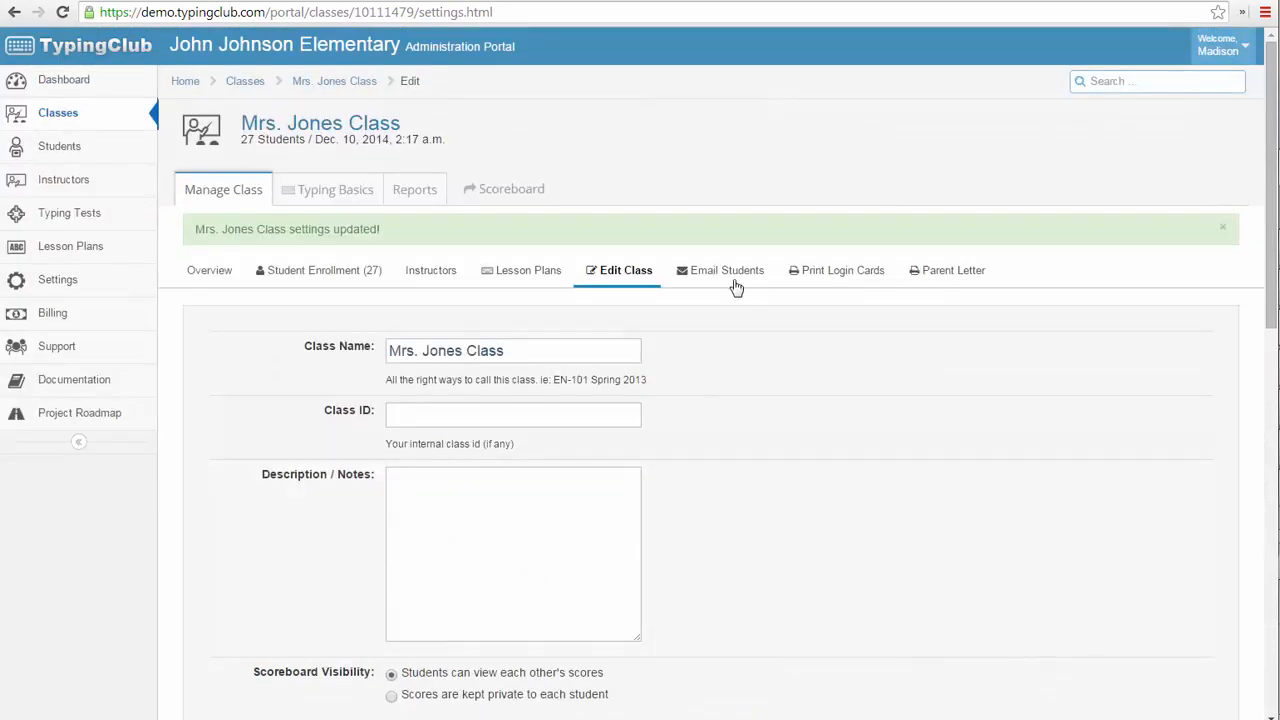
- Review the pre-filled student login email, then bring up Print Login Cards
click(726, 270)
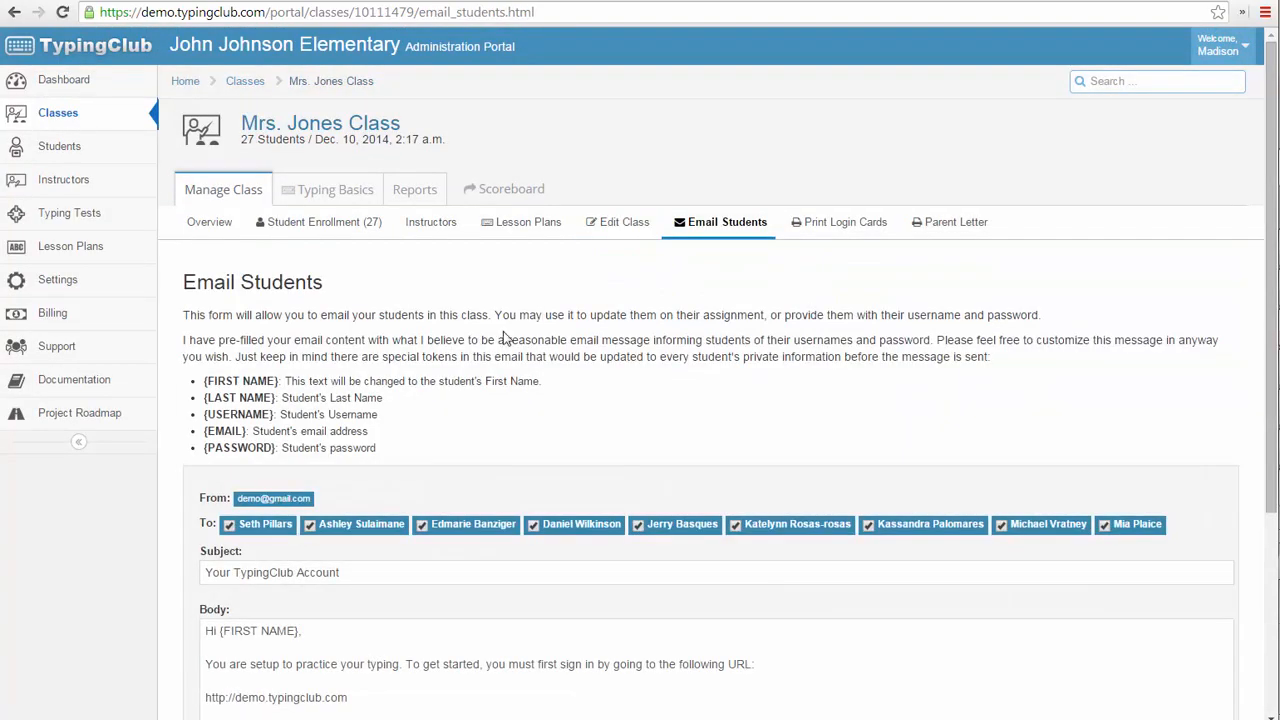
scroll(down, 3)
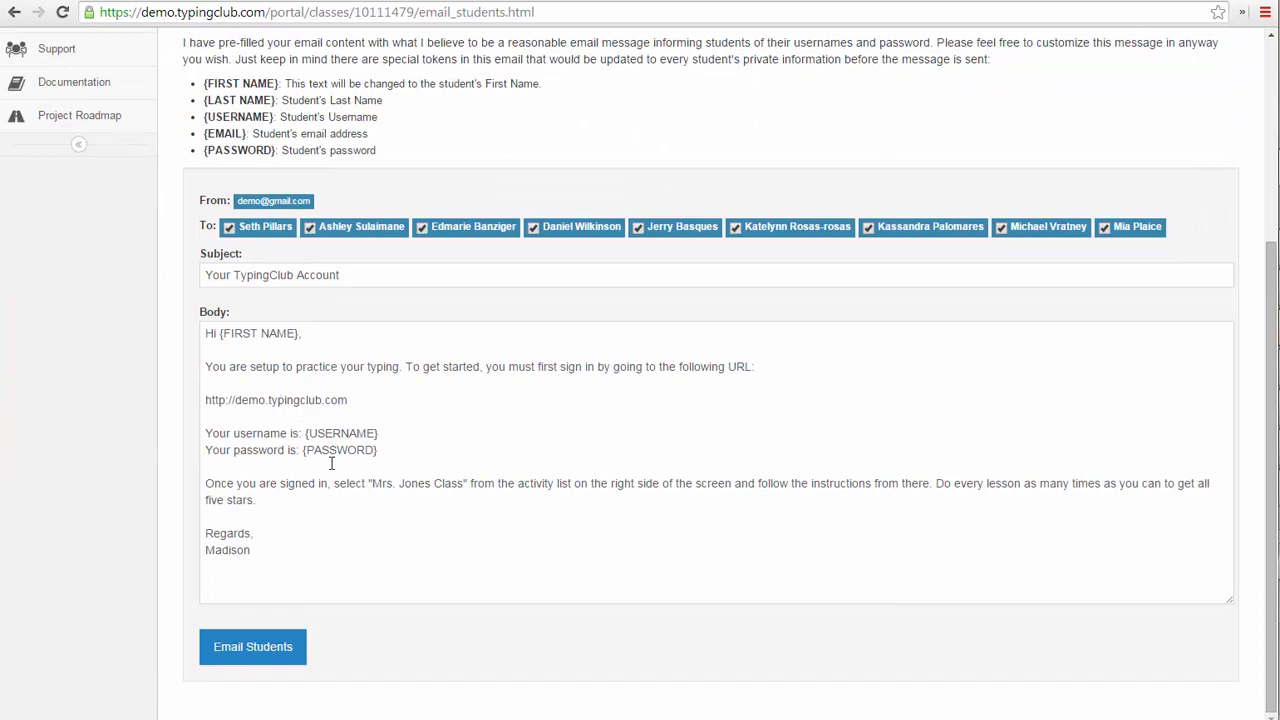
scroll(up, 3)
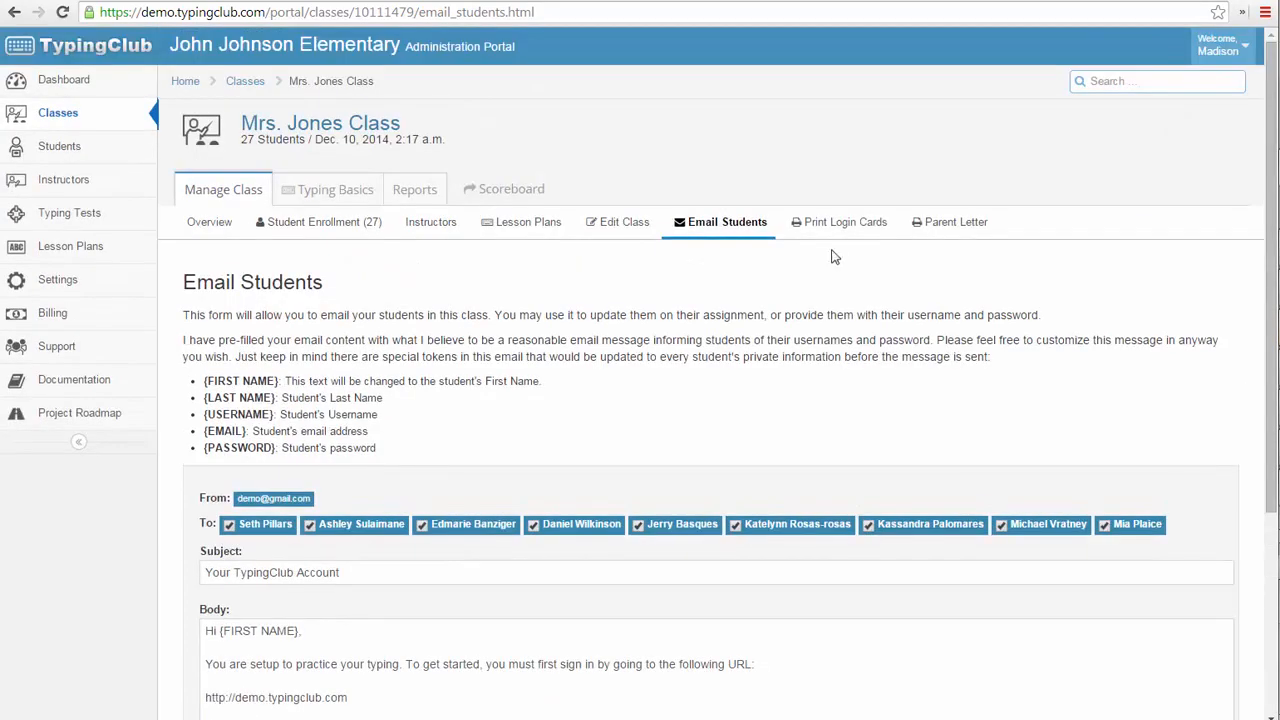
click(844, 221)
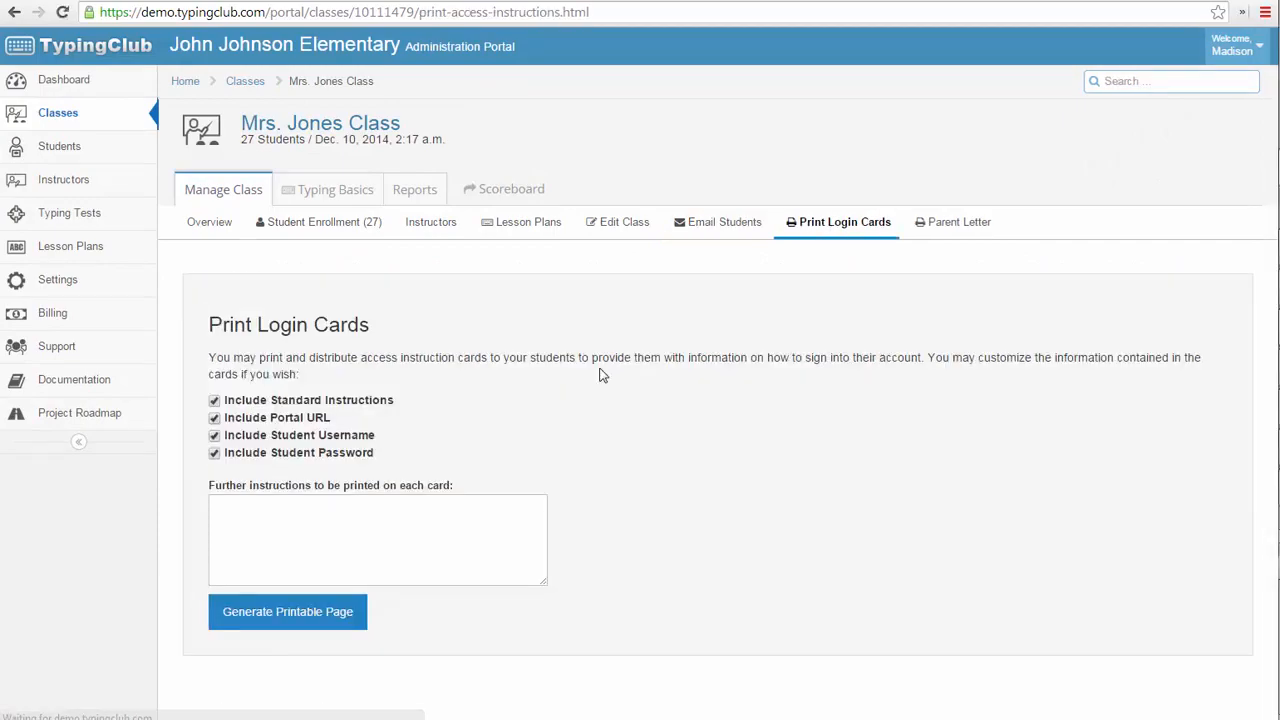
- Open the Generate and Print Parent Letter page for Mrs. Jones Class
click(287, 611)
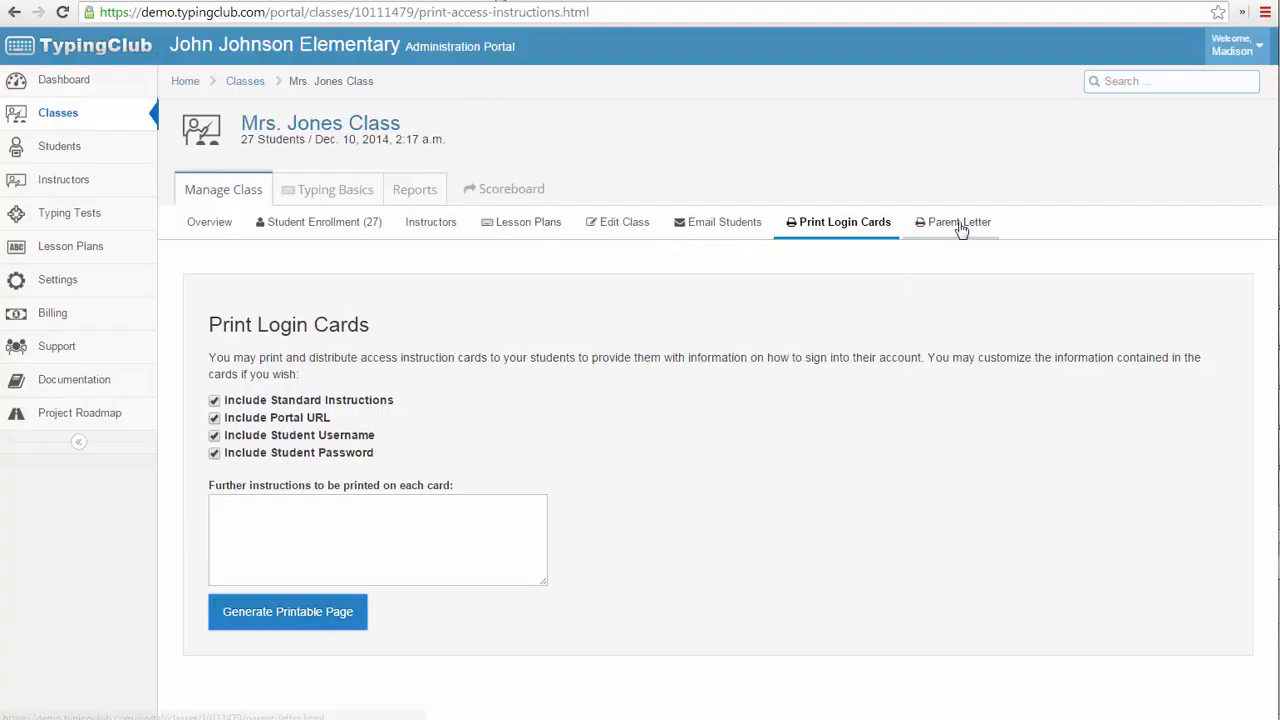
click(951, 221)
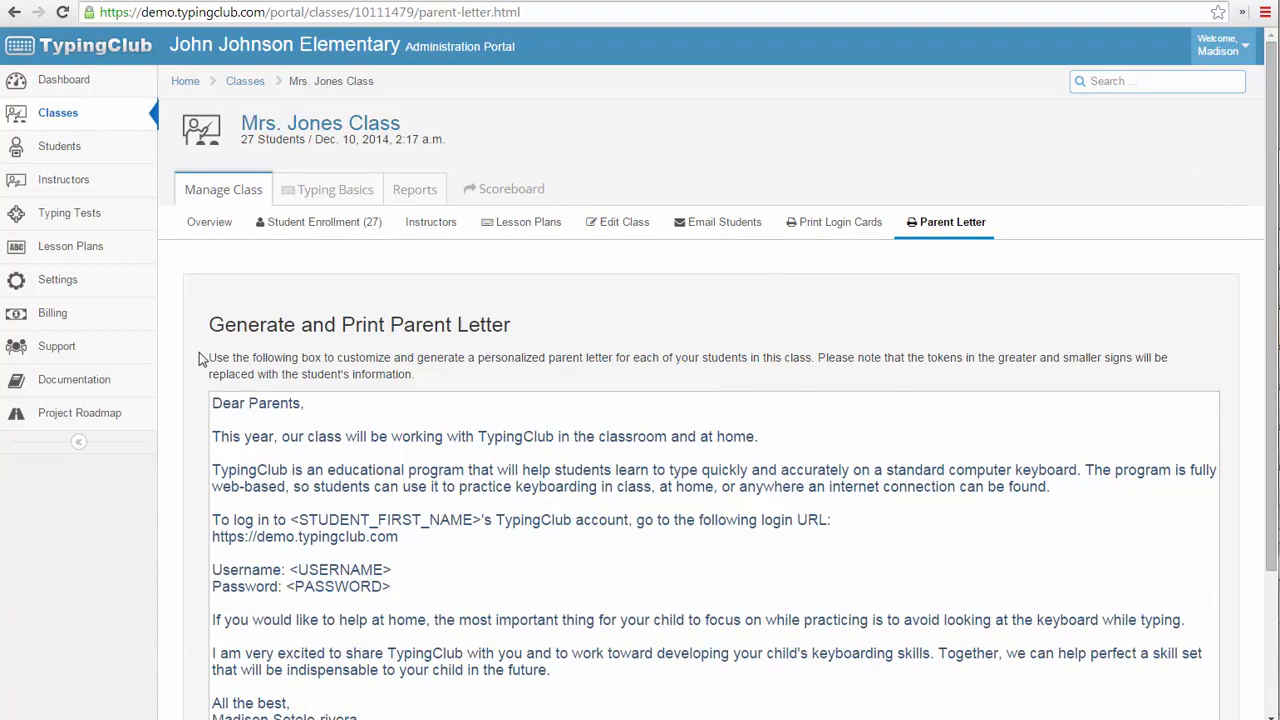
- Replace the parent letter's full-name signature with the sign-off 'Mrs. S'
scroll(down, 3)
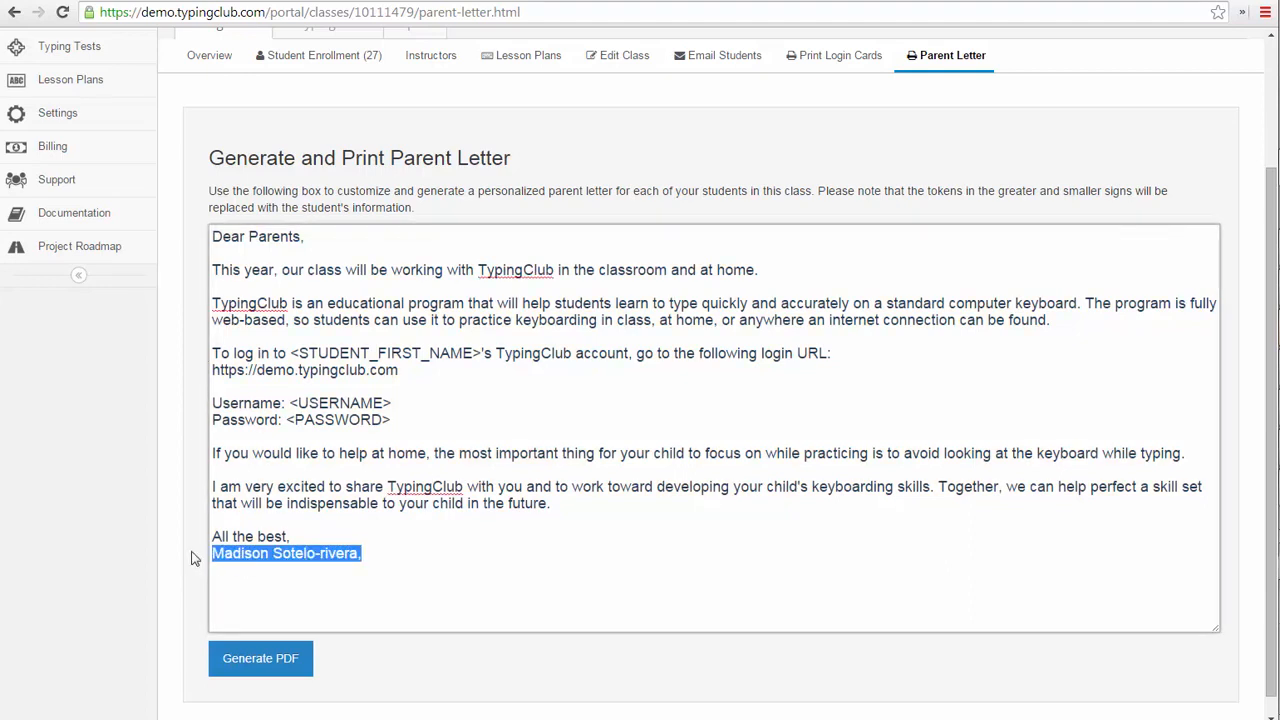
text(Mrs. S)
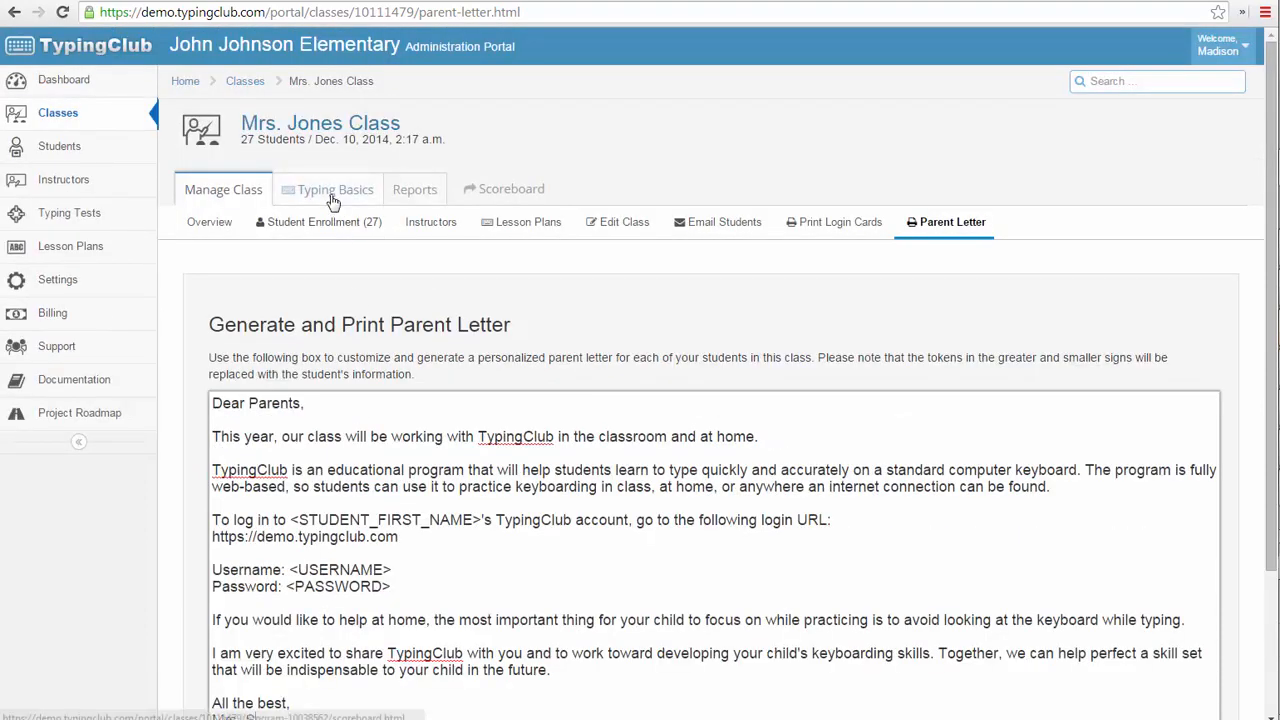
click(334, 189)
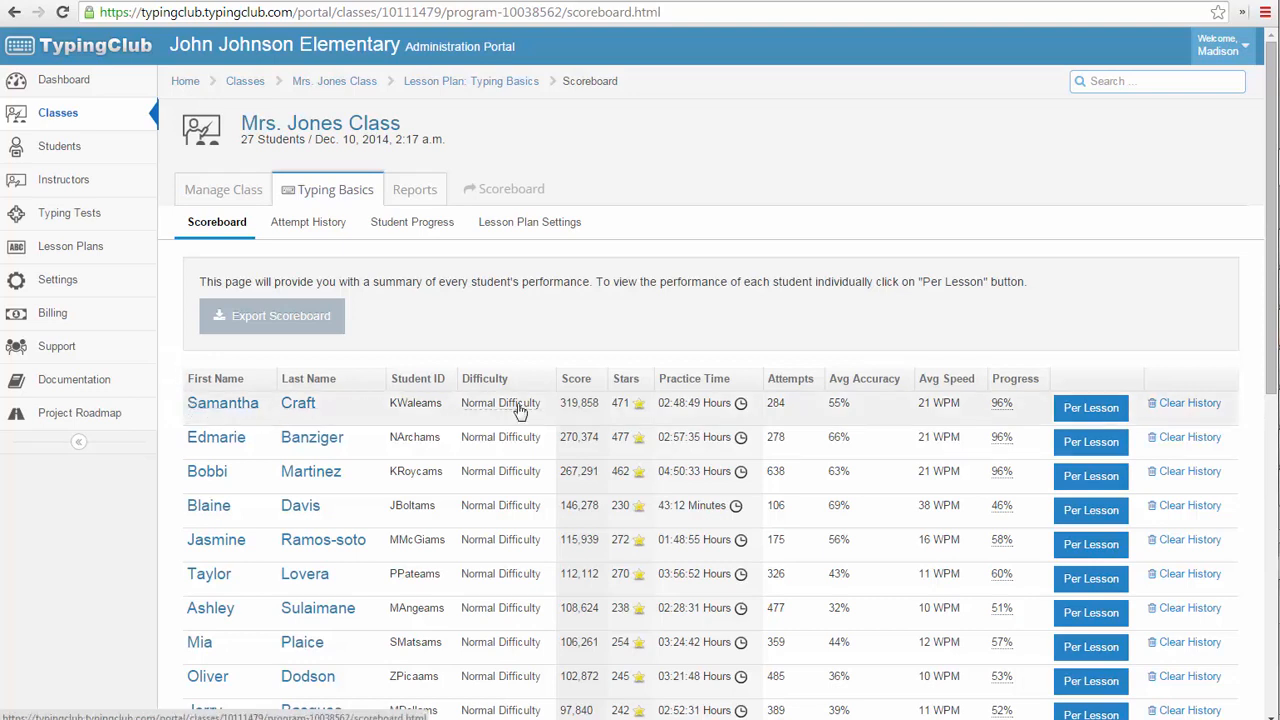
mouse_move(780, 405)
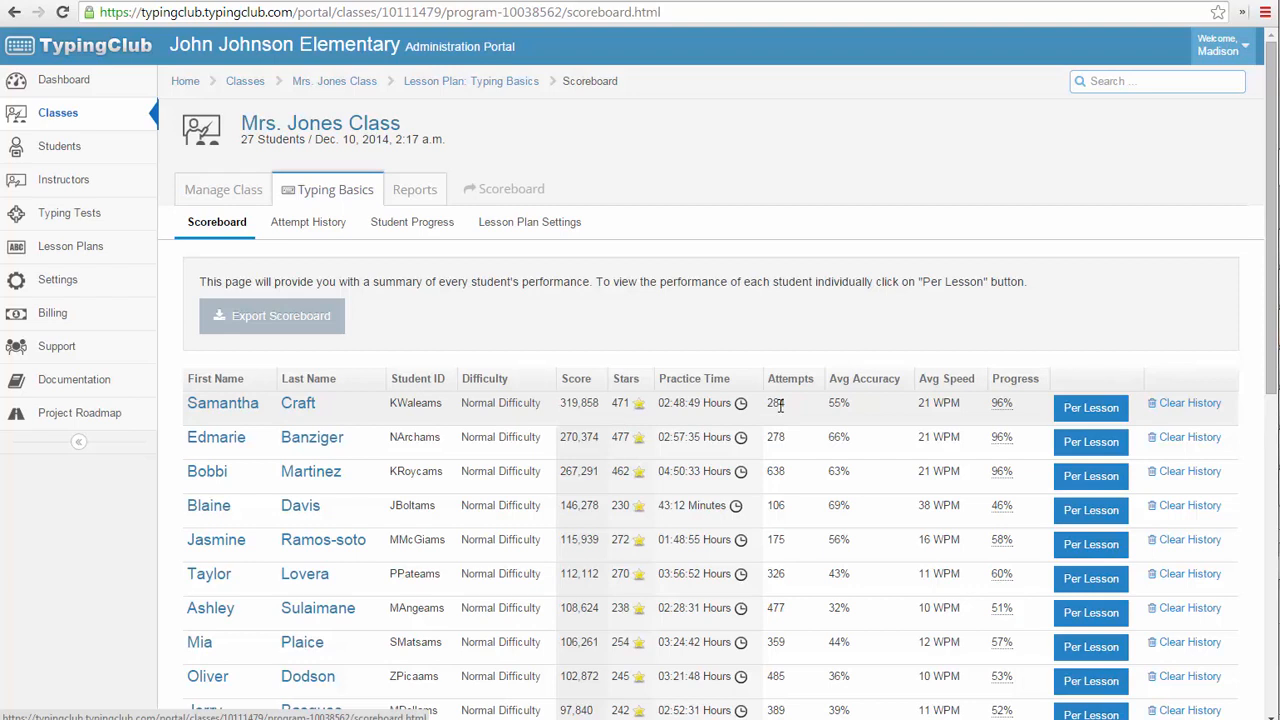
mouse_move(867, 408)
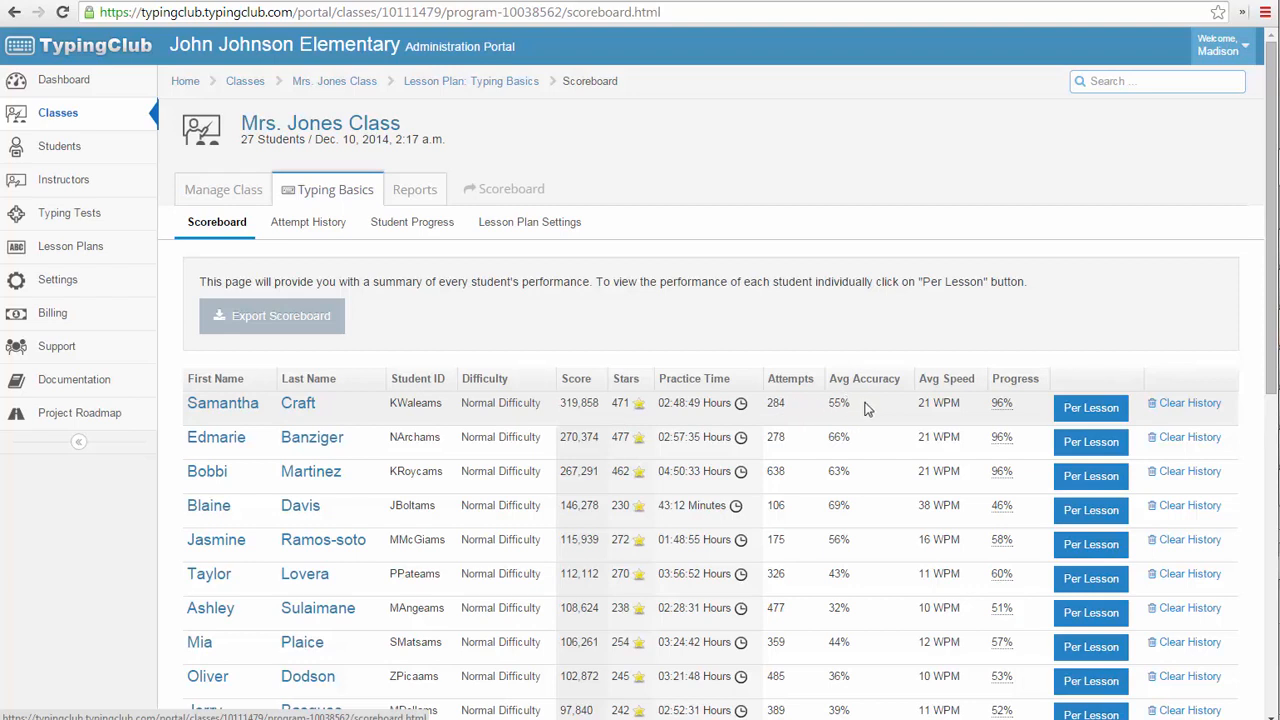
mouse_move(968, 407)
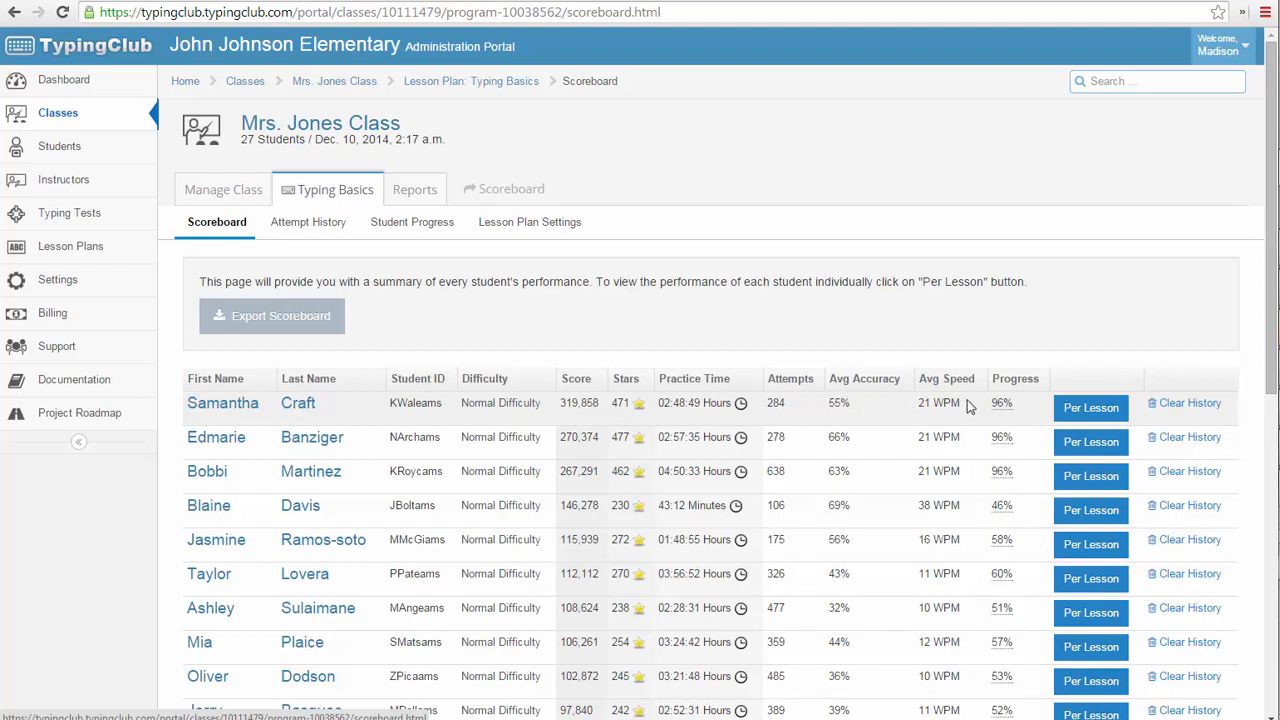
mouse_move(1030, 407)
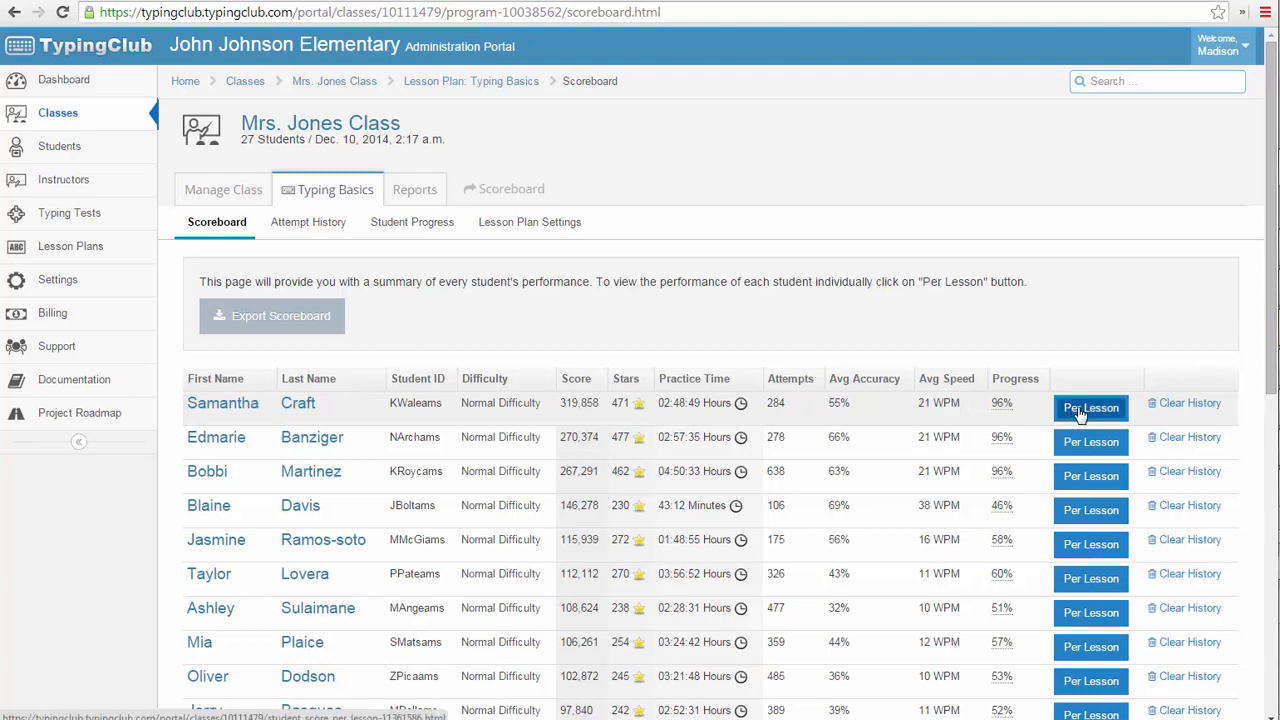
click(1013, 378)
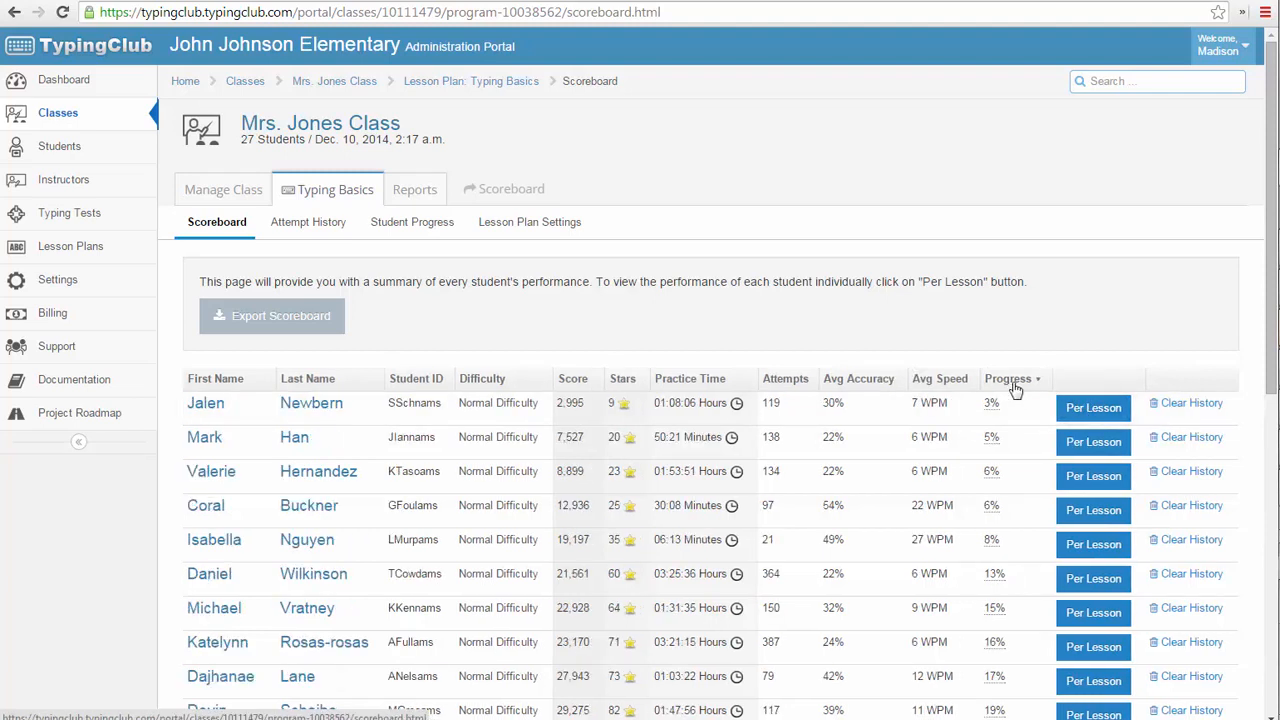
click(940, 378)
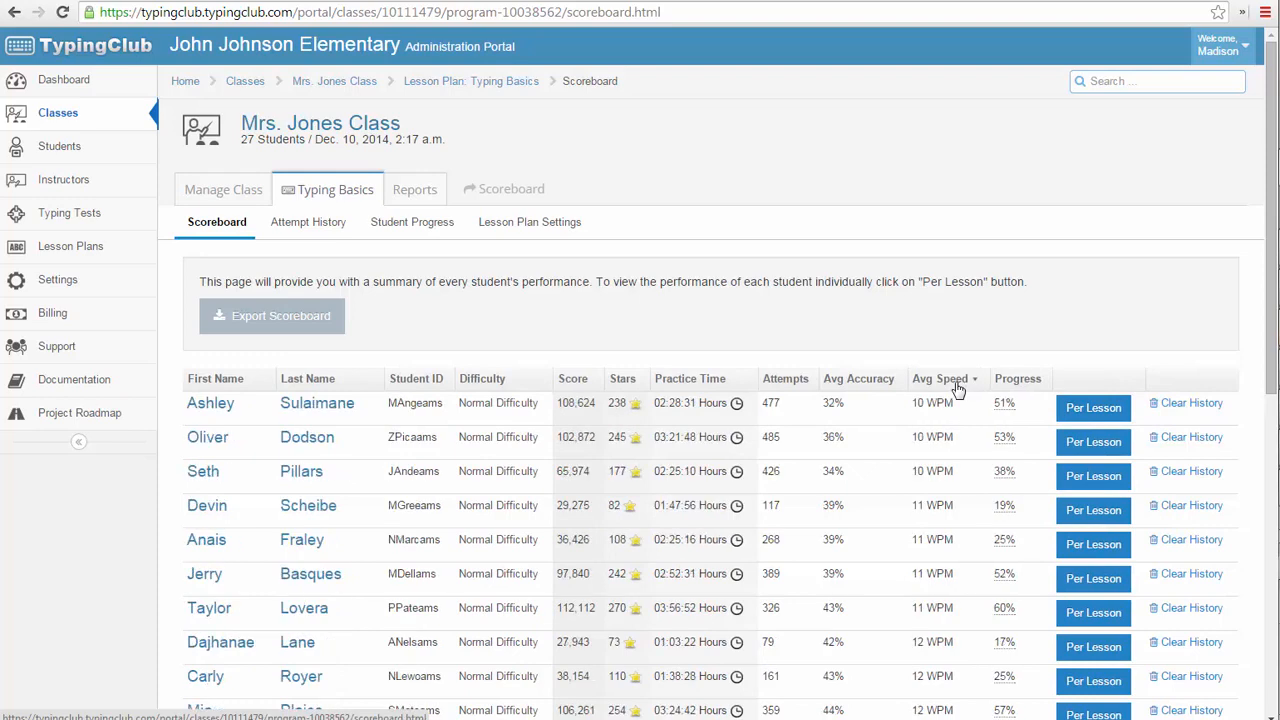
click(1093, 407)
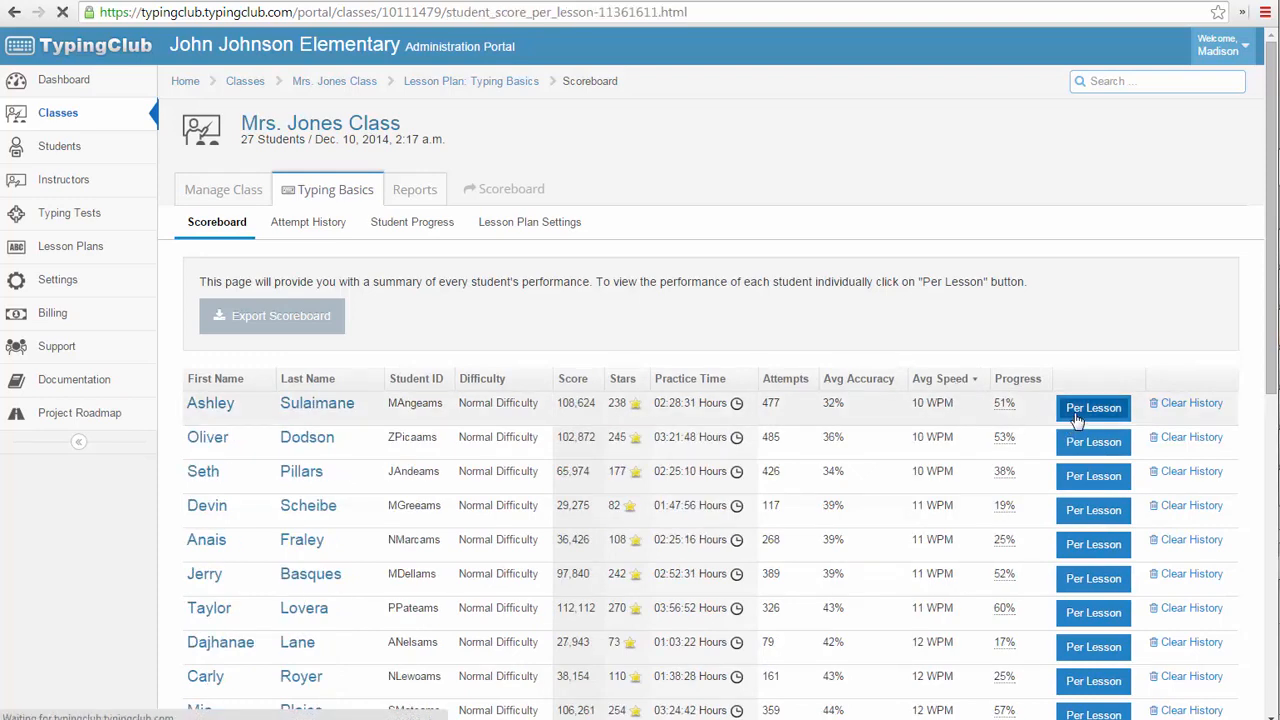
click(1093, 407)
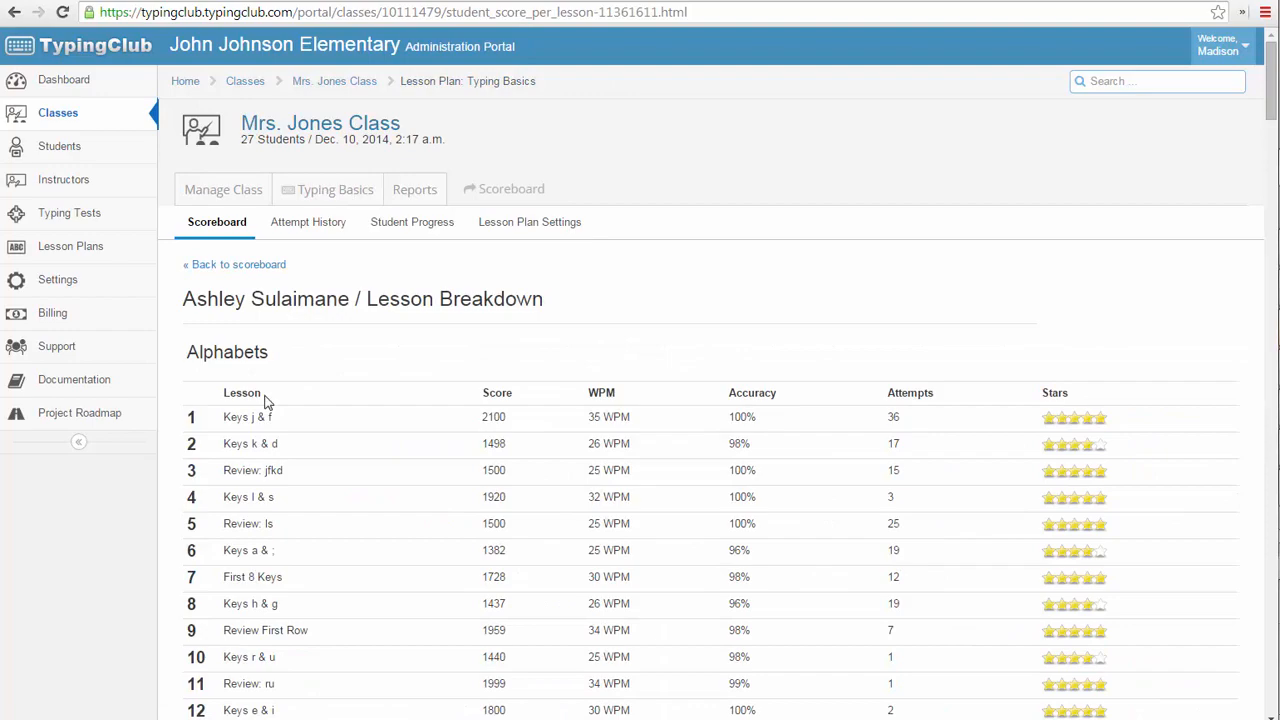
- Go back from the student profile to the scoreboard and open the Student Progress grid
scroll(down, 3)
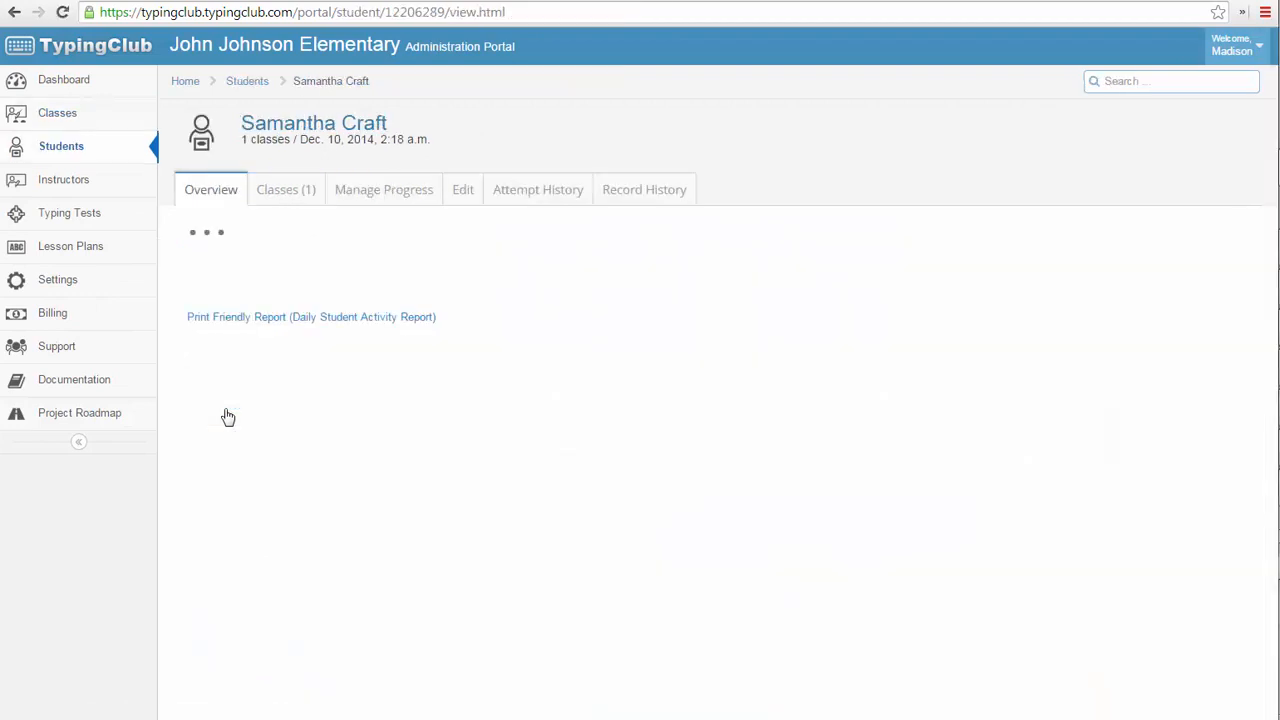
click(462, 189)
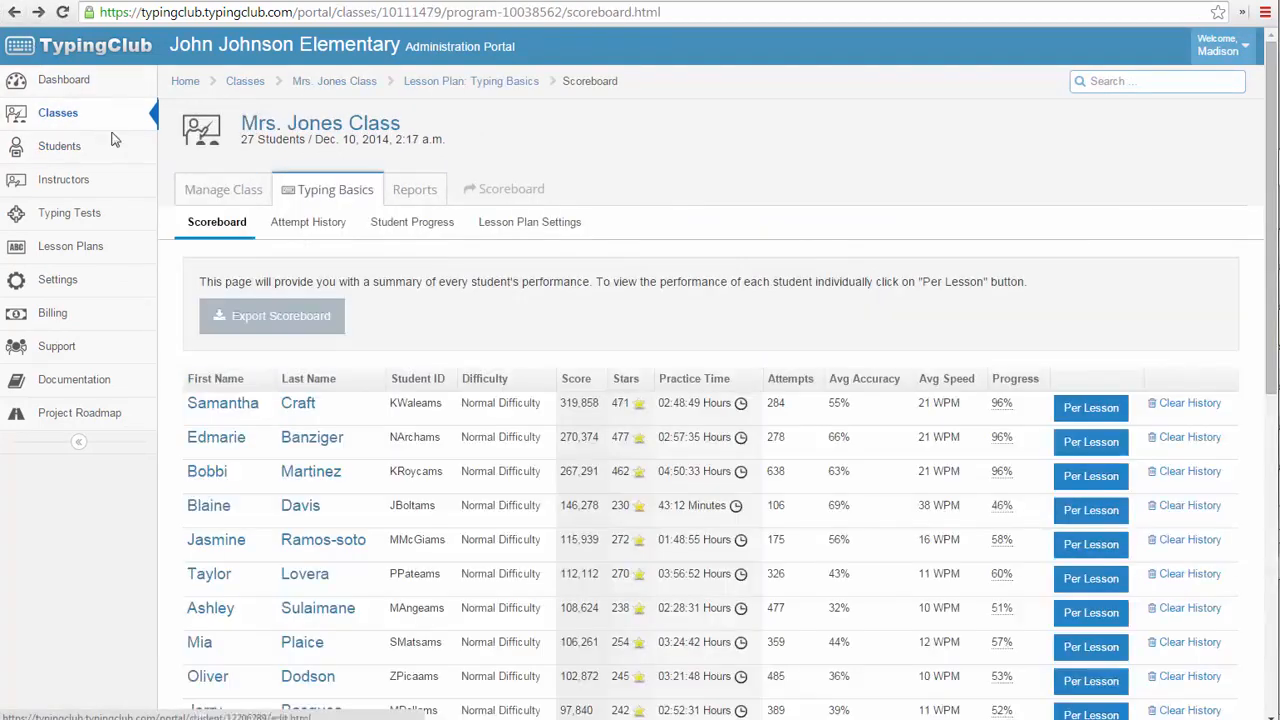
click(412, 221)
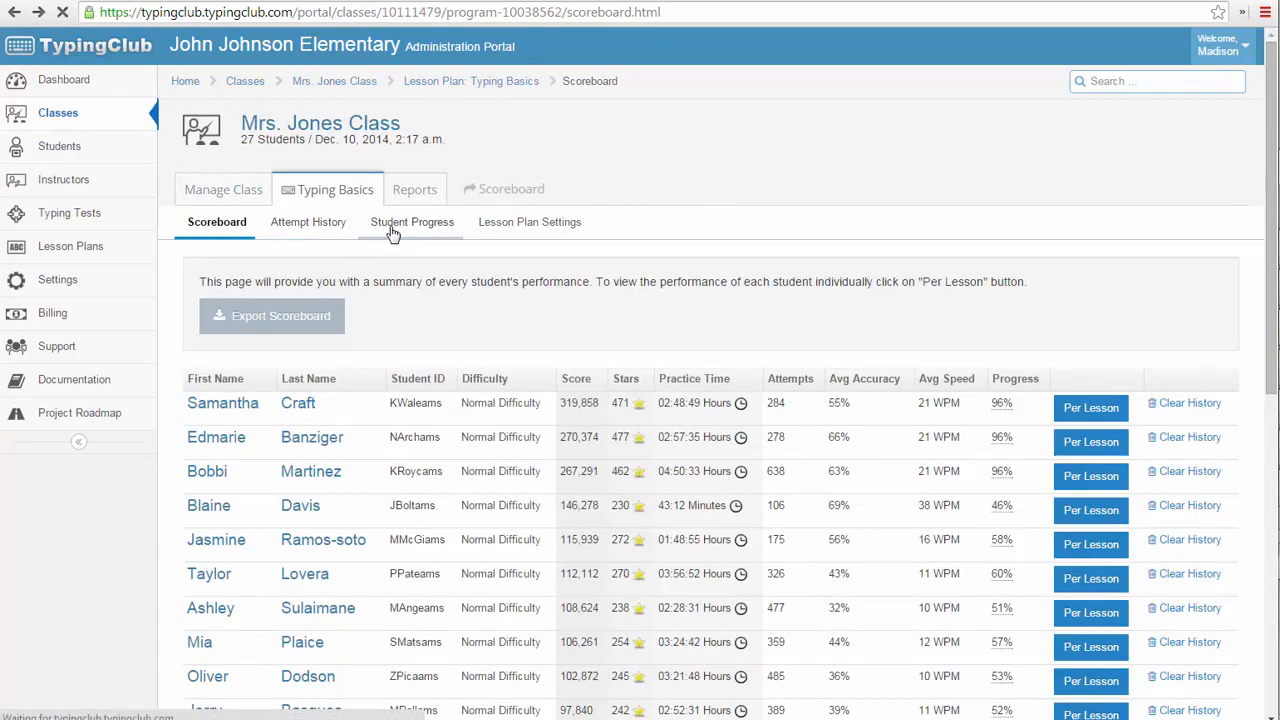
click(411, 221)
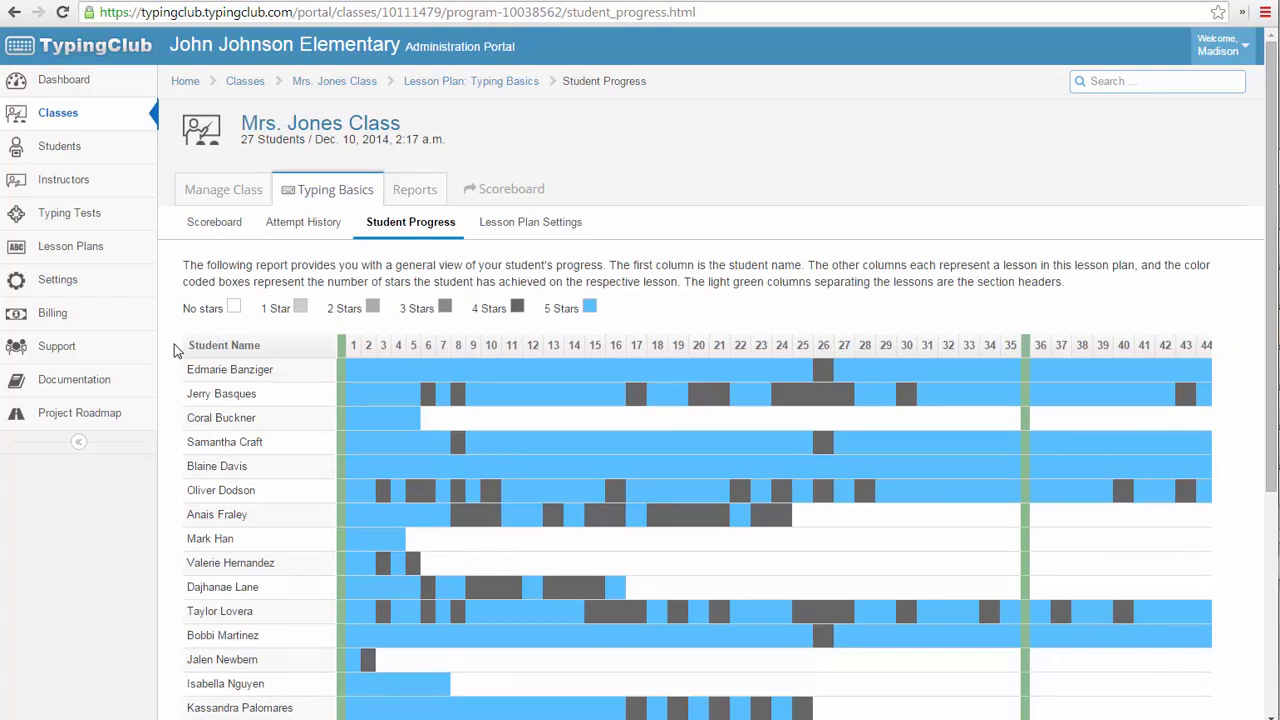
mouse_move(172, 502)
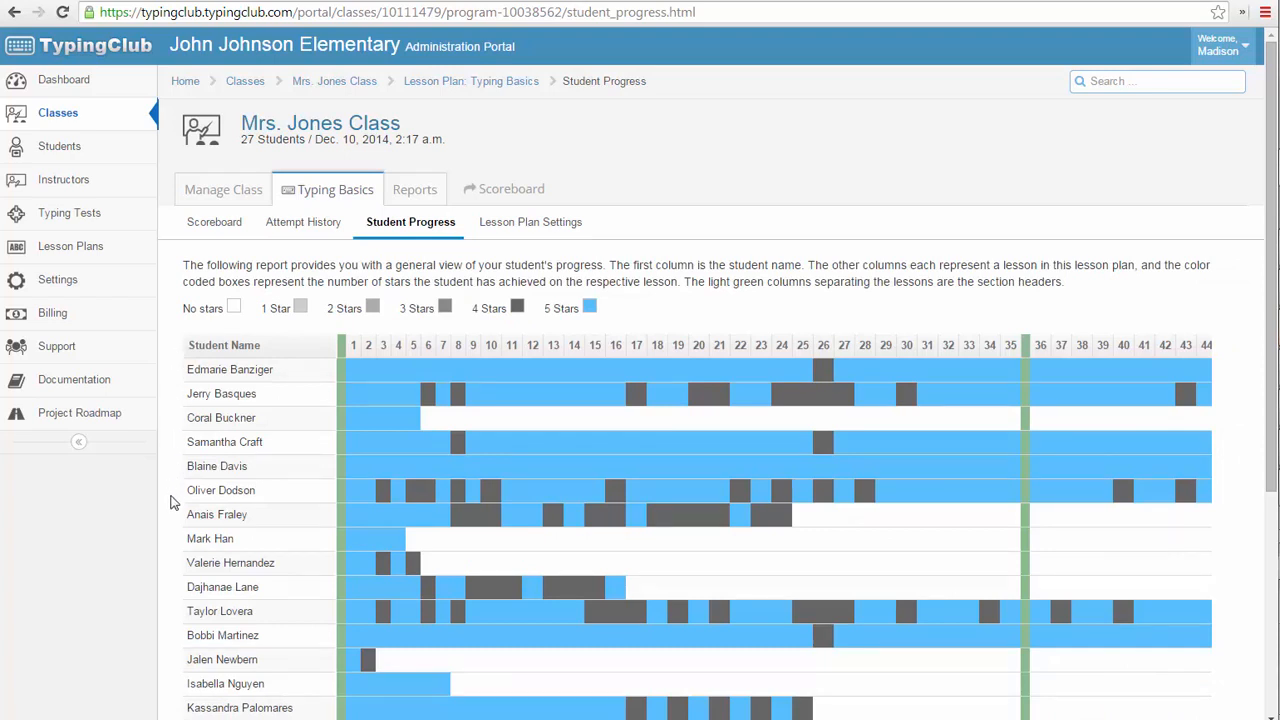
mouse_move(408, 350)
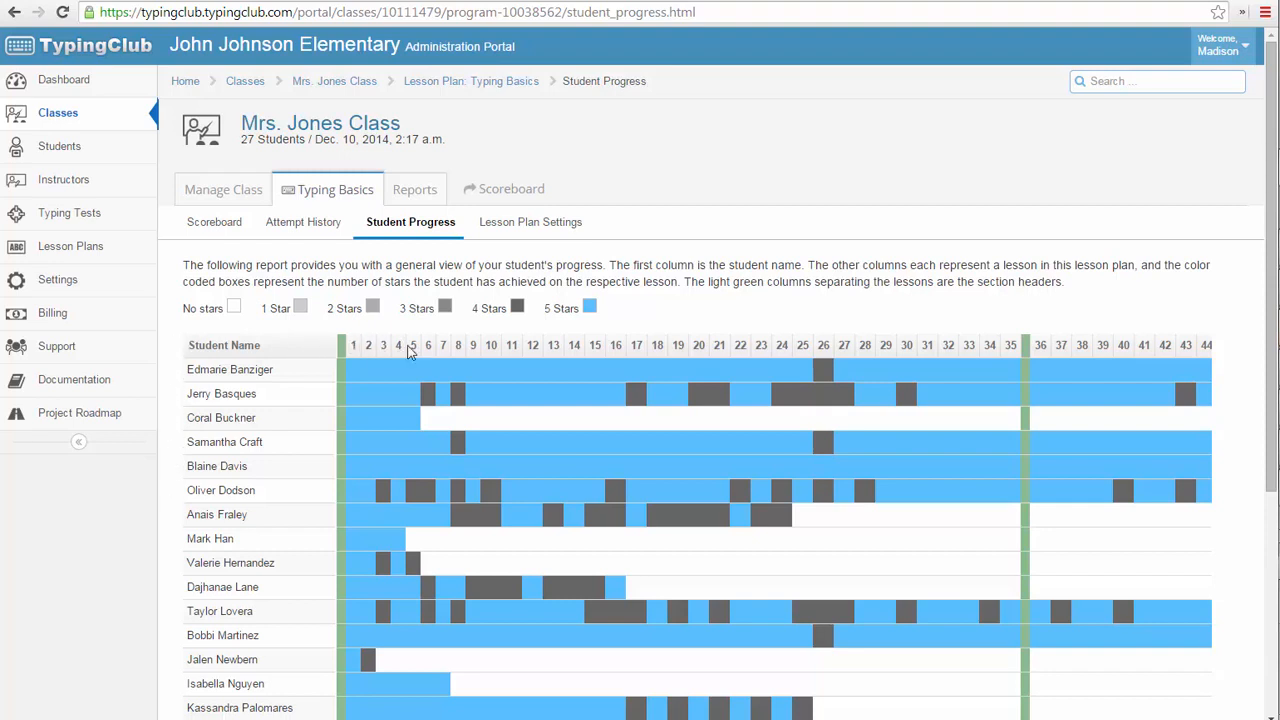
mouse_move(686, 330)
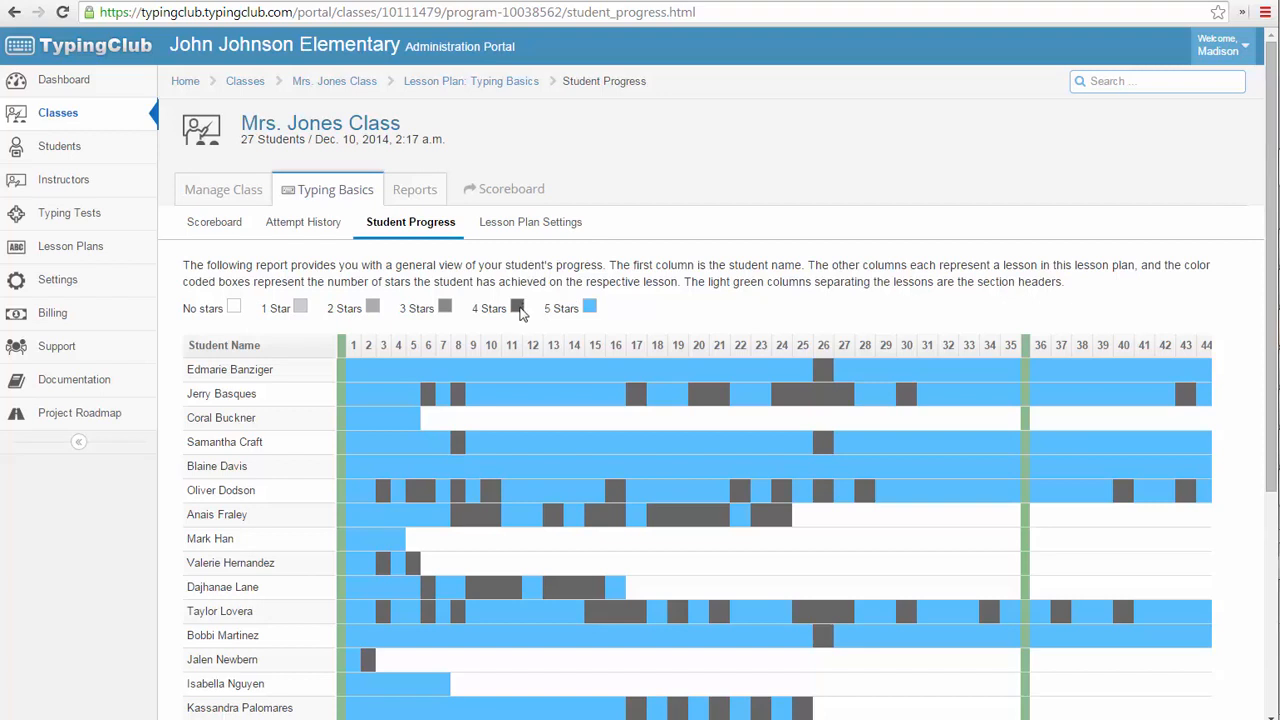
mouse_move(378, 307)
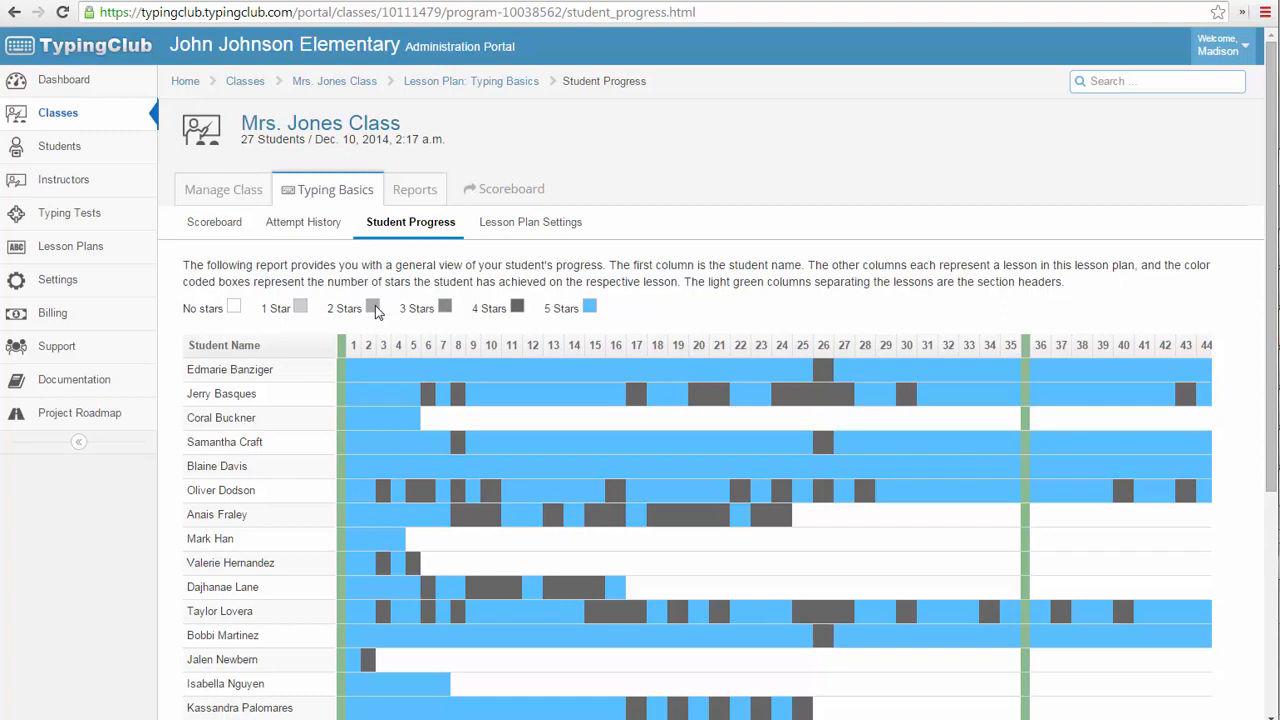
scroll(down, 3)
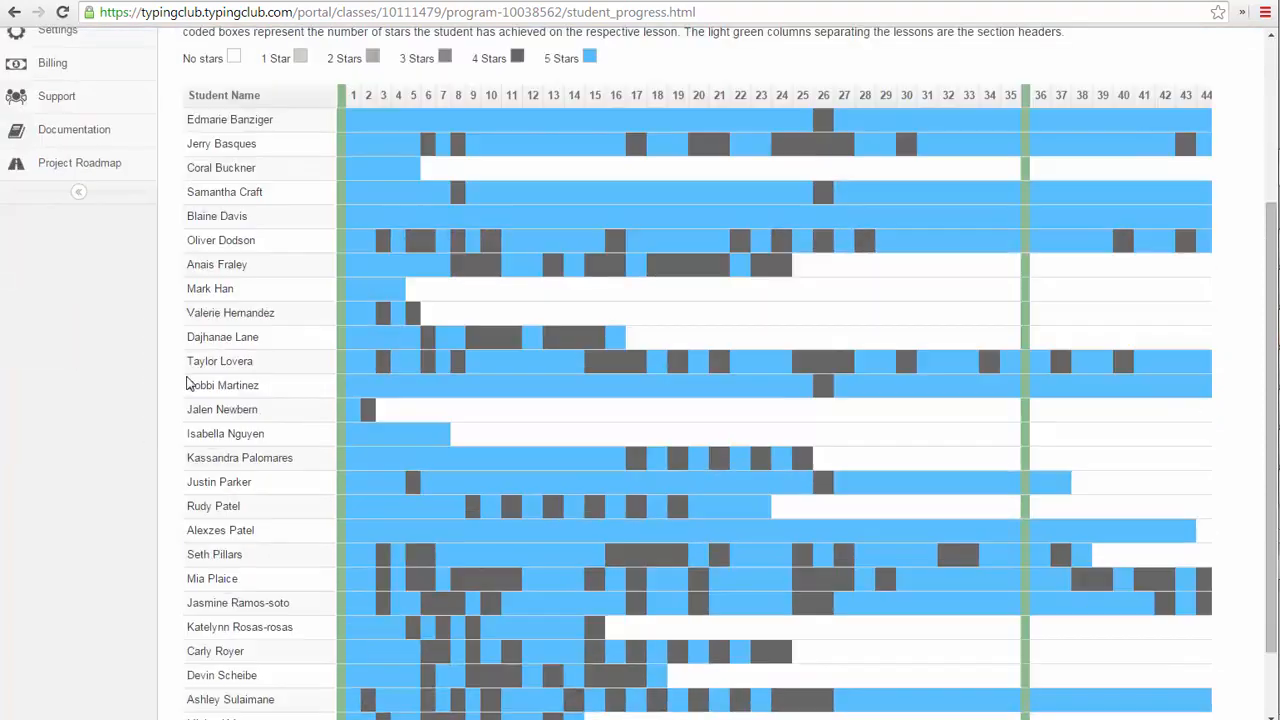
scroll(down, 3)
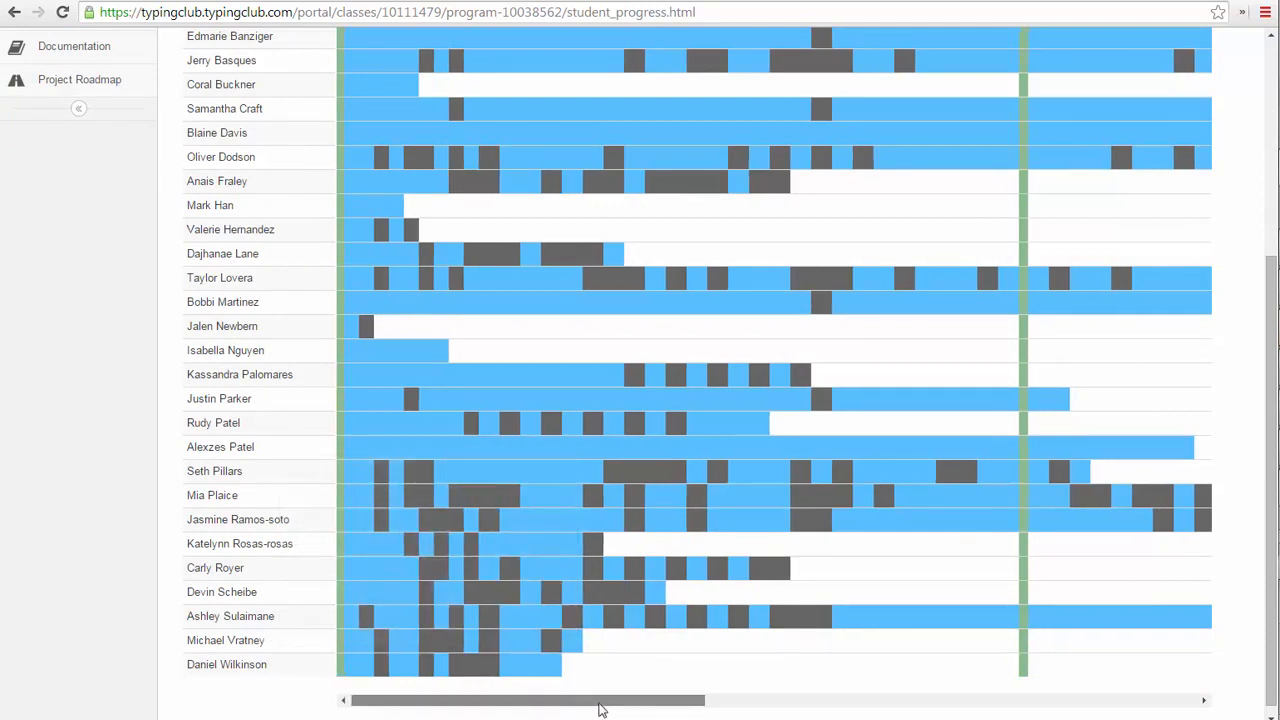
drag(525, 700, 820, 700)
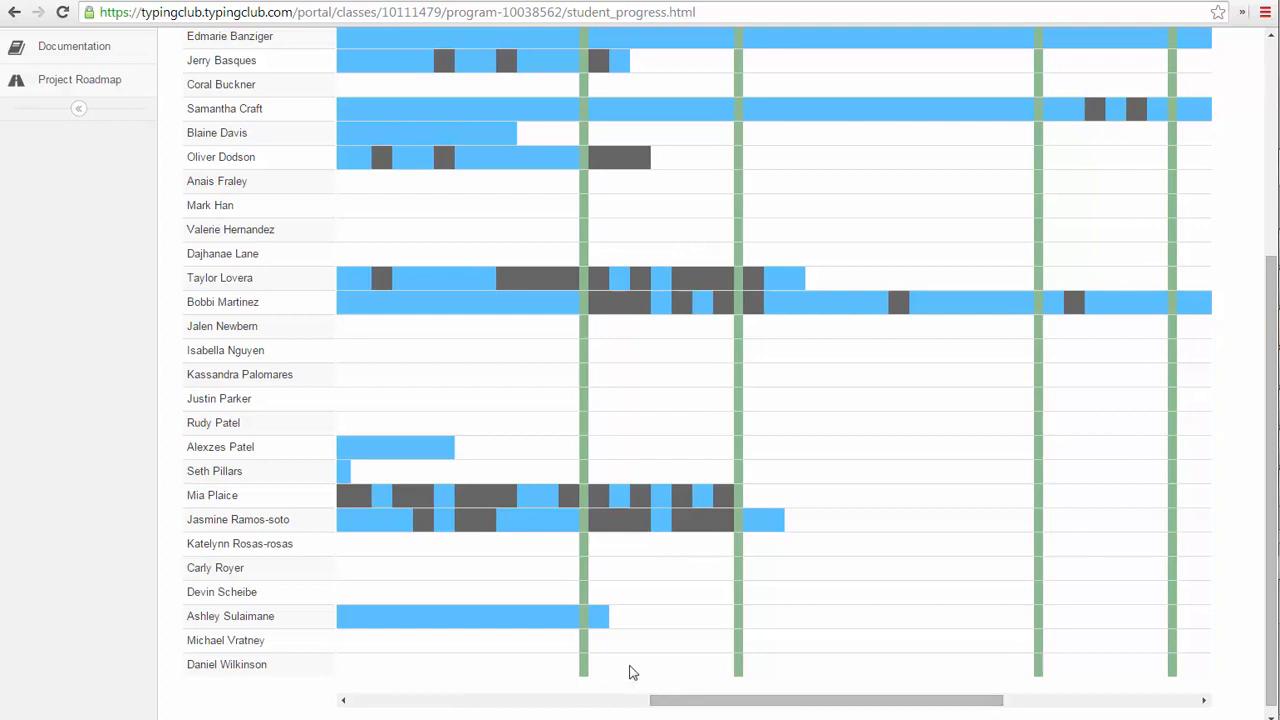
mouse_move(660, 519)
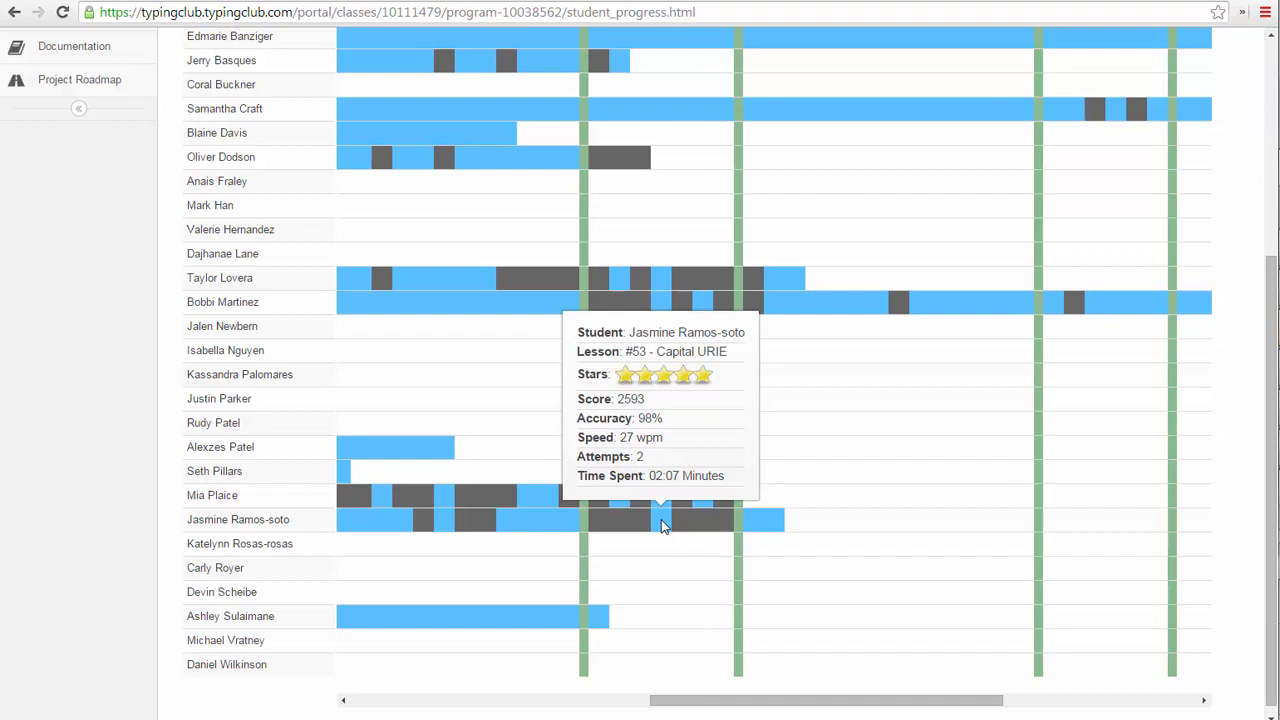
mouse_move(645, 527)
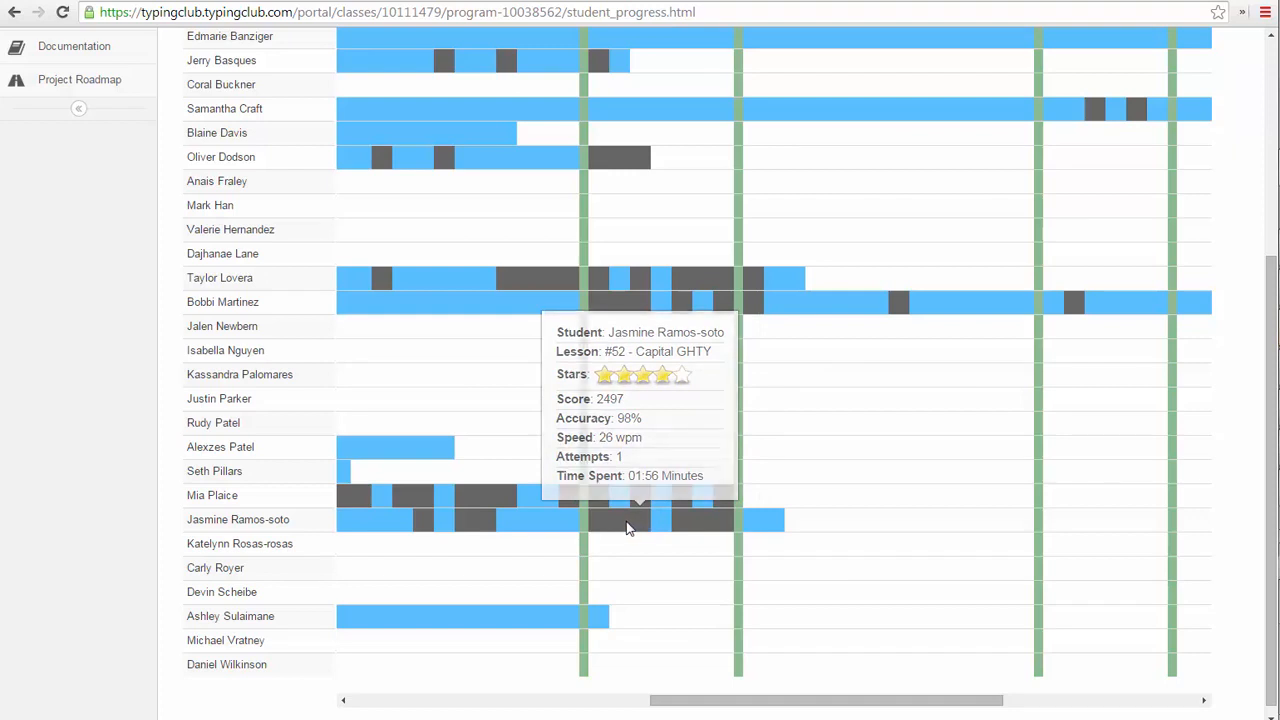
mouse_move(620, 519)
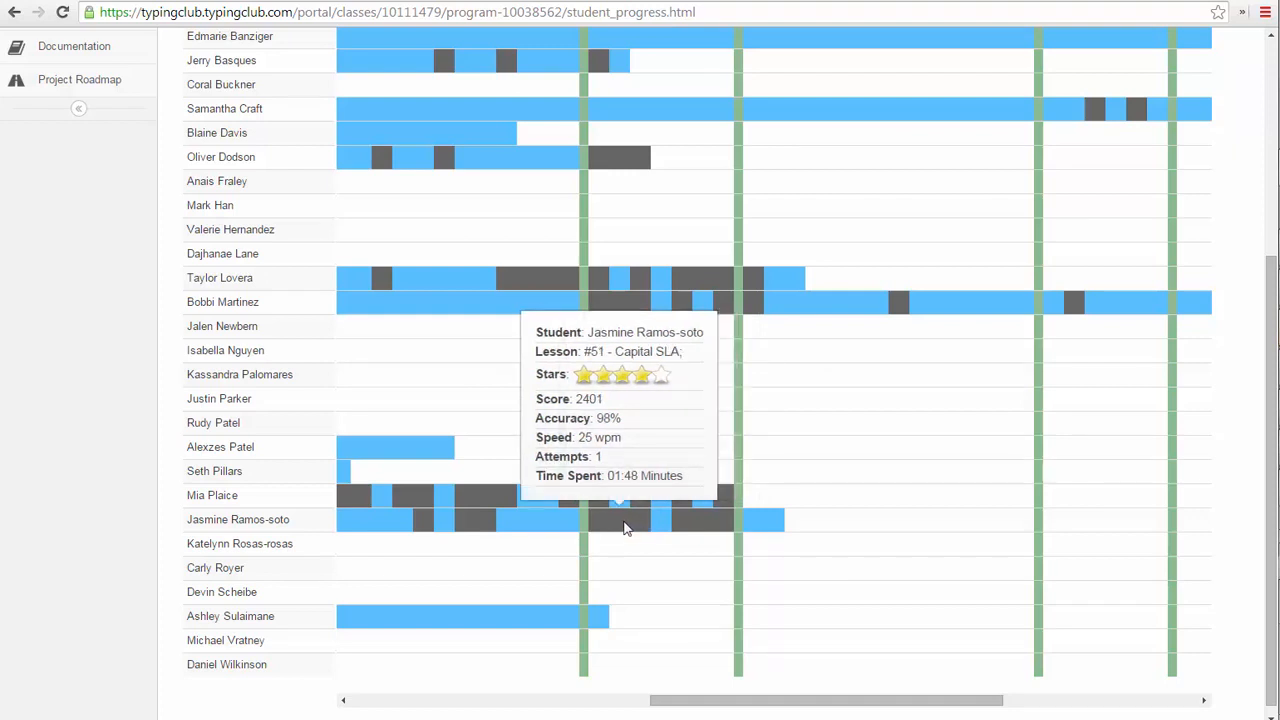
mouse_move(415, 685)
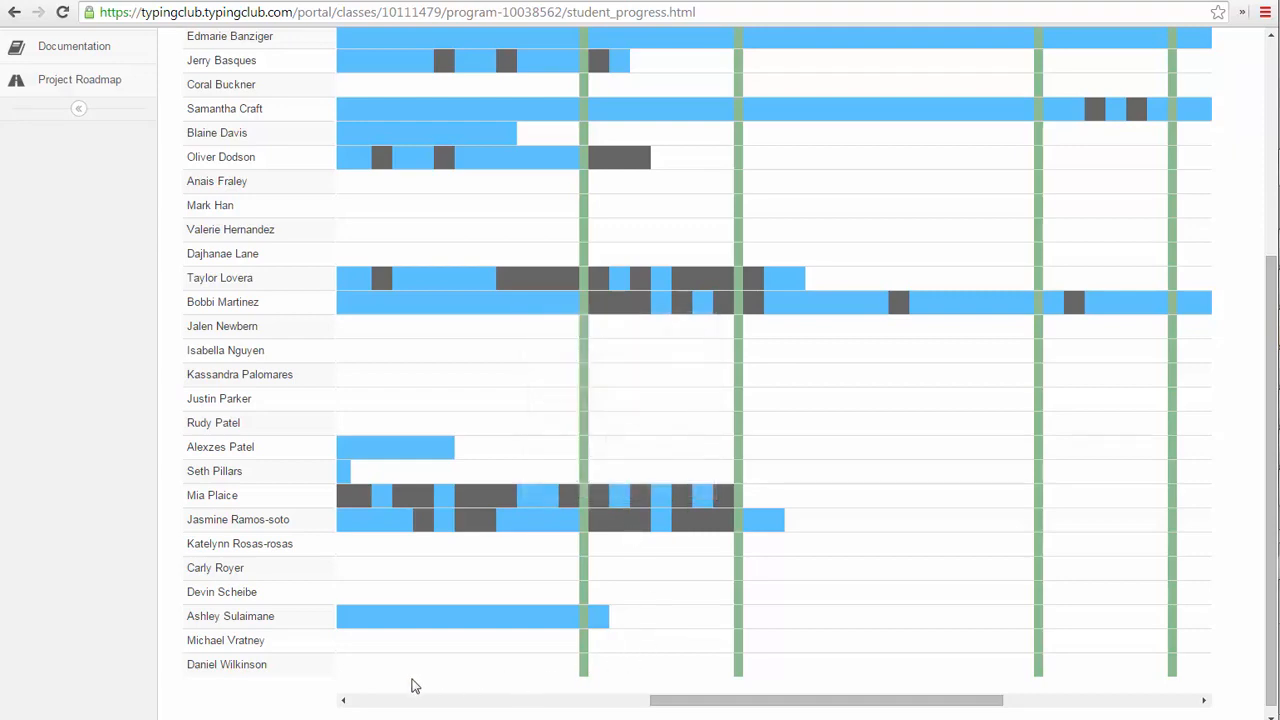
scroll(up, 3)
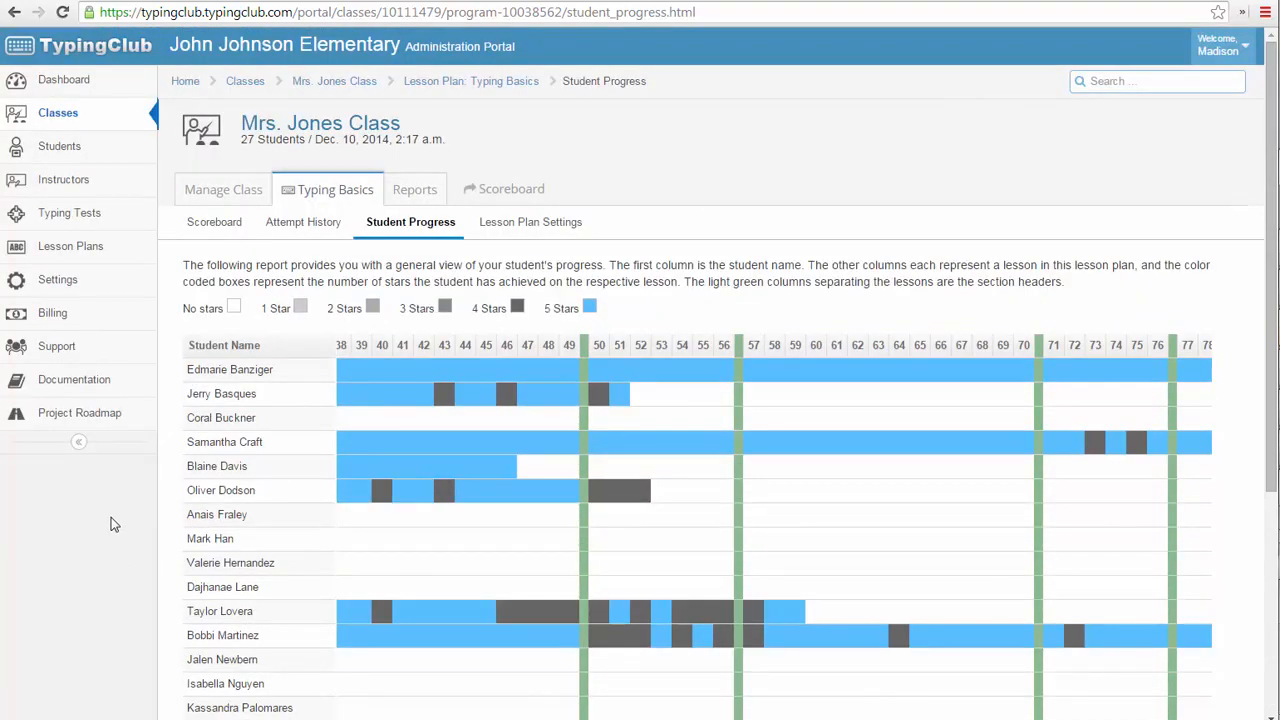
mouse_move(300, 256)
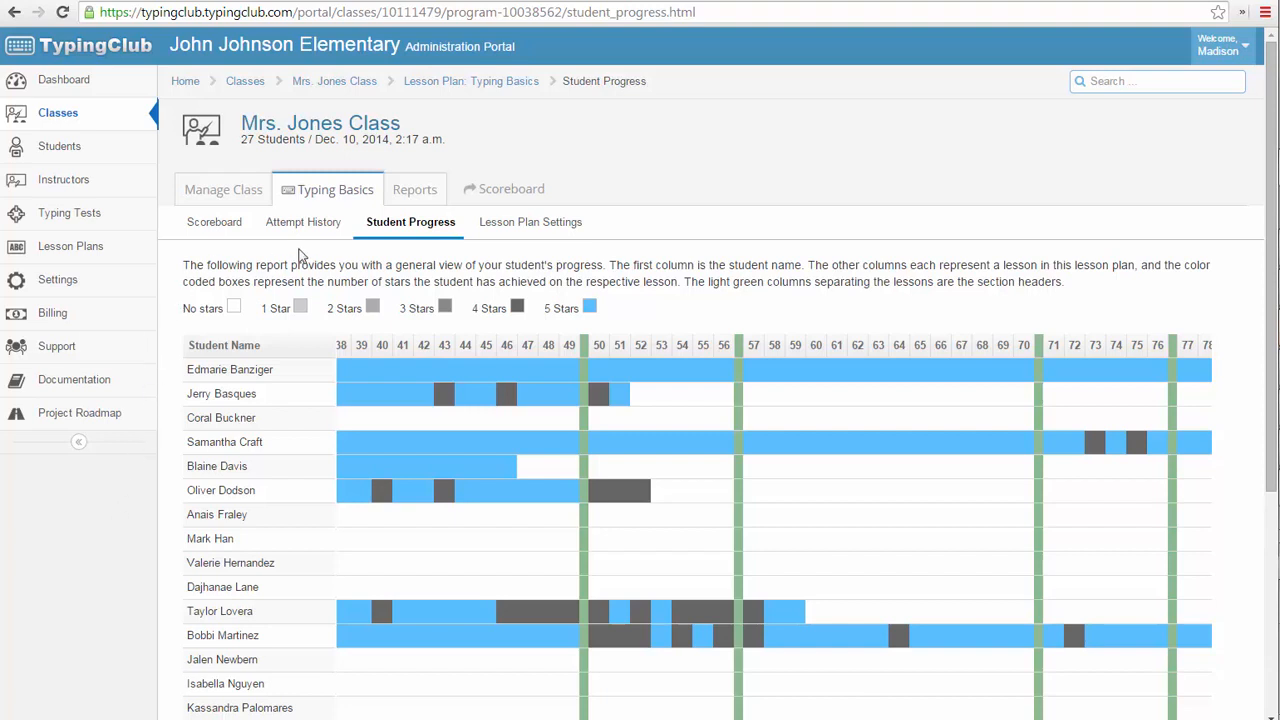
- Set Typing Basics lesson assignment to 'practice up-to level', limiting it to 7 lessons
click(528, 221)
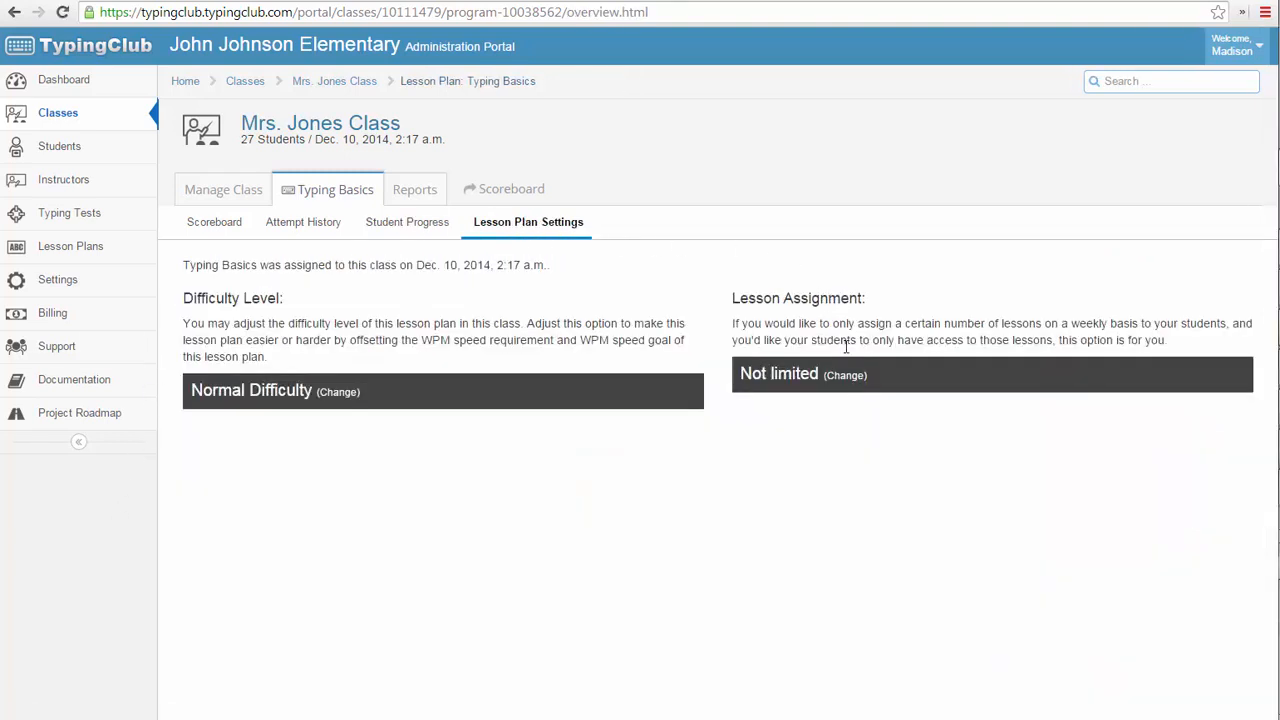
click(843, 375)
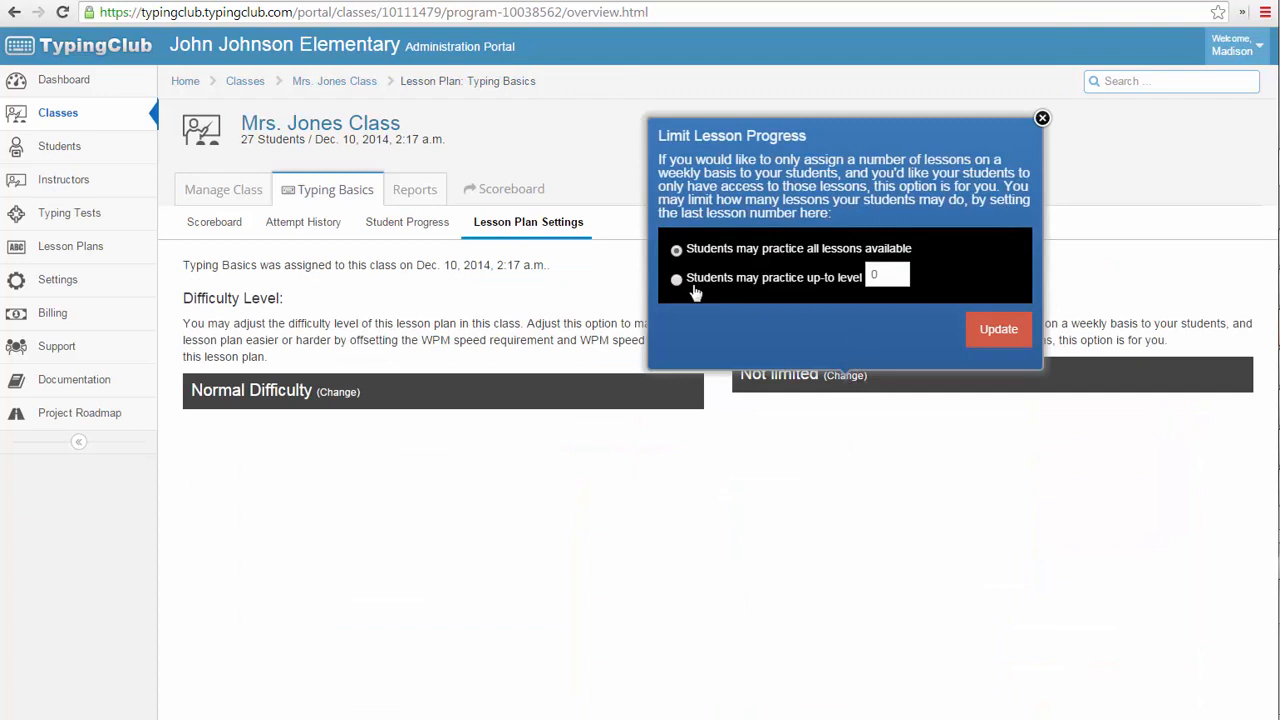
text(4)
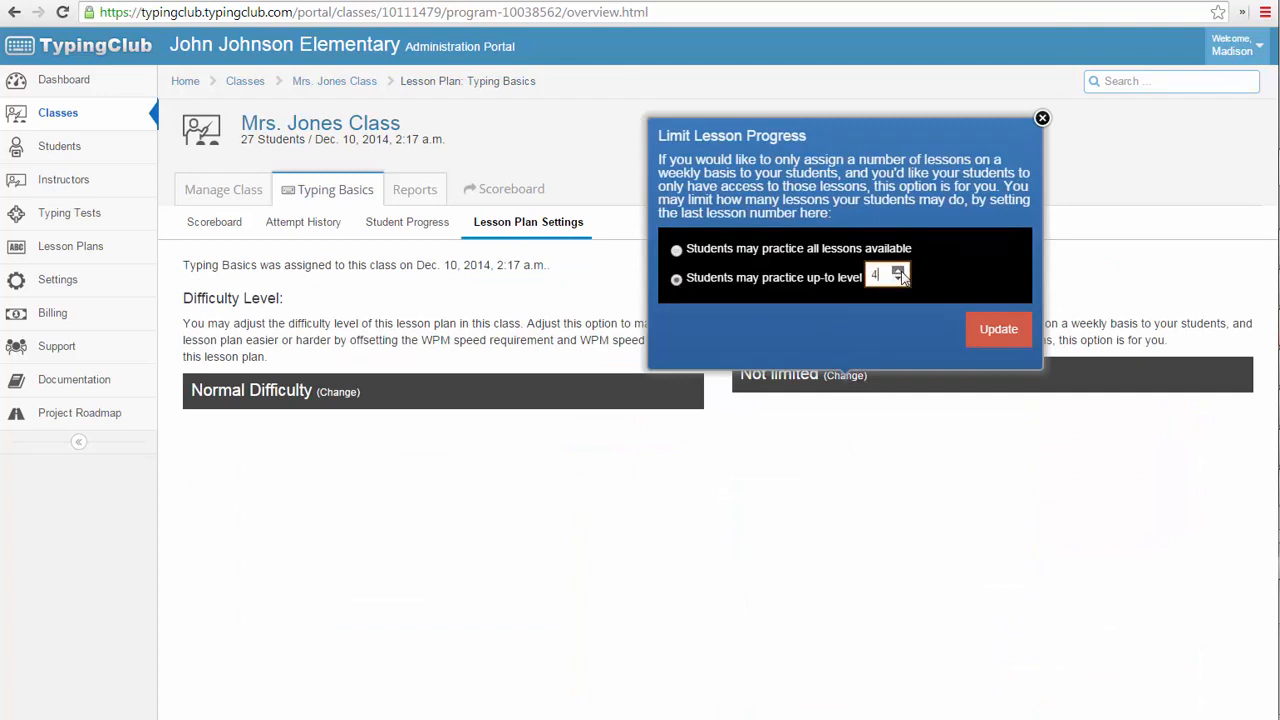
click(997, 329)
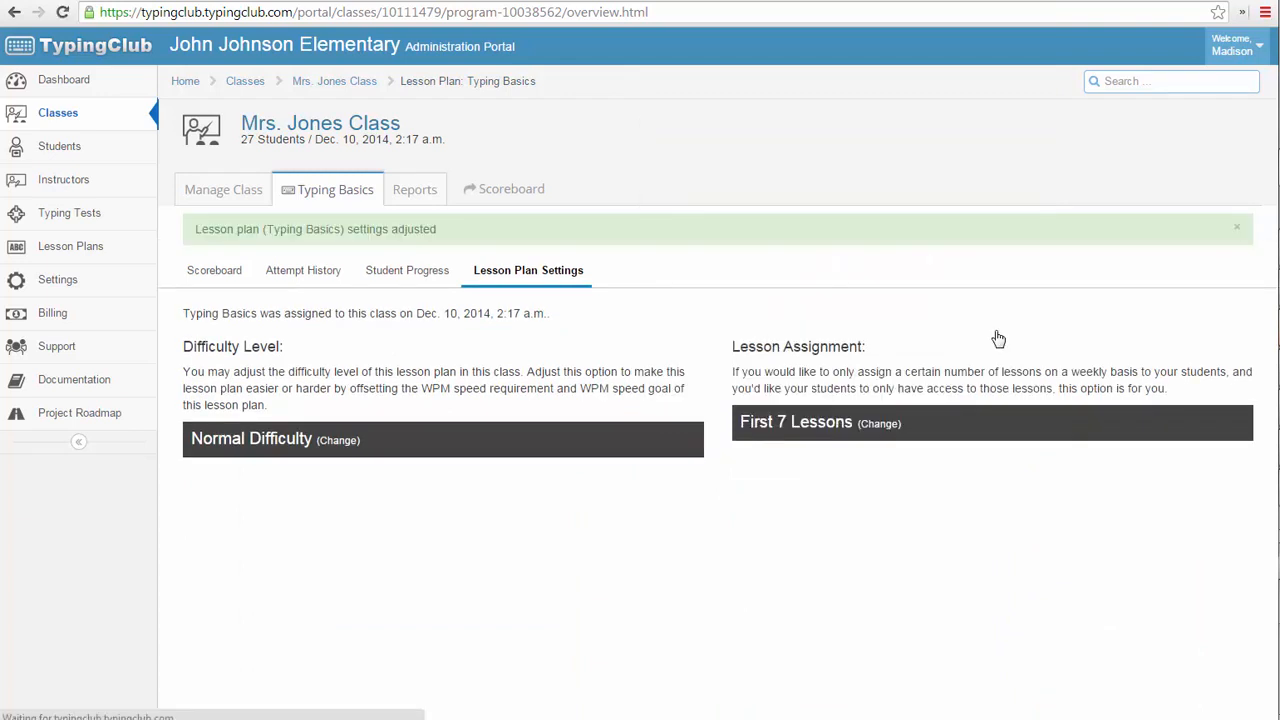
mouse_move(995, 336)
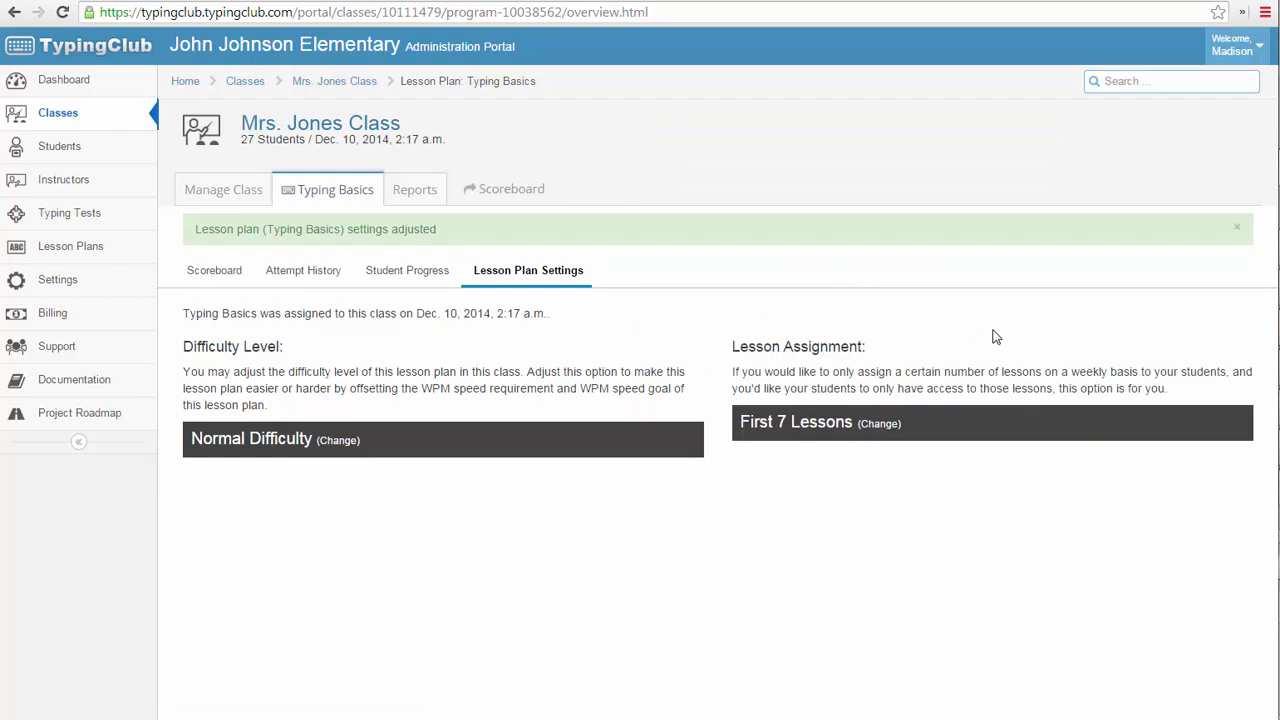
mouse_move(876, 337)
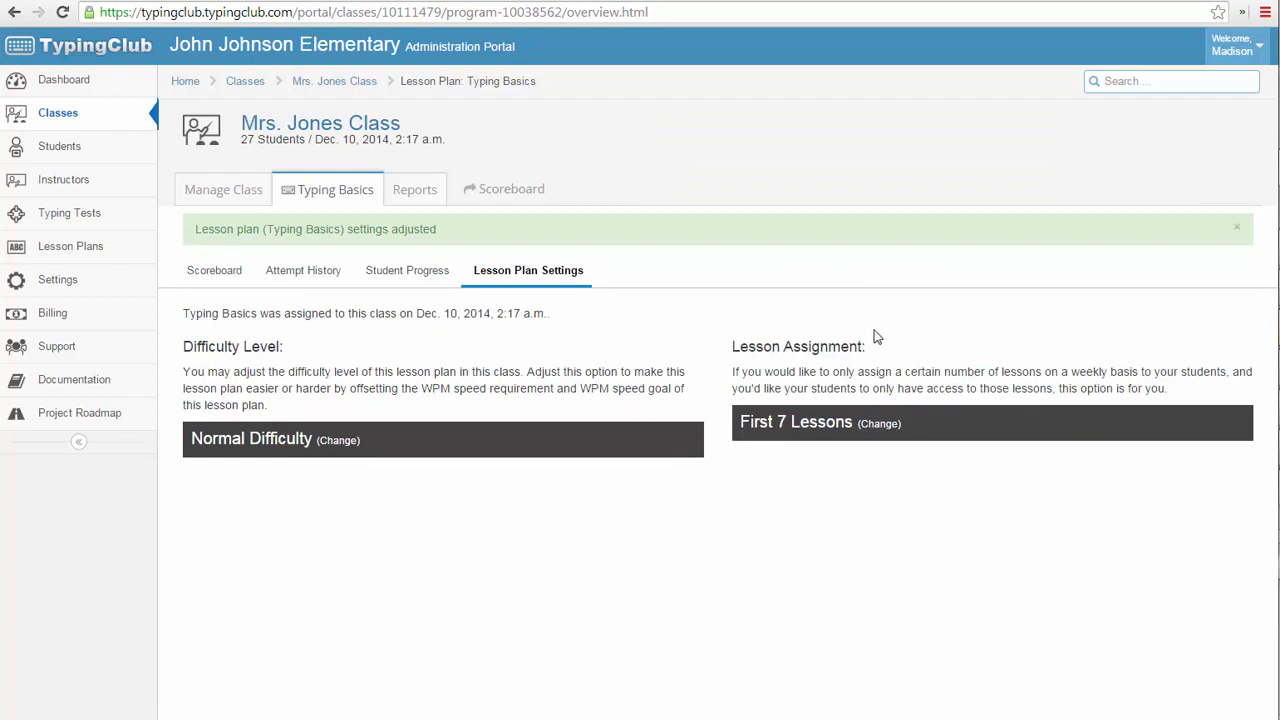
mouse_move(285, 353)
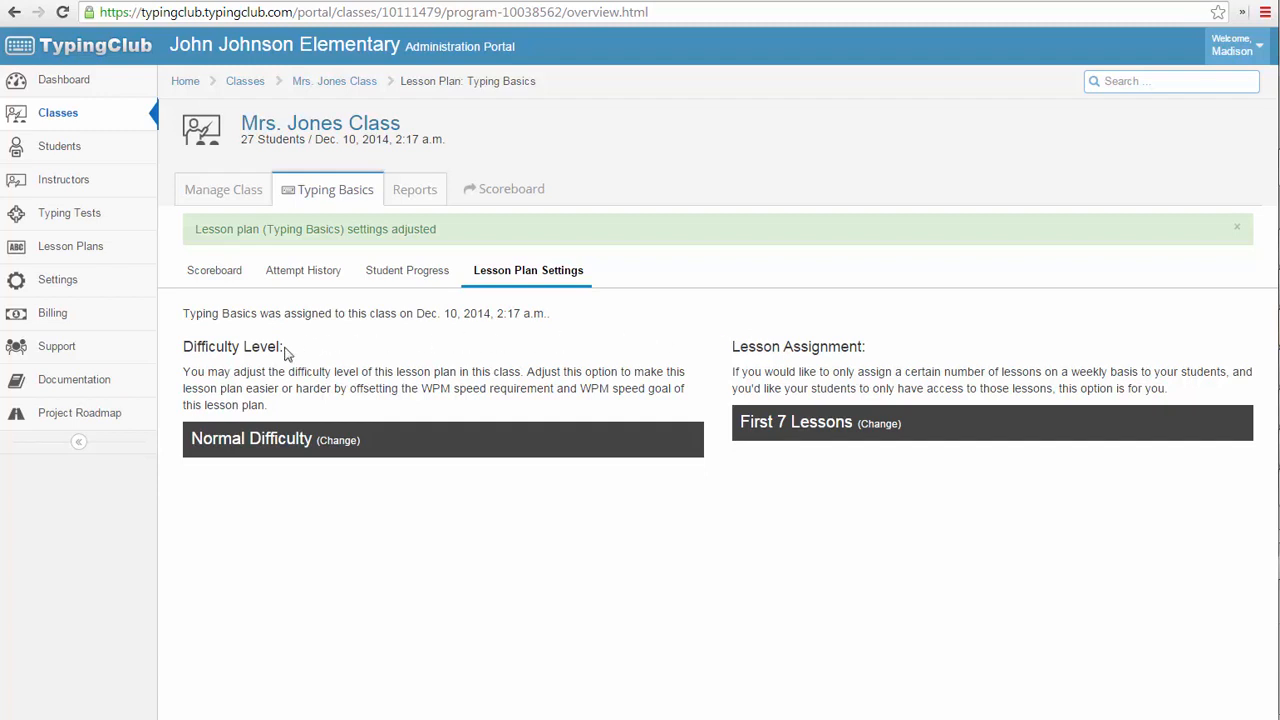
mouse_move(289, 350)
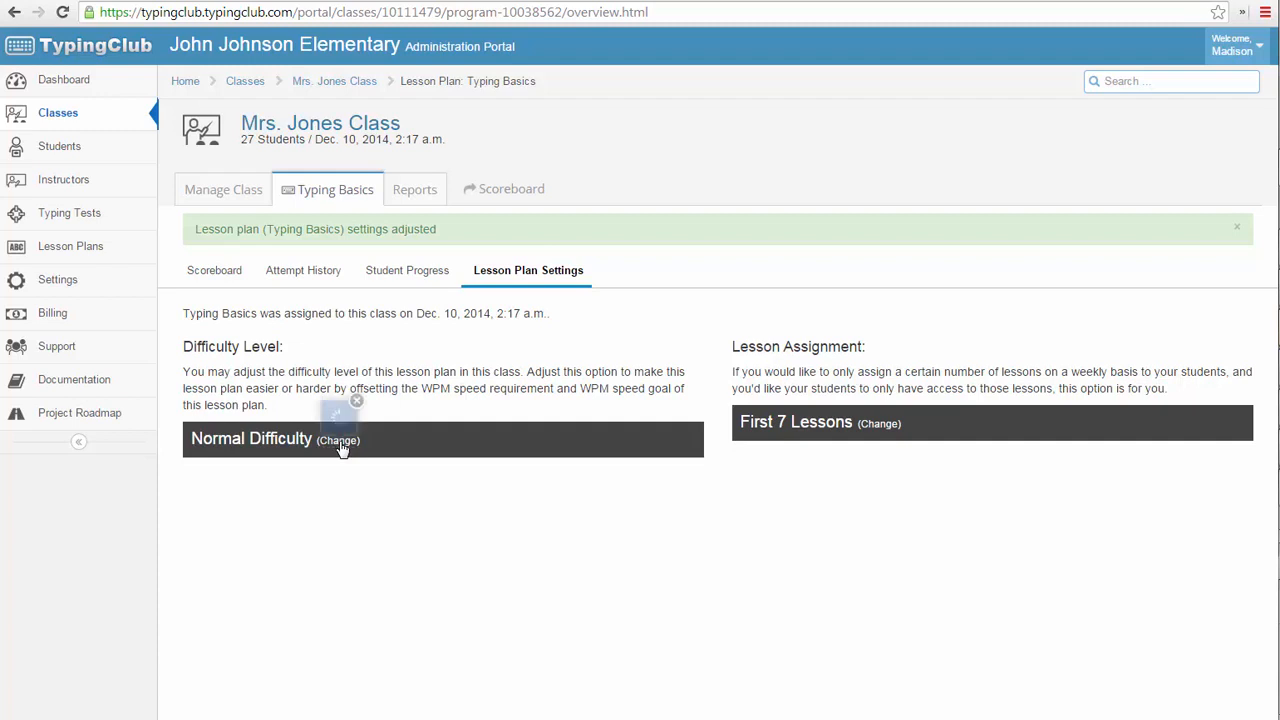
- Set Mrs. Jones Class's Typing Basics difficulty to 3 WPM Harder and update it
click(338, 440)
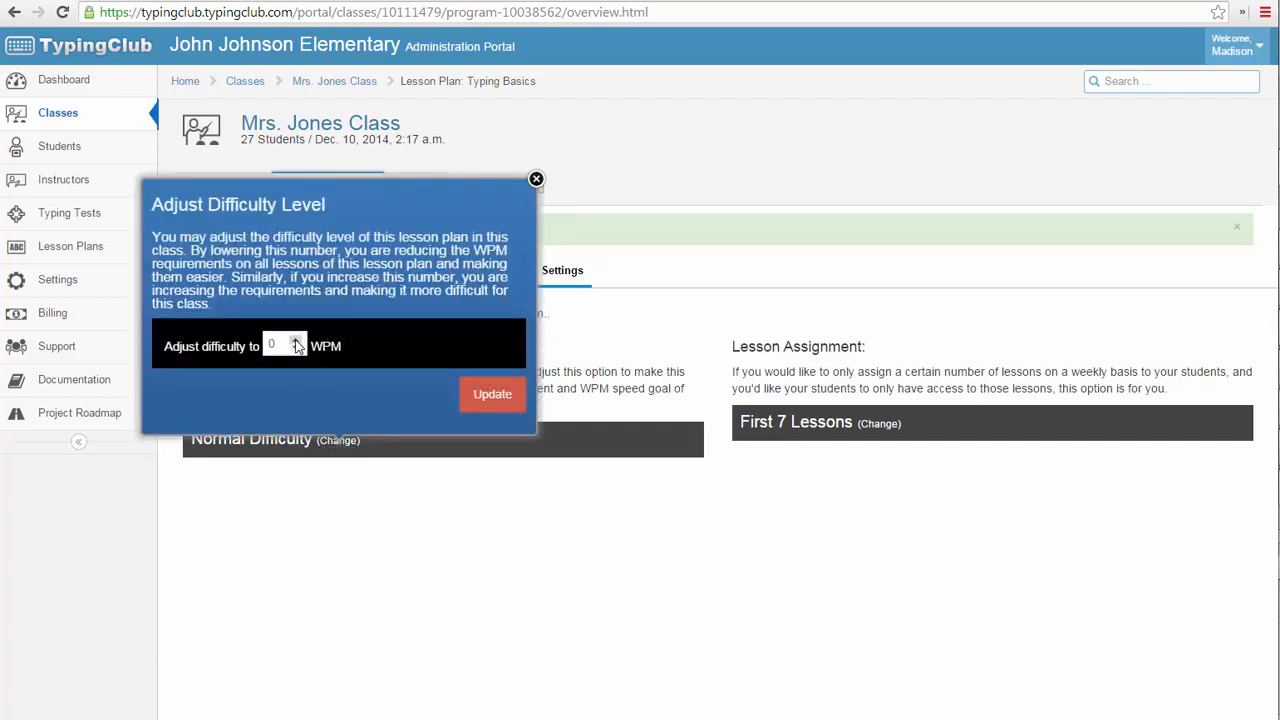
click(296, 340)
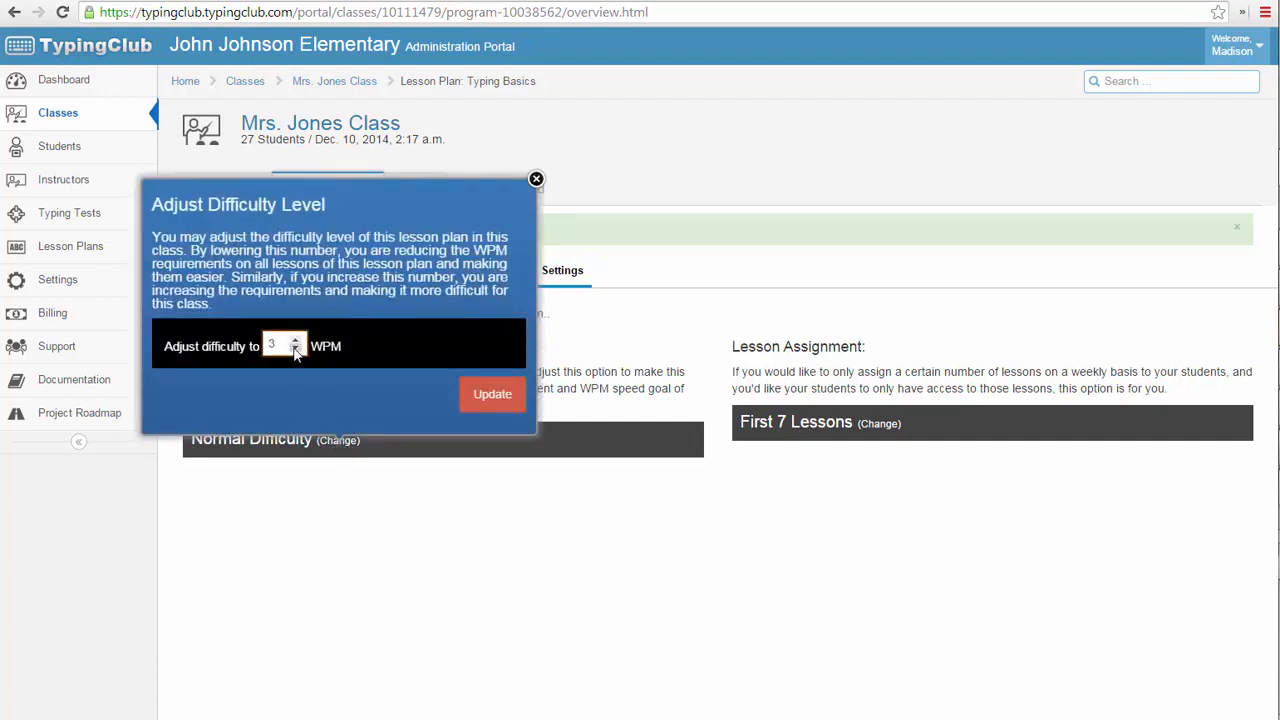
click(296, 351)
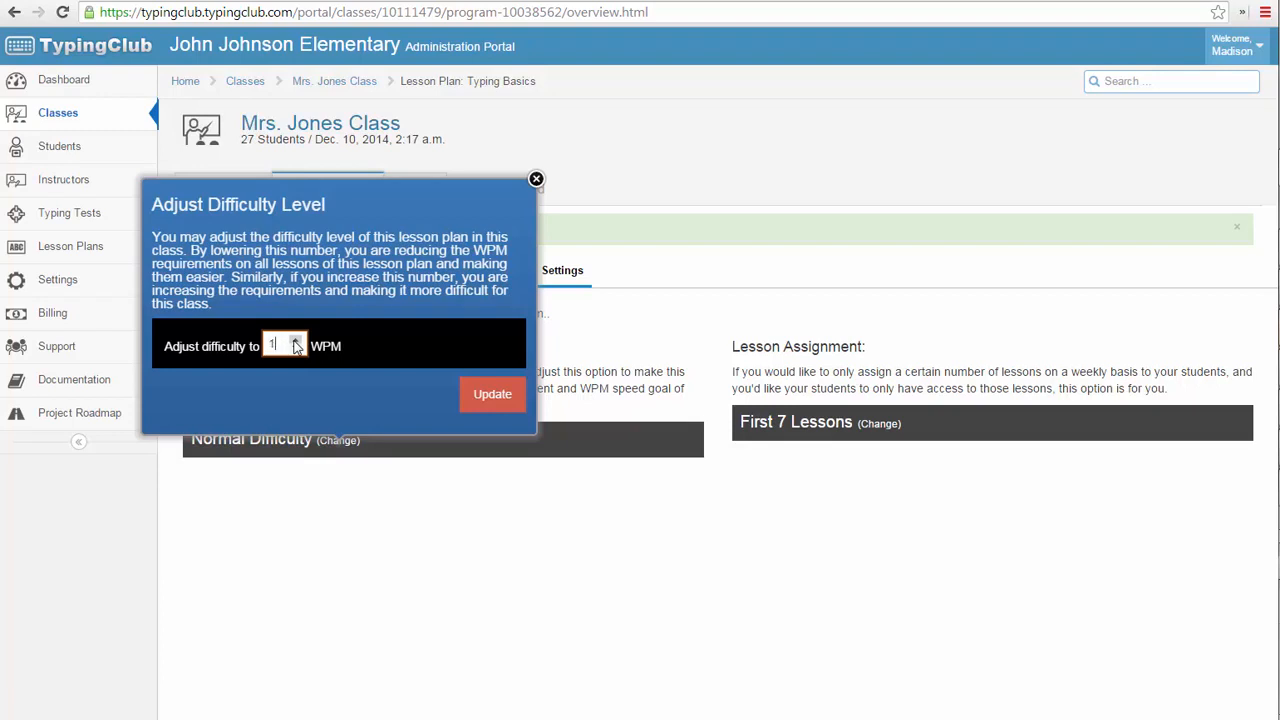
click(492, 393)
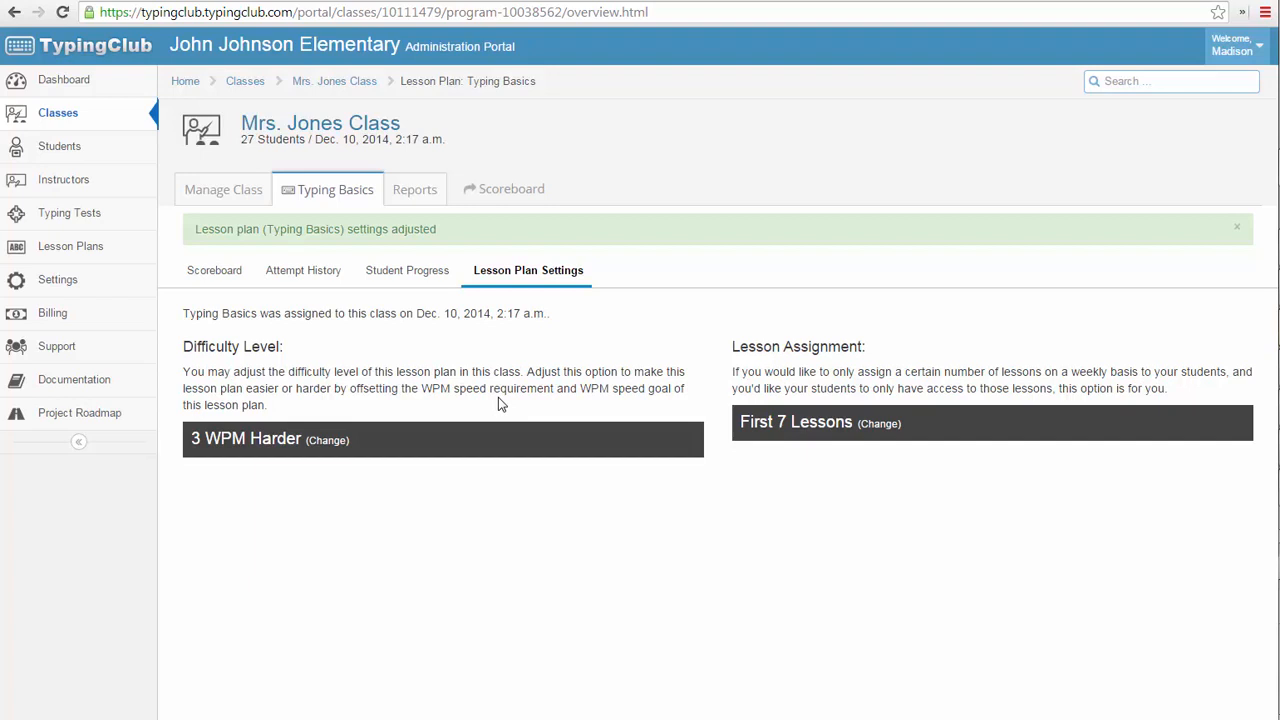
click(214, 270)
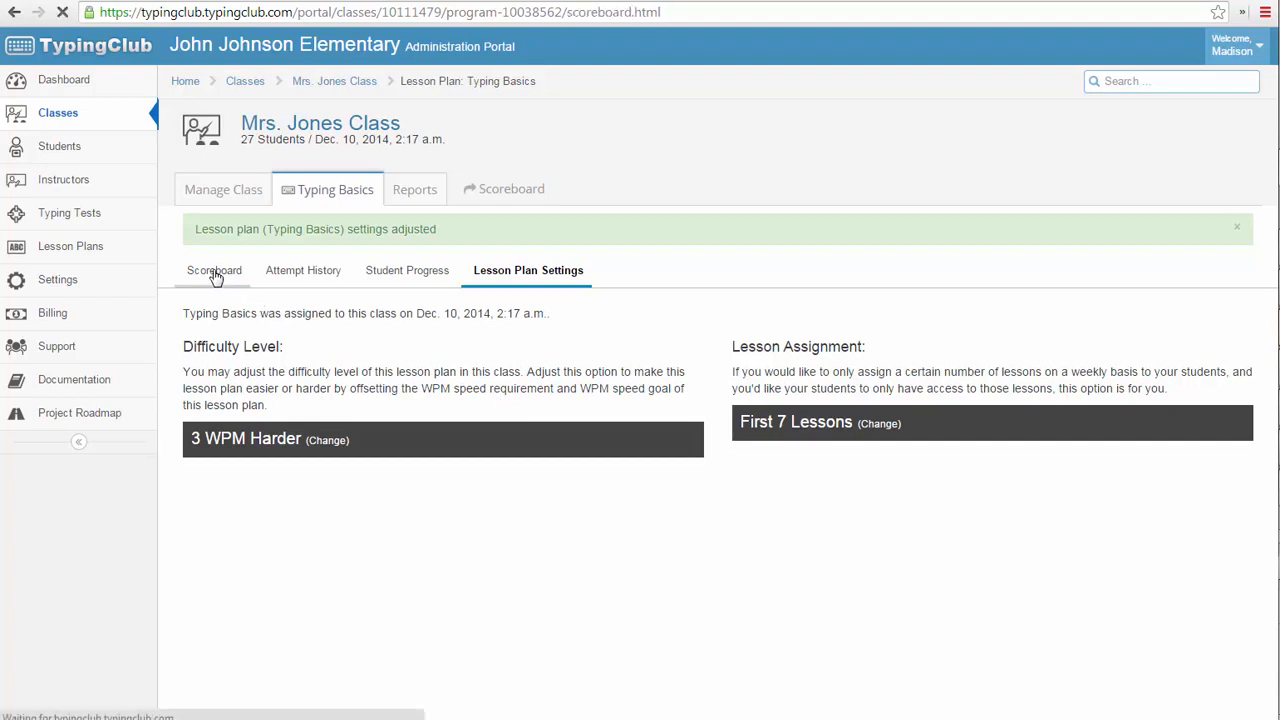
click(214, 270)
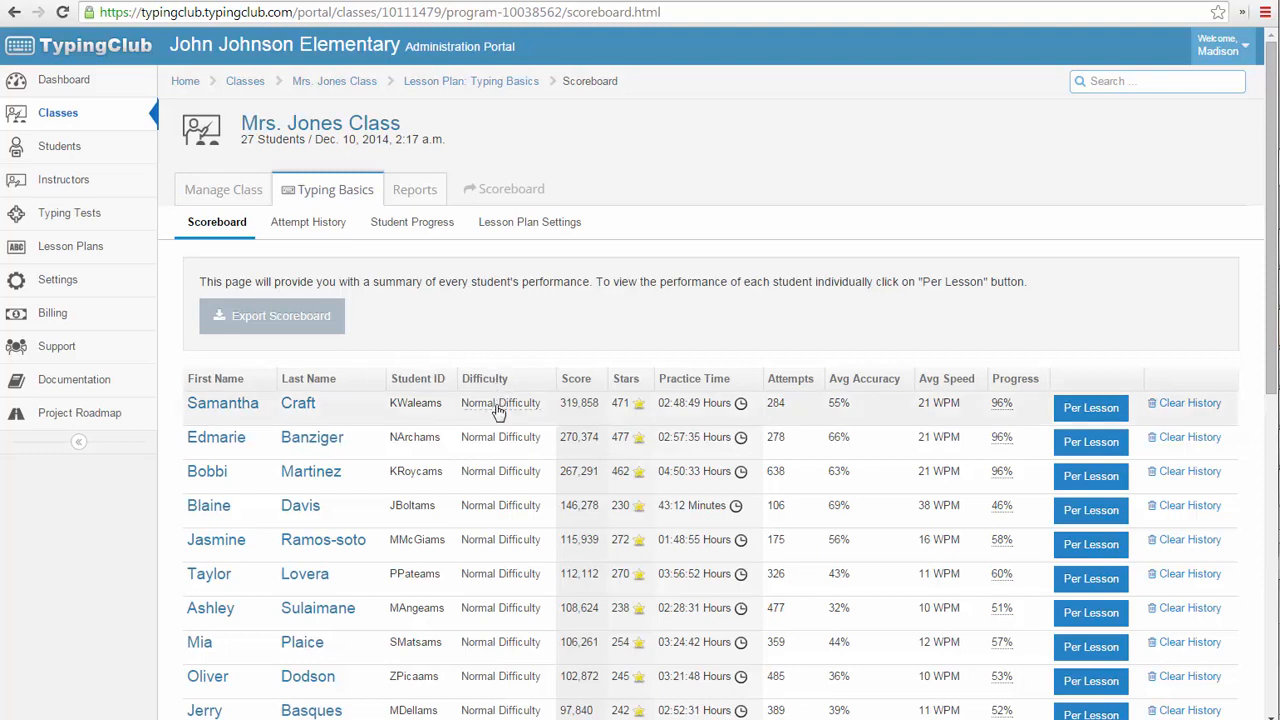
click(500, 402)
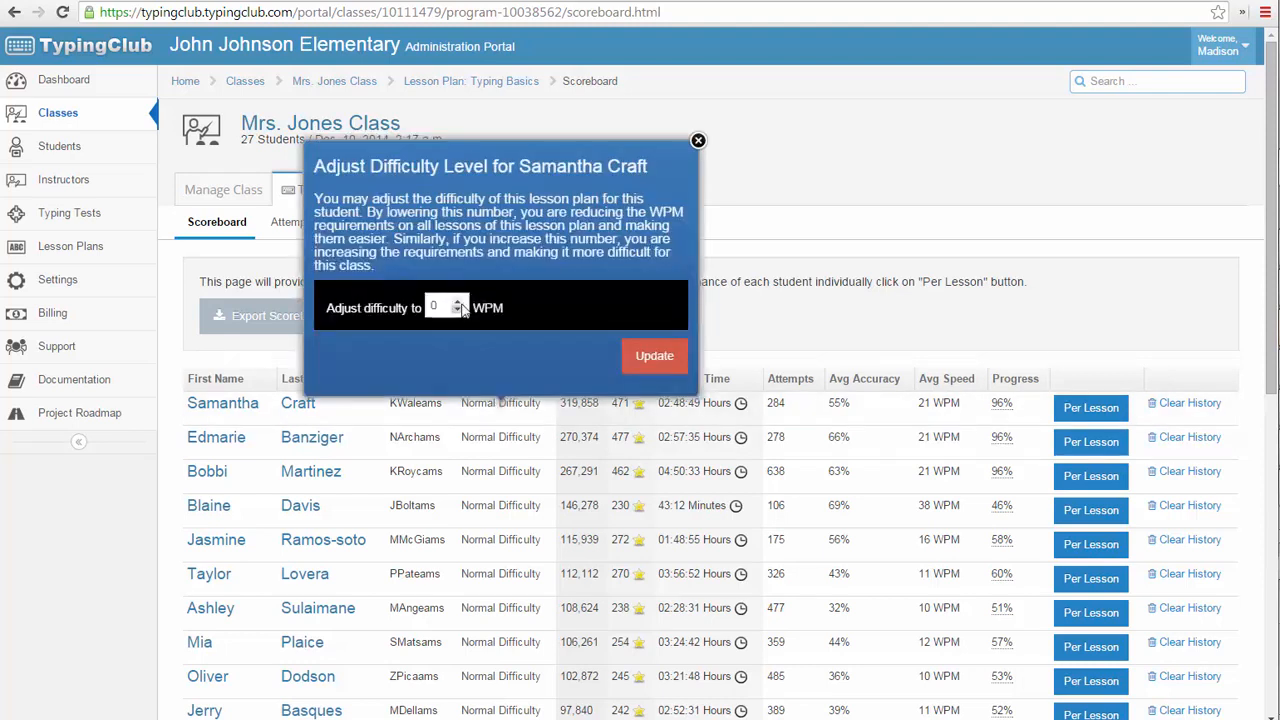
click(655, 355)
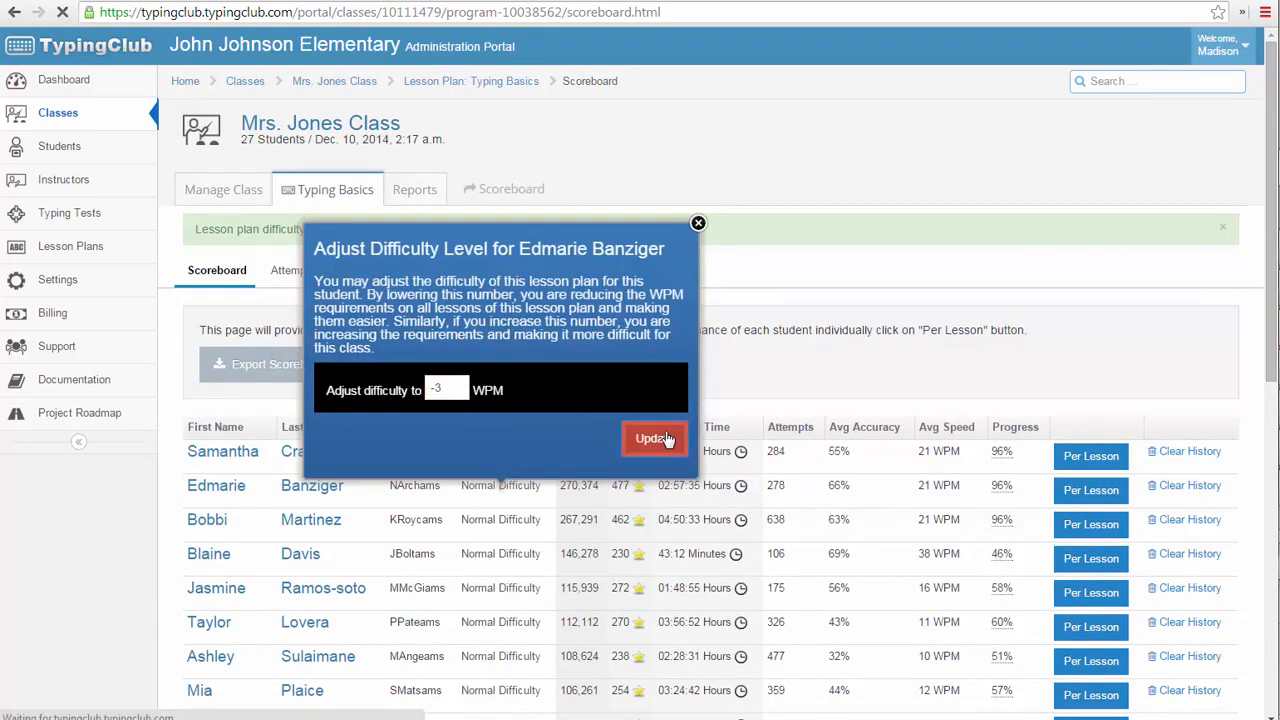
click(655, 438)
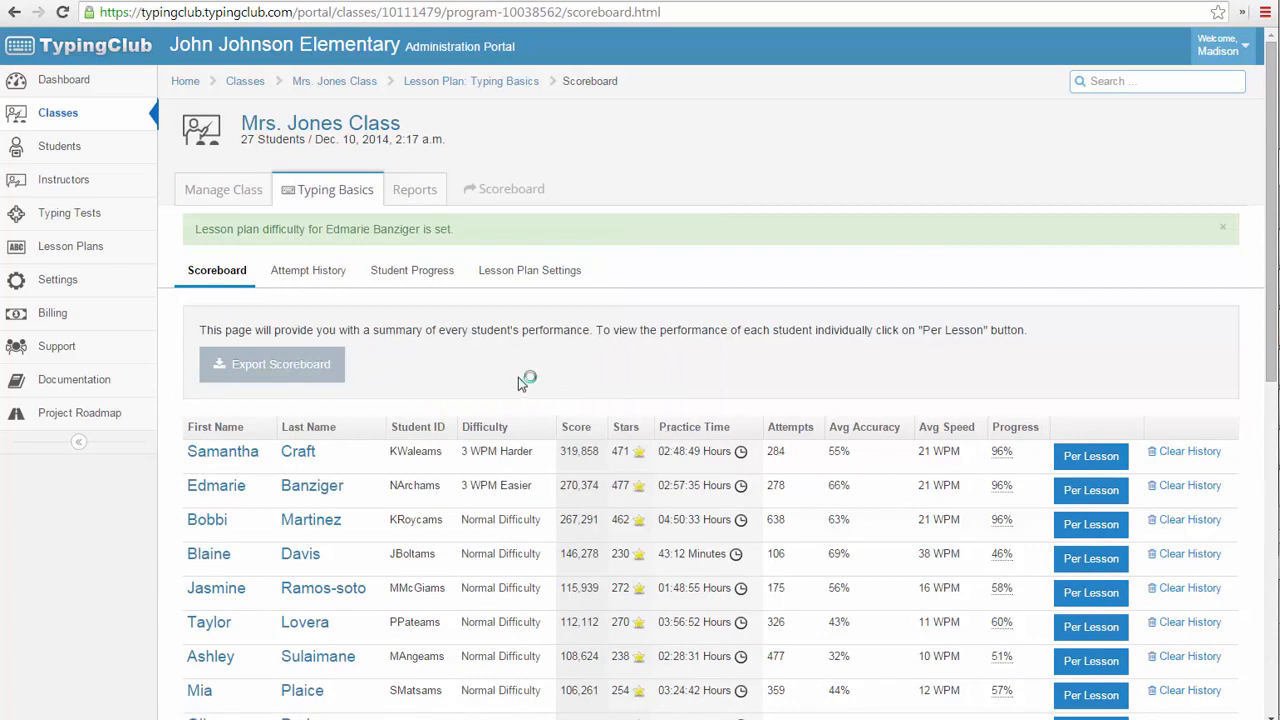
mouse_move(276, 249)
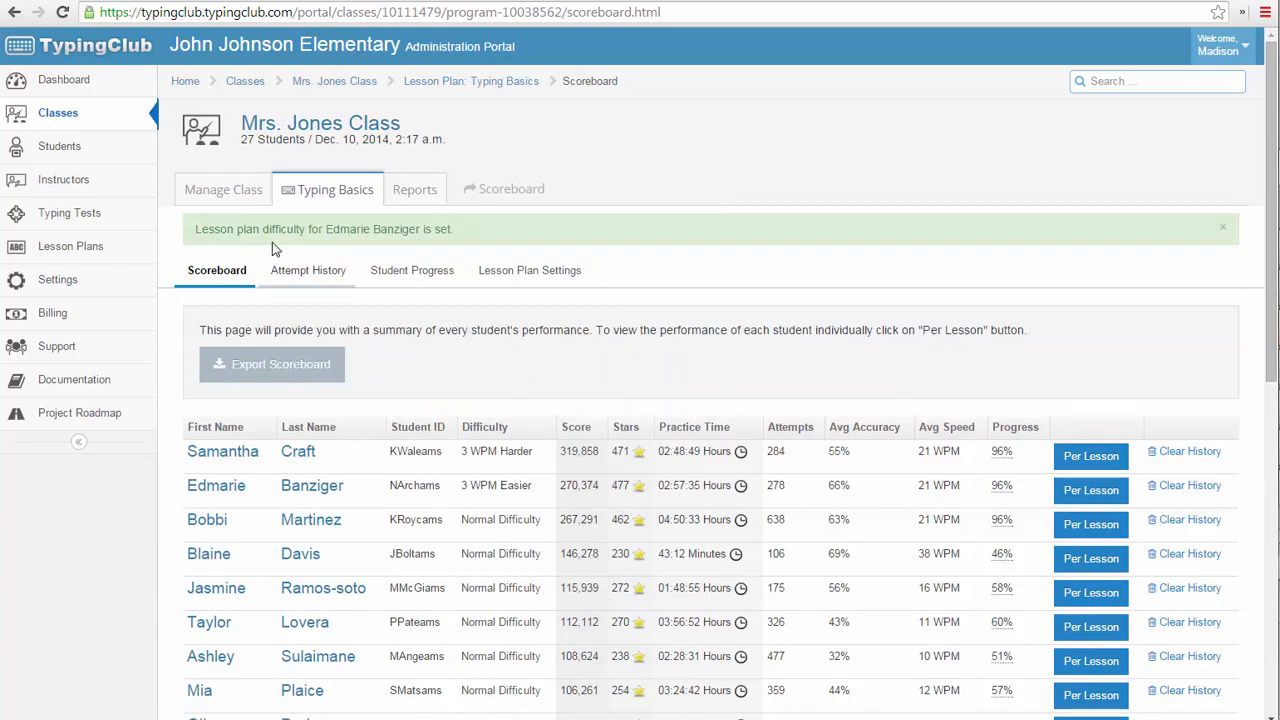
click(223, 189)
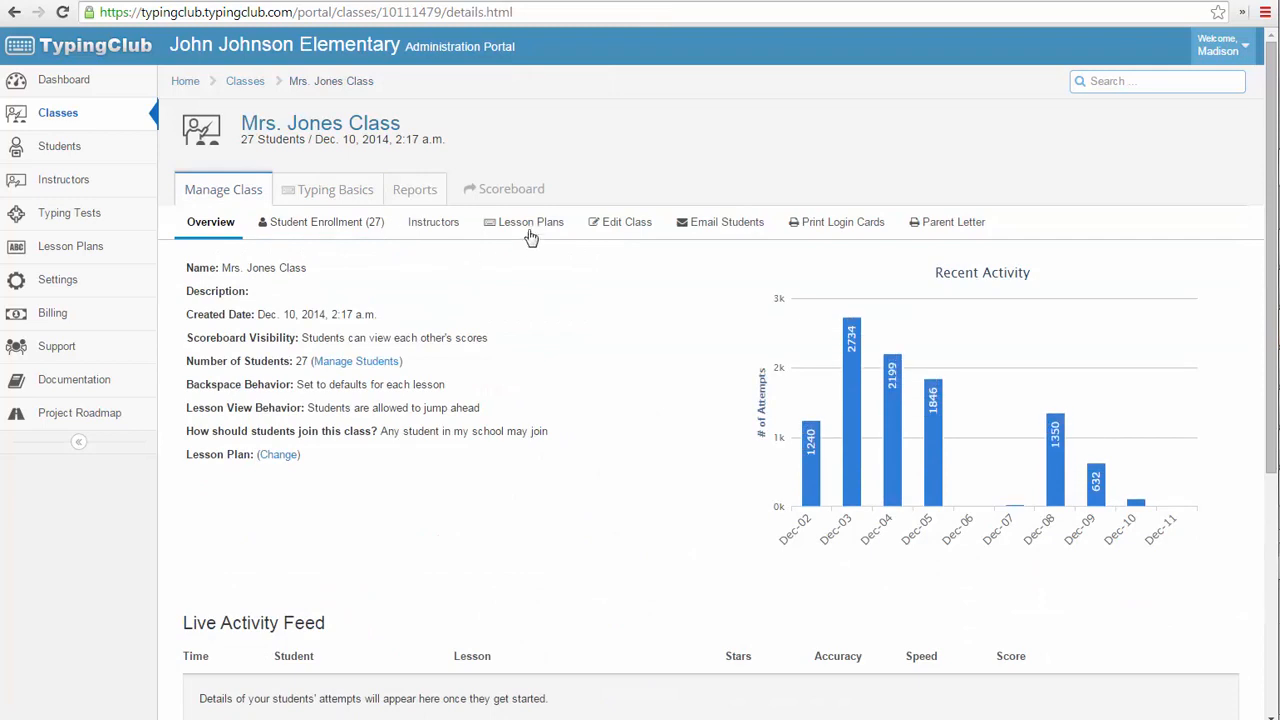
- Browse the Typing Basics lesson list, then preview and close the Keys j & f lesson
click(531, 221)
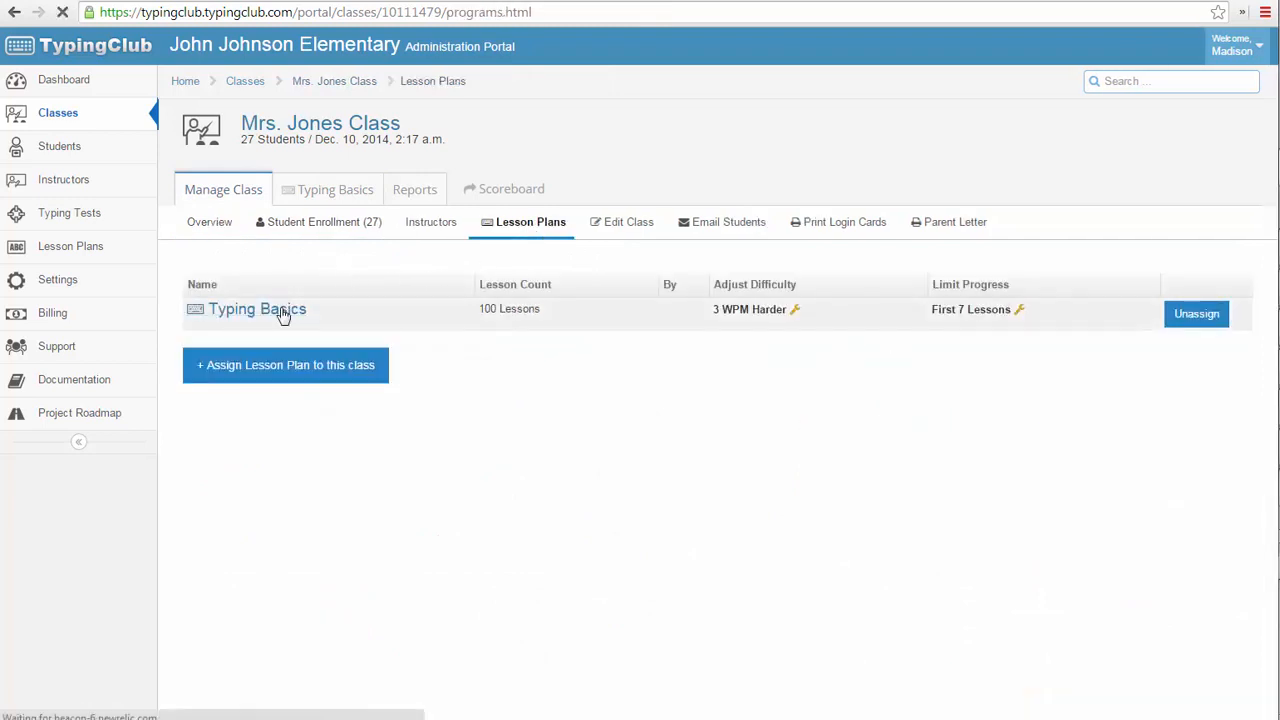
click(257, 309)
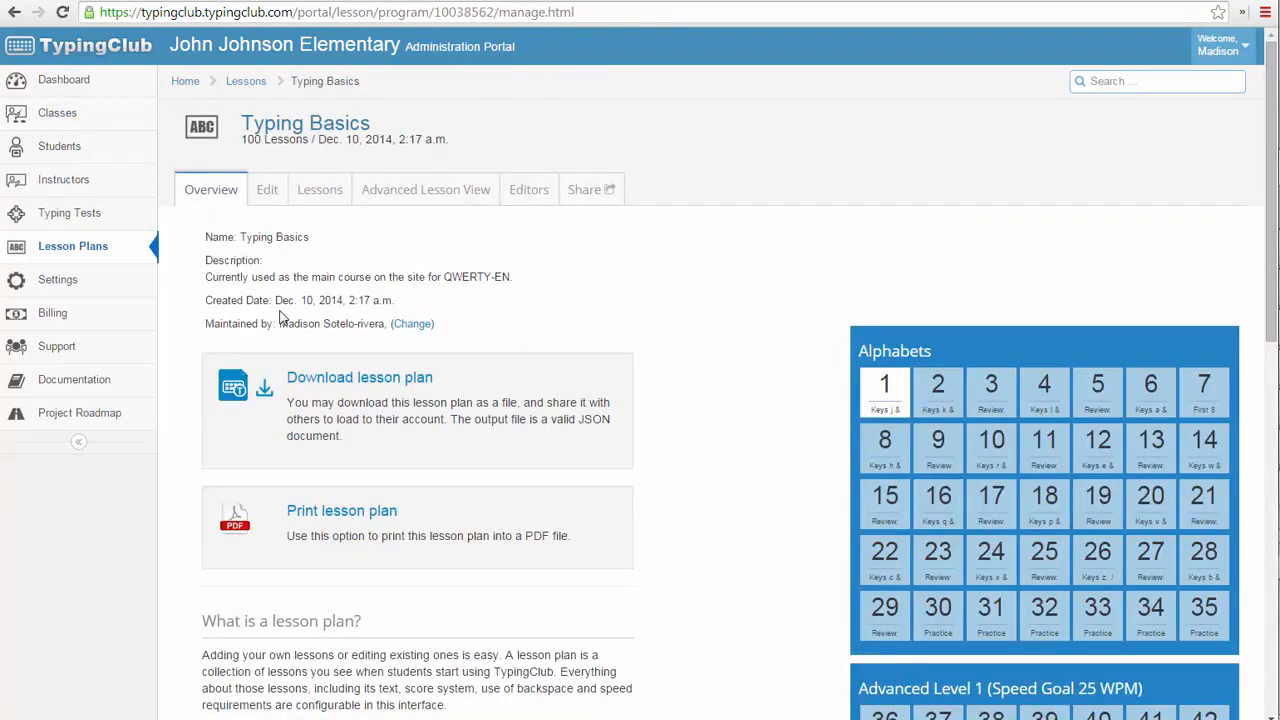
click(319, 189)
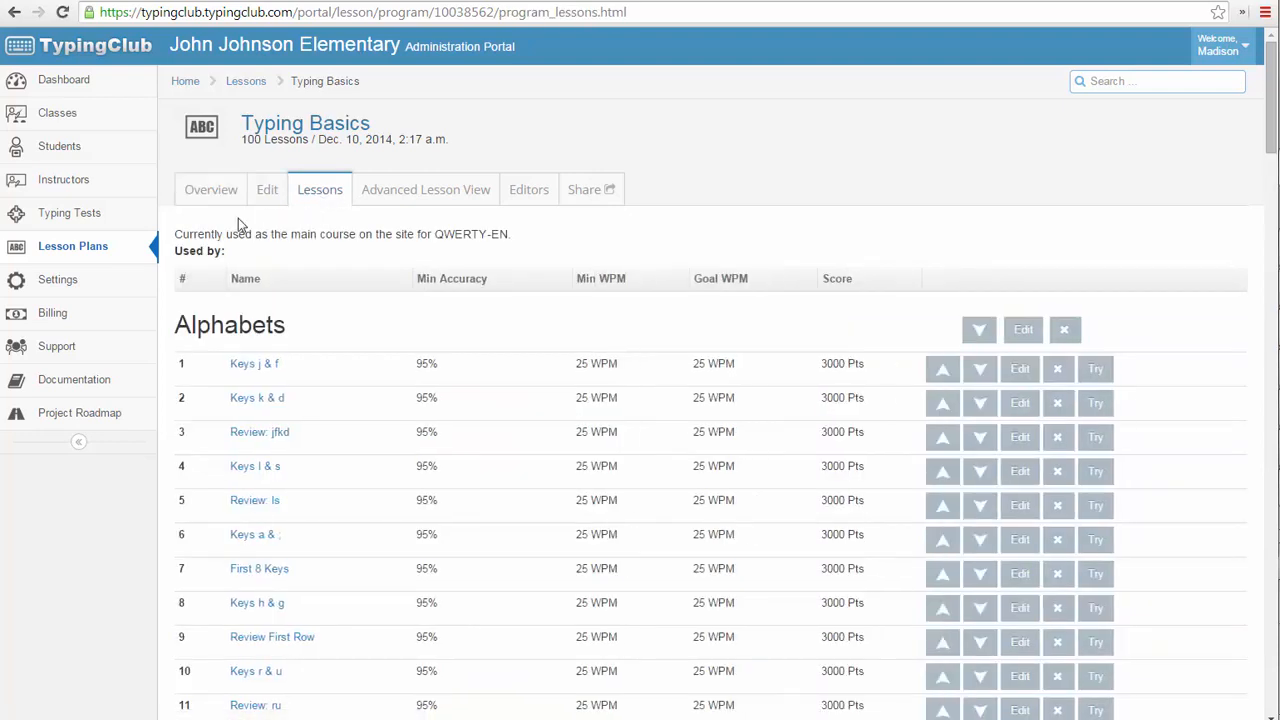
scroll(down, 3)
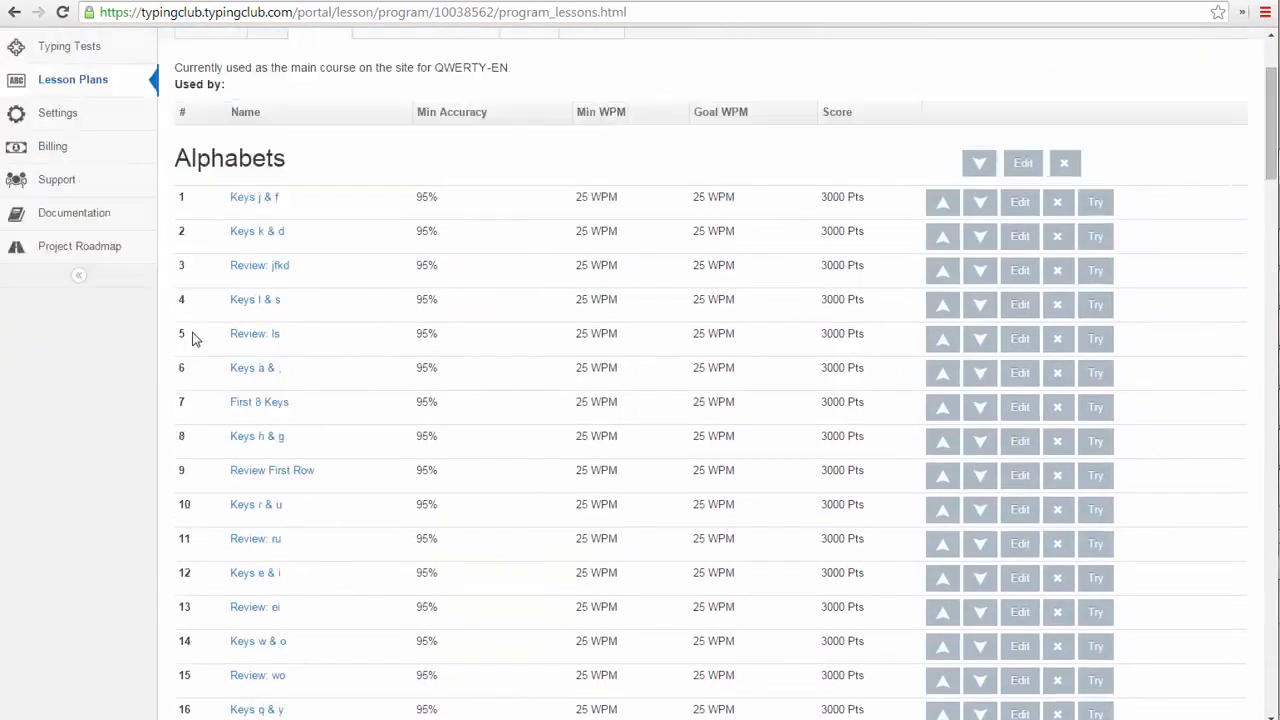
scroll(up, 3)
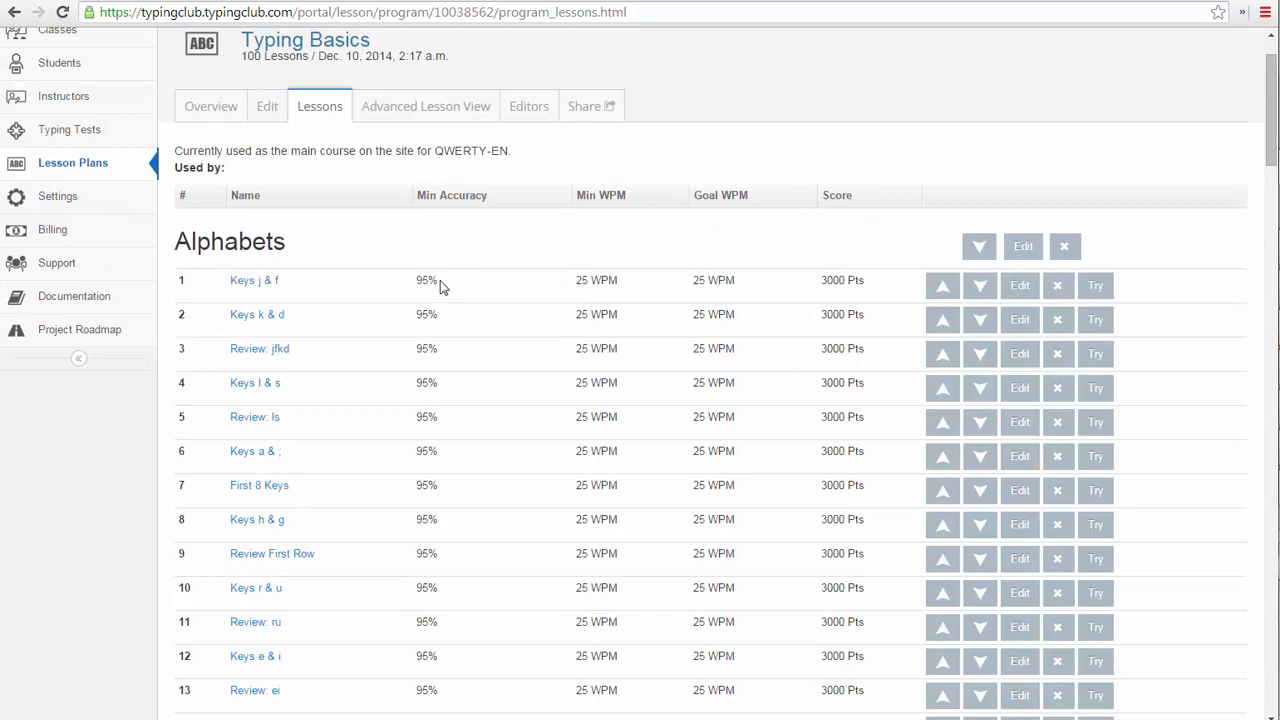
mouse_move(1095, 285)
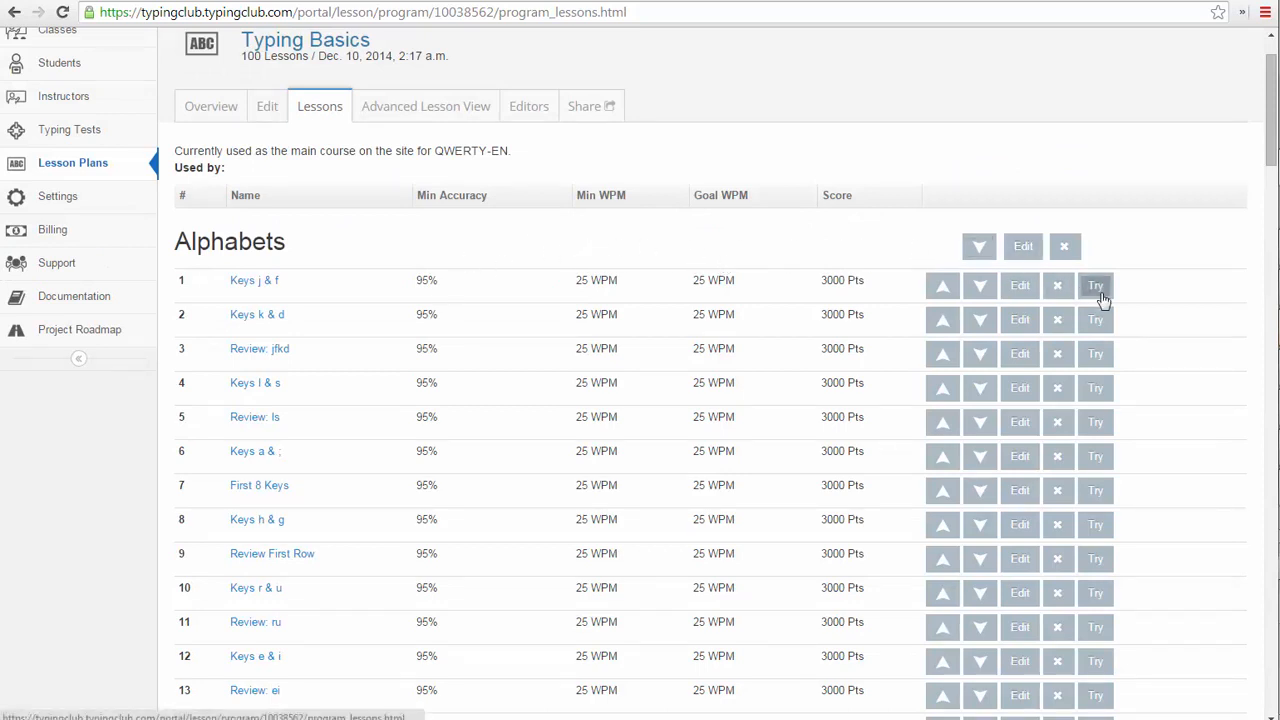
click(1095, 285)
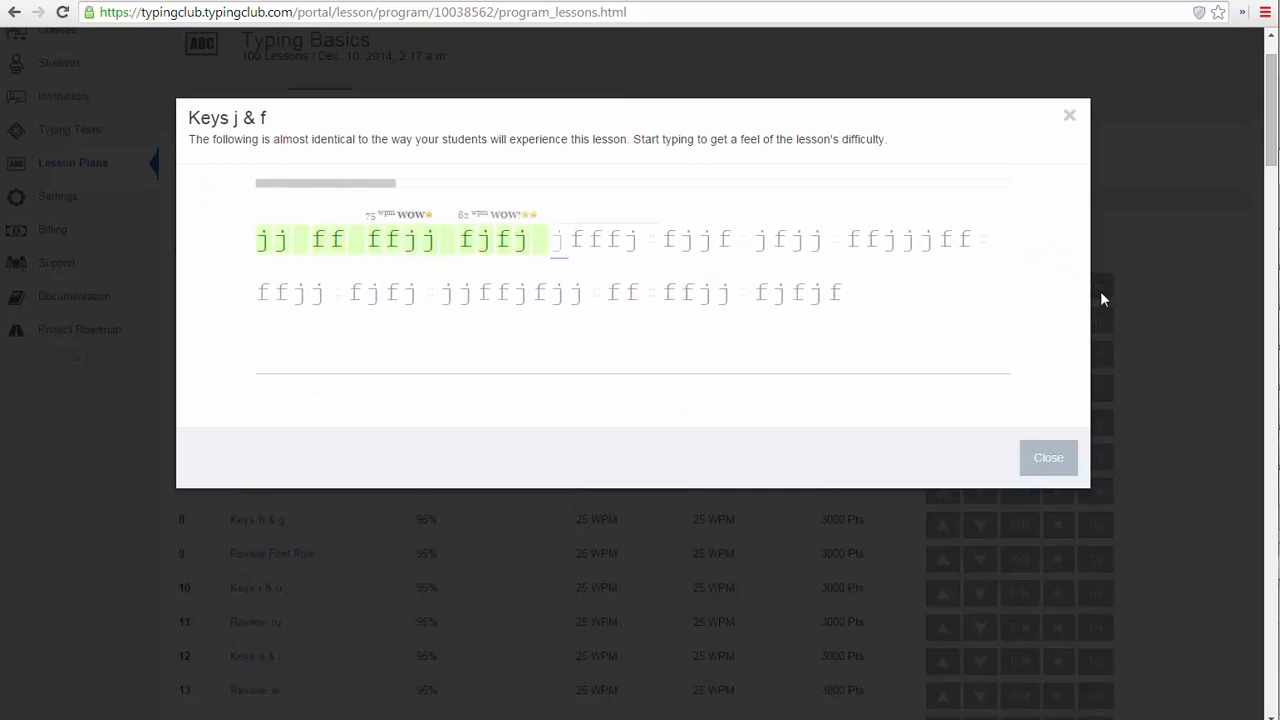
click(1048, 457)
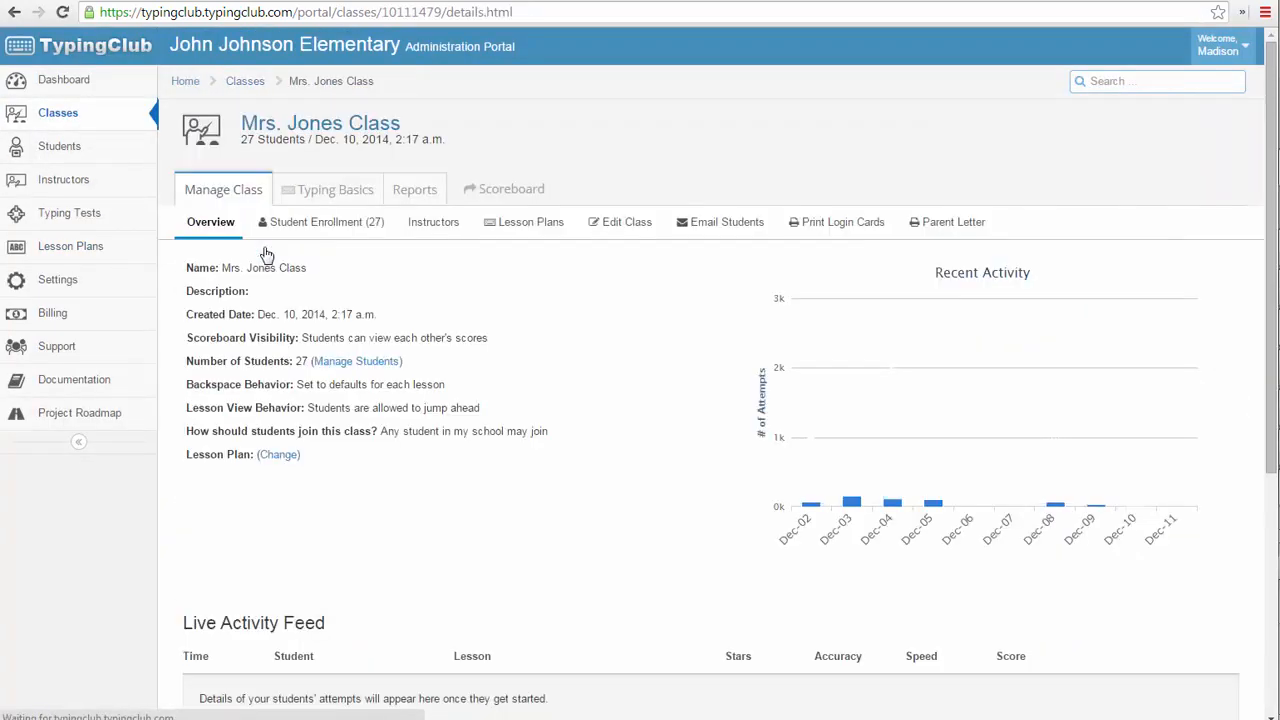
- View the Weekly Time Report for 11/26/2014–12/10/2014, then return to the report list
click(414, 189)
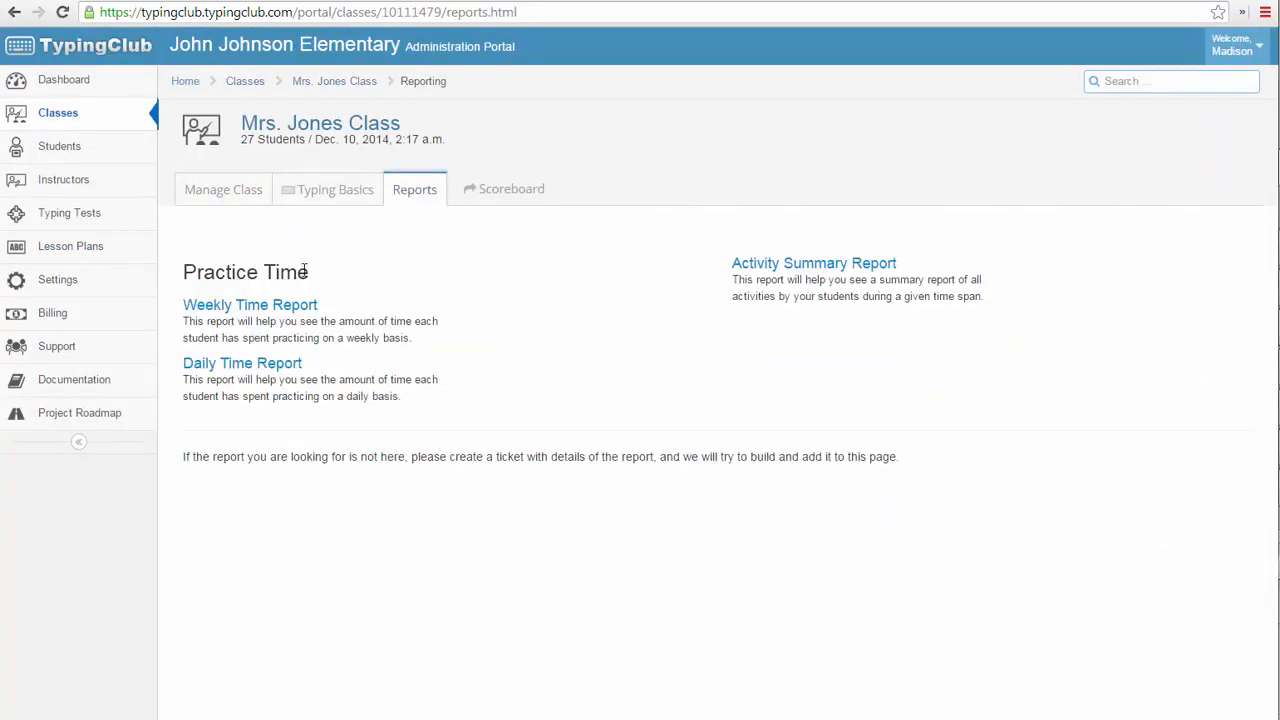
click(250, 304)
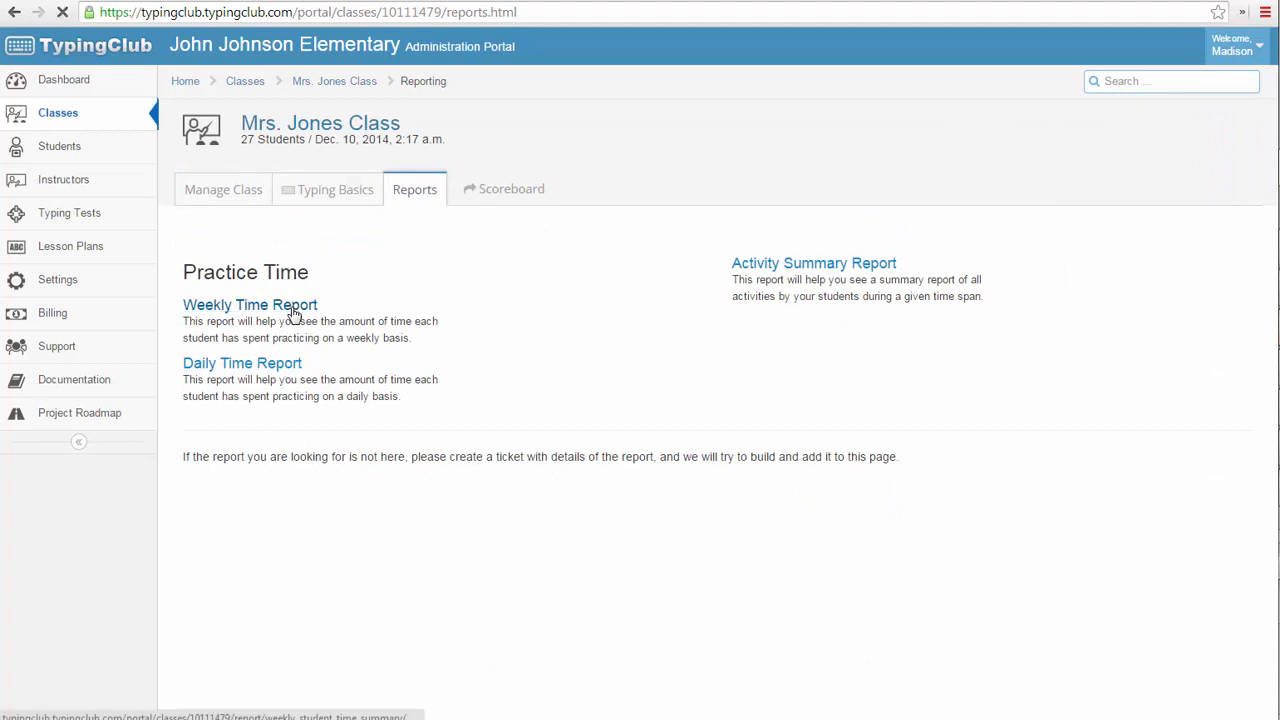
click(250, 304)
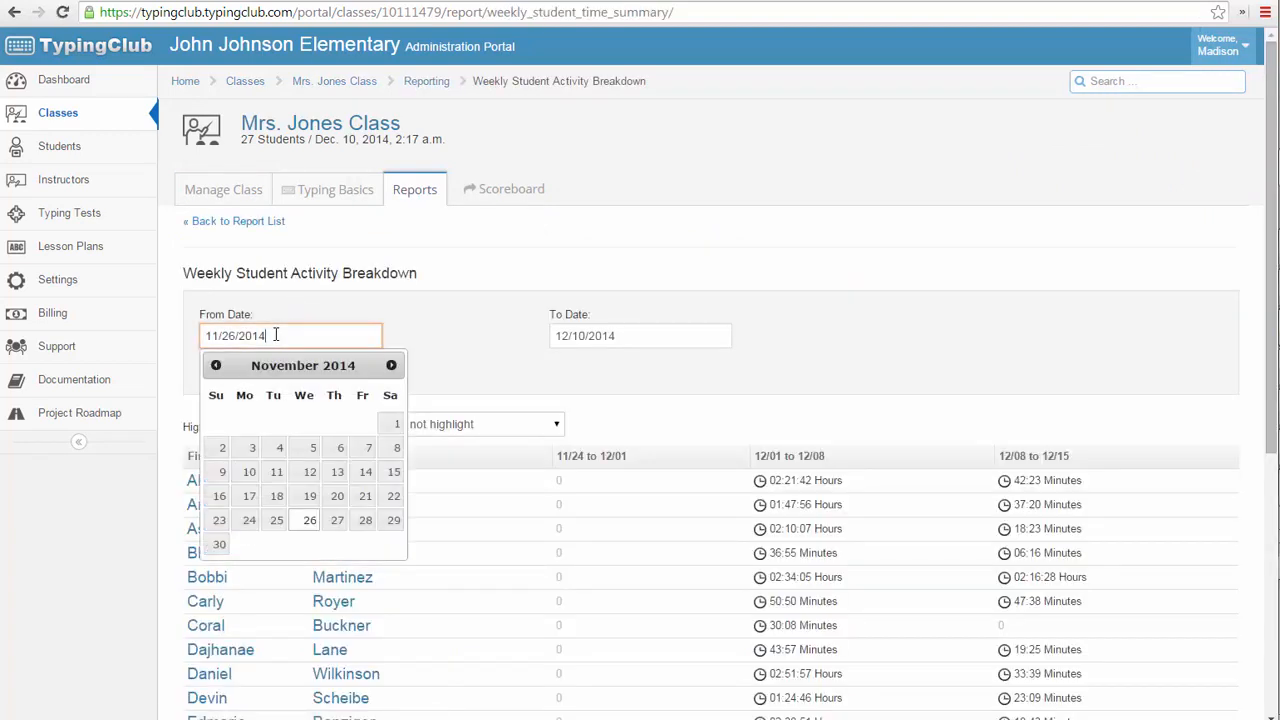
click(640, 335)
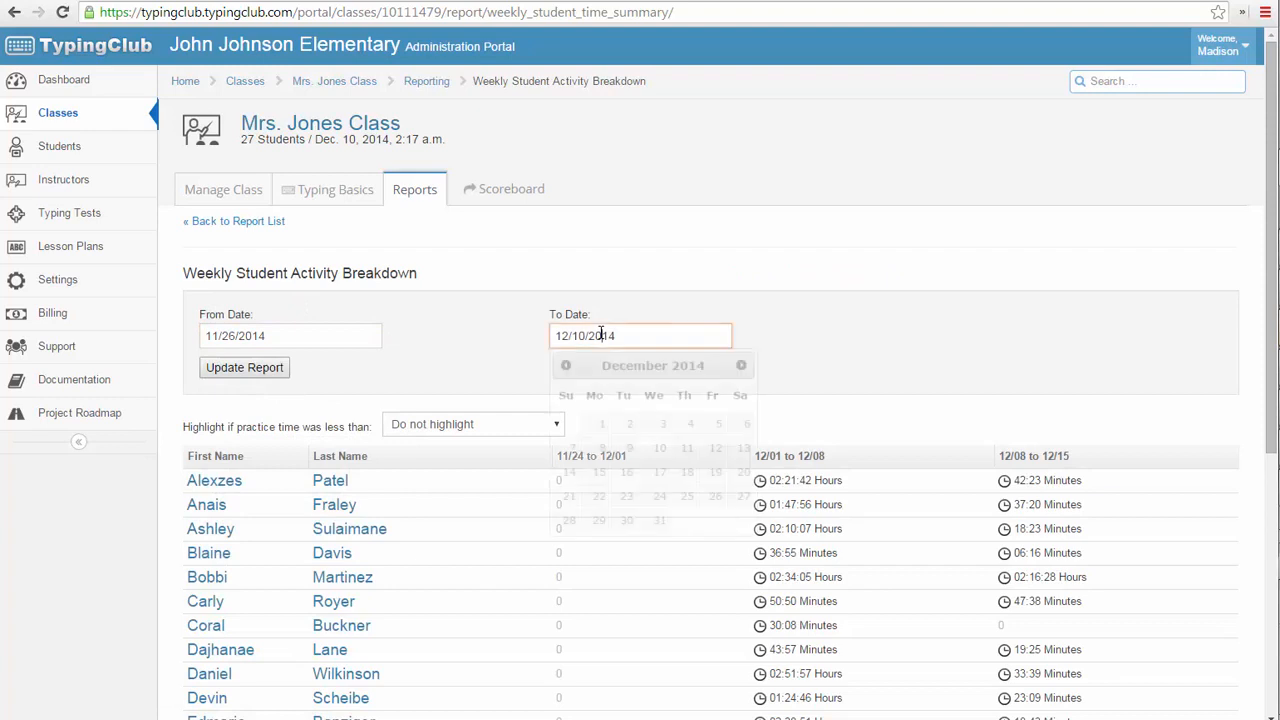
click(470, 424)
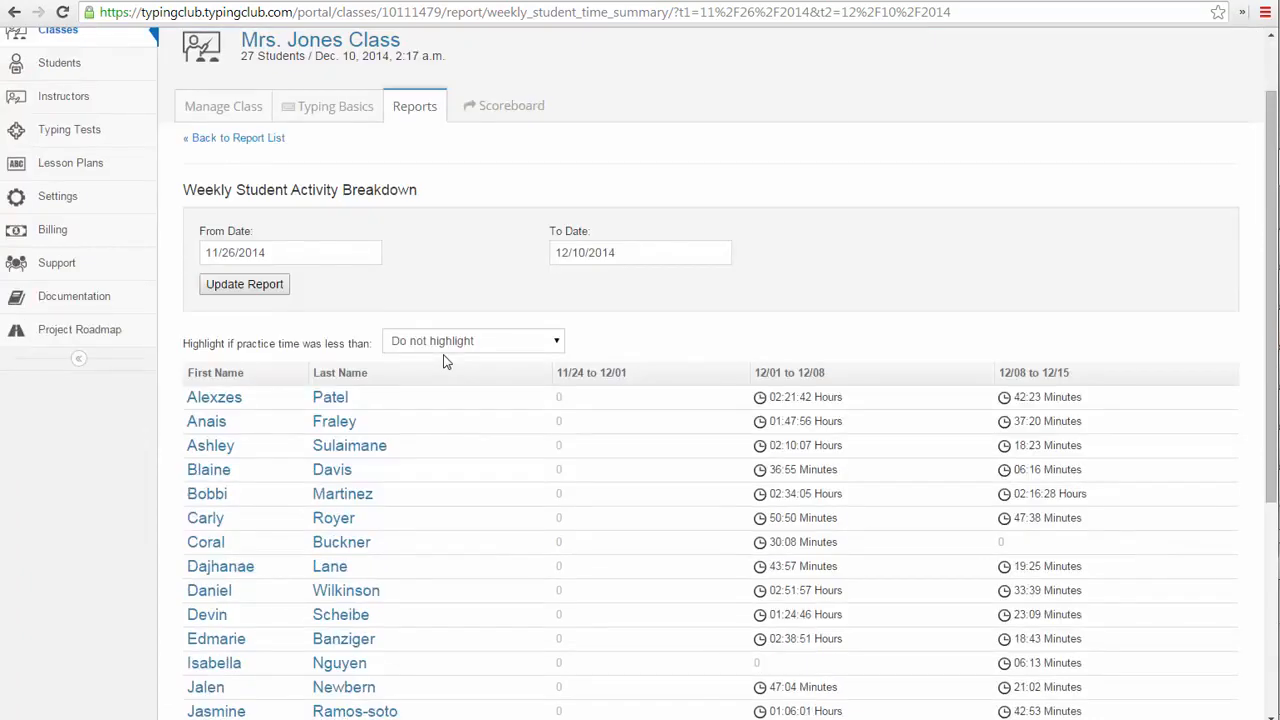
click(234, 137)
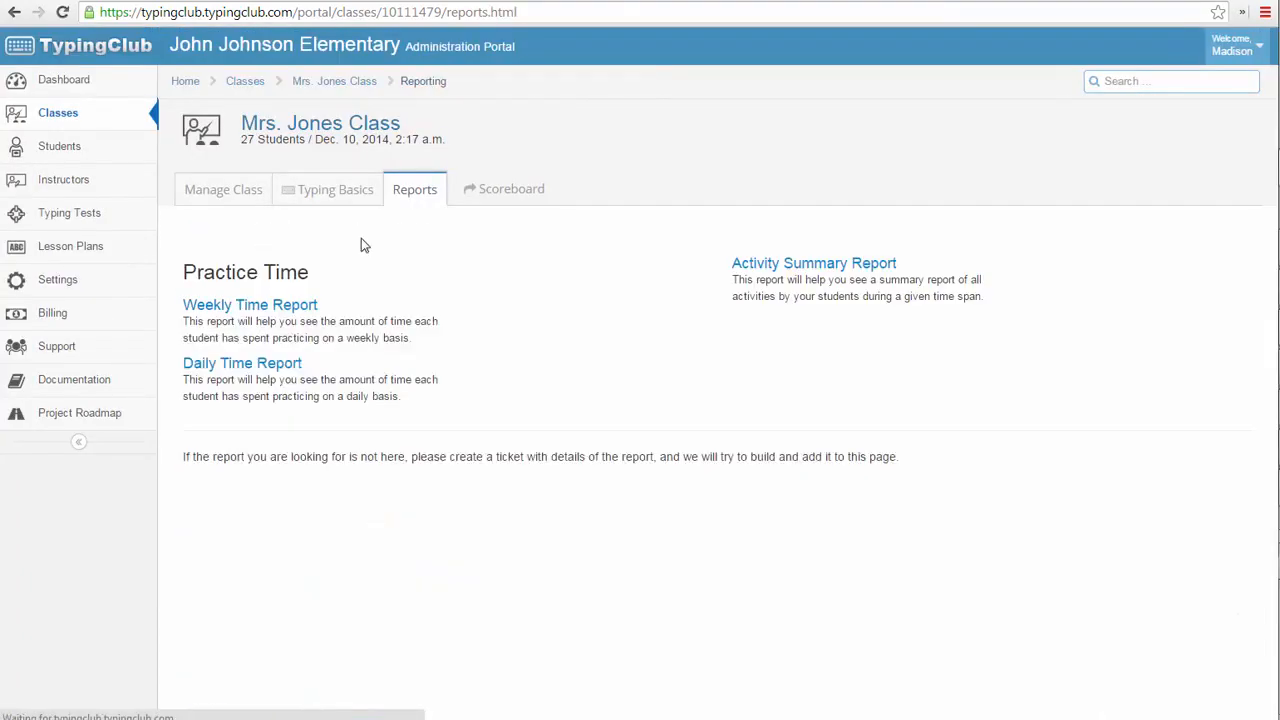
- Review the Activity Summary Report: 3804 completed attempts and 33.5 WPM average
click(813, 262)
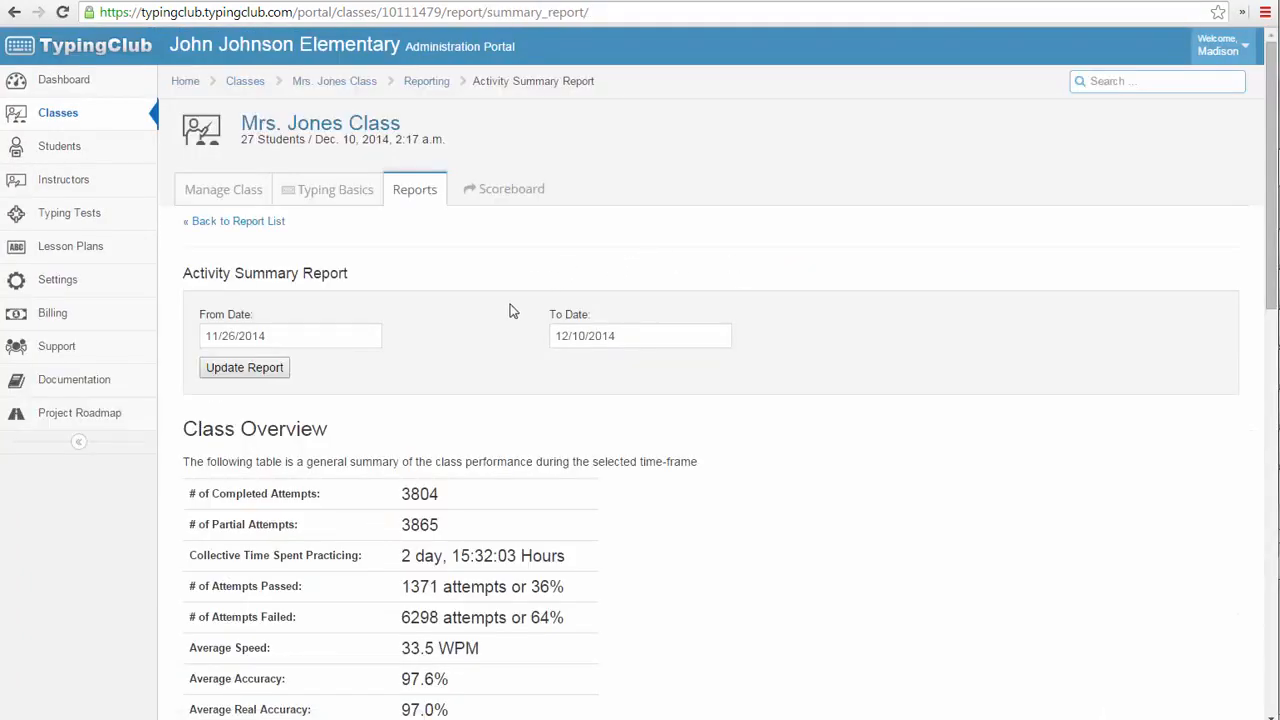
scroll(down, 3)
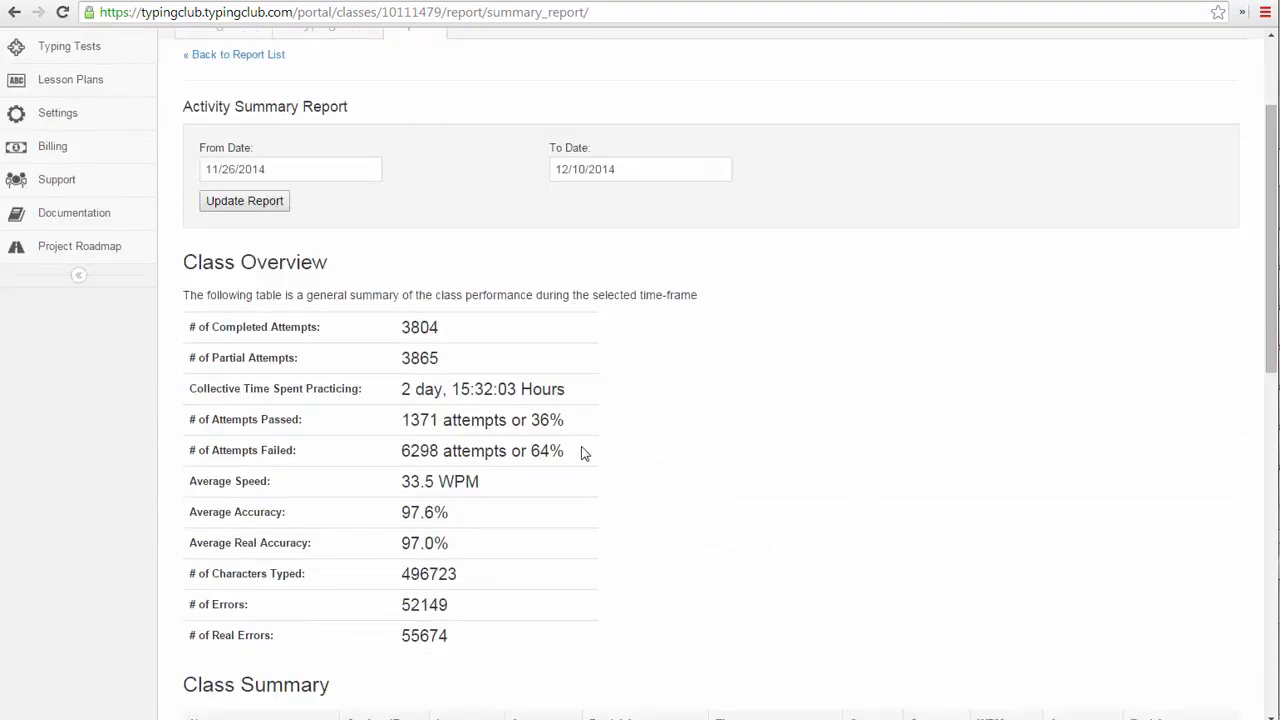
mouse_move(575, 651)
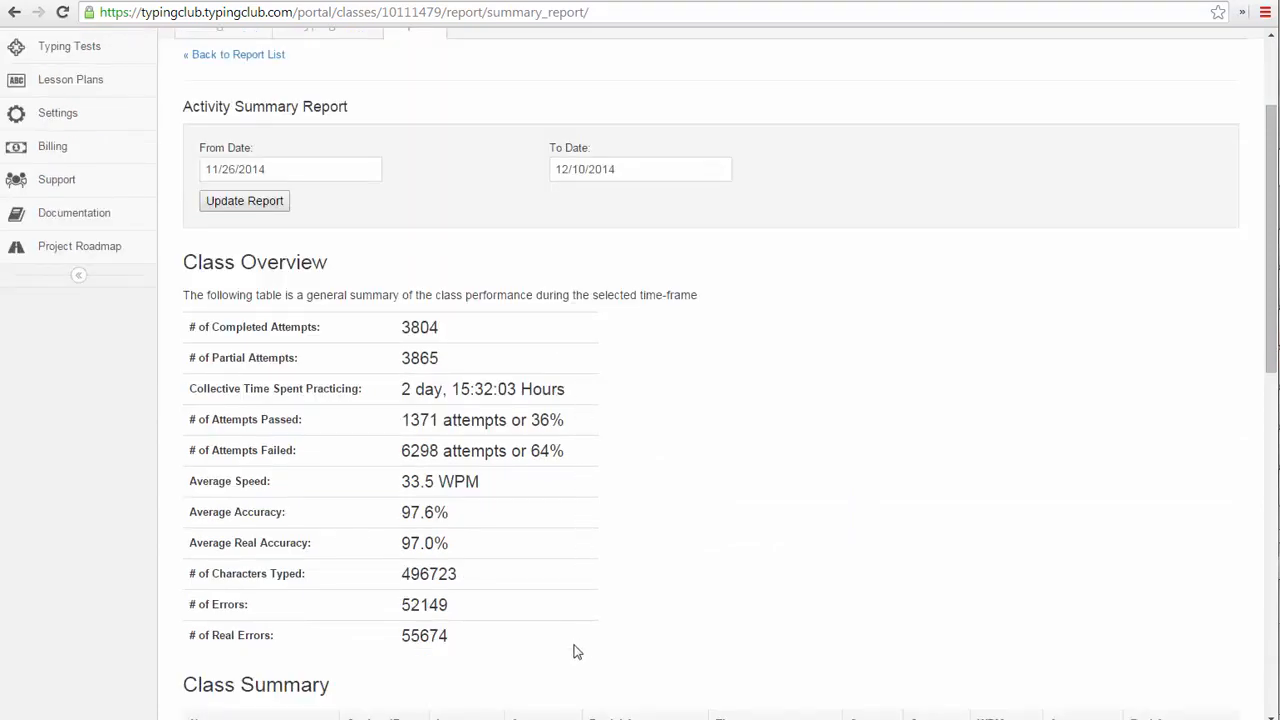
scroll(down, 3)
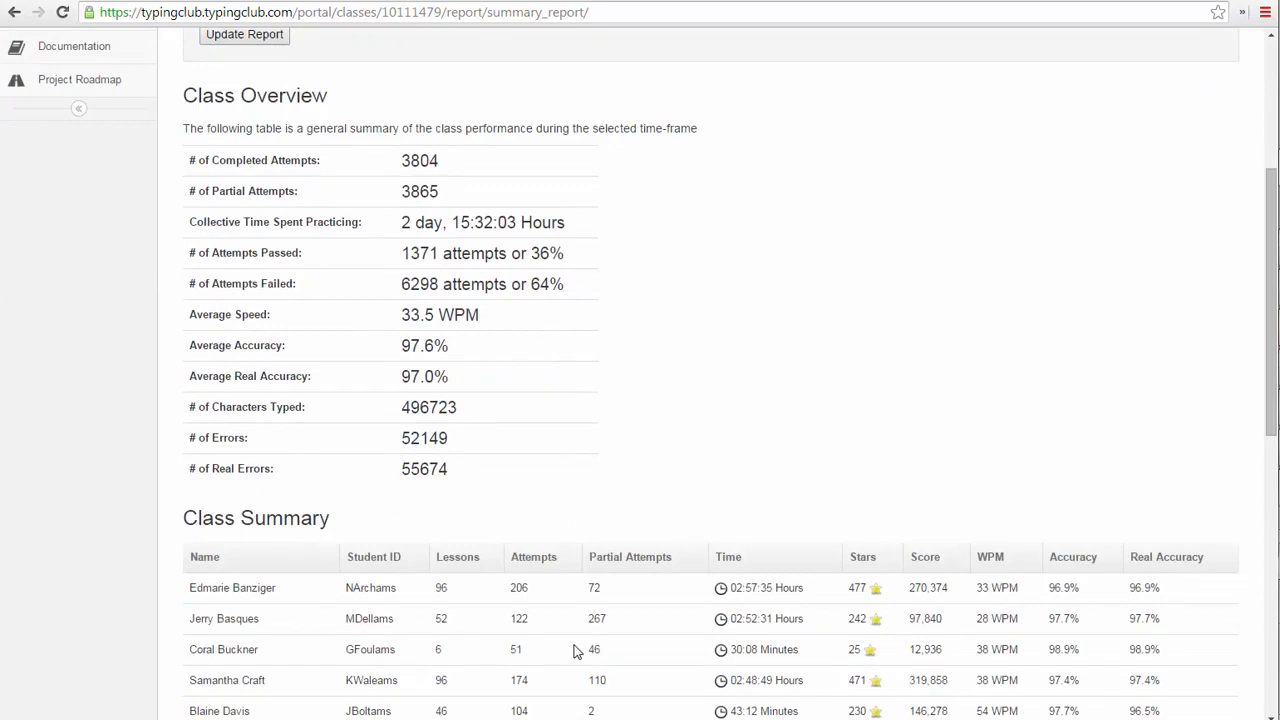
scroll(up, 3)
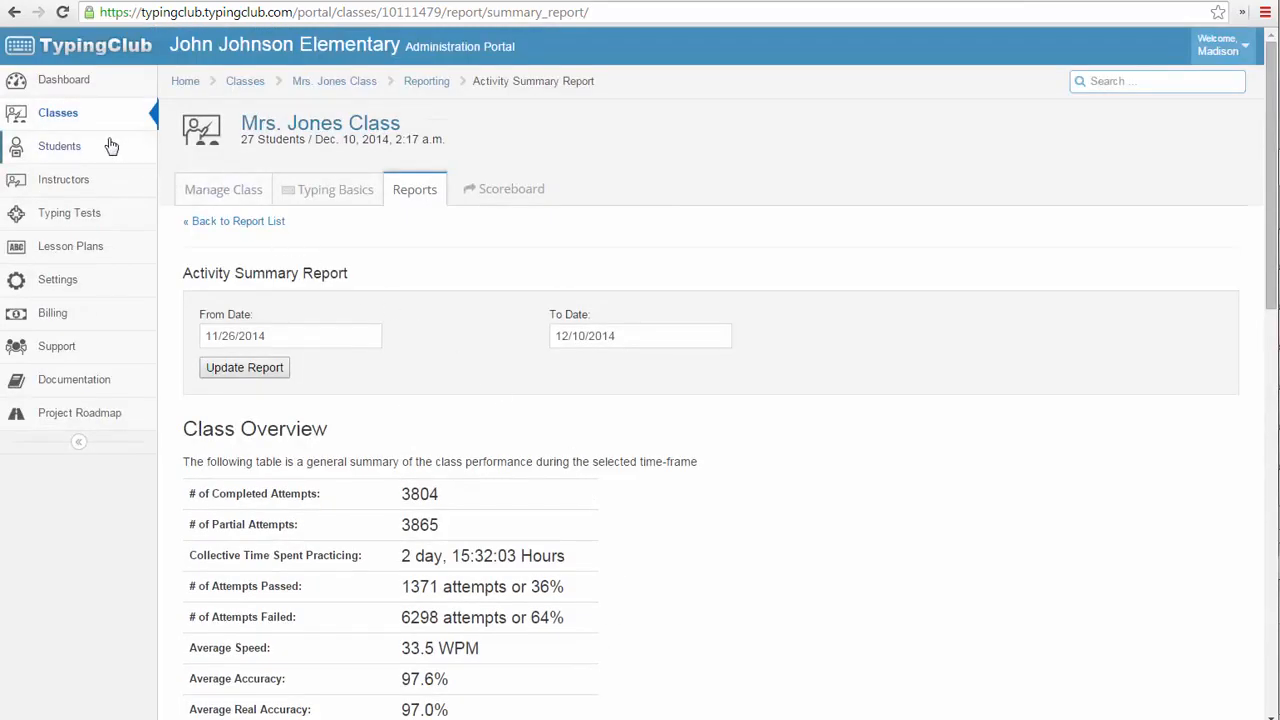
click(59, 146)
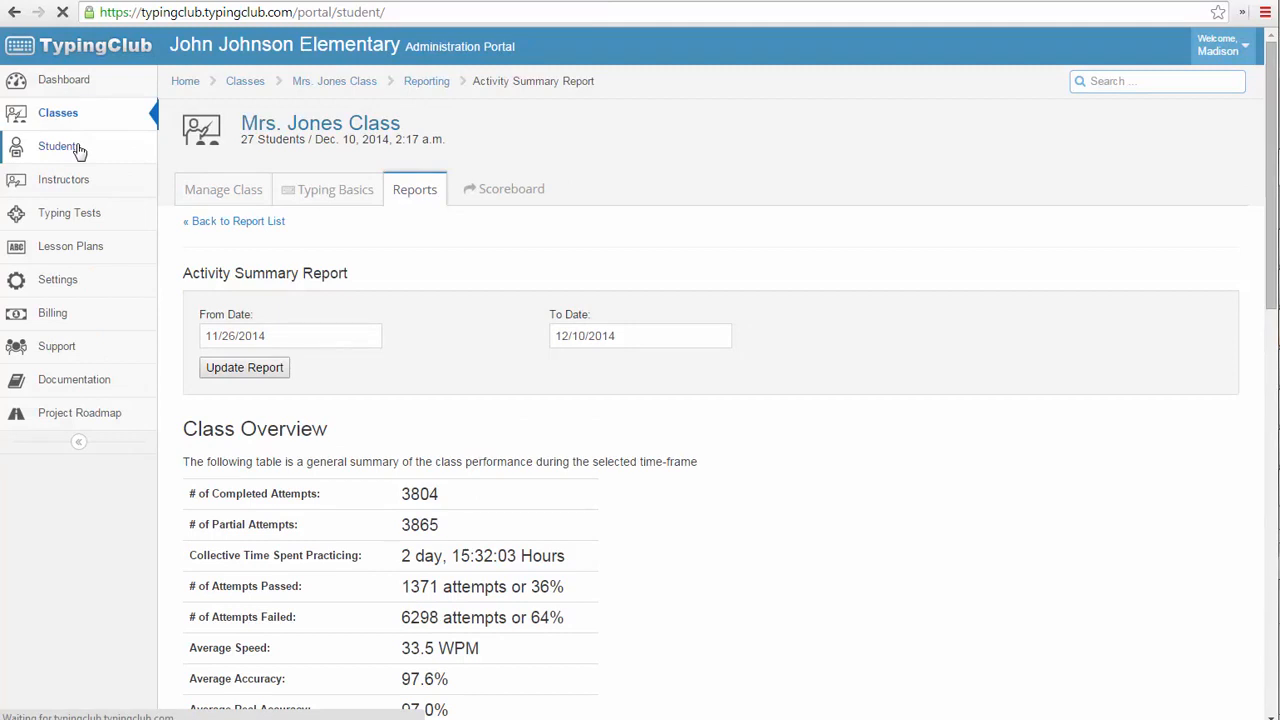
- Open the Students page listing the school's 186 students
click(61, 146)
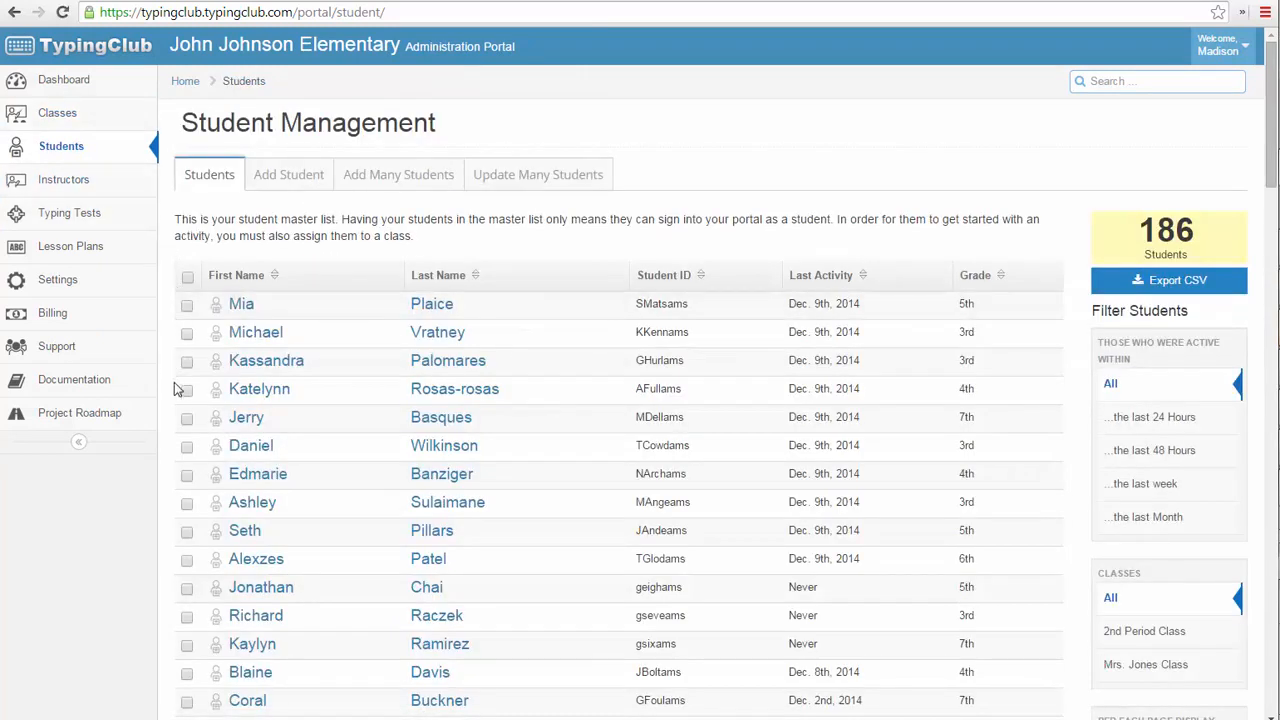
mouse_move(170, 440)
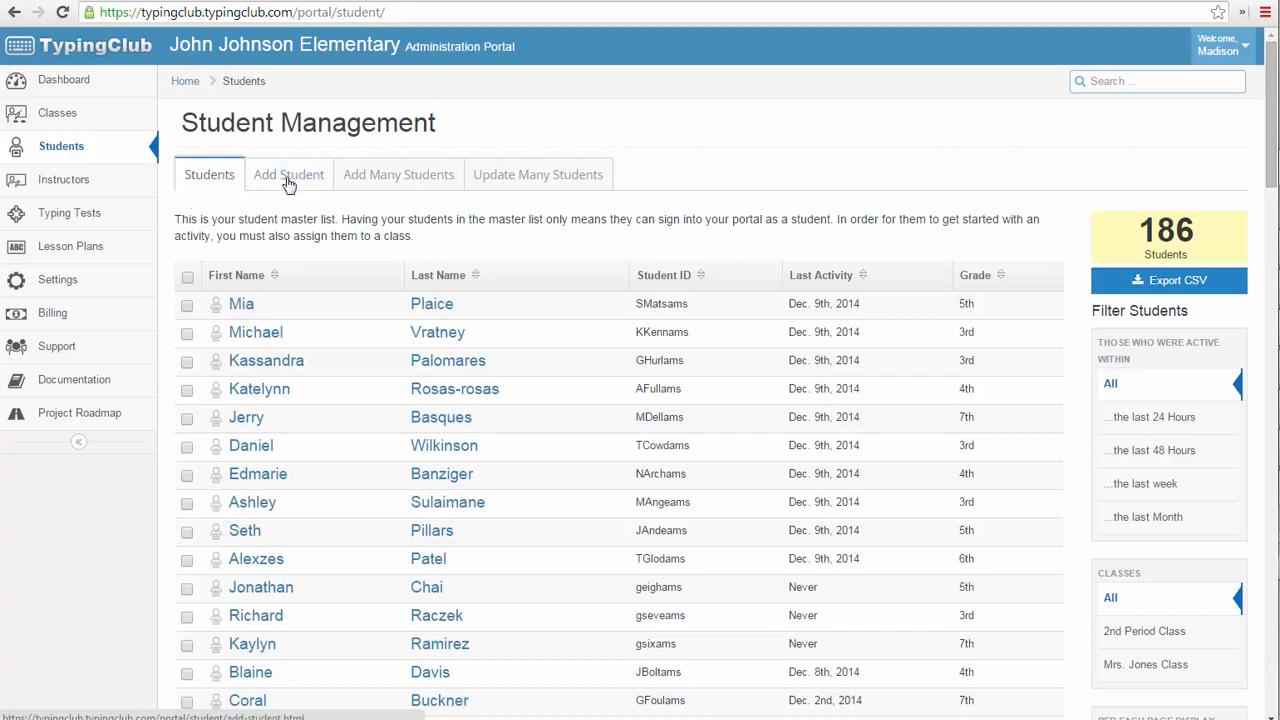
mouse_move(518, 174)
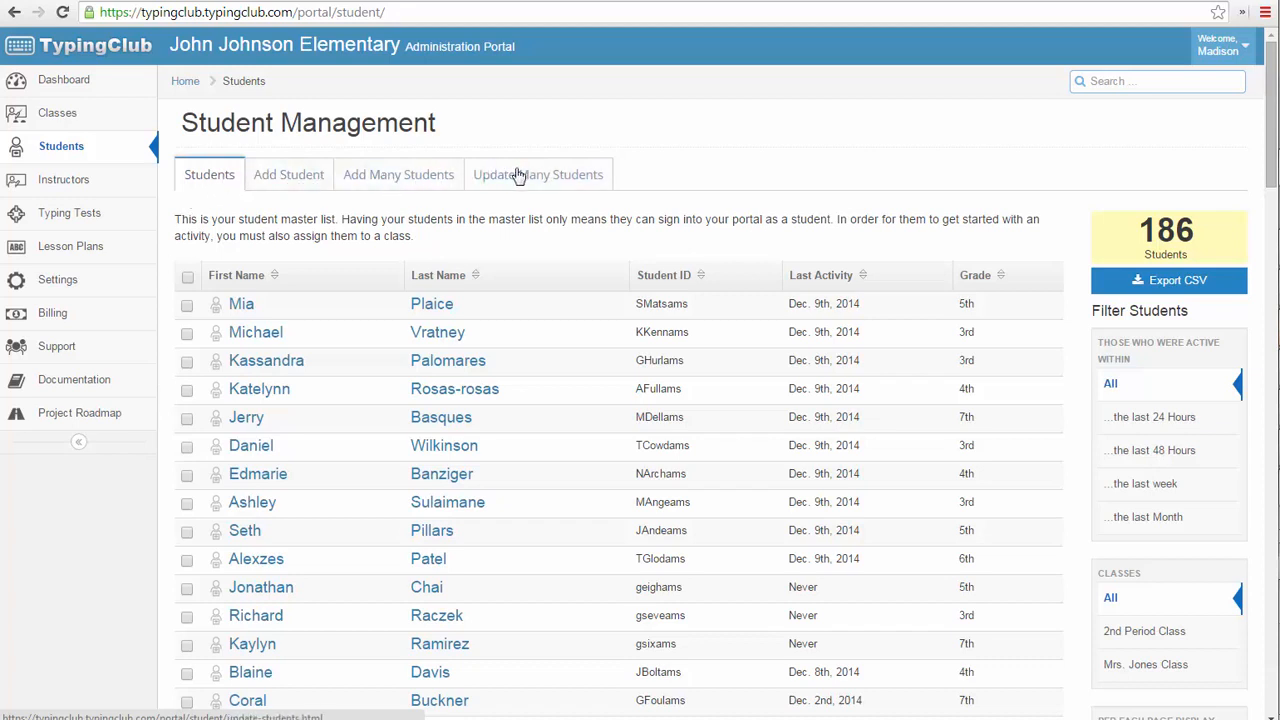
mouse_move(538, 174)
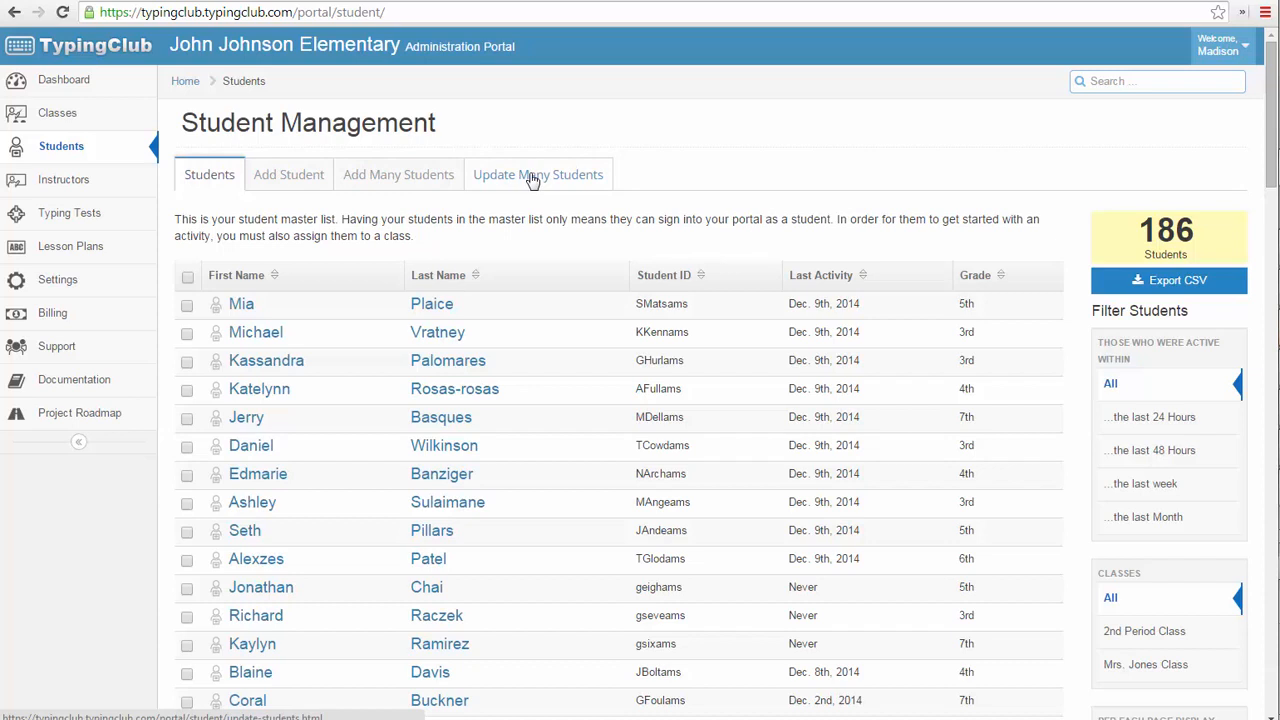
mouse_move(668, 174)
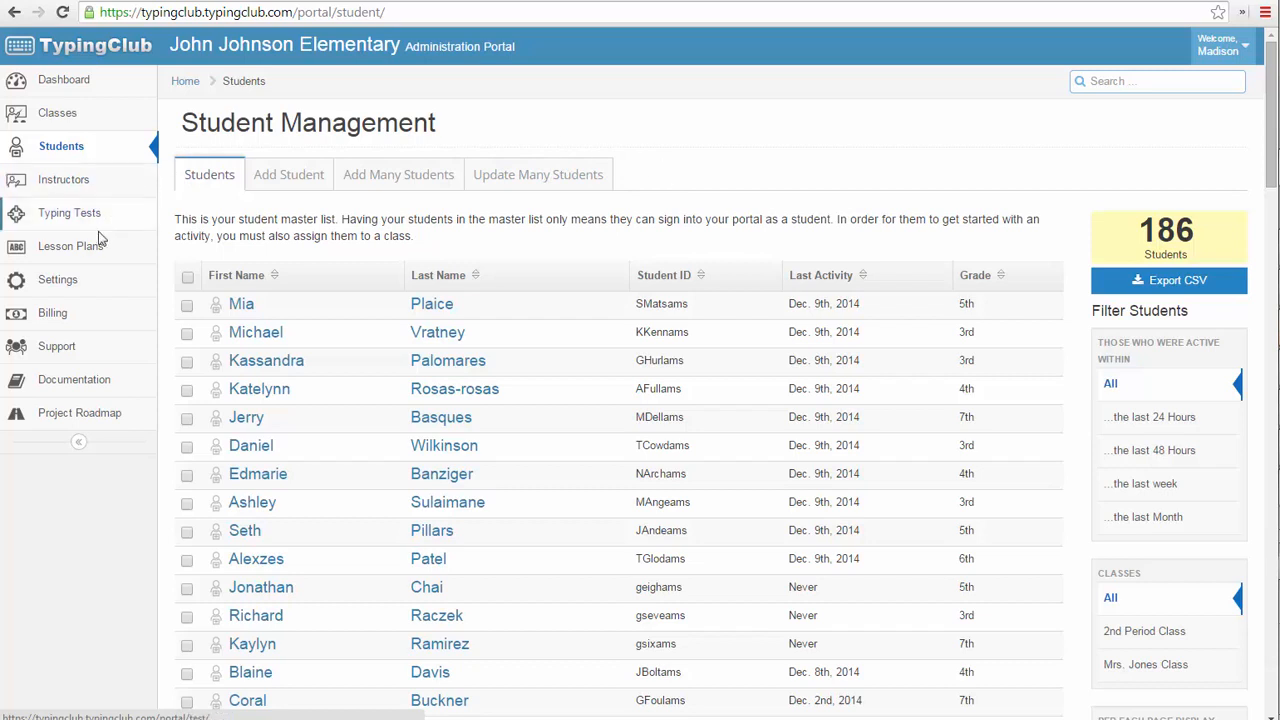
- Open the Typing Basics plan's lessons in the spreadsheet-style Advanced Lesson View
click(69, 246)
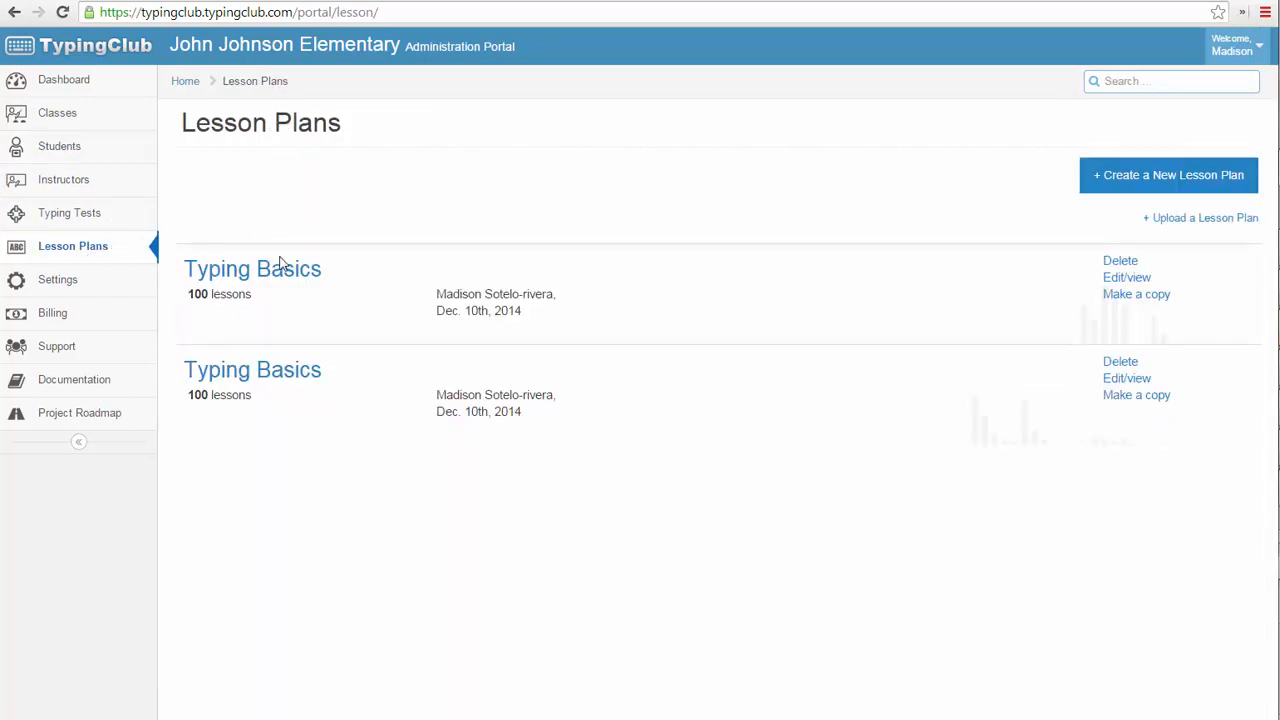
mouse_move(252, 269)
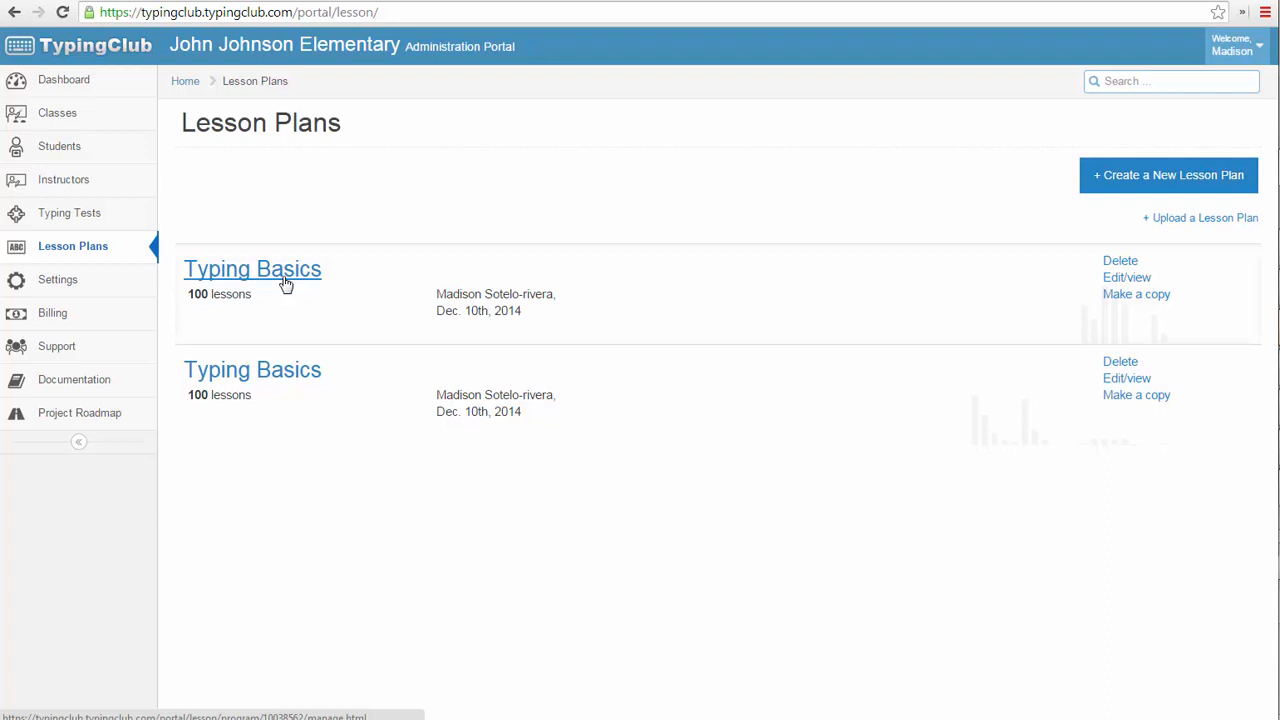
click(252, 269)
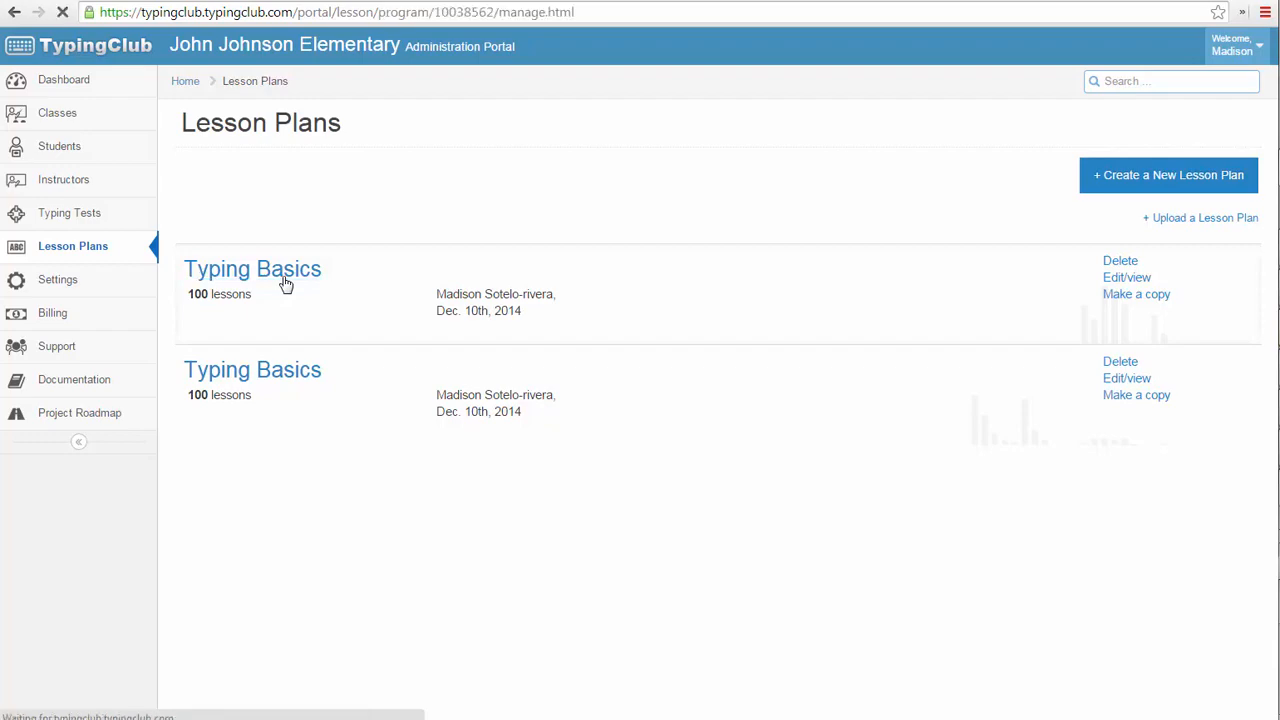
click(1126, 277)
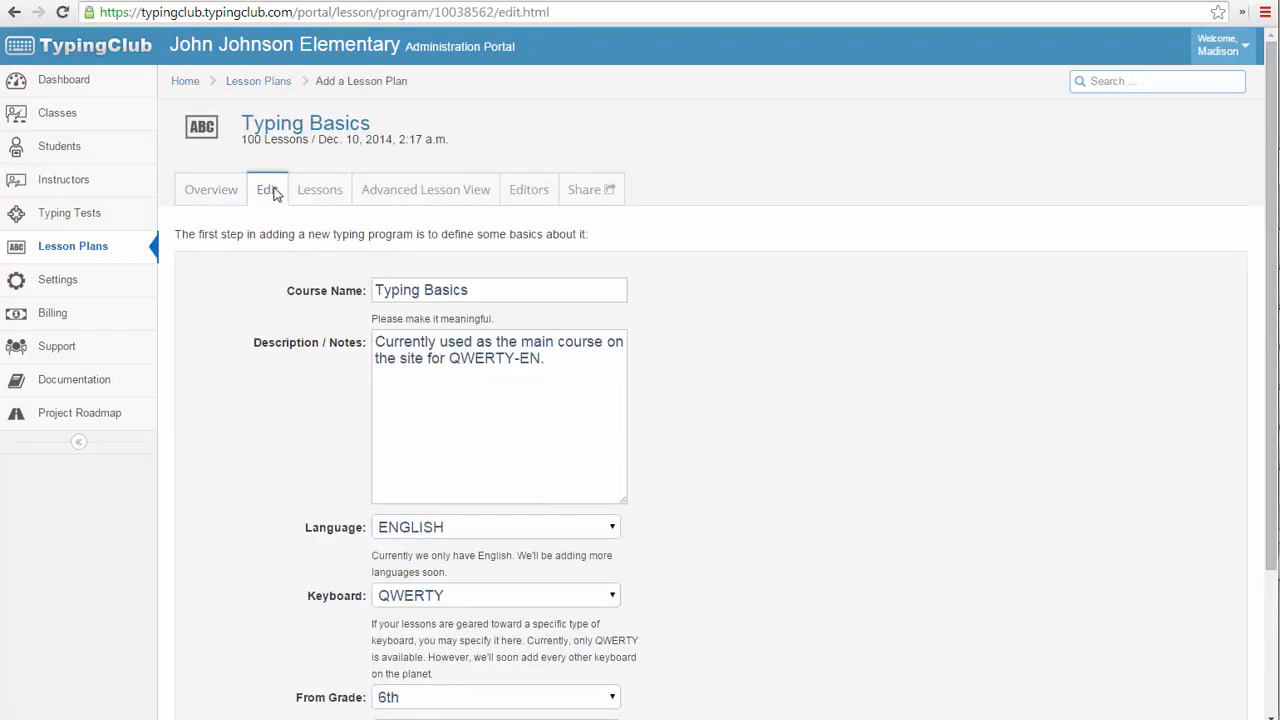
click(319, 189)
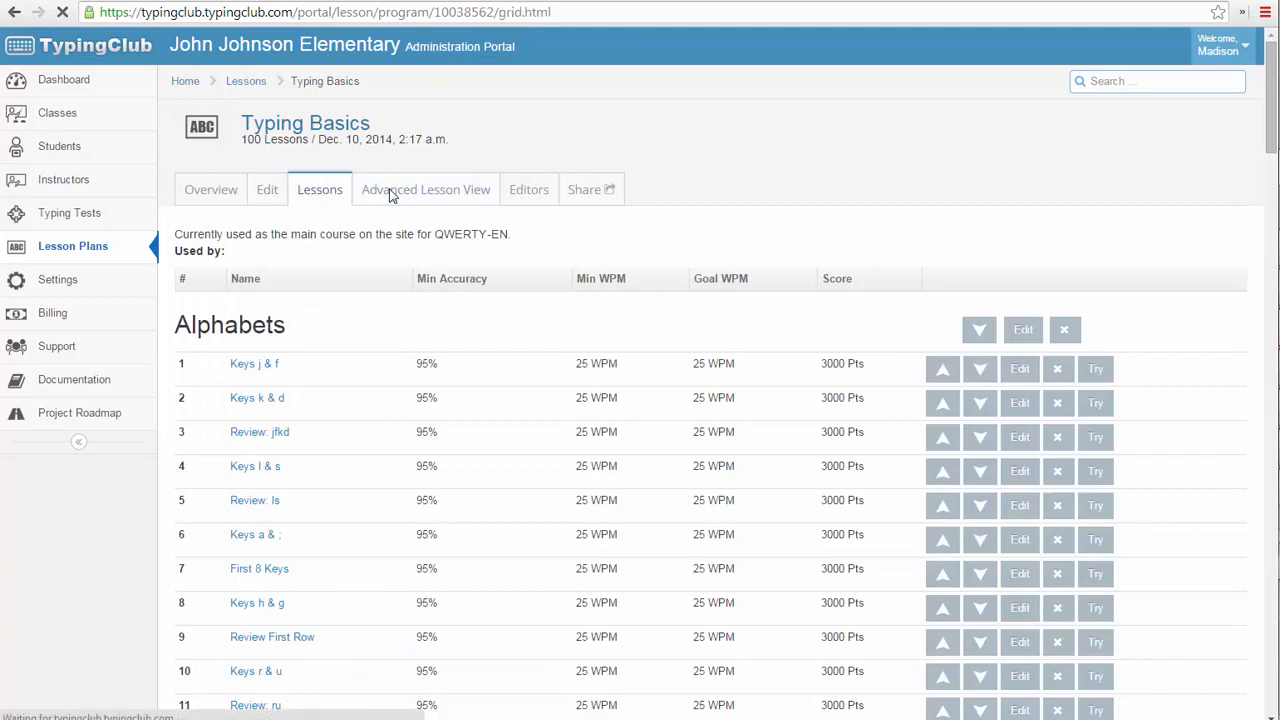
click(426, 189)
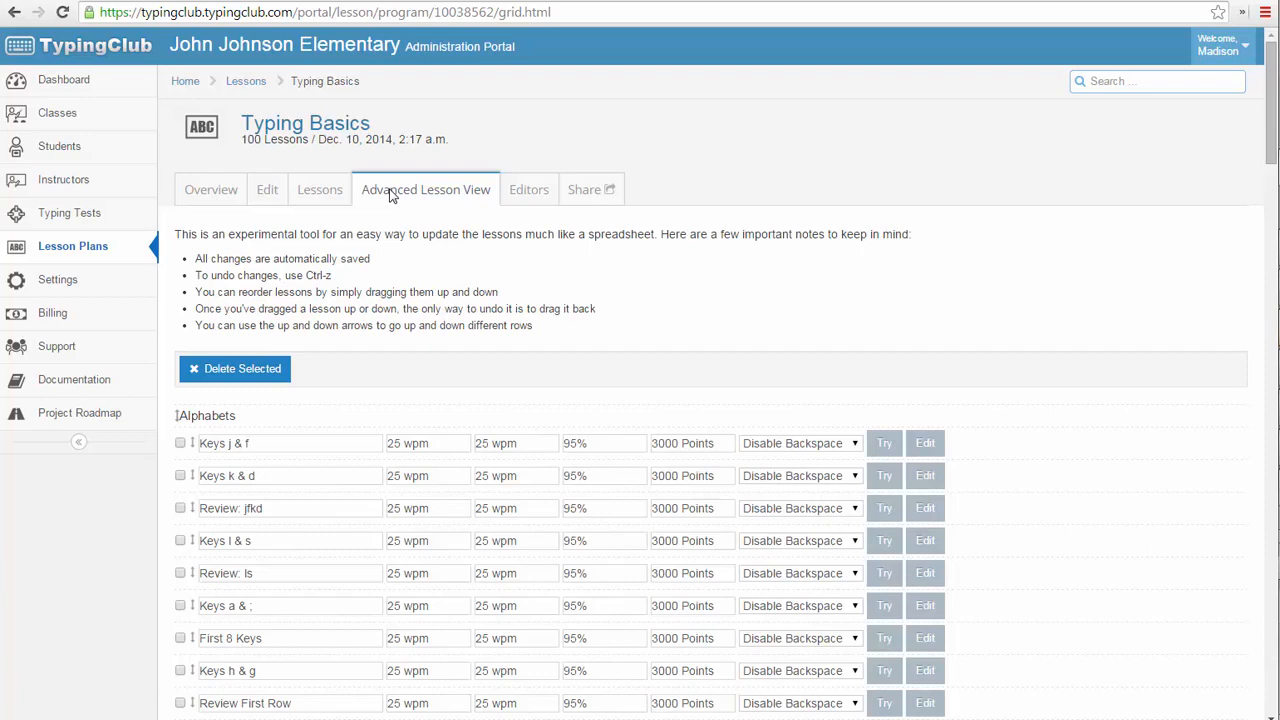
mouse_move(99, 246)
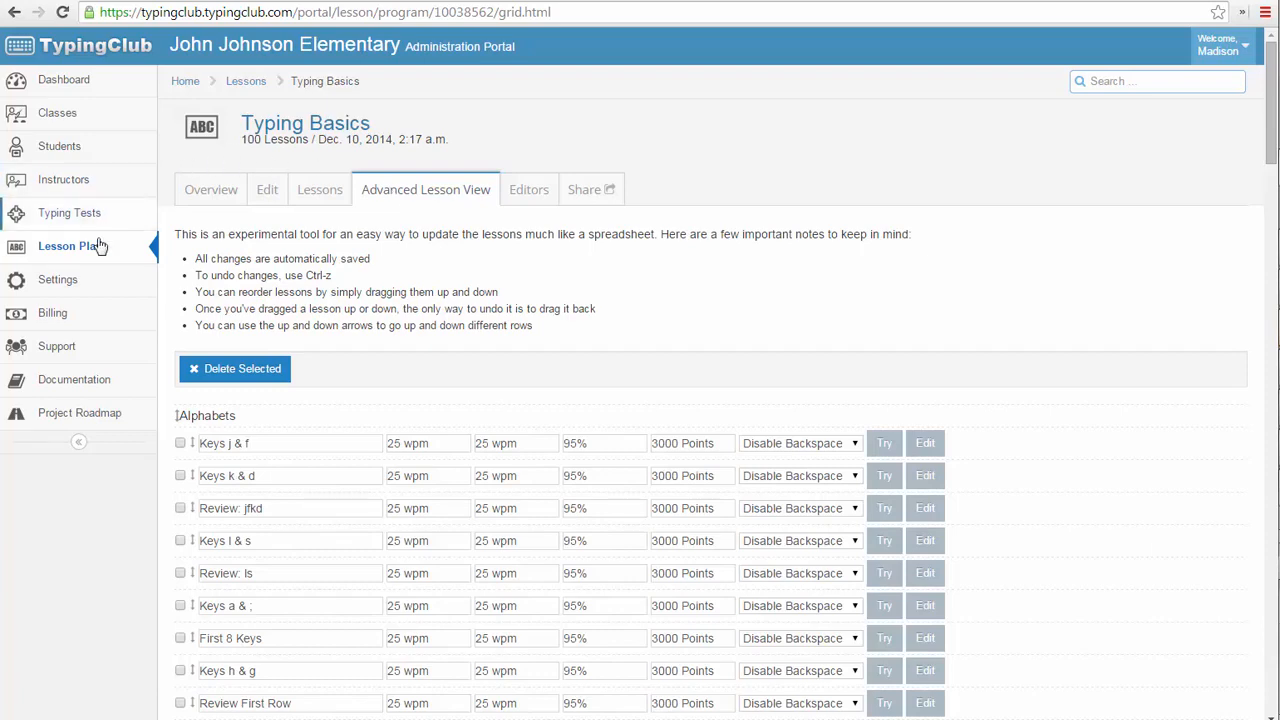
- Go back to the Lesson Plans list and start creating a new lesson plan
click(72, 246)
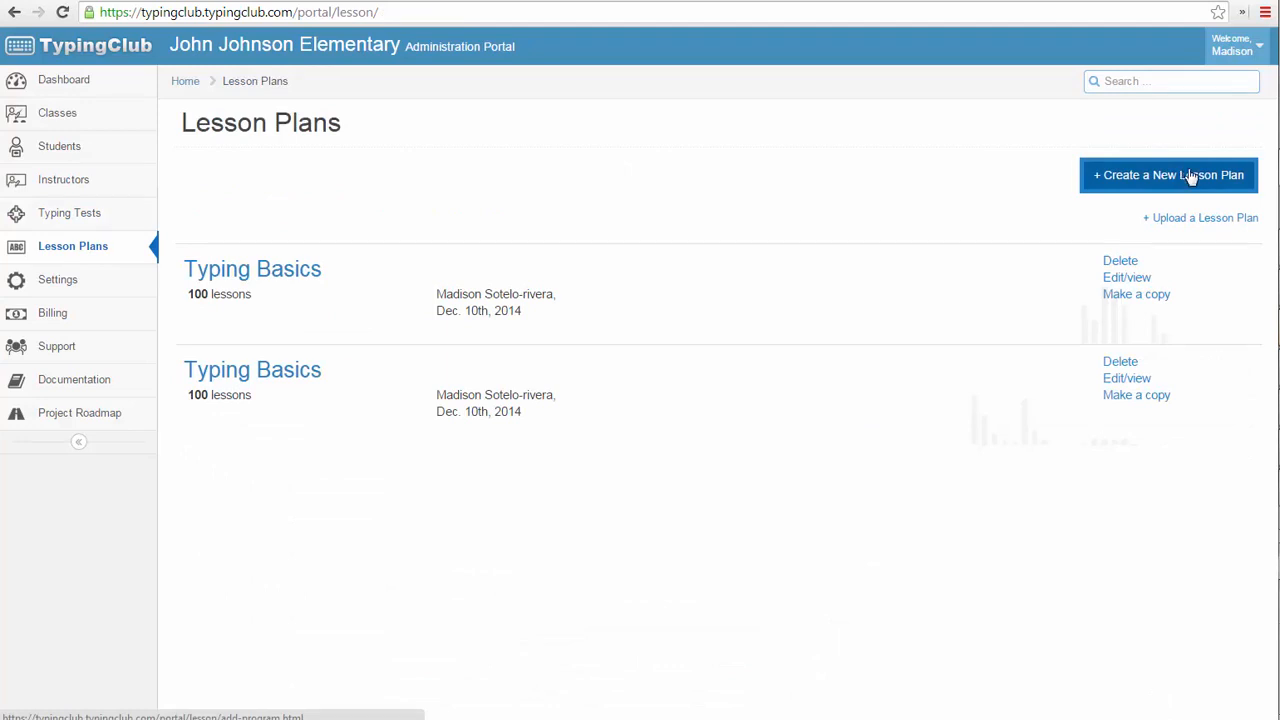
click(1168, 175)
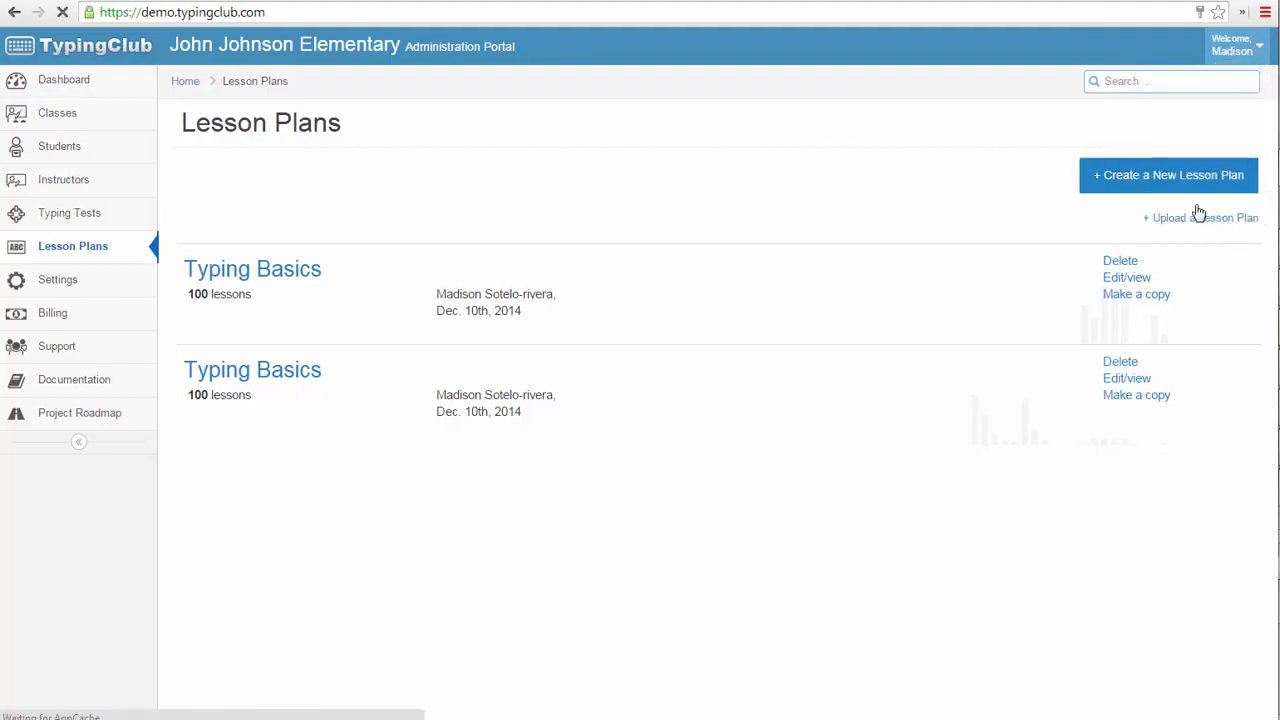